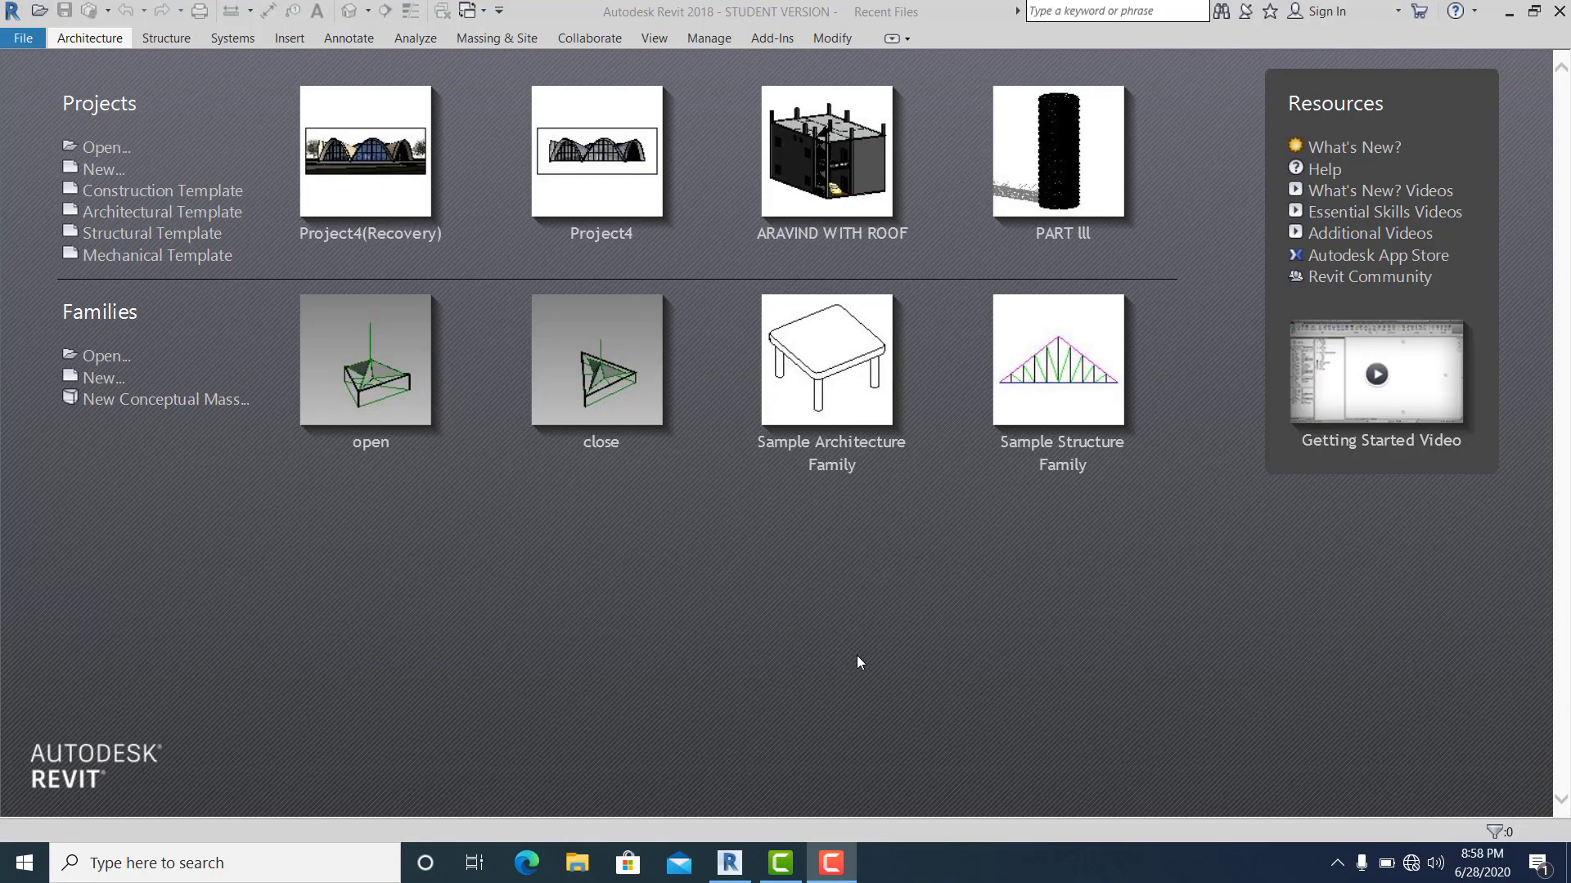
{"action": "mouse_move", "coordinate": [156, 255]}
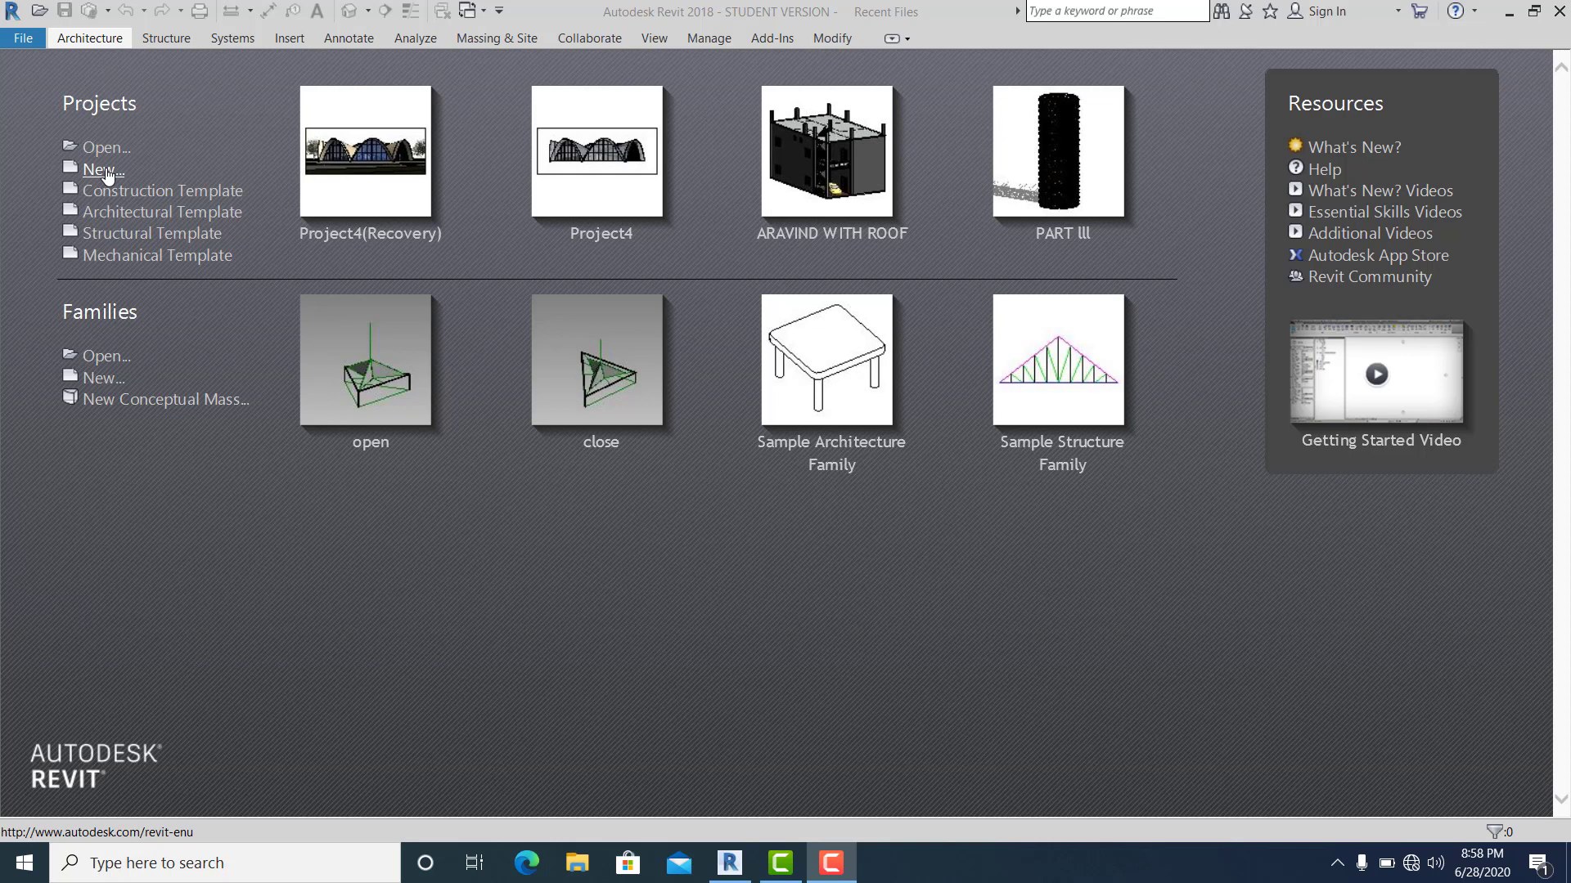
Step: Create a new project from the US Metric DefaultMetric.rte template
{"action": "left_click", "coordinate": [103, 170]}
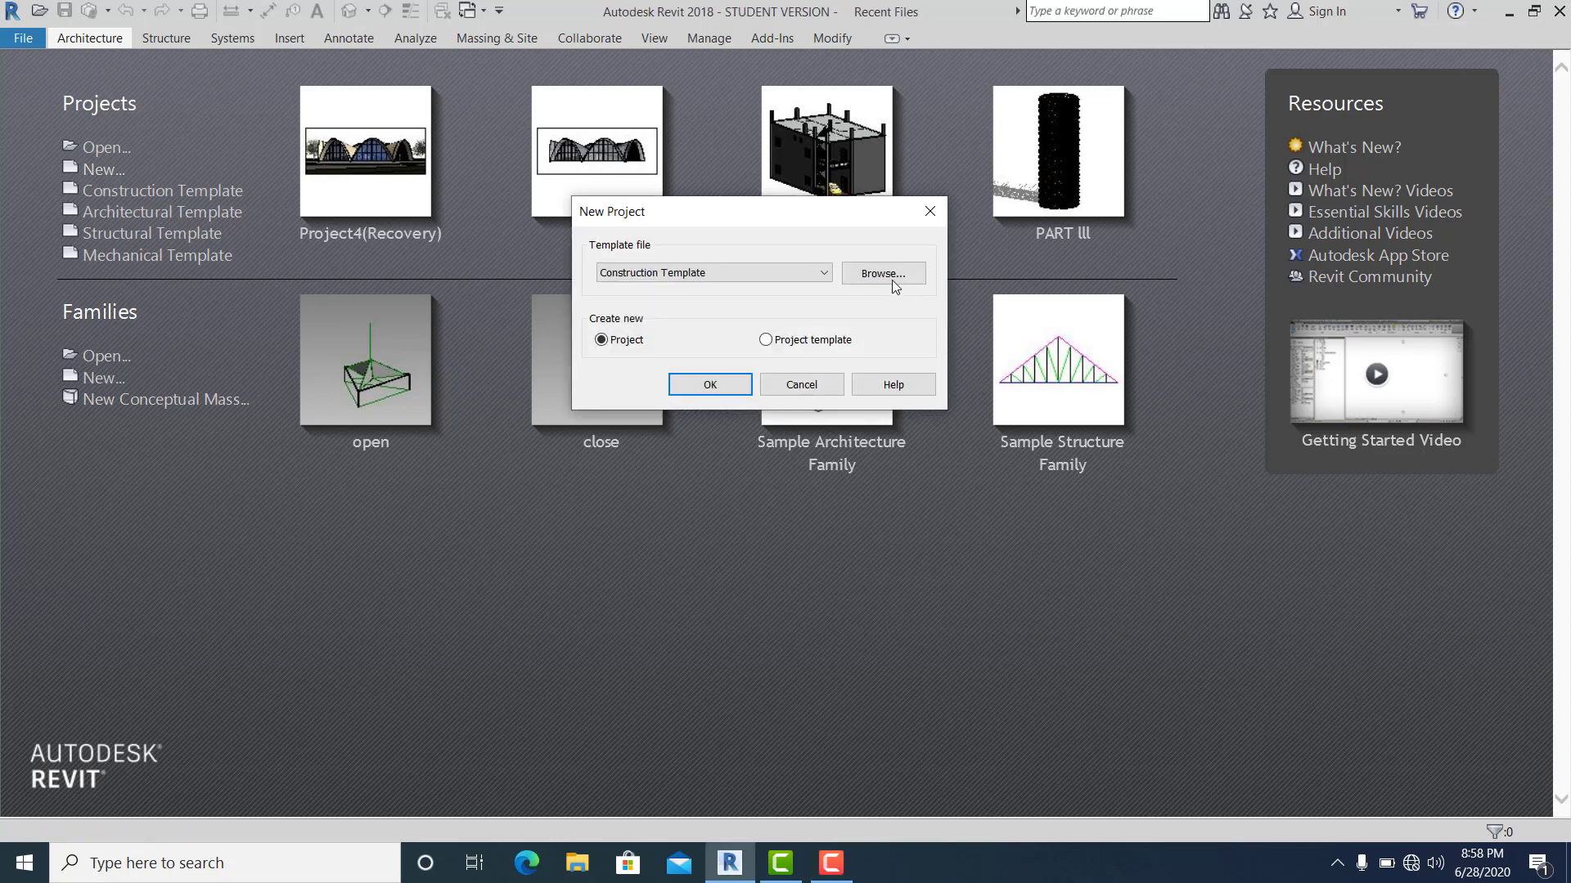
{"action": "left_click", "coordinate": [880, 272]}
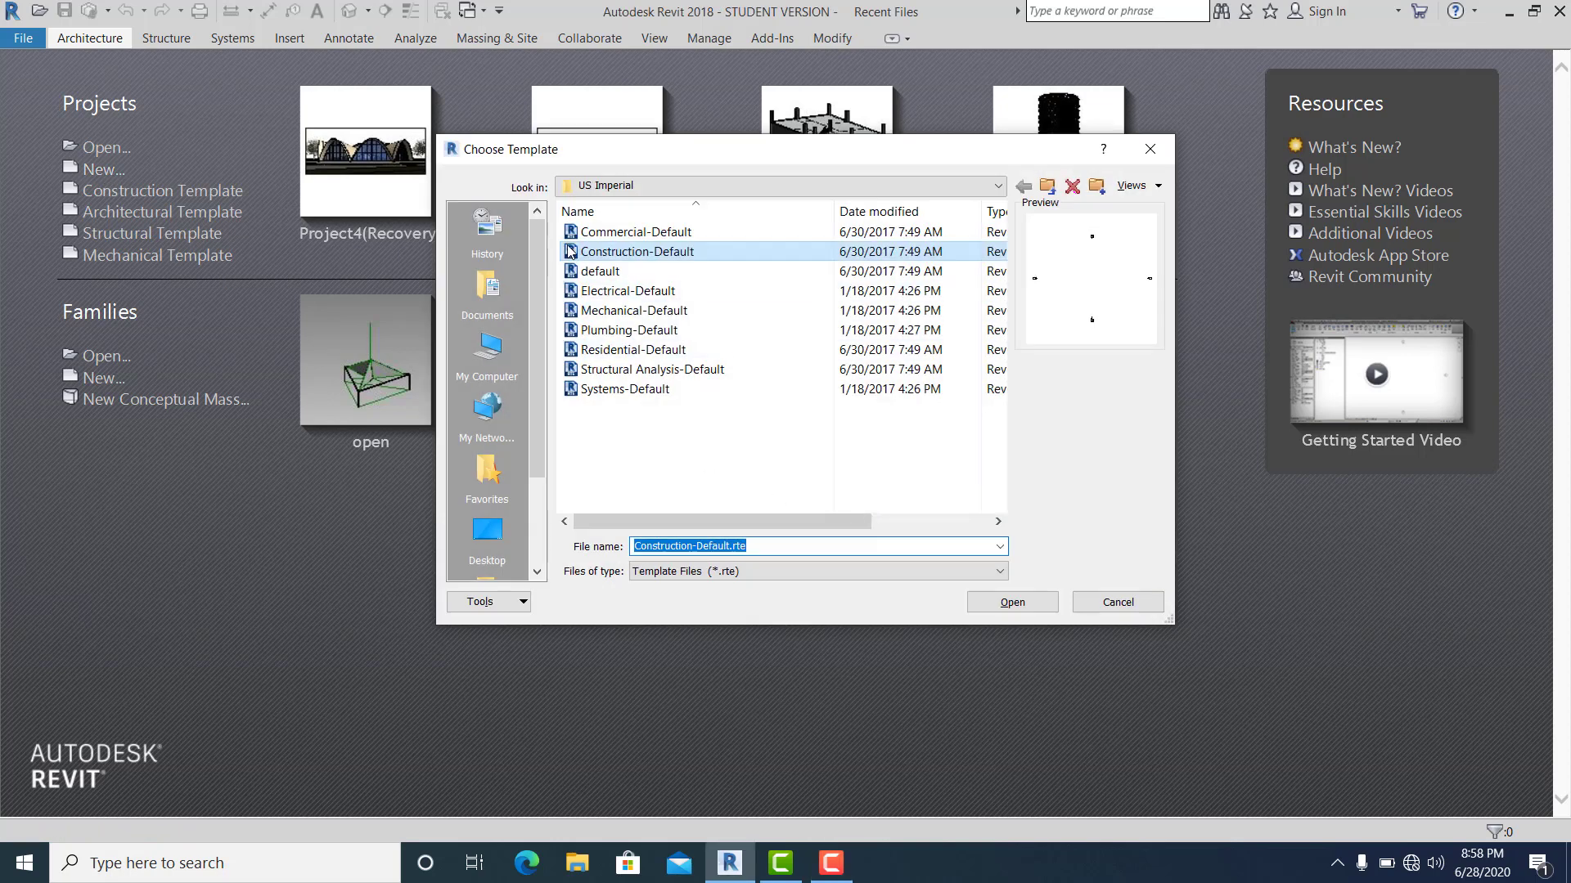
{"action": "left_click", "coordinate": [996, 186]}
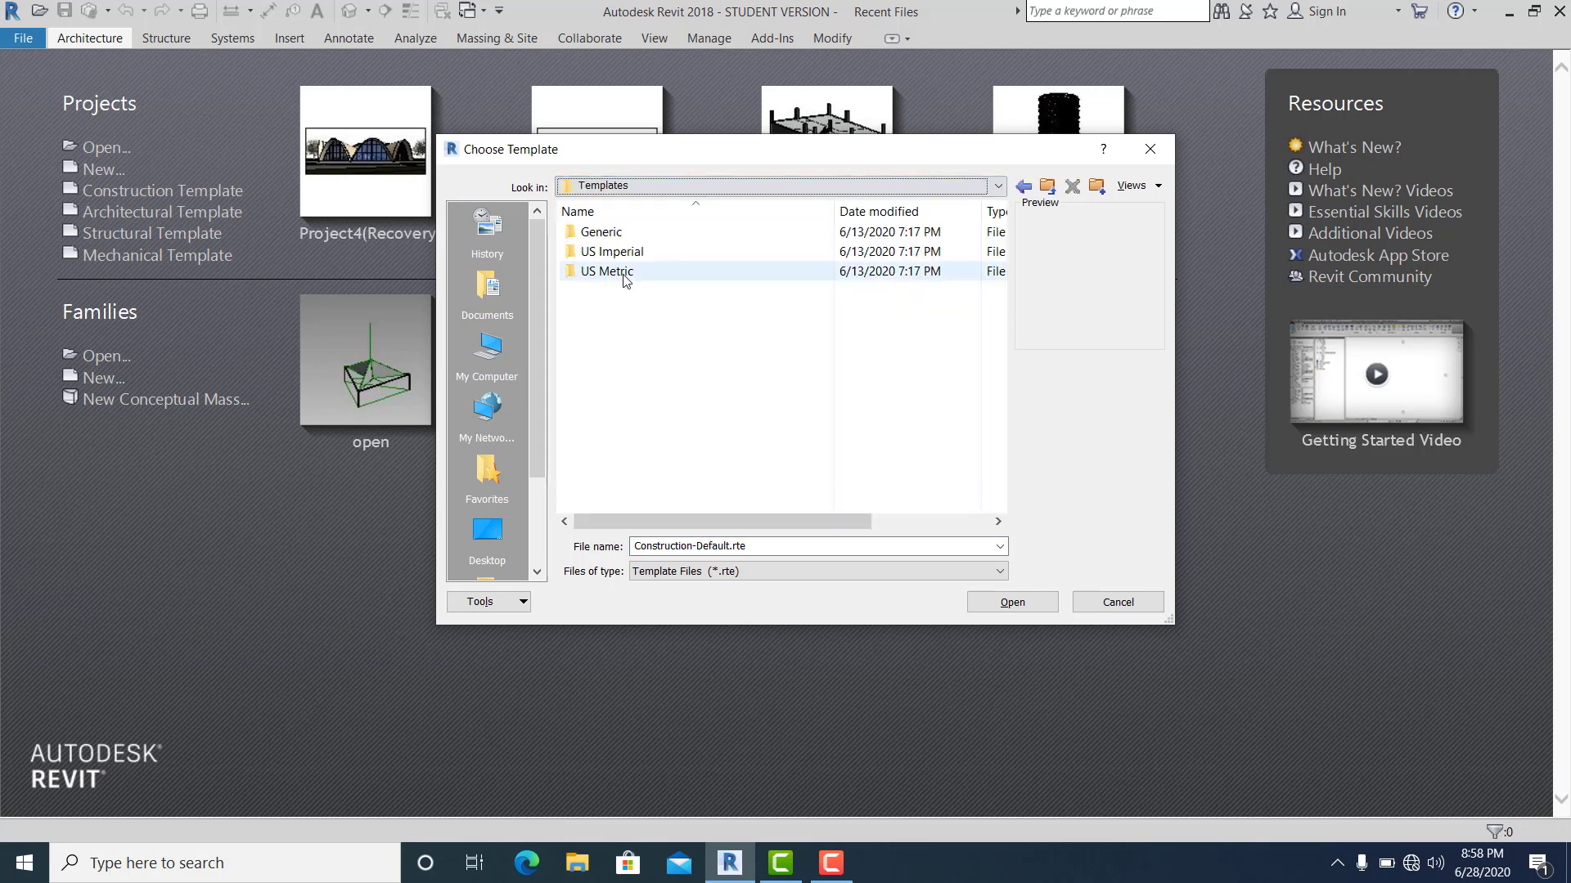
{"action": "left_click", "coordinate": [605, 271]}
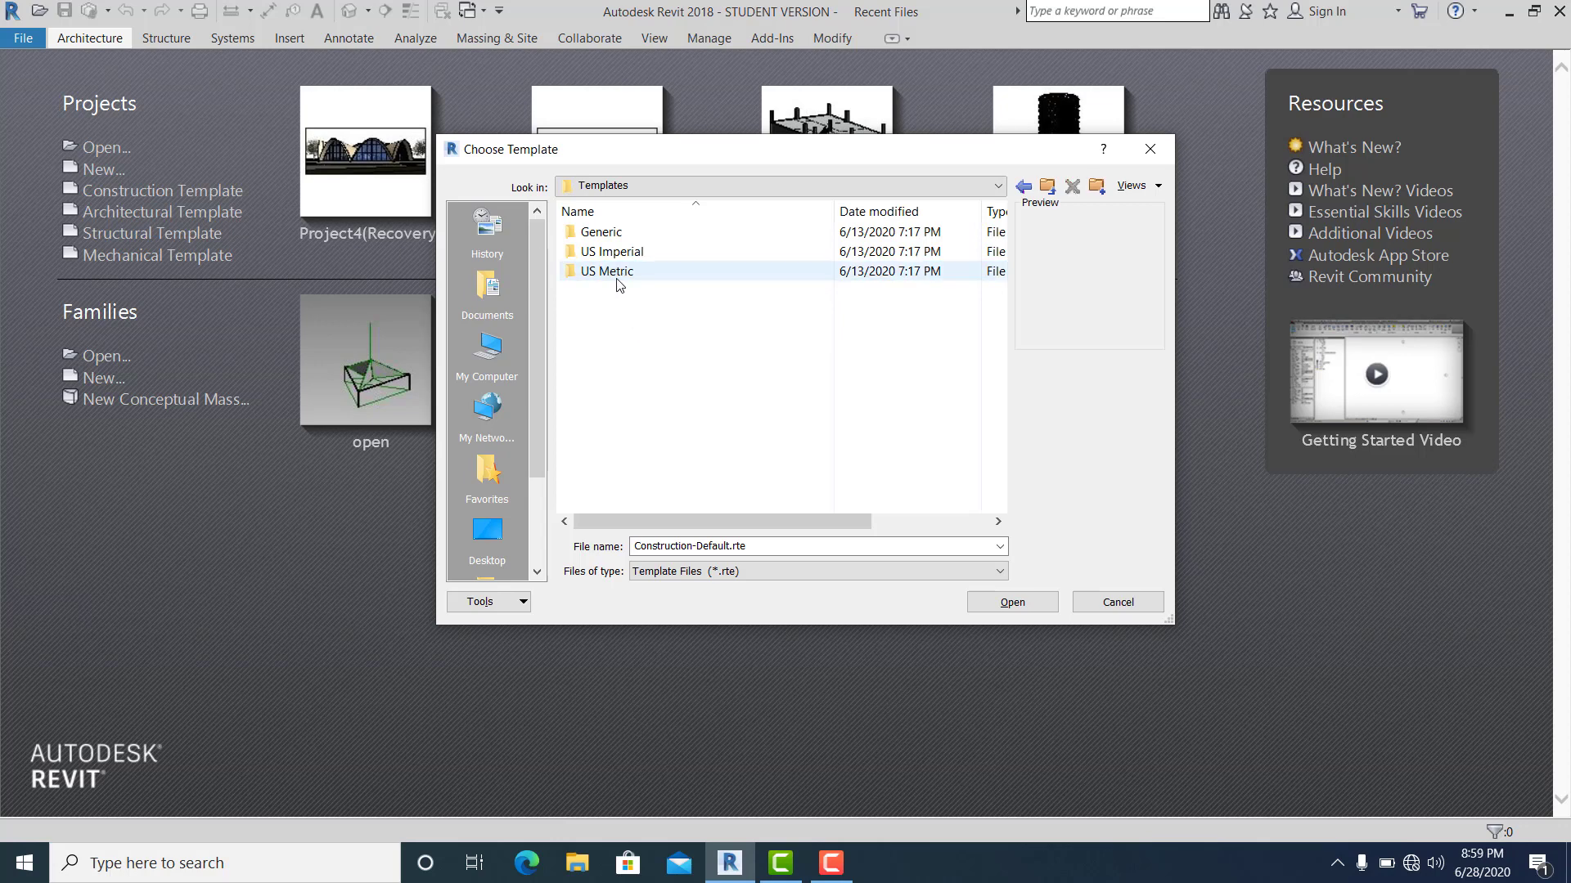
{"action": "left_click", "coordinate": [605, 271]}
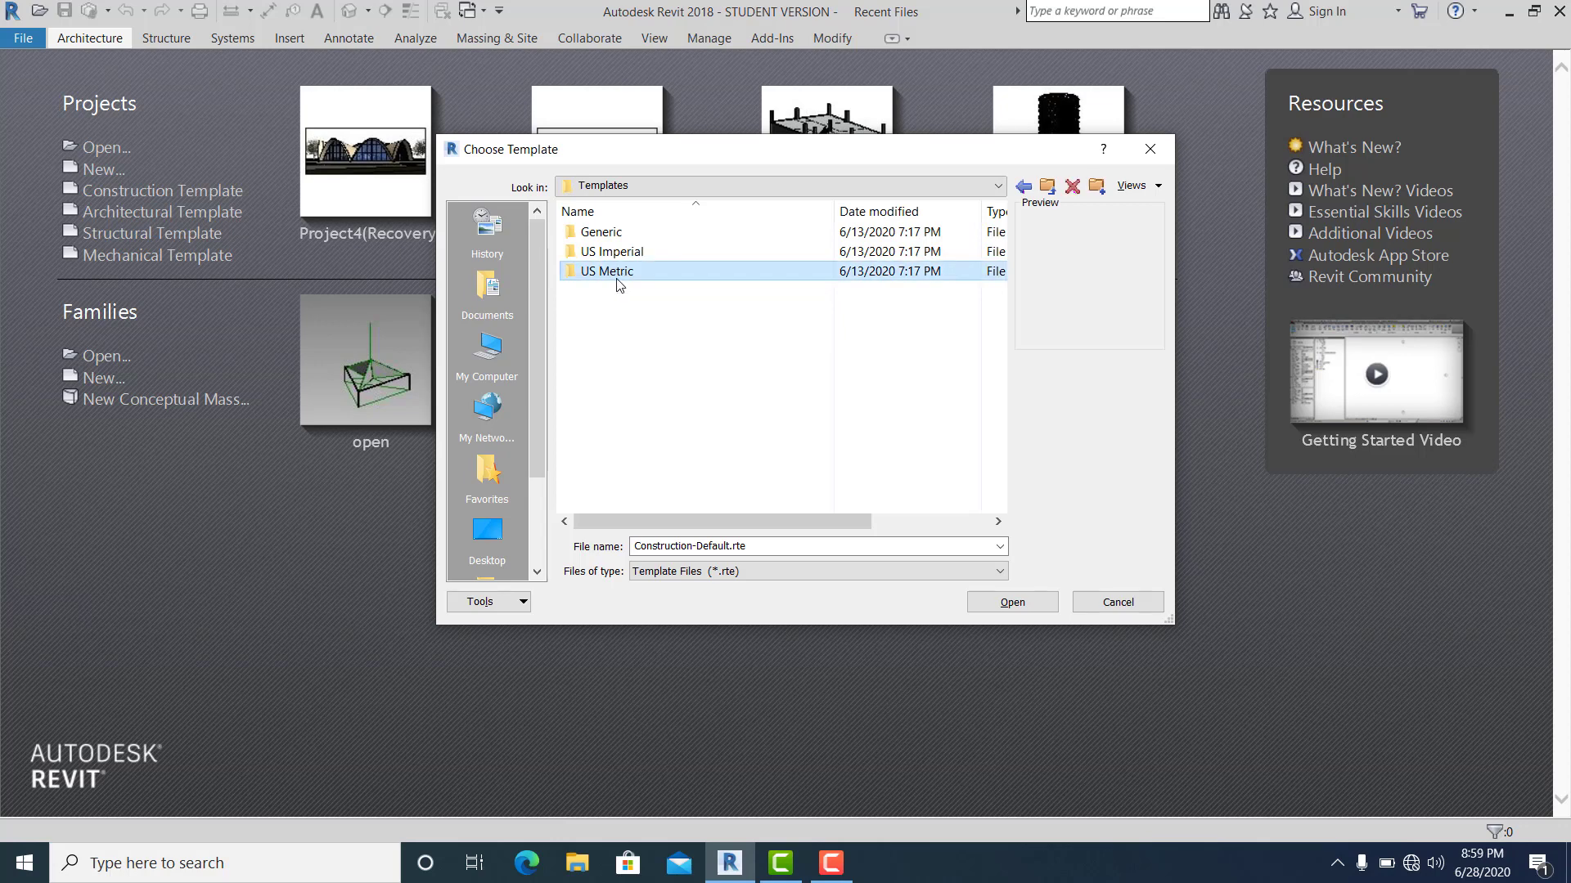
{"action": "double_click", "coordinate": [604, 271]}
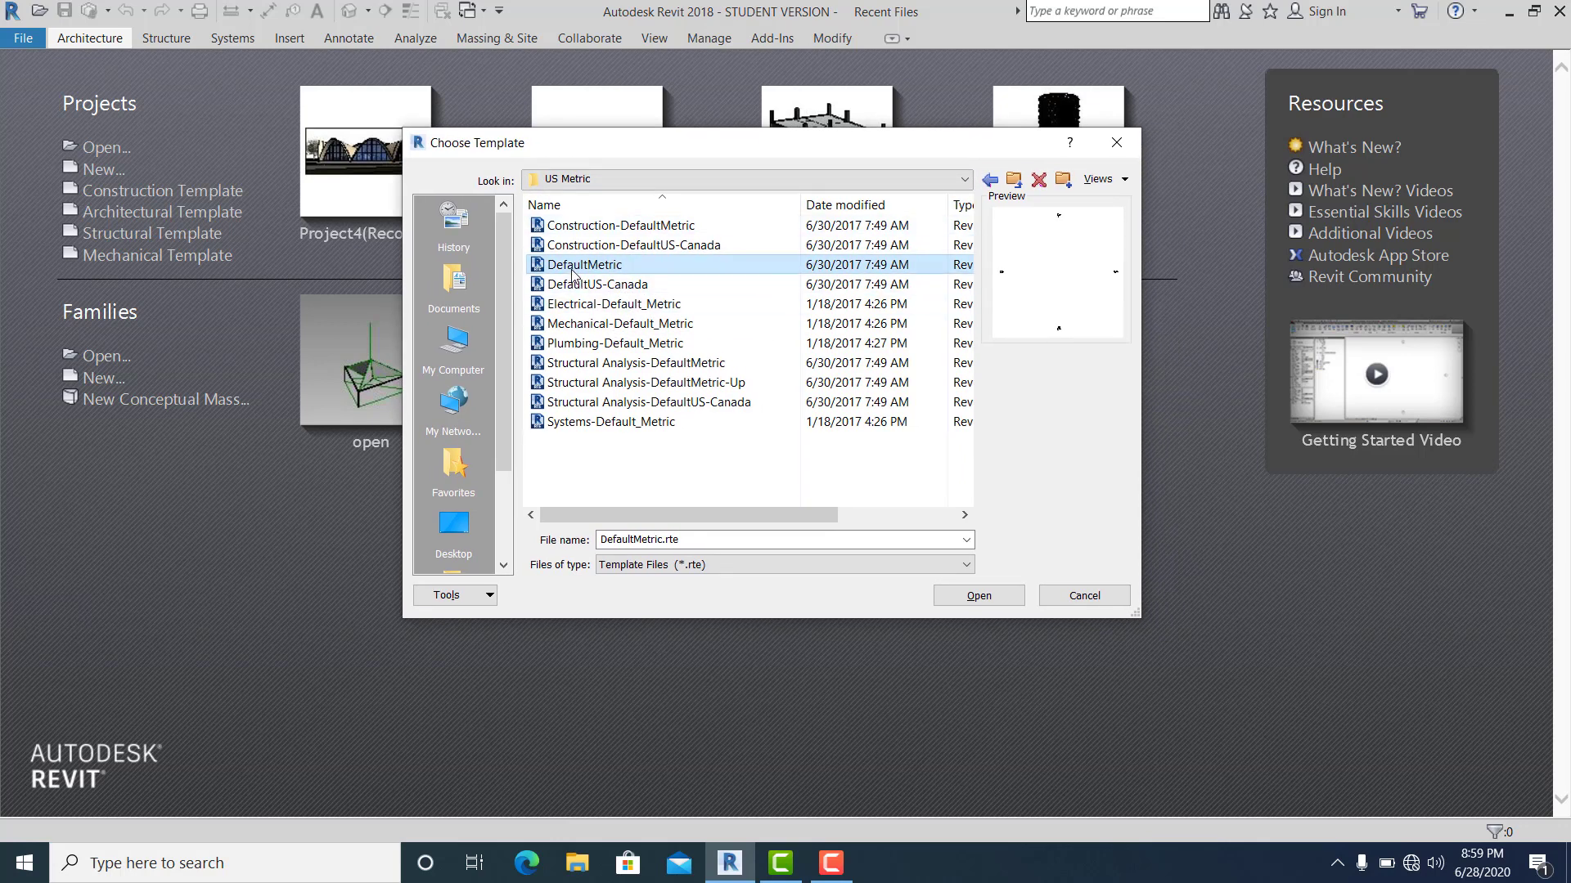
{"action": "left_click", "coordinate": [977, 595]}
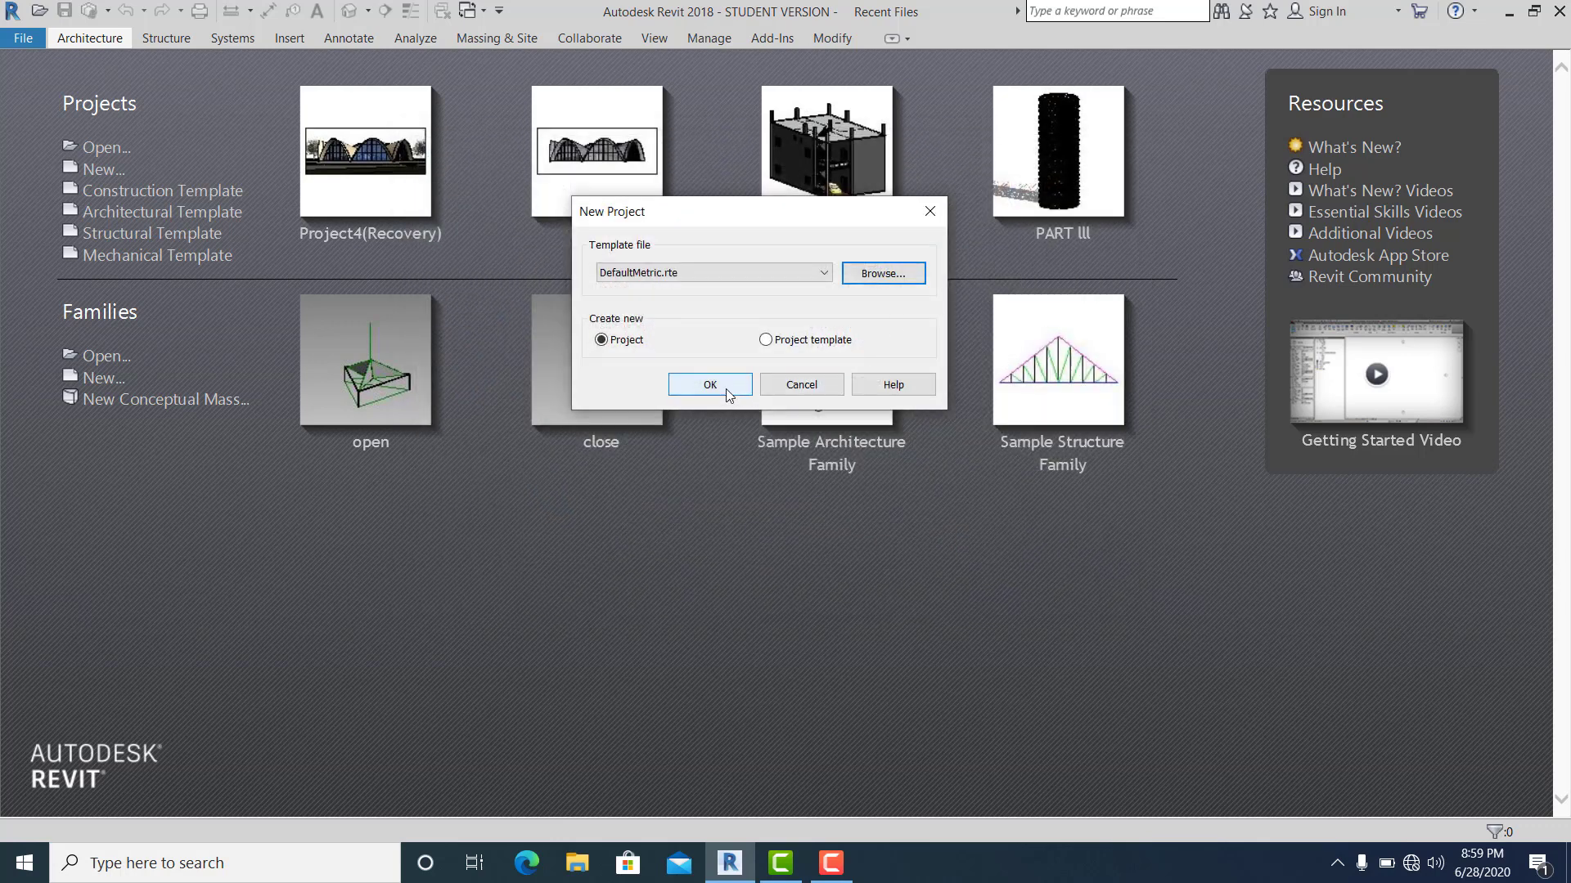
{"action": "left_click", "coordinate": [710, 385]}
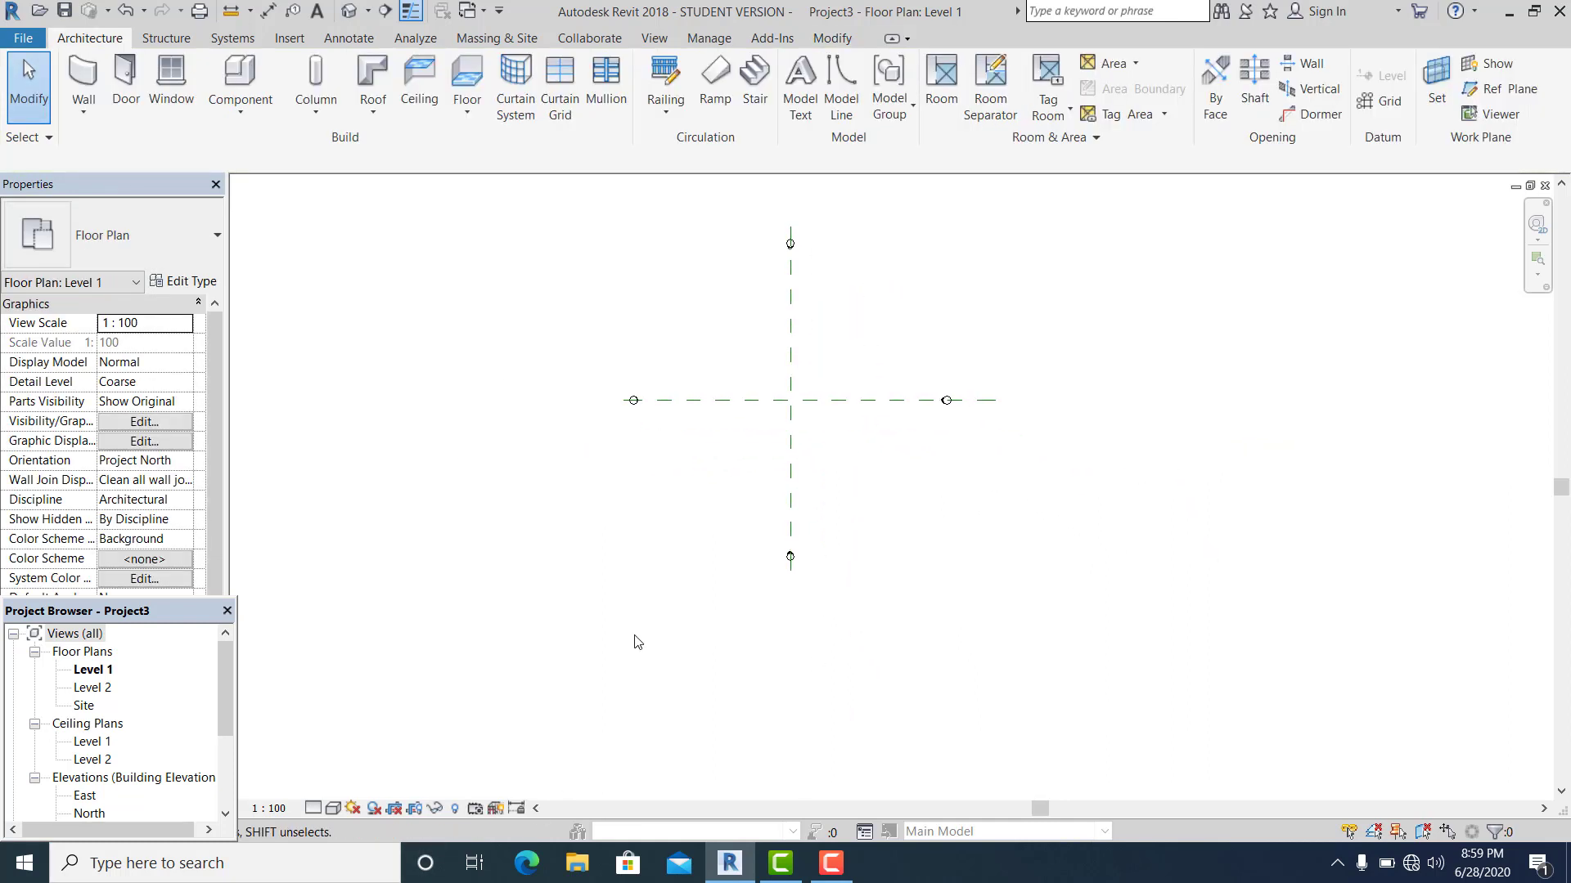
{"action": "mouse_move", "coordinate": [391, 686]}
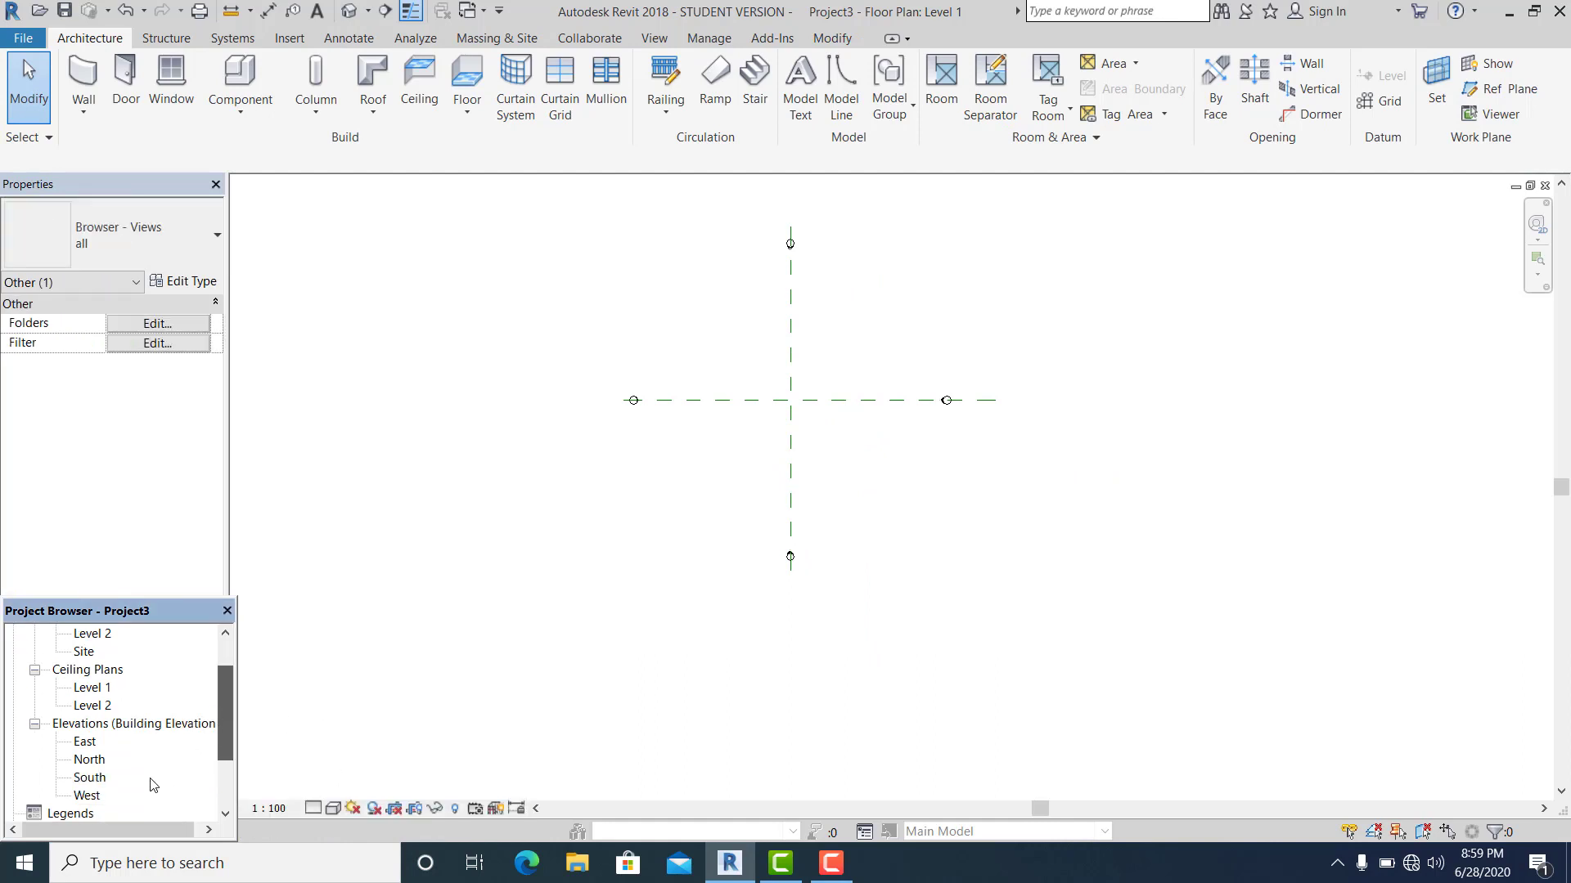
Step: Open the South elevation showing Level 1 at 0 and Level 2 at 4000
{"action": "double_click", "coordinate": [89, 778]}
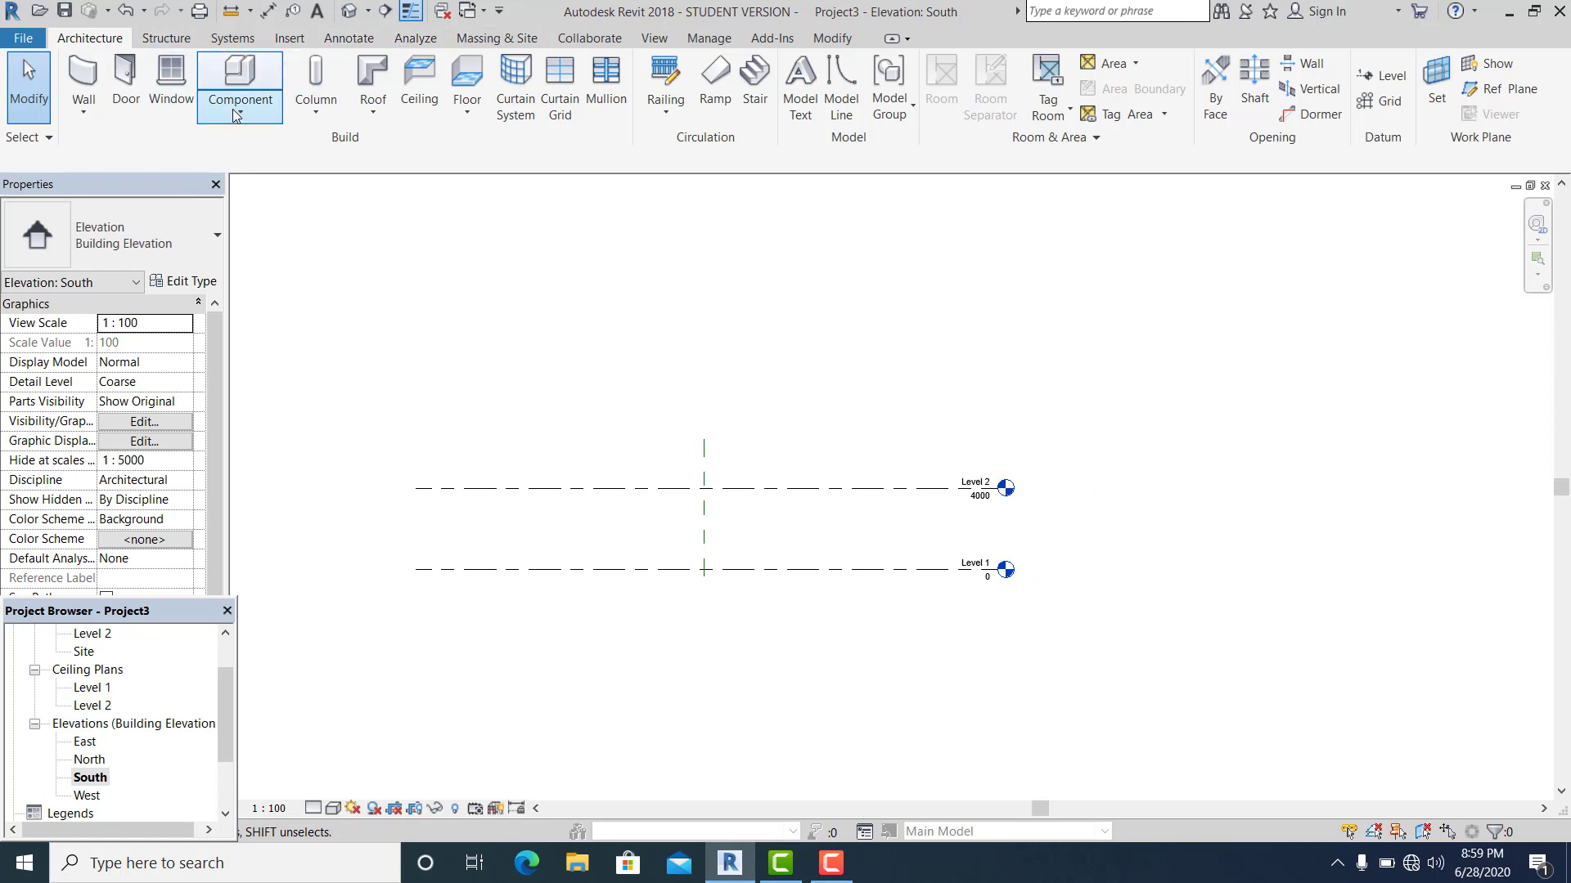
{"action": "mouse_move", "coordinate": [496, 38]}
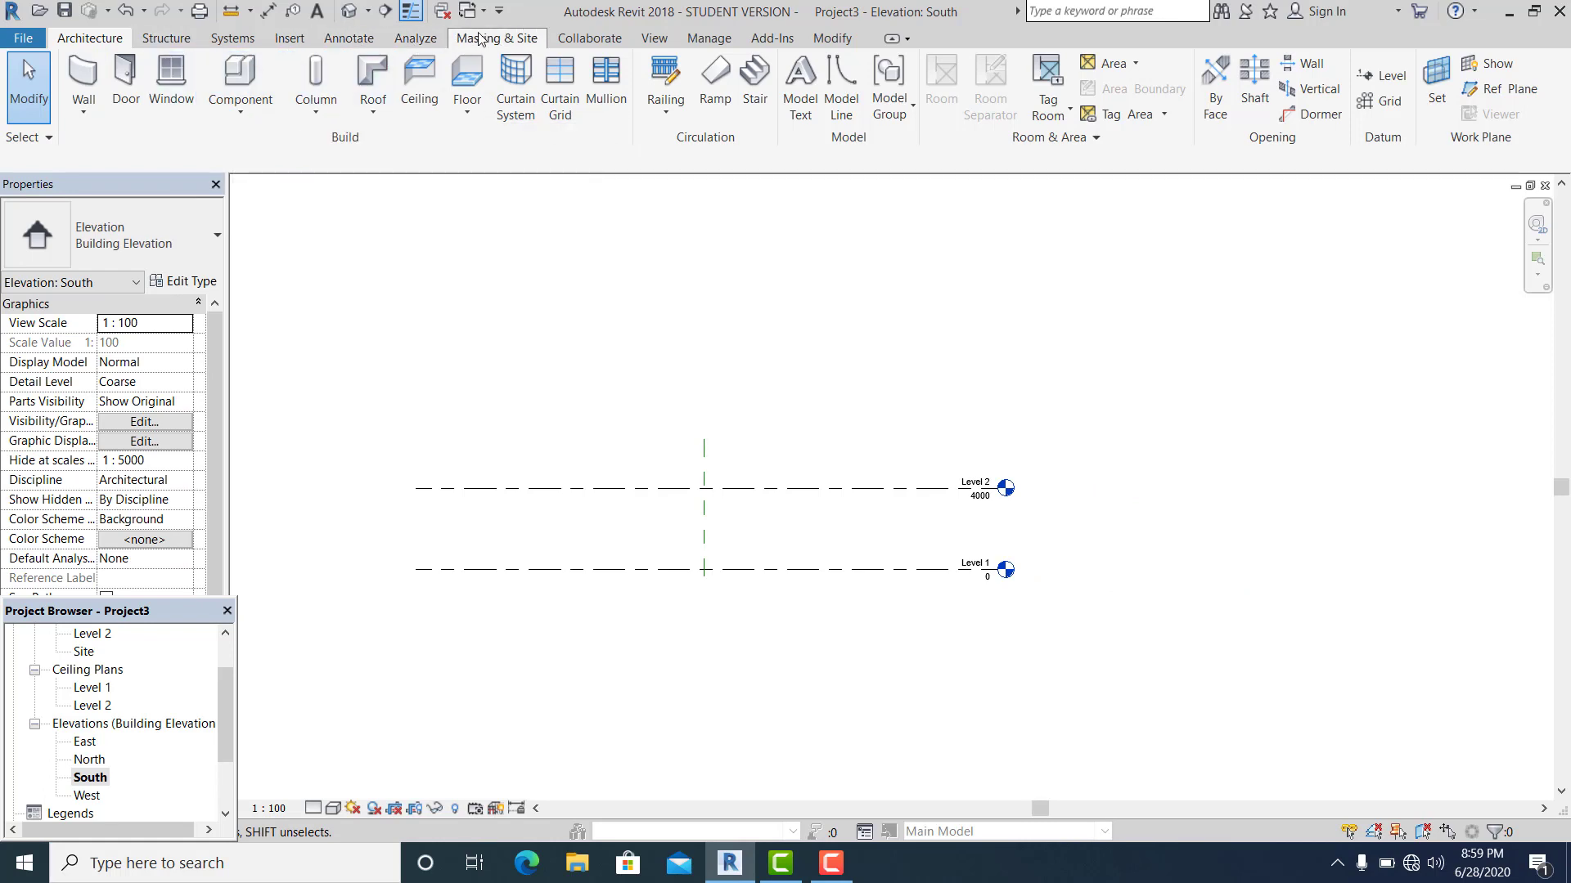
Step: Create an in-place mass, keeping the default name Mass 1
{"action": "left_click", "coordinate": [496, 38]}
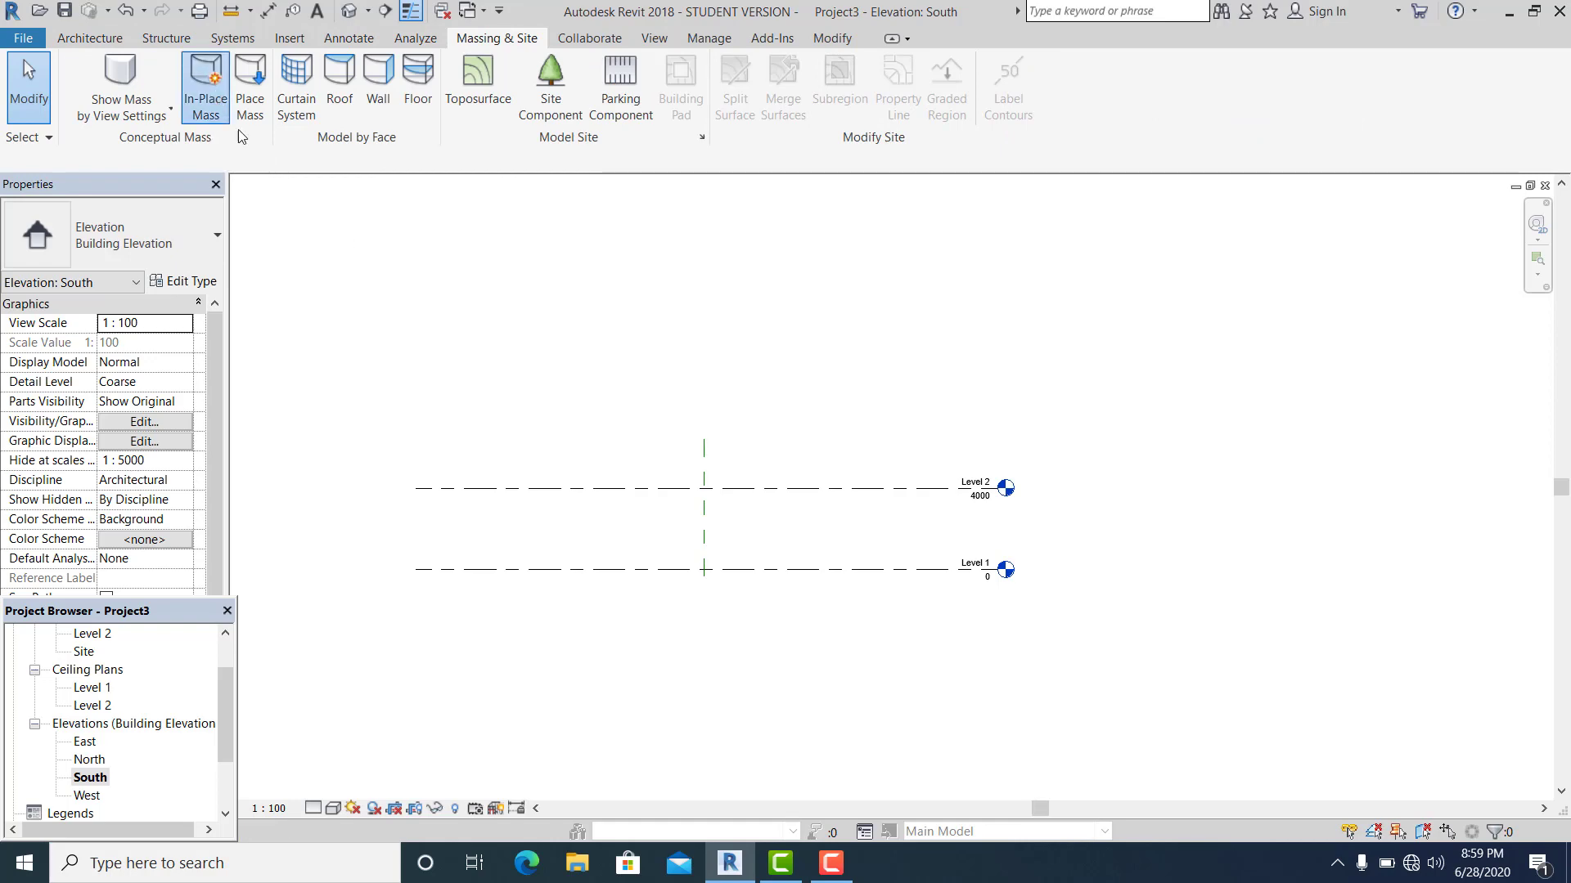
{"action": "left_click", "coordinate": [204, 88]}
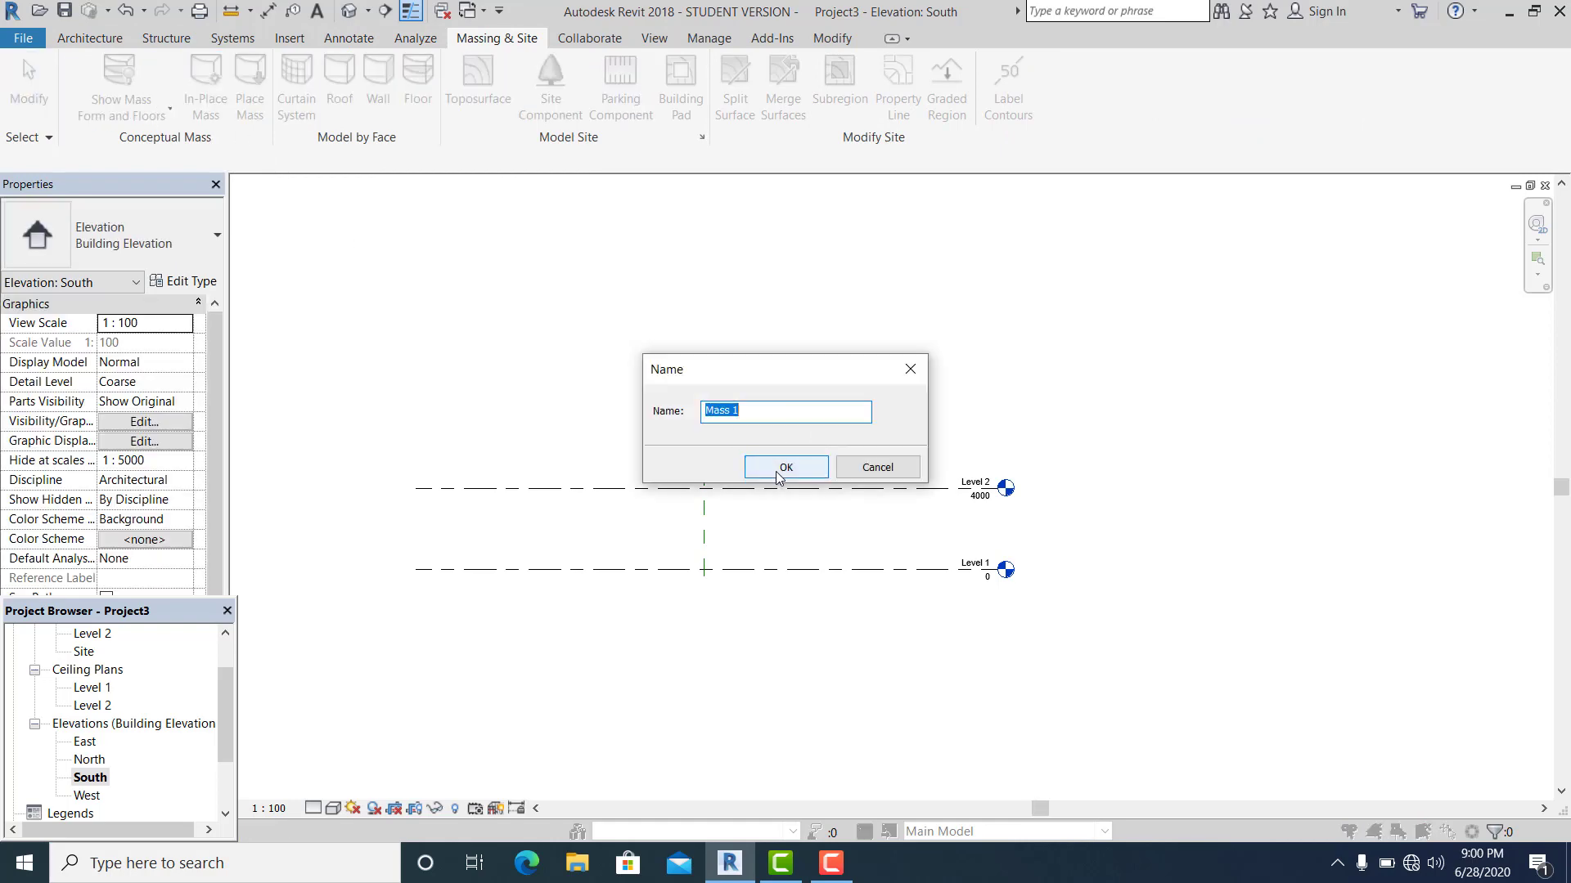
{"action": "left_click", "coordinate": [785, 468]}
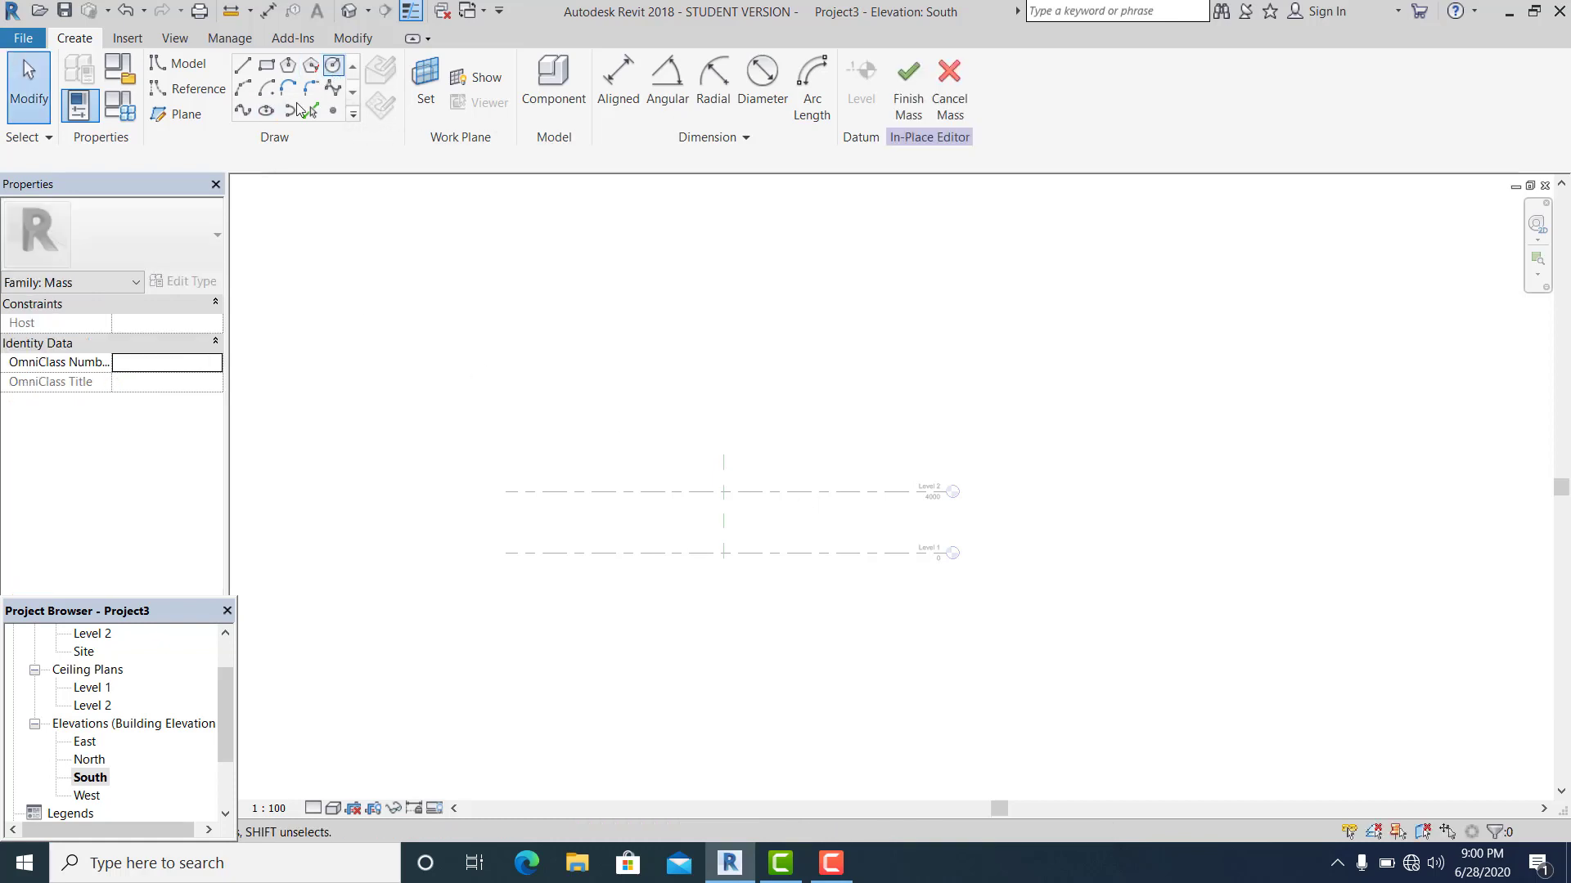
Step: Sketch a tall vertical ellipse on Reference Plane : 1
{"action": "left_click", "coordinate": [424, 80]}
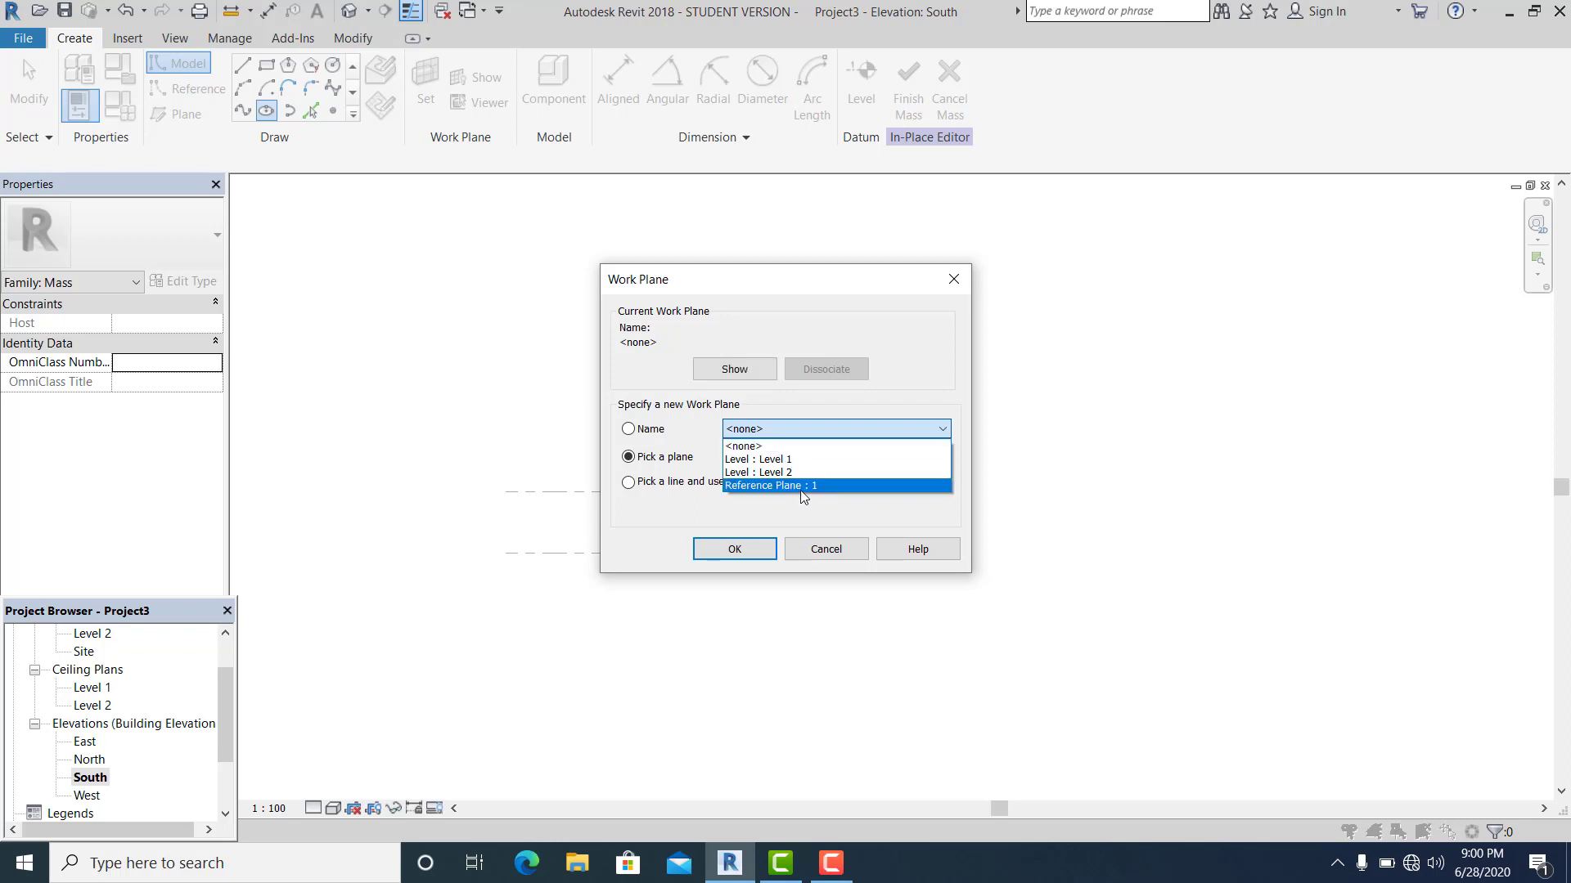
{"action": "left_click", "coordinate": [733, 549]}
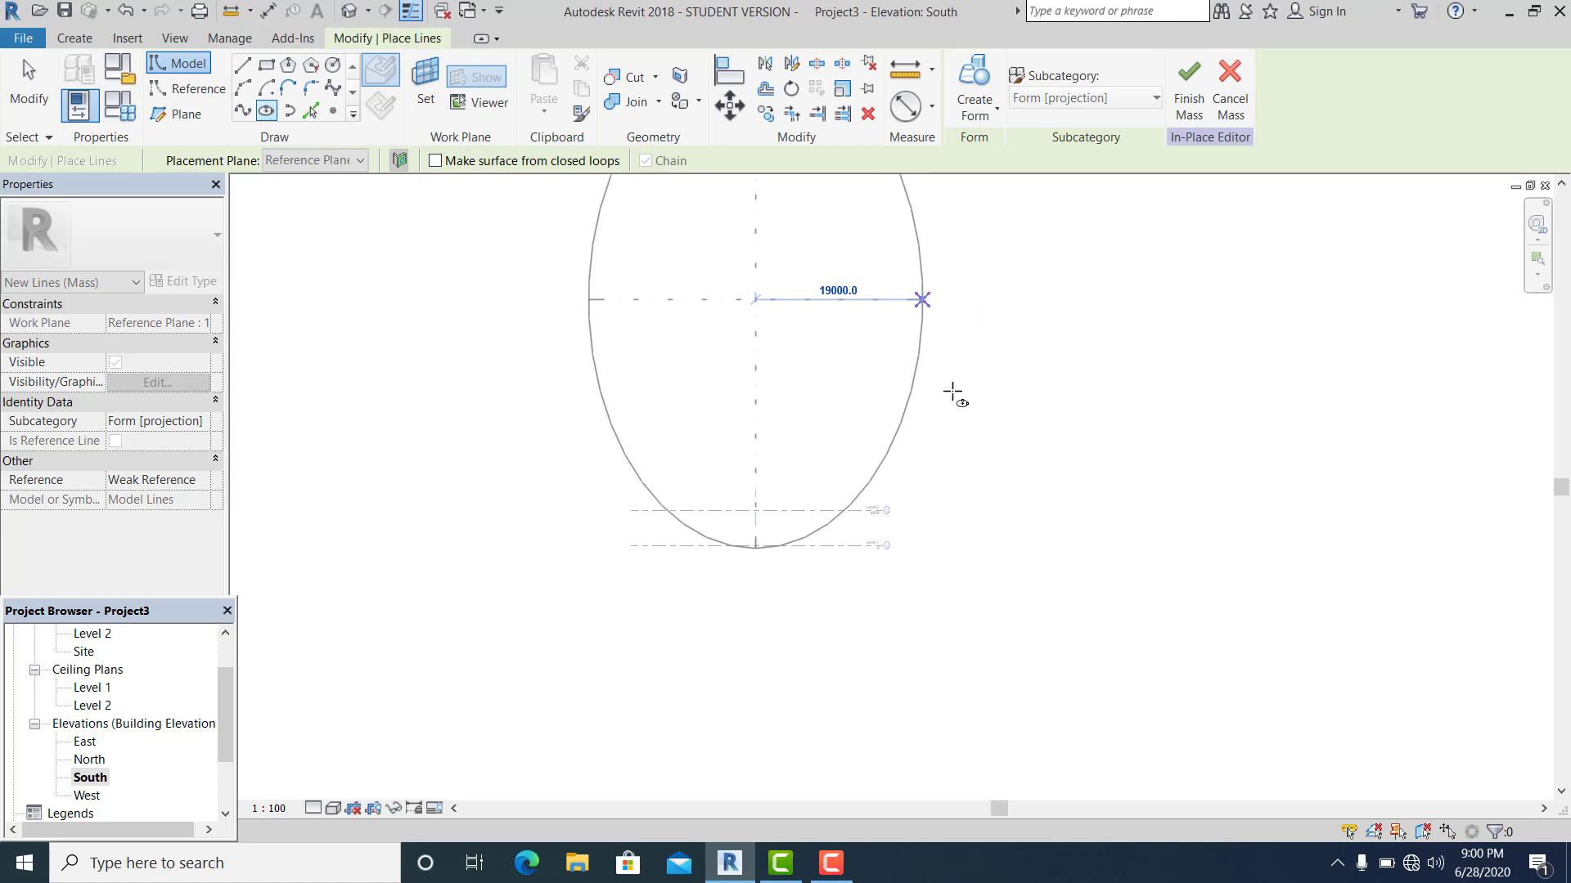
{"action": "left_click_drag", "start_coordinate": [922, 299], "coordinate": [915, 384]}
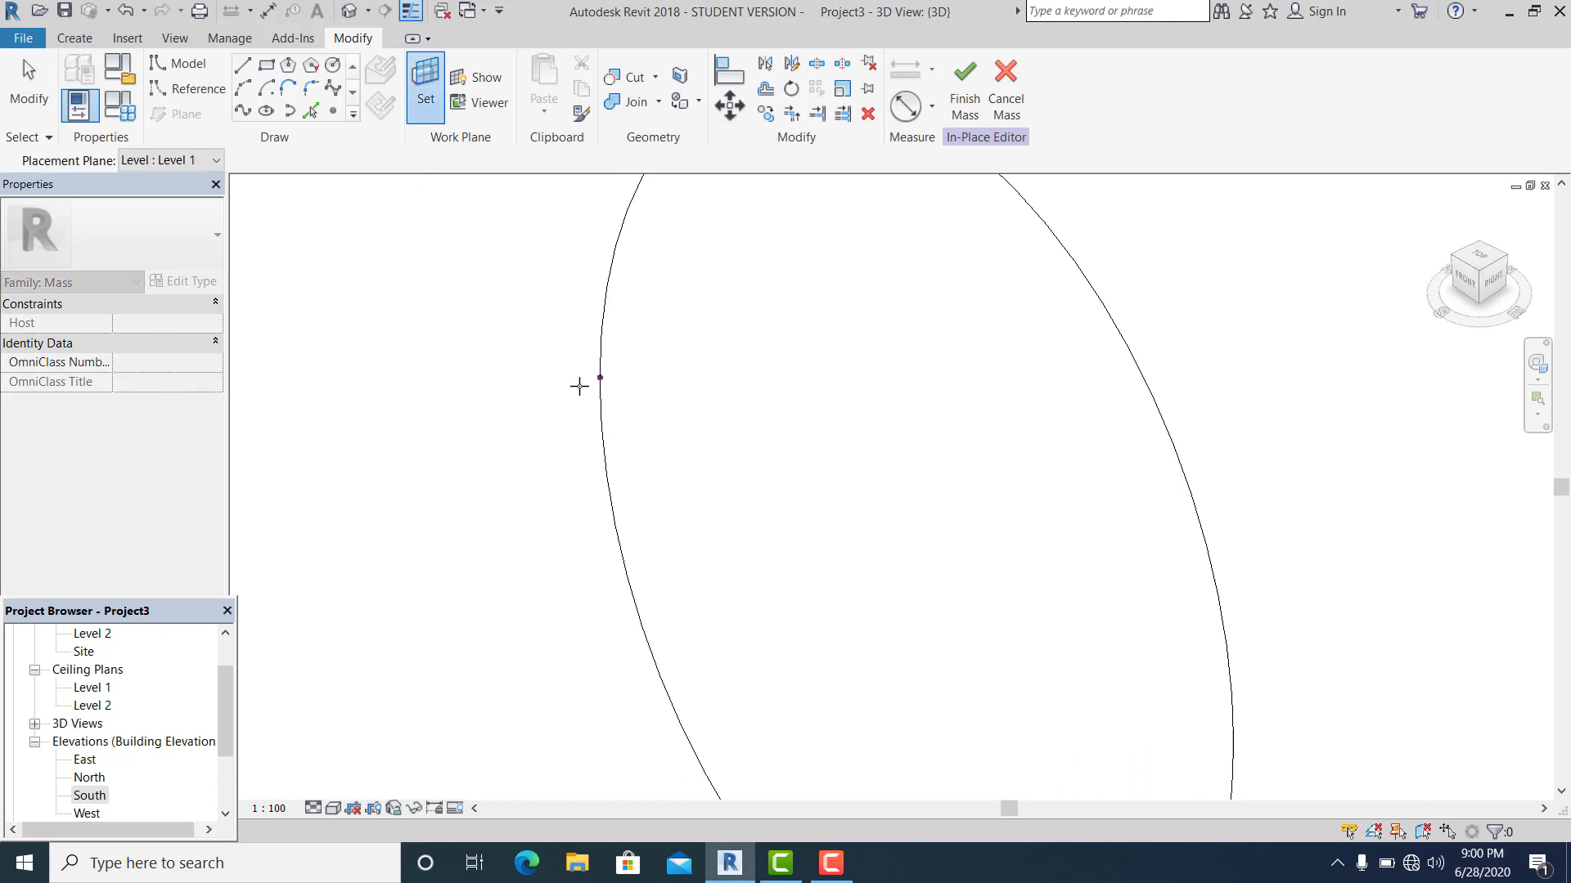
Step: Host the work plane on a point of the tall ellipse and sketch a small ellipse there
{"action": "left_click", "coordinate": [28, 71]}
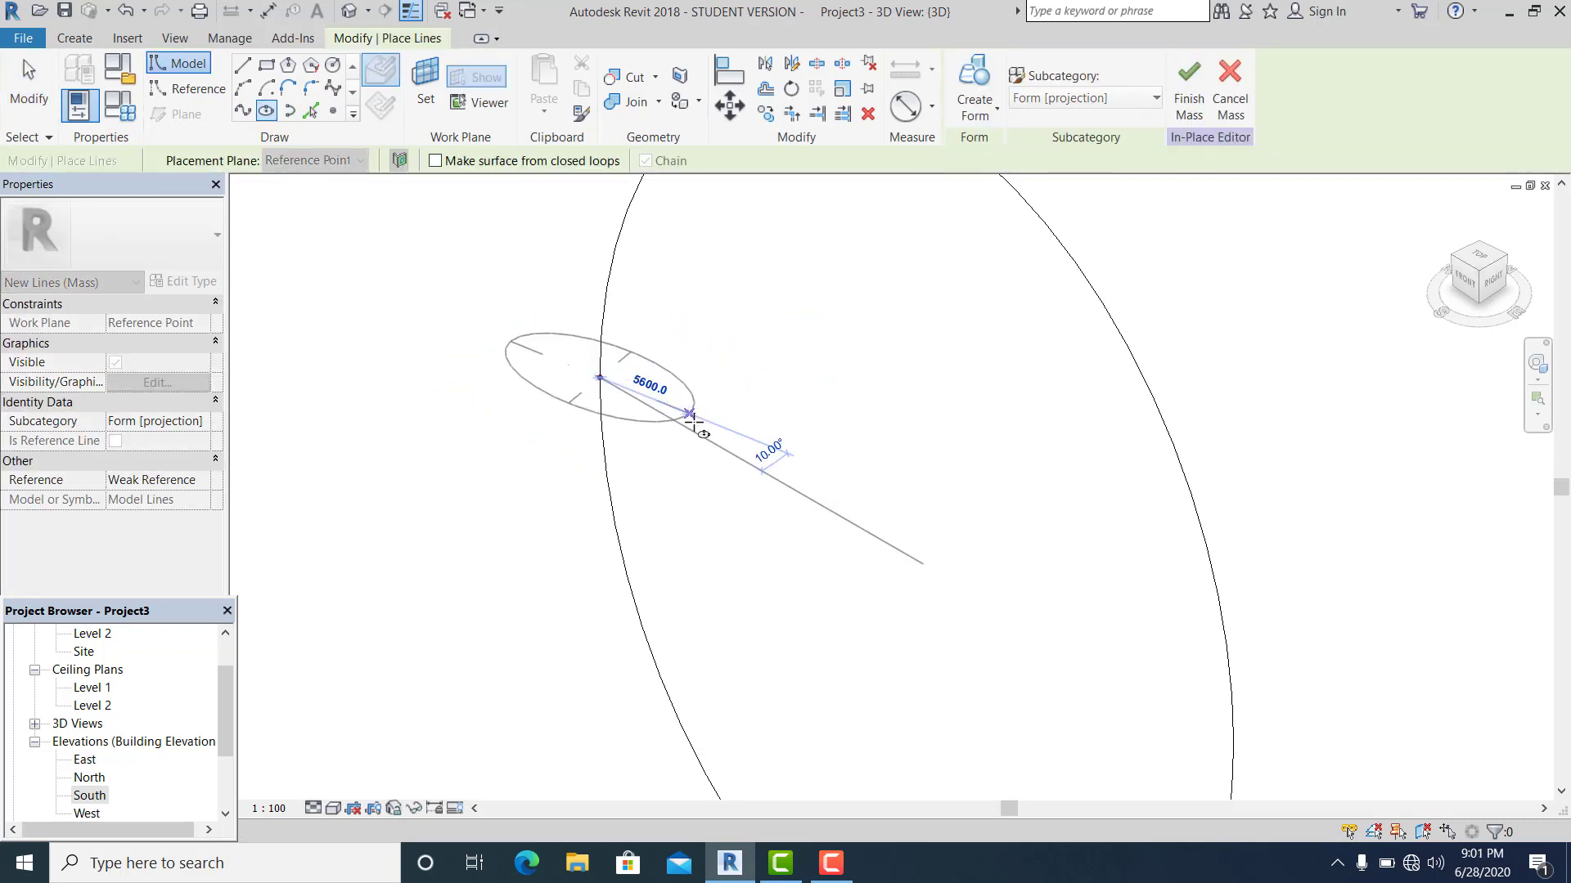
{"action": "left_click_drag", "start_coordinate": [691, 415], "coordinate": [713, 426]}
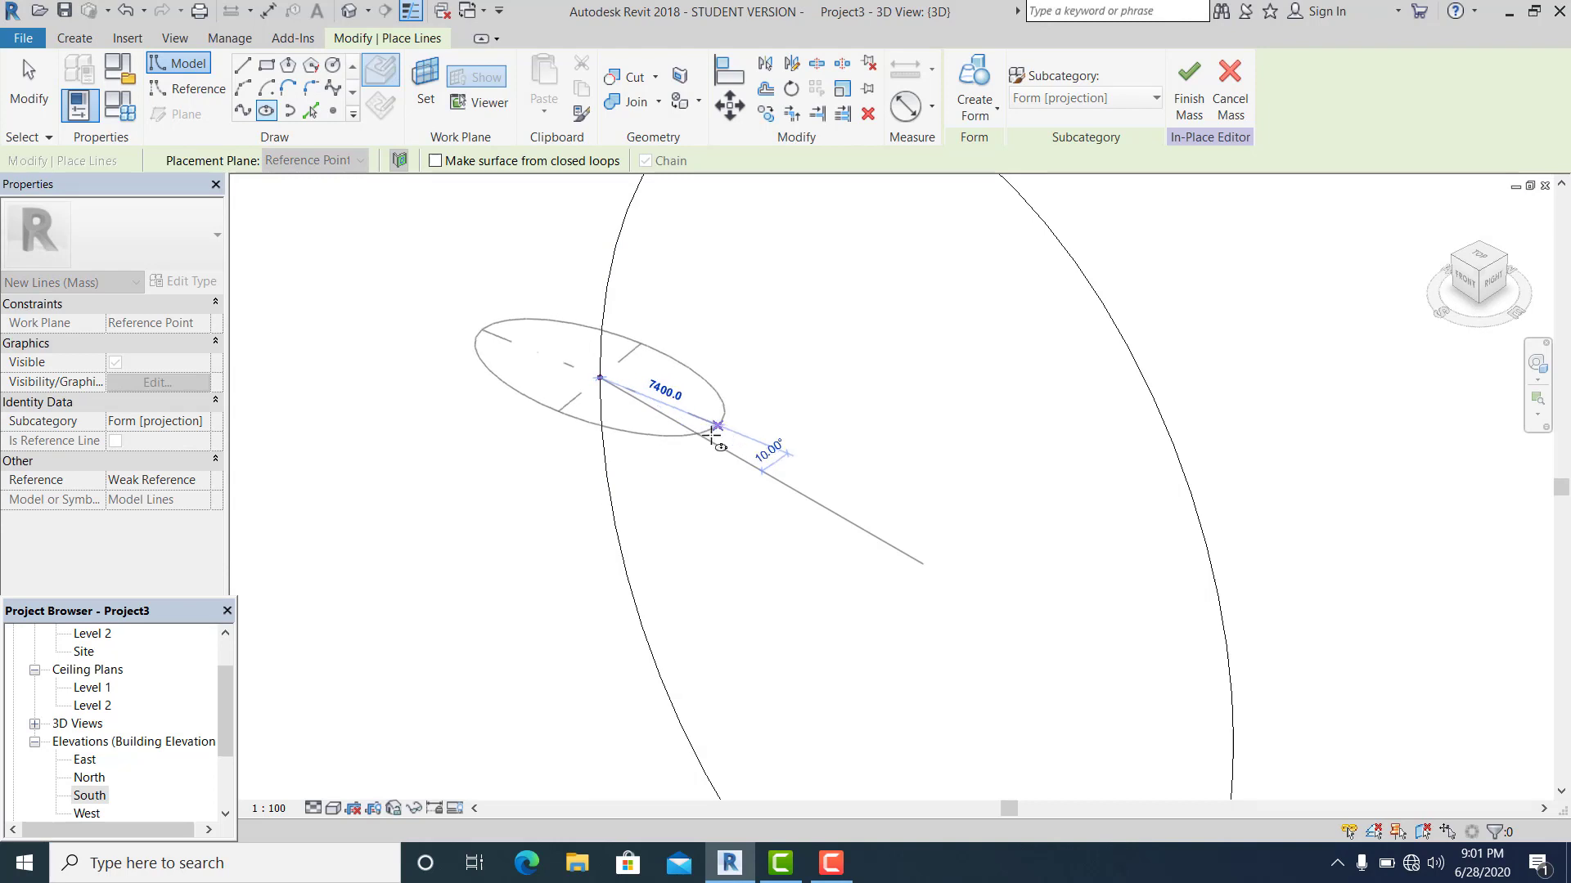
{"action": "left_click_drag", "start_coordinate": [711, 425], "coordinate": [722, 446]}
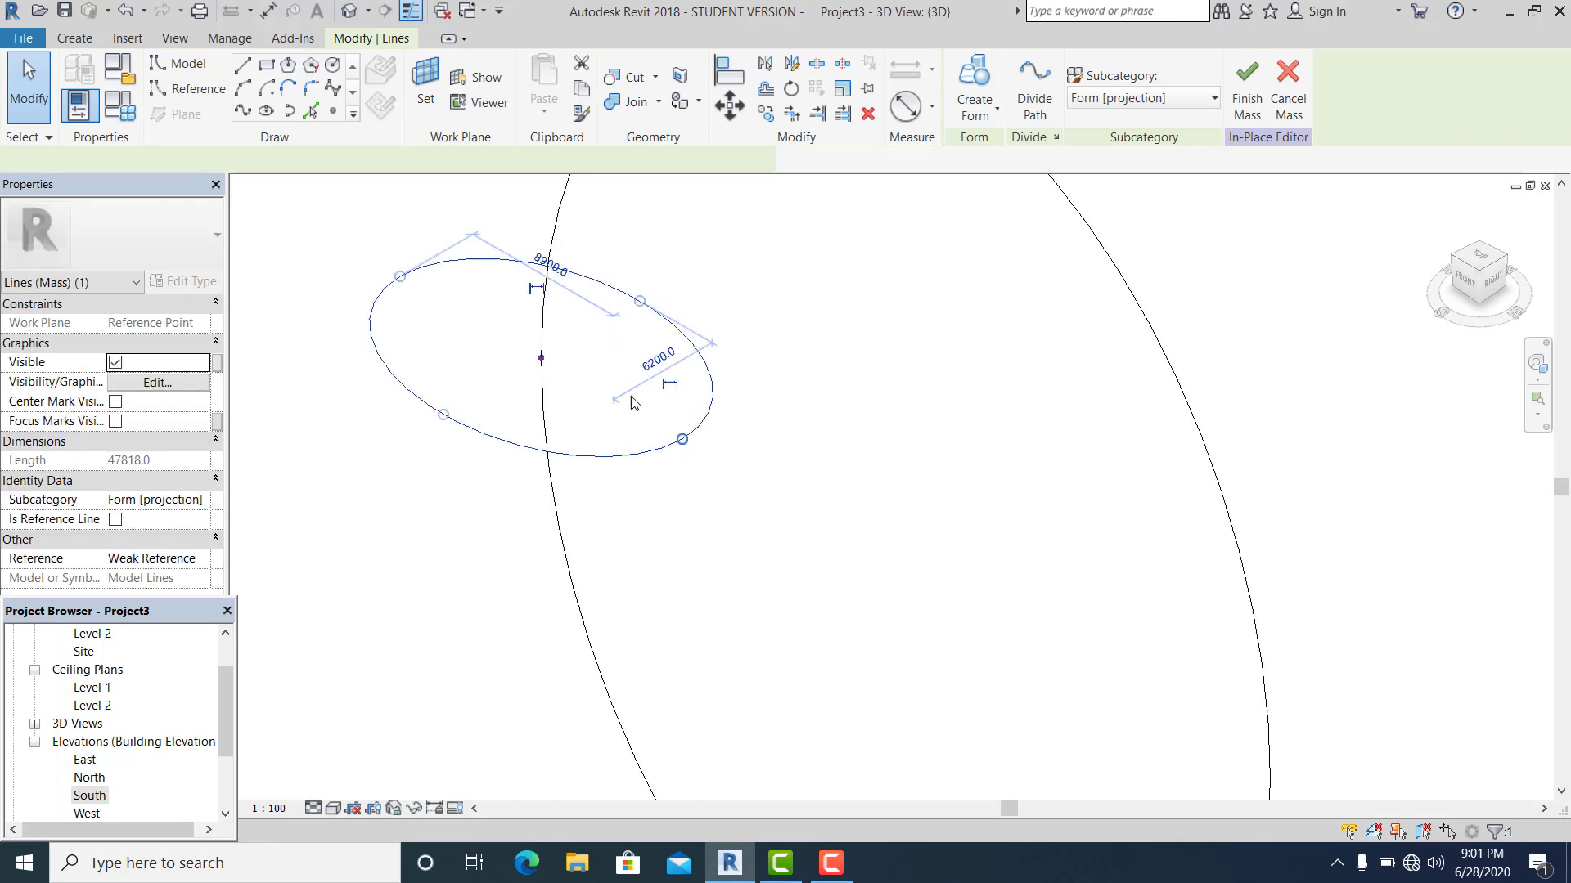
Step: Make the radius dimensions permanent and label them with parameters W (6200) and L (8900)
{"action": "left_click", "coordinate": [670, 384]}
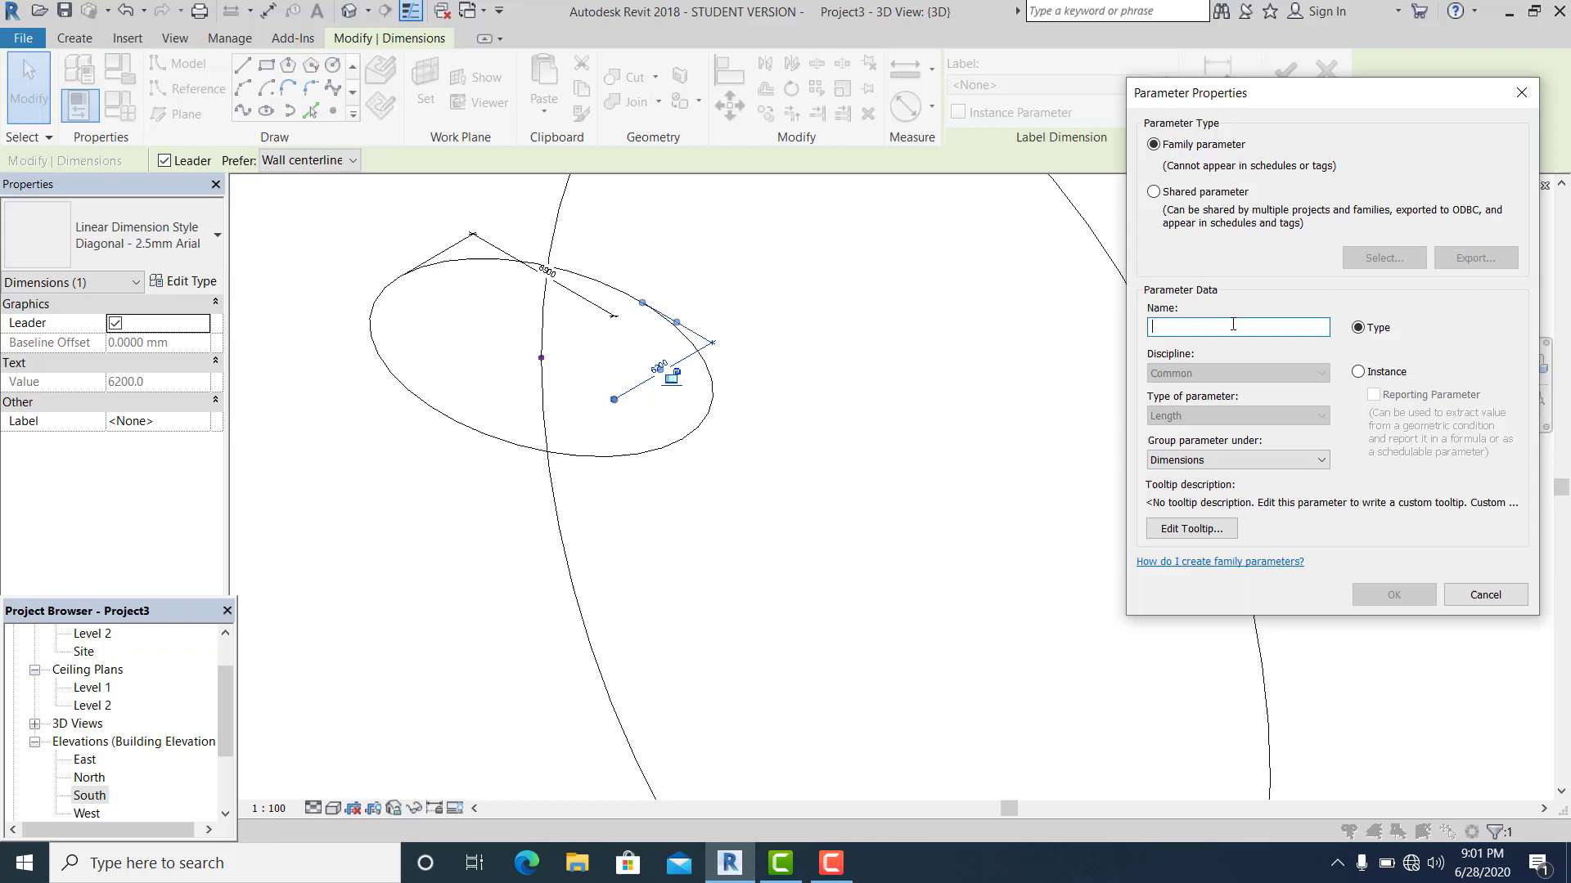
{"action": "type", "text": "W"}
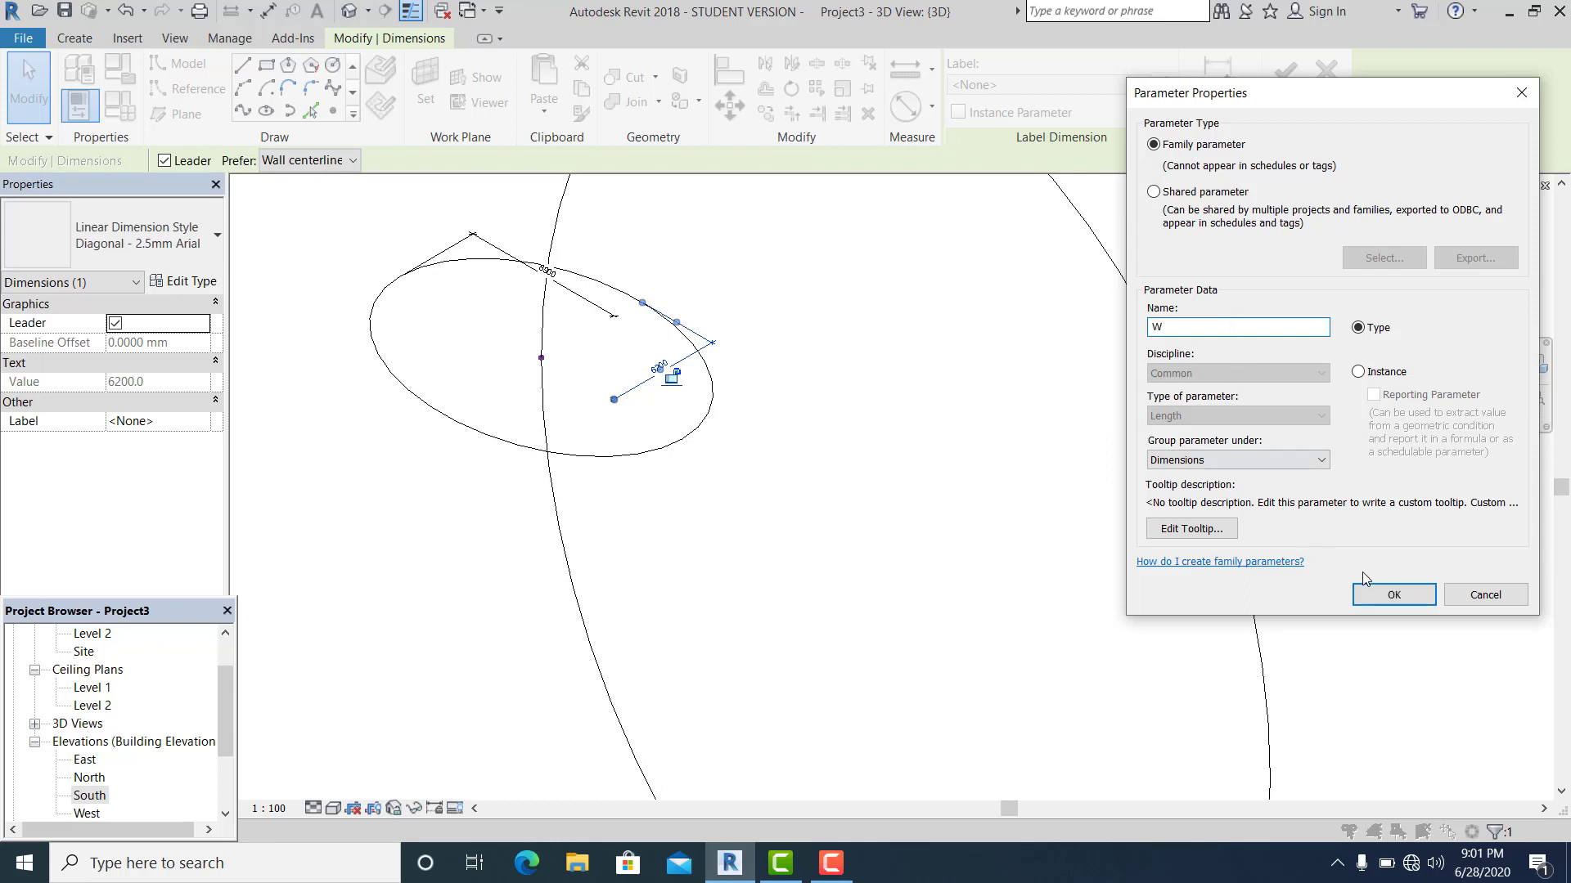
{"action": "left_click", "coordinate": [1391, 594]}
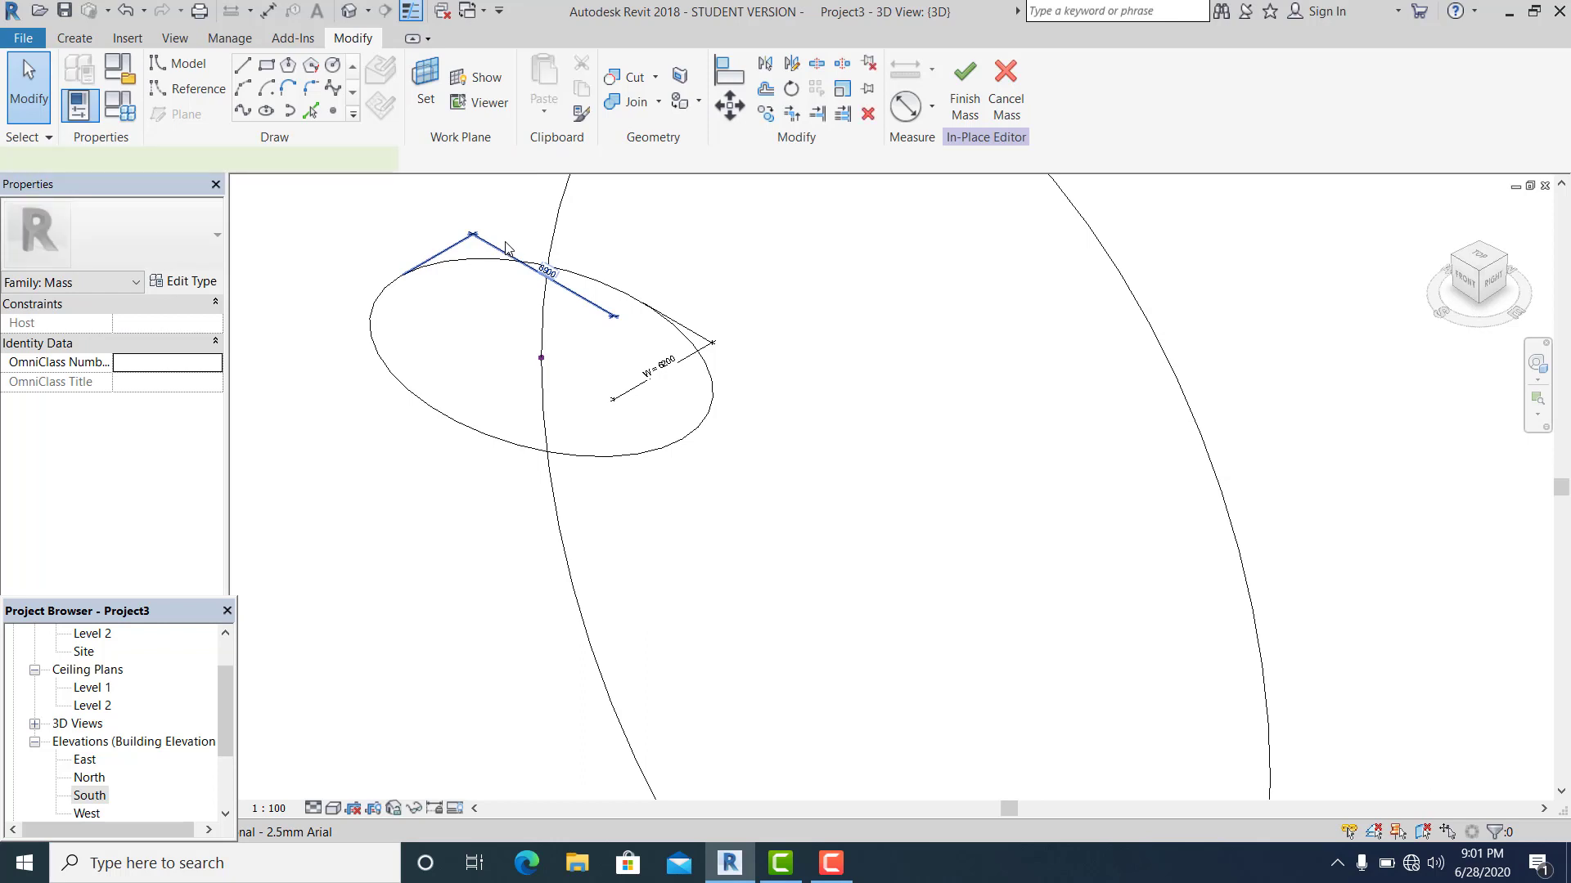
{"action": "left_click", "coordinate": [542, 268]}
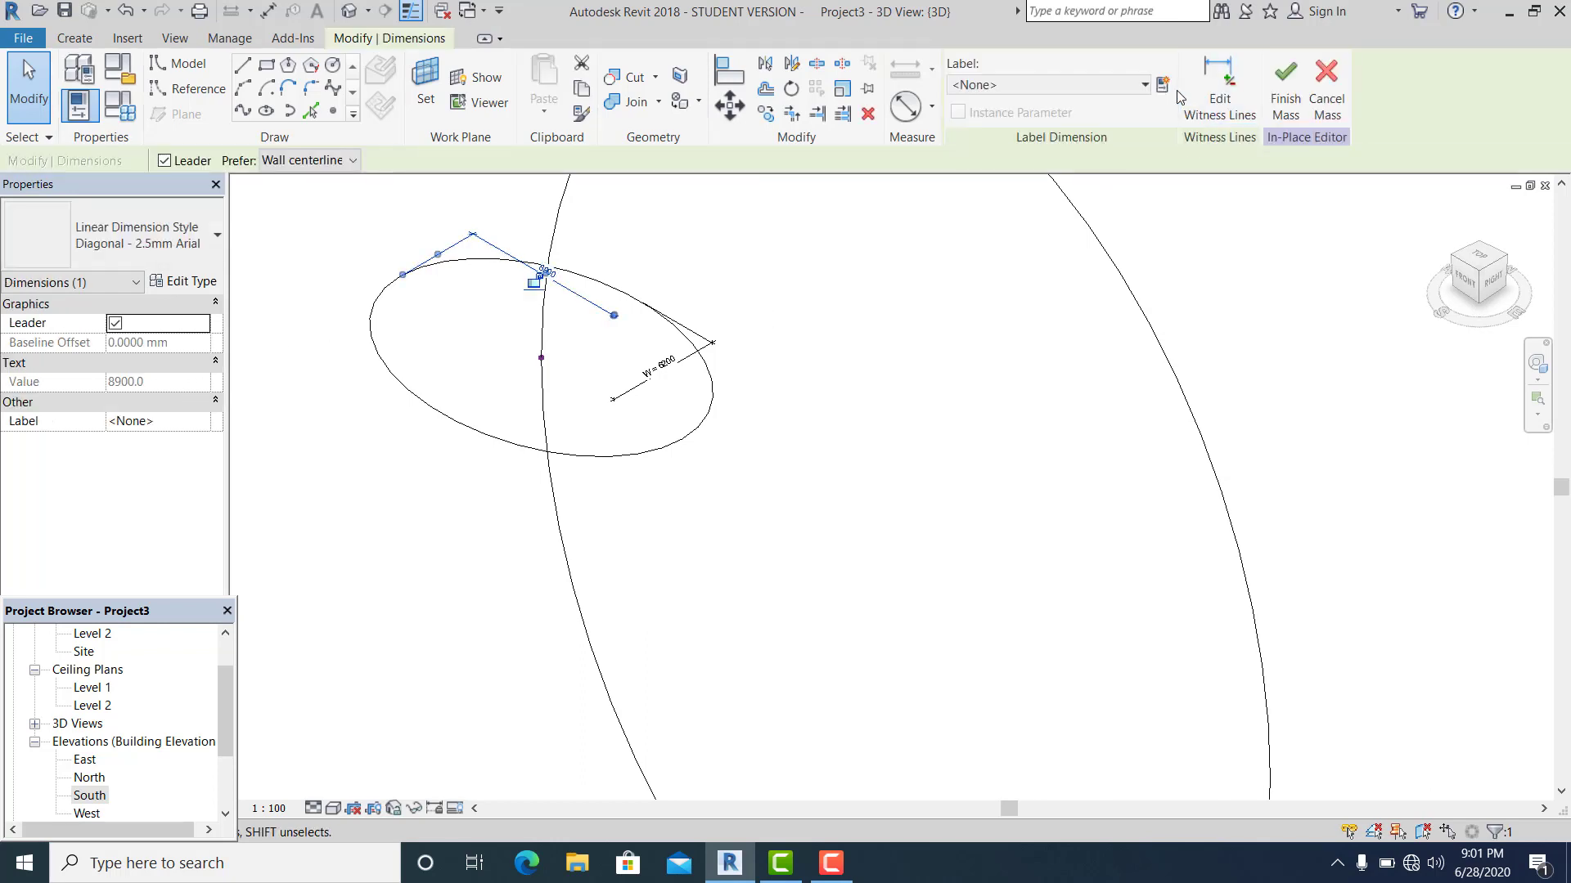
{"action": "left_click", "coordinate": [1163, 85]}
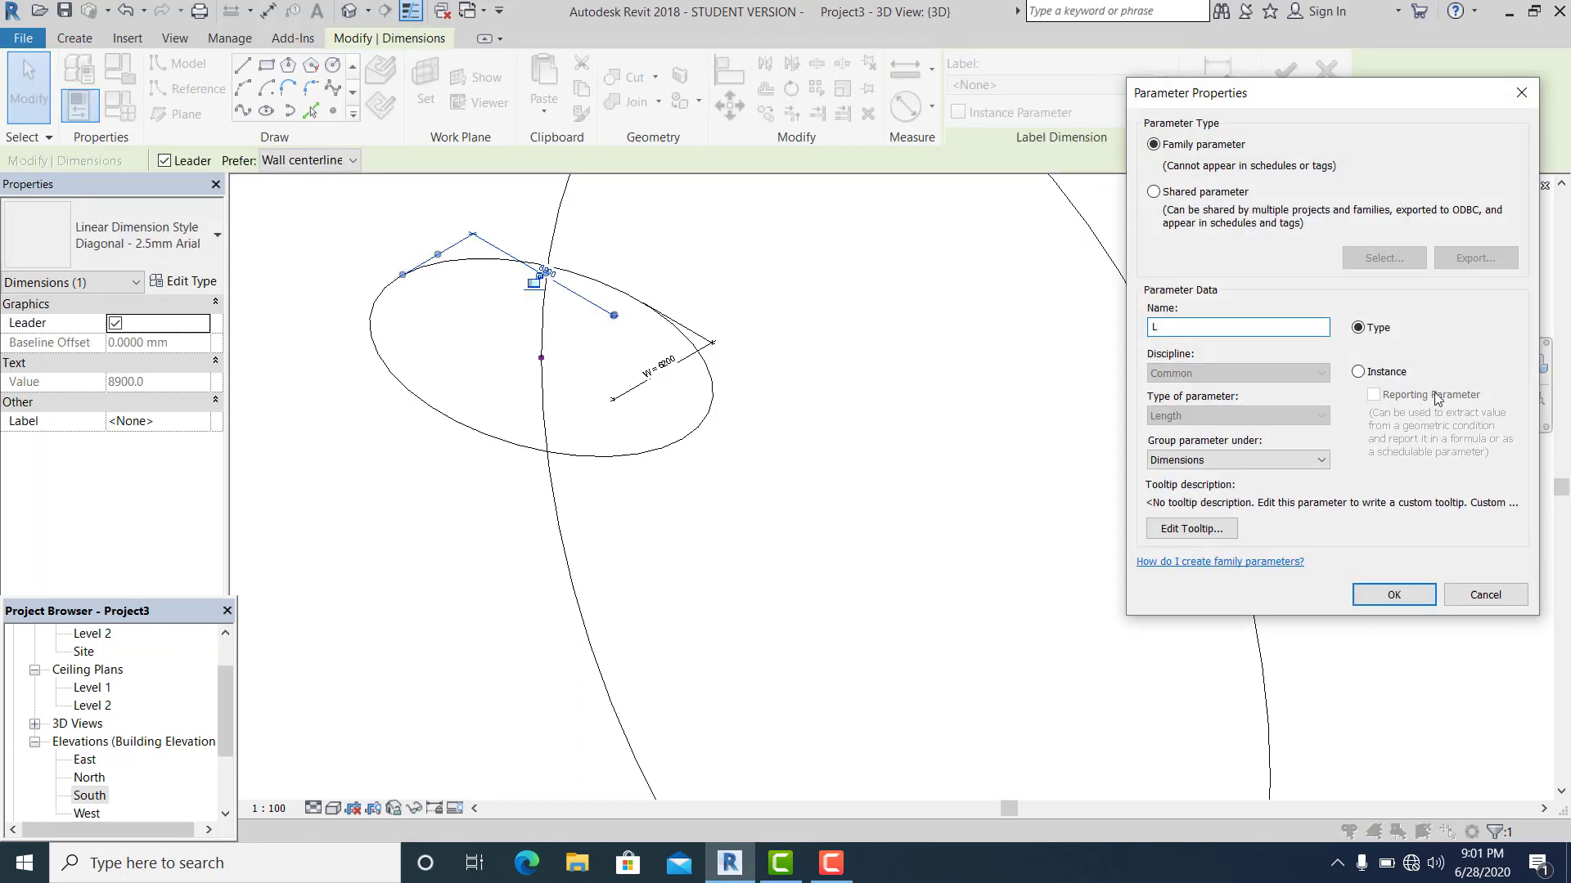
{"action": "left_click", "coordinate": [1390, 594]}
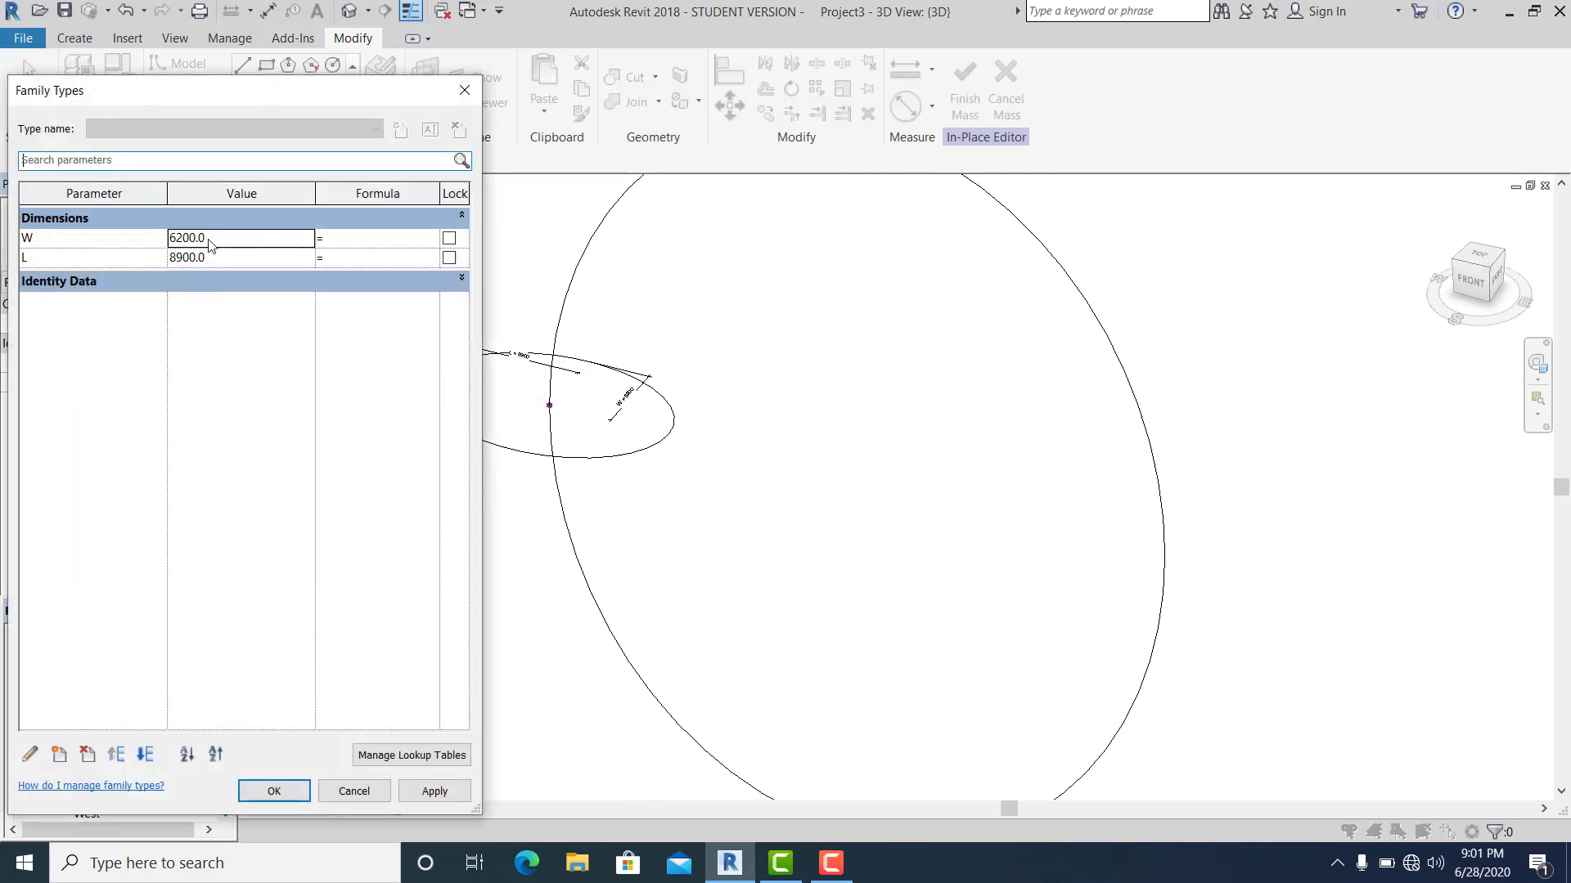
Step: Set parameter L to 12000 and W to 9000 and apply
{"action": "double_click", "coordinate": [187, 238]}
{"action": "type", "text": "12000"}
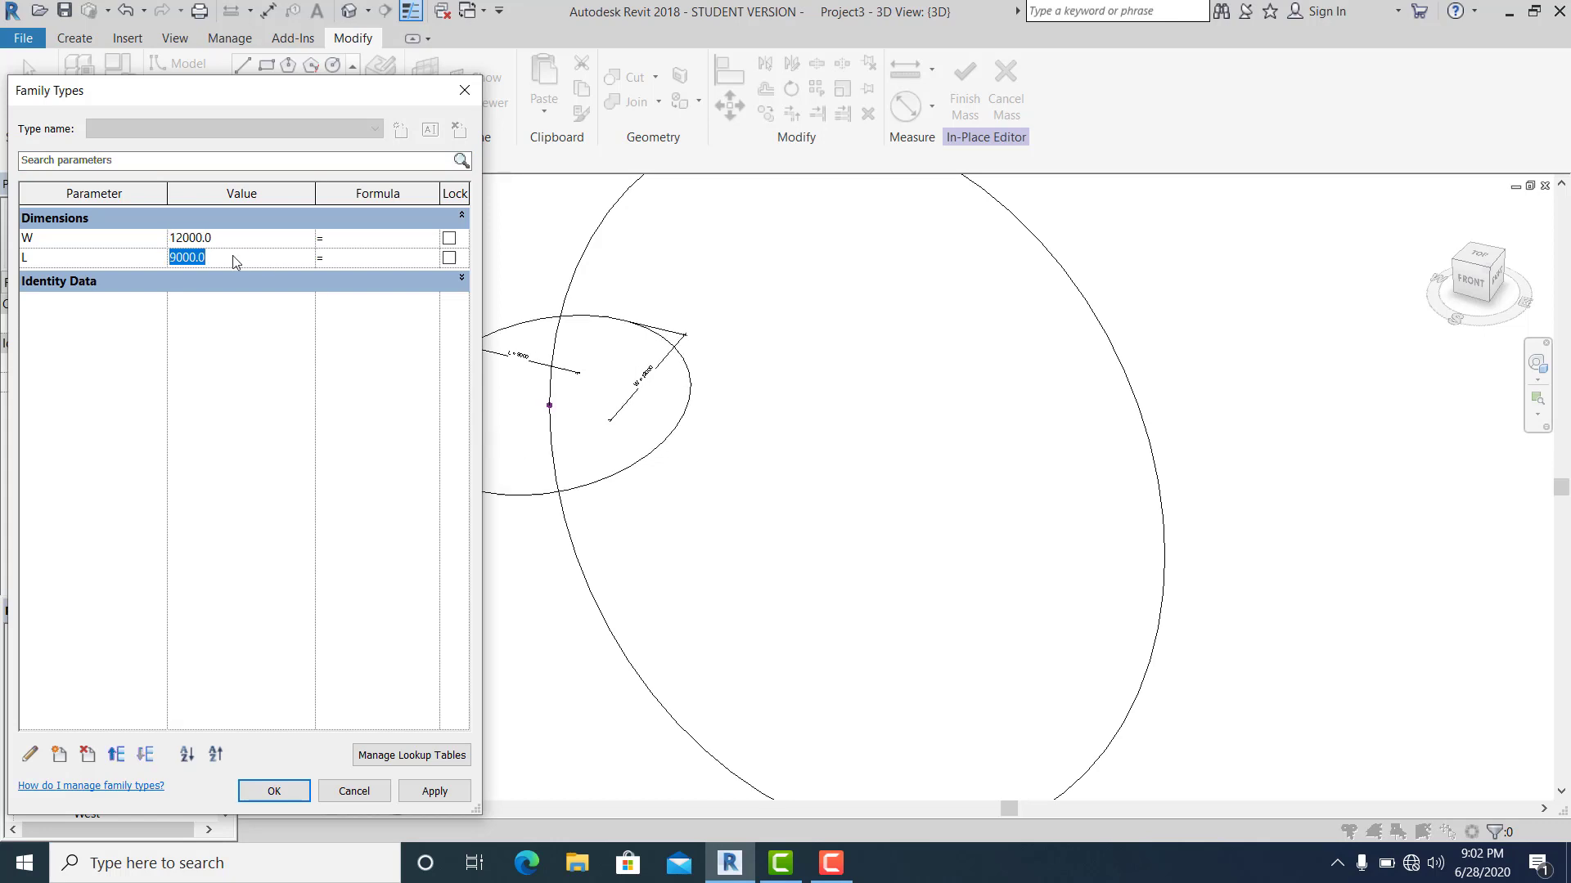
{"action": "type", "text": "12M"}
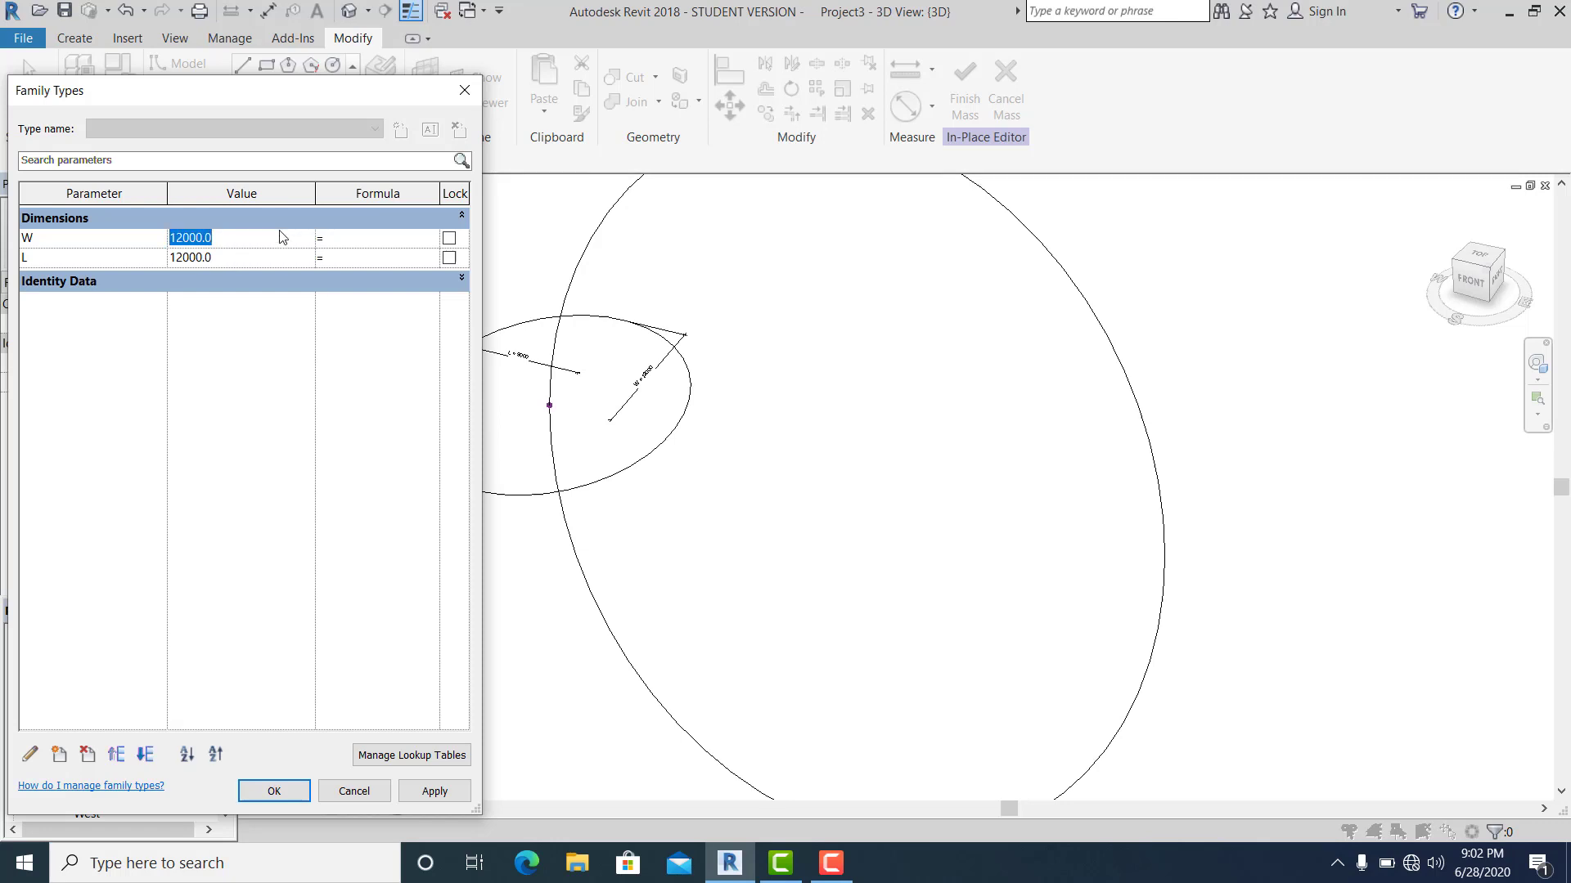
{"action": "type", "text": "9M"}
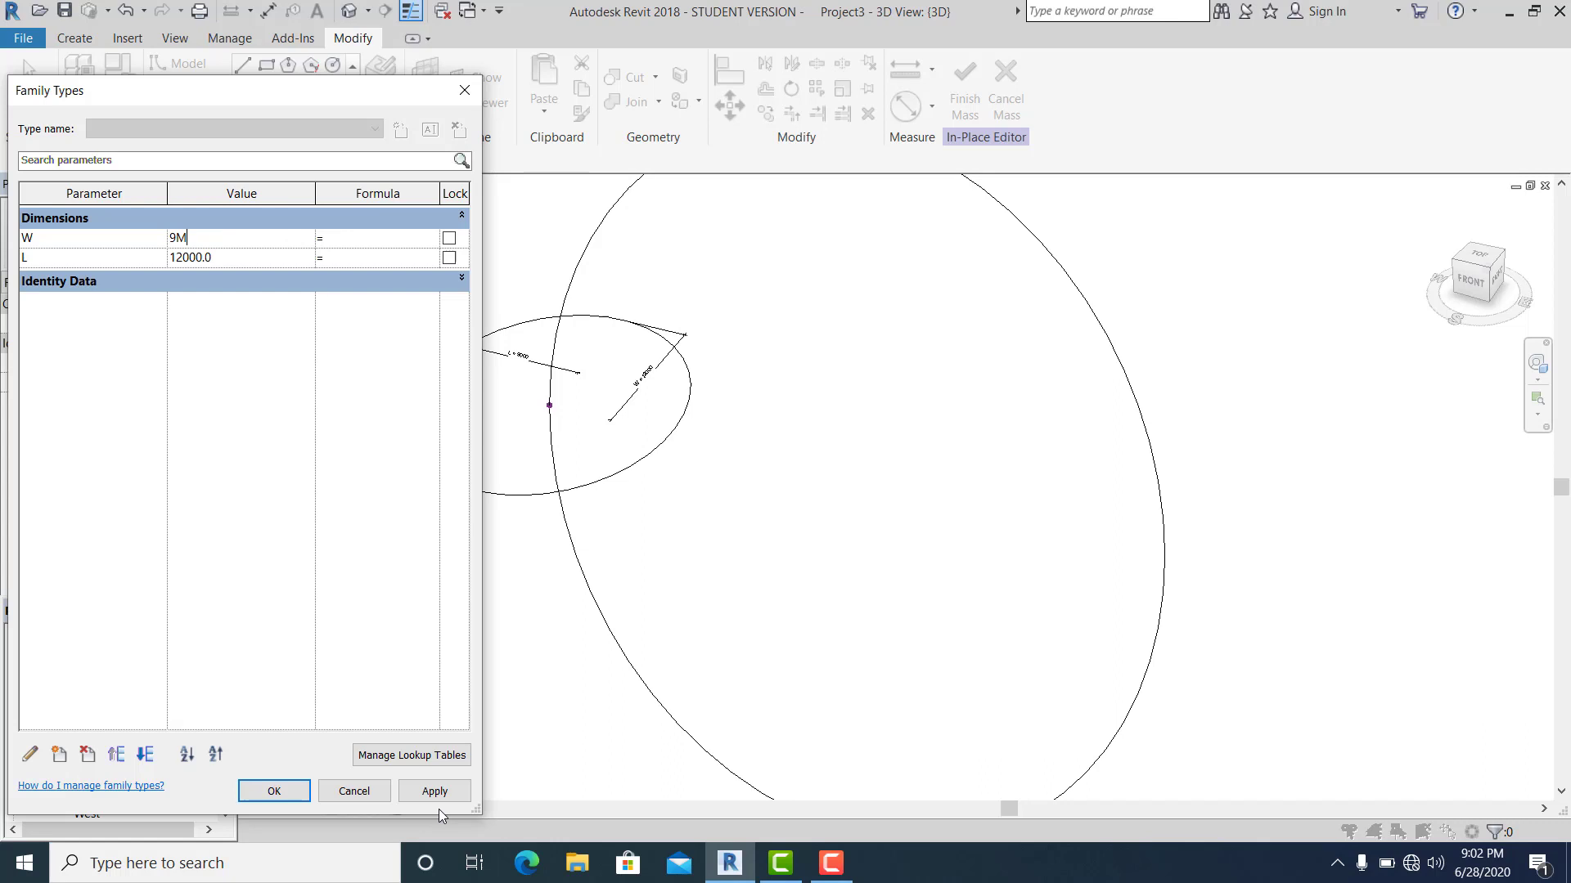
{"action": "left_click", "coordinate": [434, 790]}
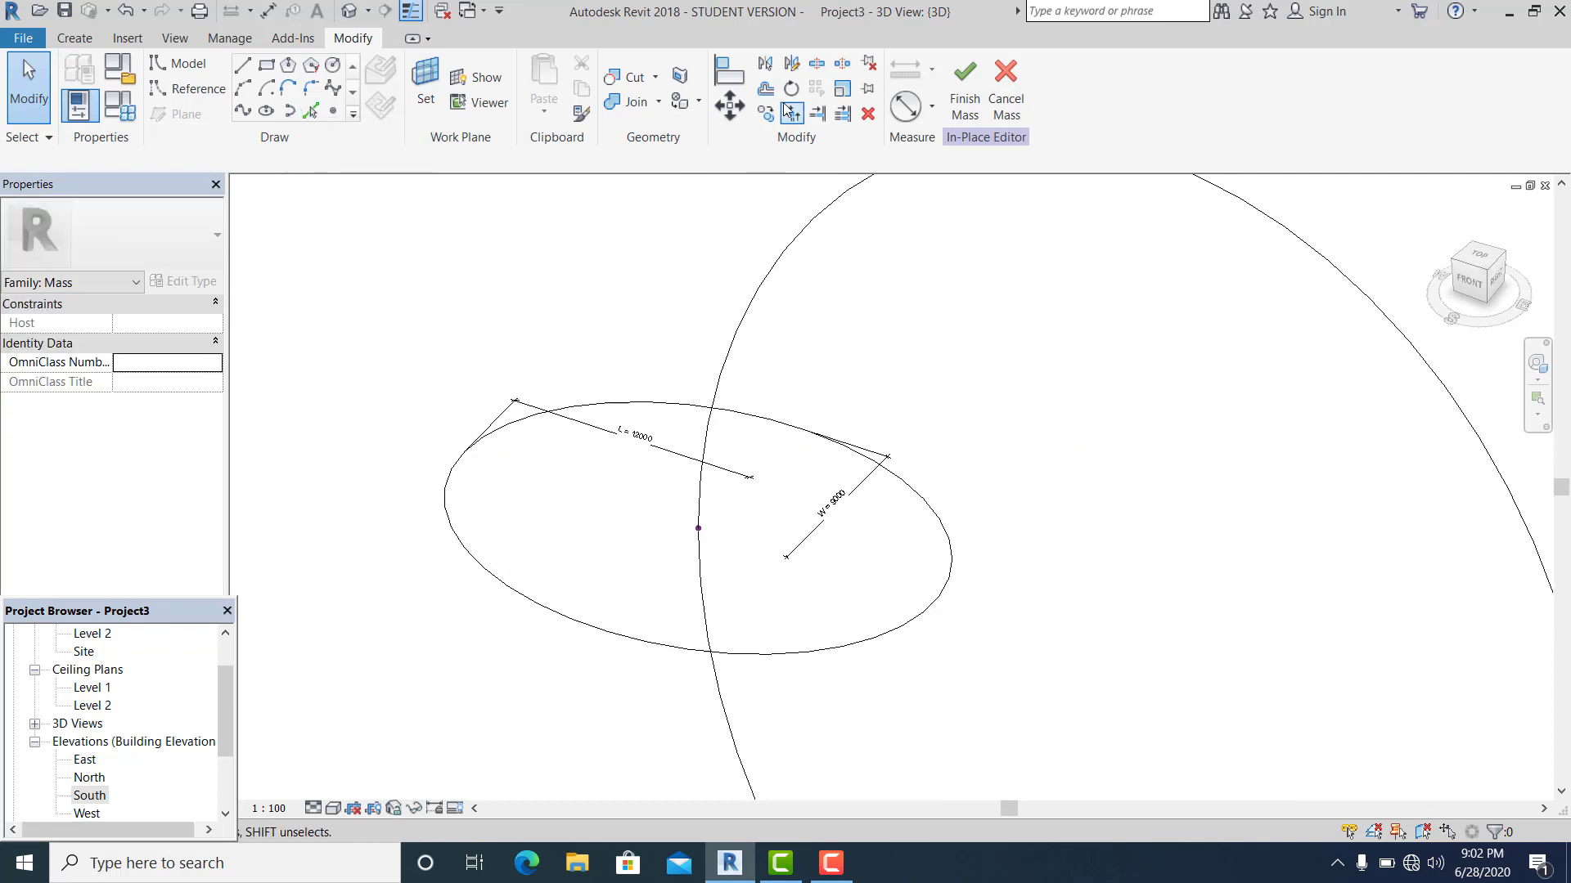
{"action": "mouse_move", "coordinate": [790, 88]}
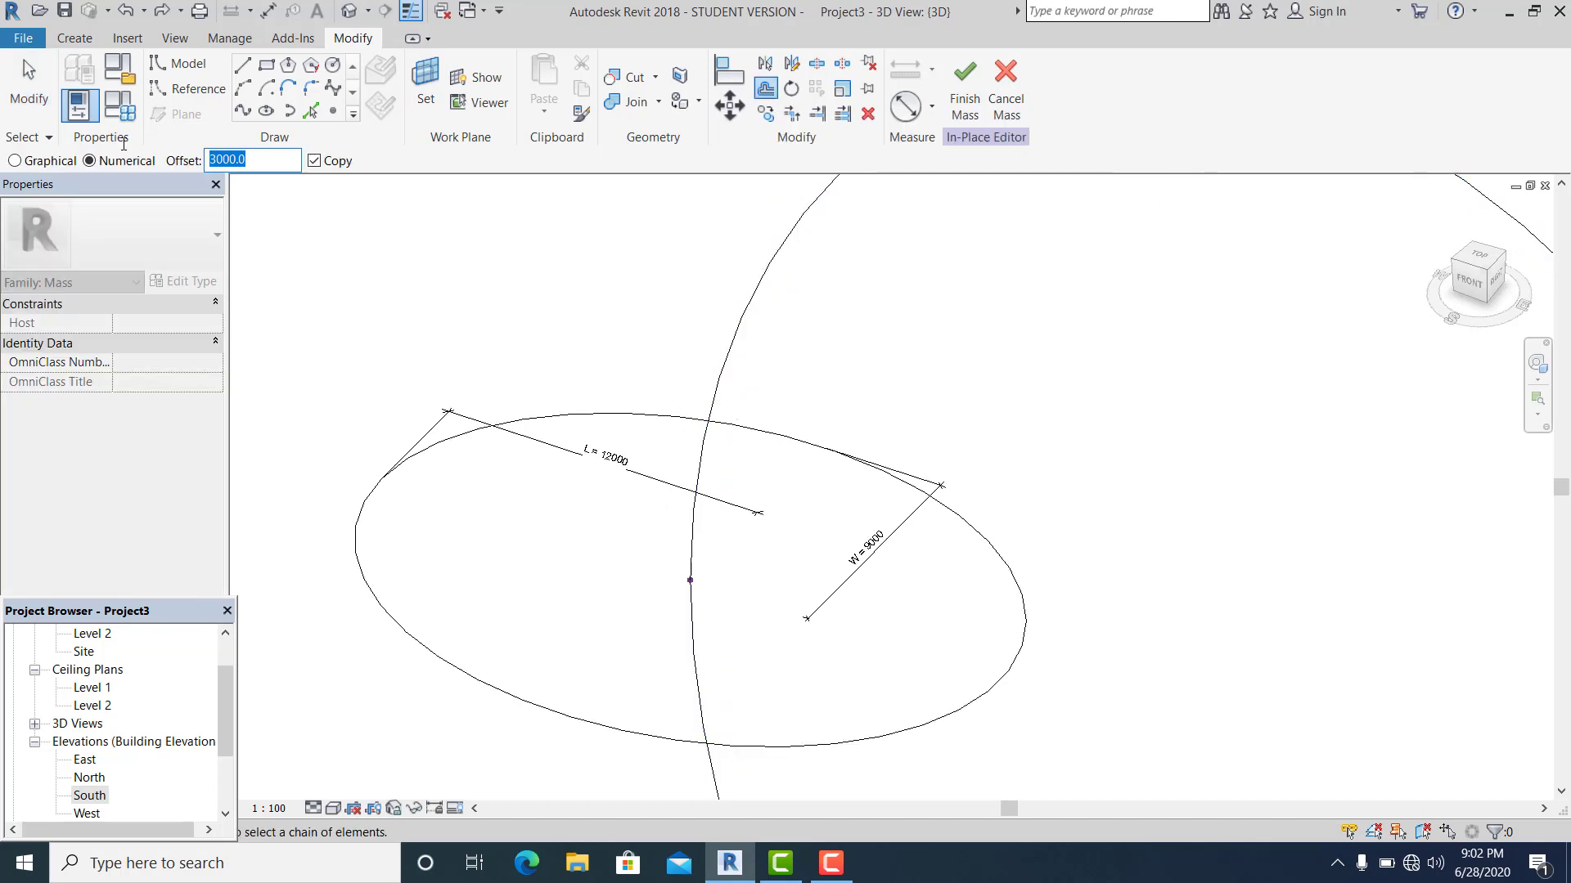
Step: Offset a copy of the small ellipse by 30
{"action": "type", "text": "30.0"}
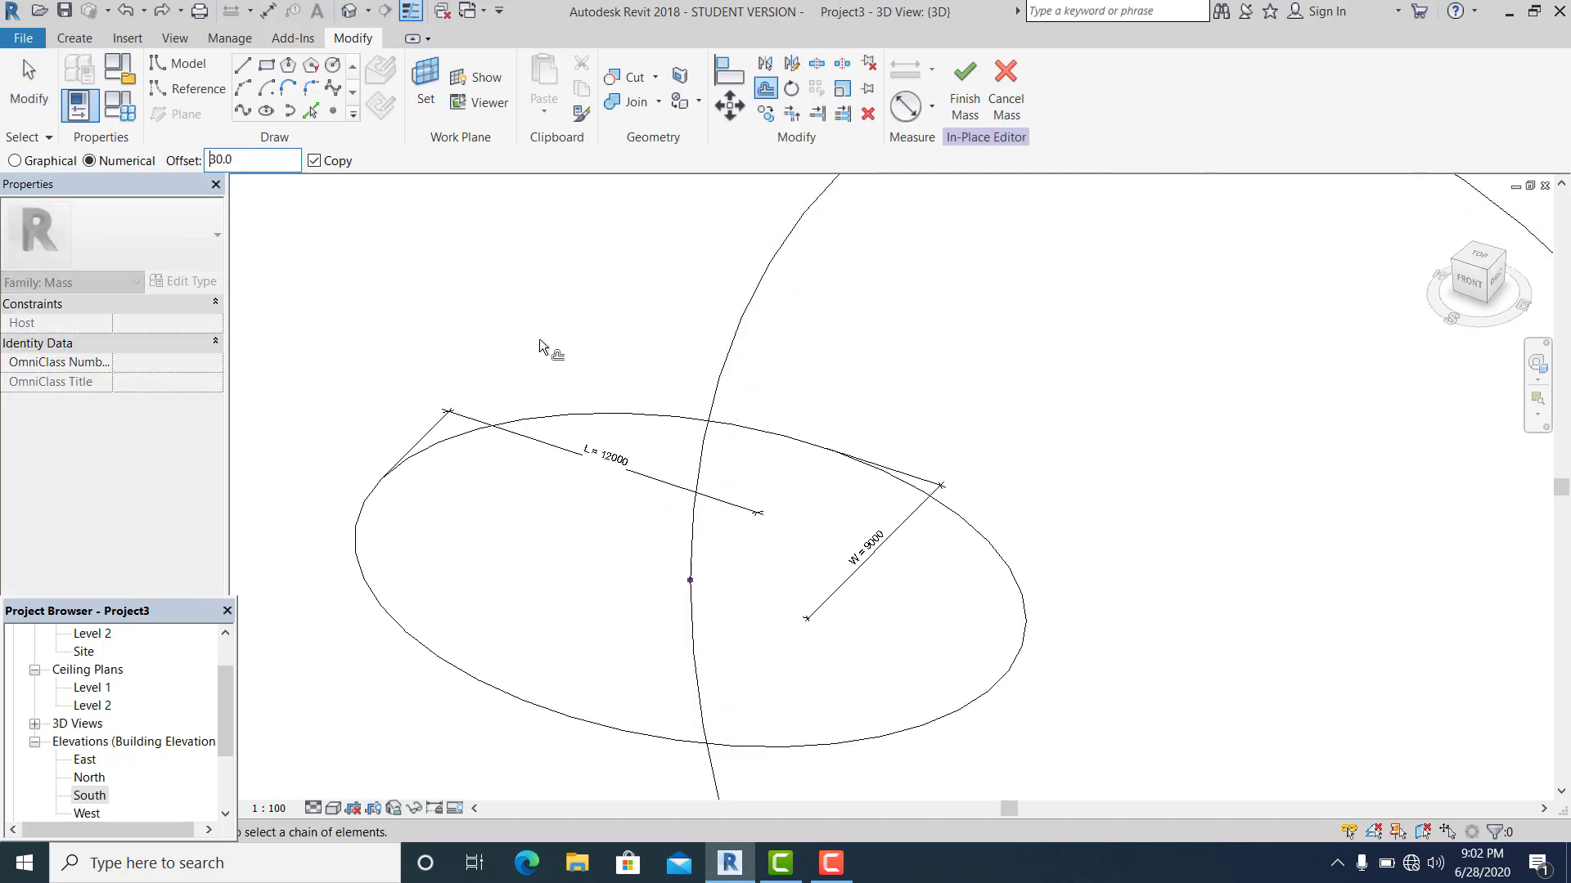
{"action": "left_click", "coordinate": [251, 160]}
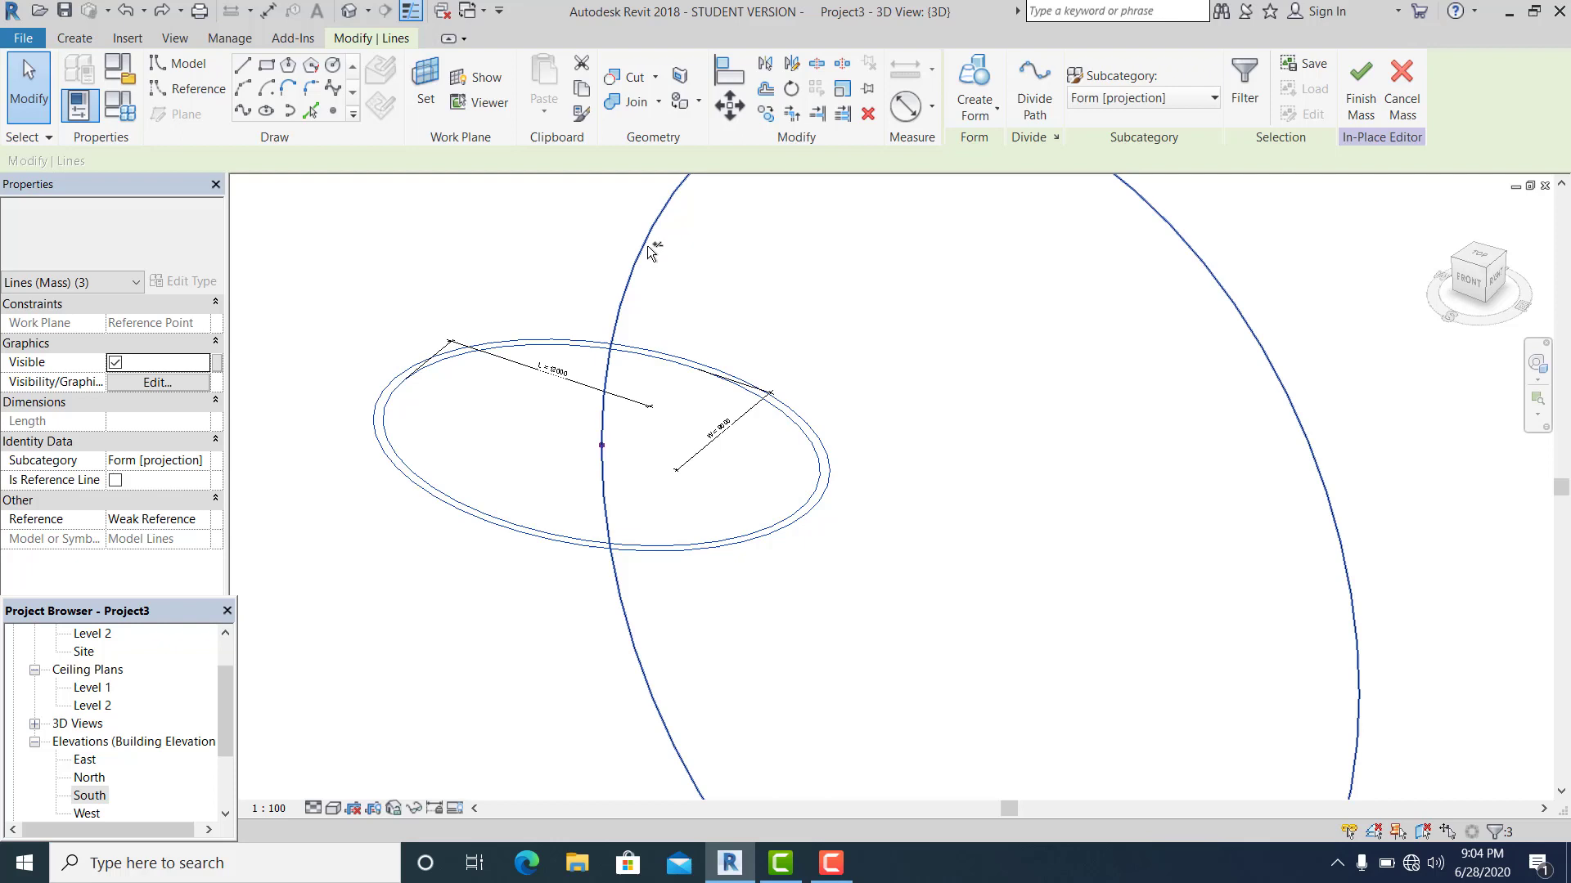
Step: Sweep the double-ring profile along the tall ellipse into a solid form, then view the South elevation
{"action": "left_click", "coordinate": [973, 89]}
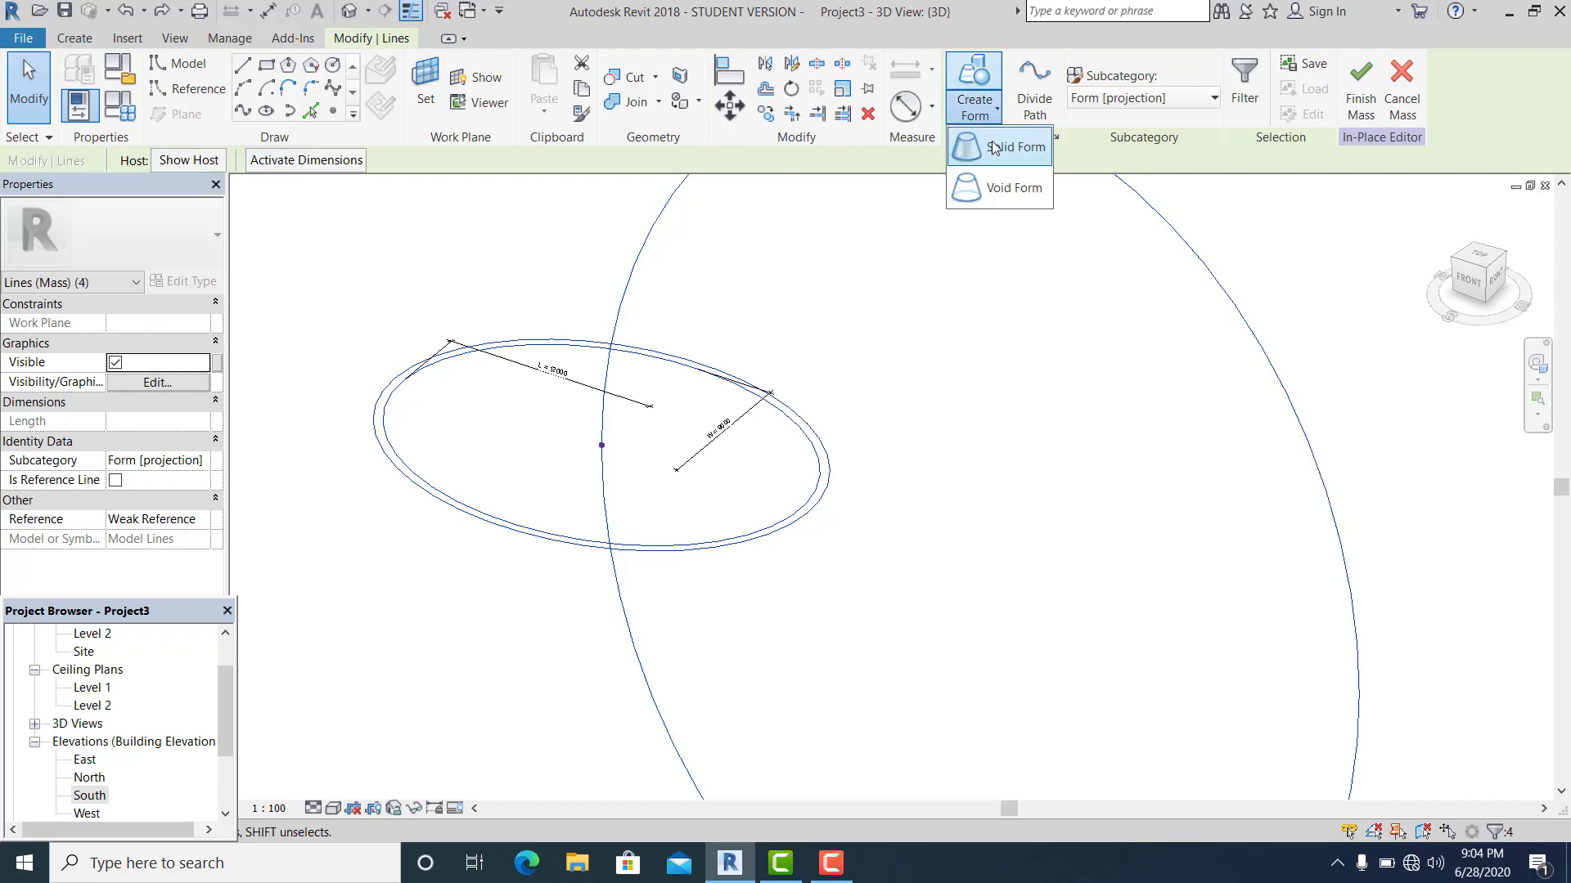
{"action": "left_click", "coordinate": [927, 447]}
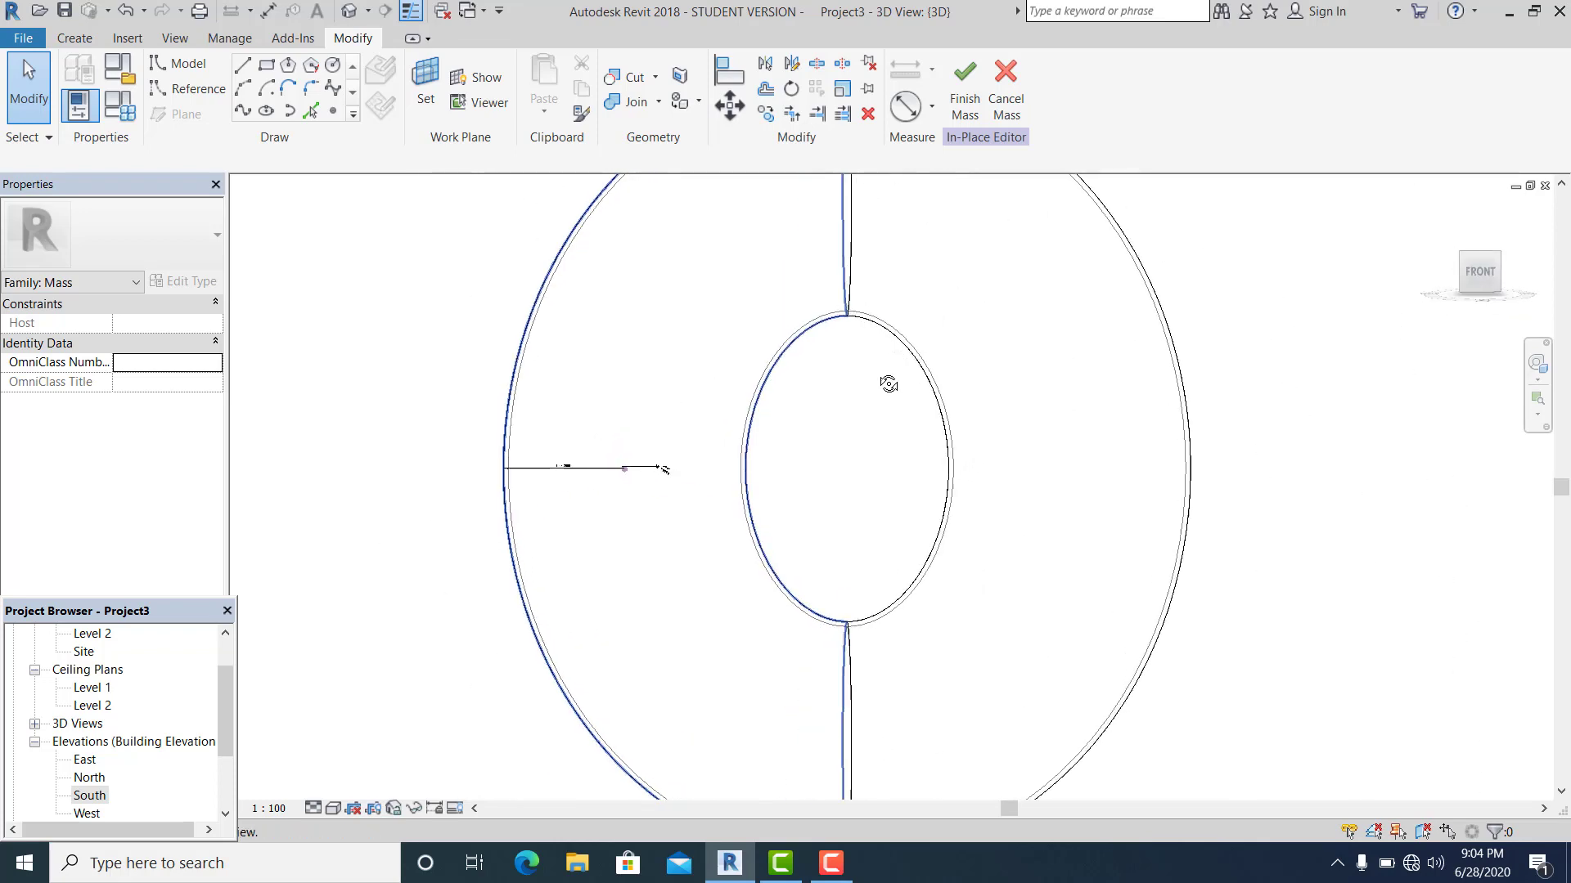
{"action": "left_click_drag", "start_coordinate": [888, 384], "coordinate": [852, 532]}
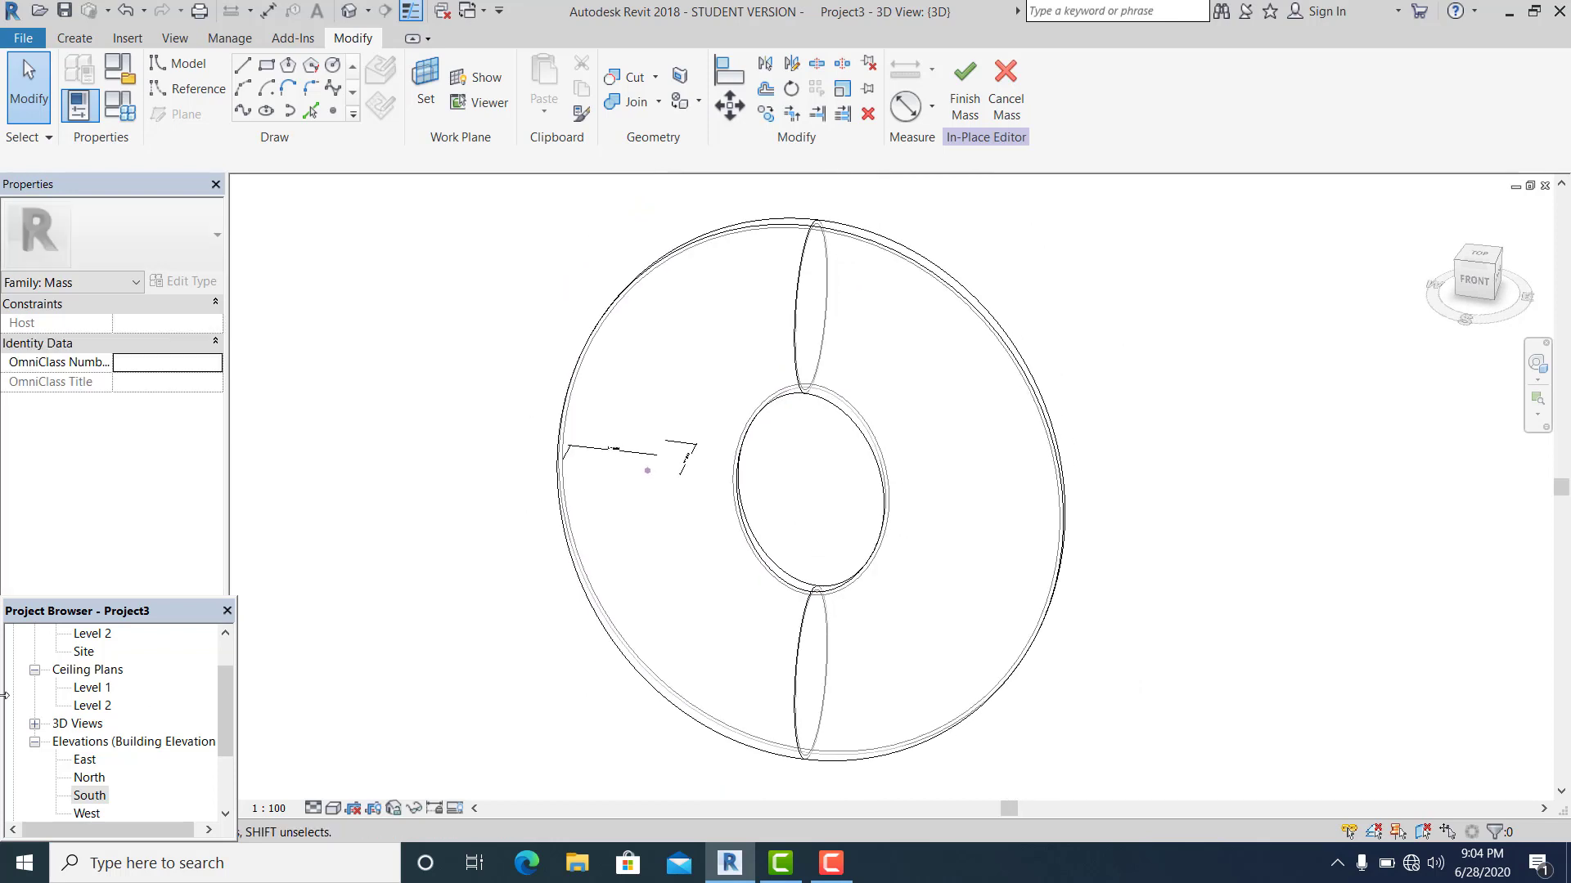
{"action": "left_click", "coordinate": [90, 723]}
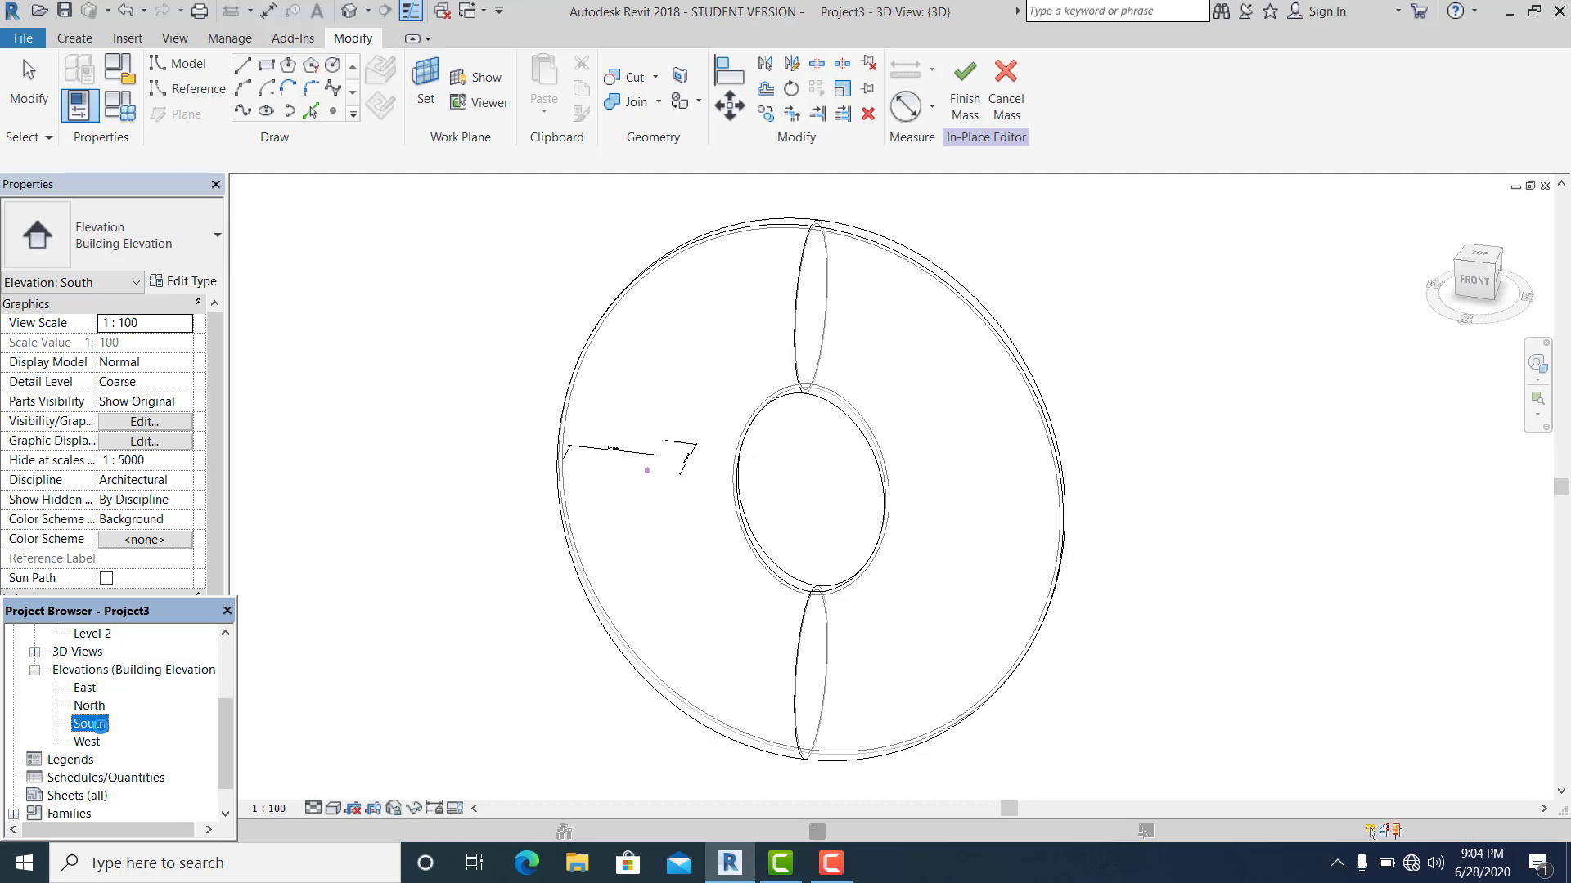
{"action": "double_click", "coordinate": [89, 723]}
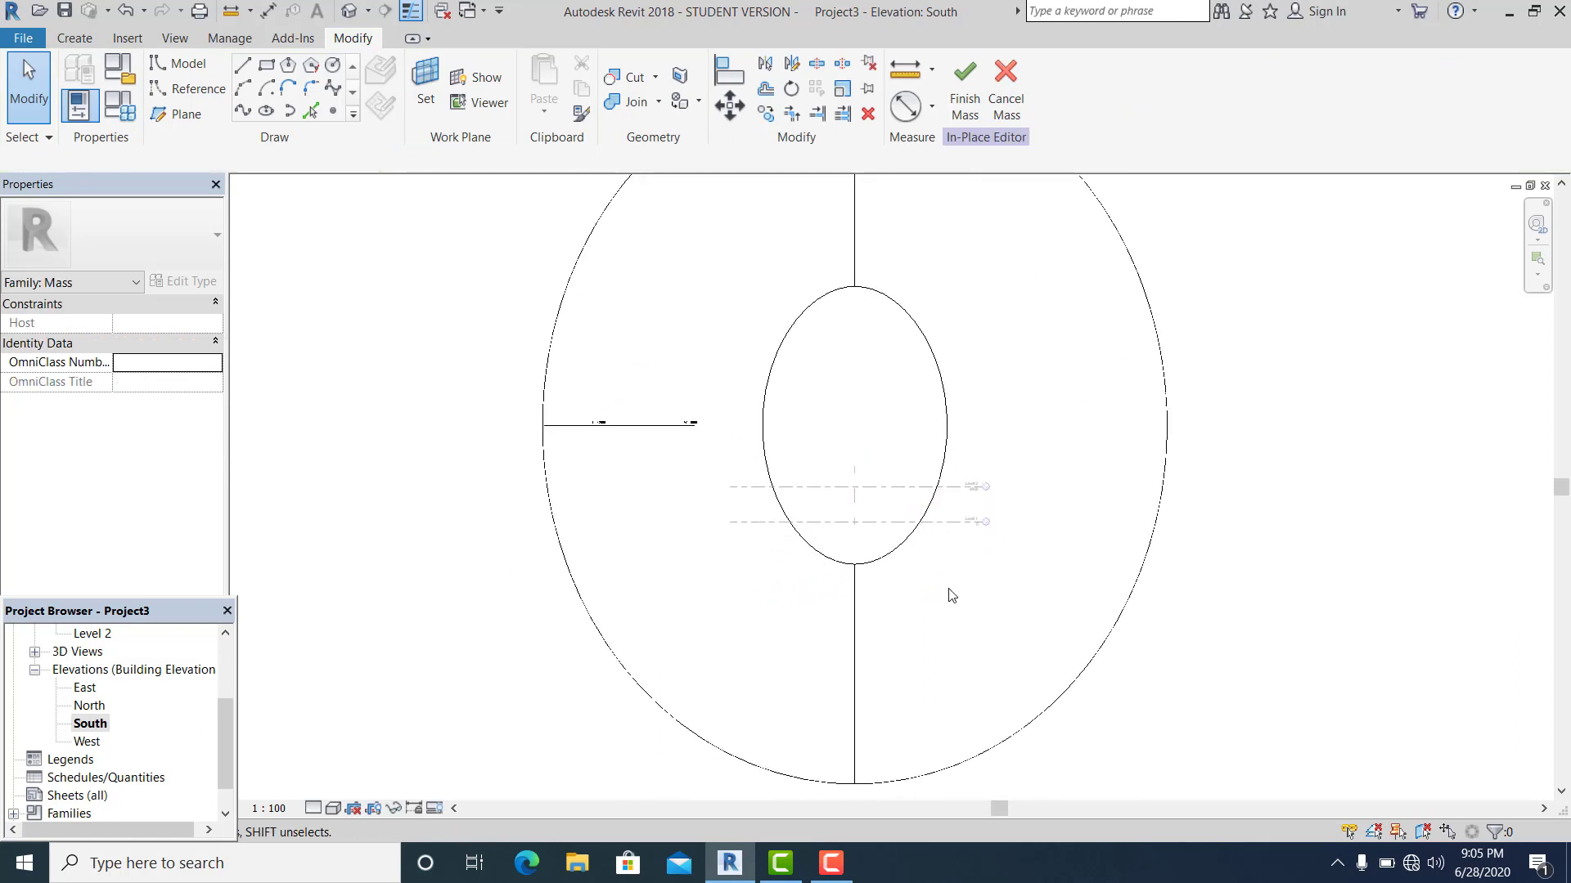
Step: Select the donut mass on the South elevation to begin the rectangular outline
{"action": "left_click_drag", "start_coordinate": [866, 664], "coordinate": [1132, 761]}
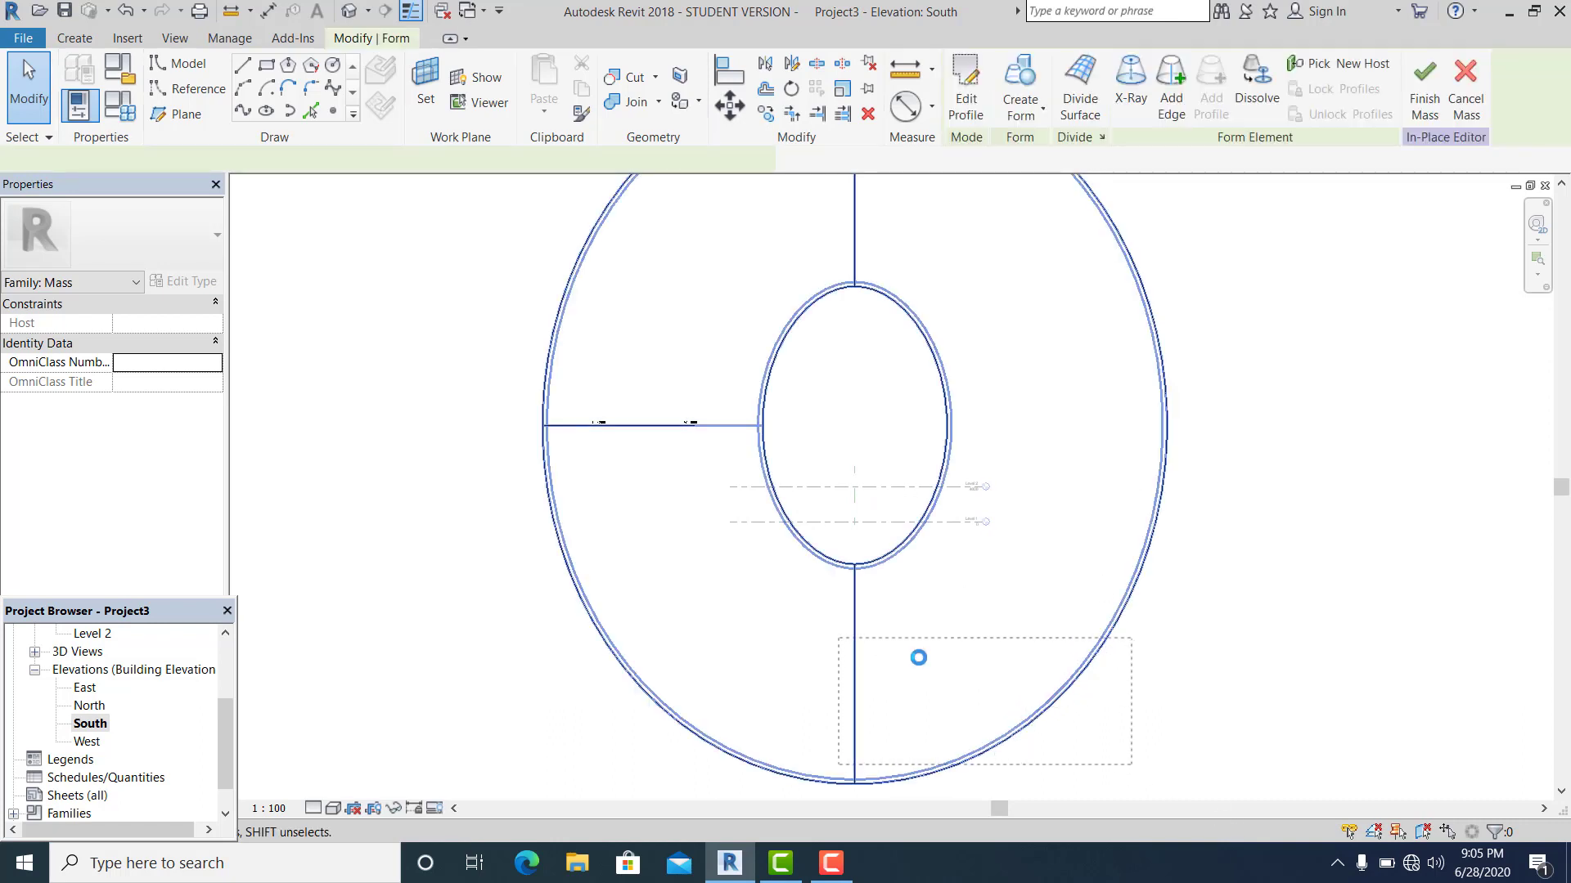
{"action": "left_click", "coordinate": [919, 658]}
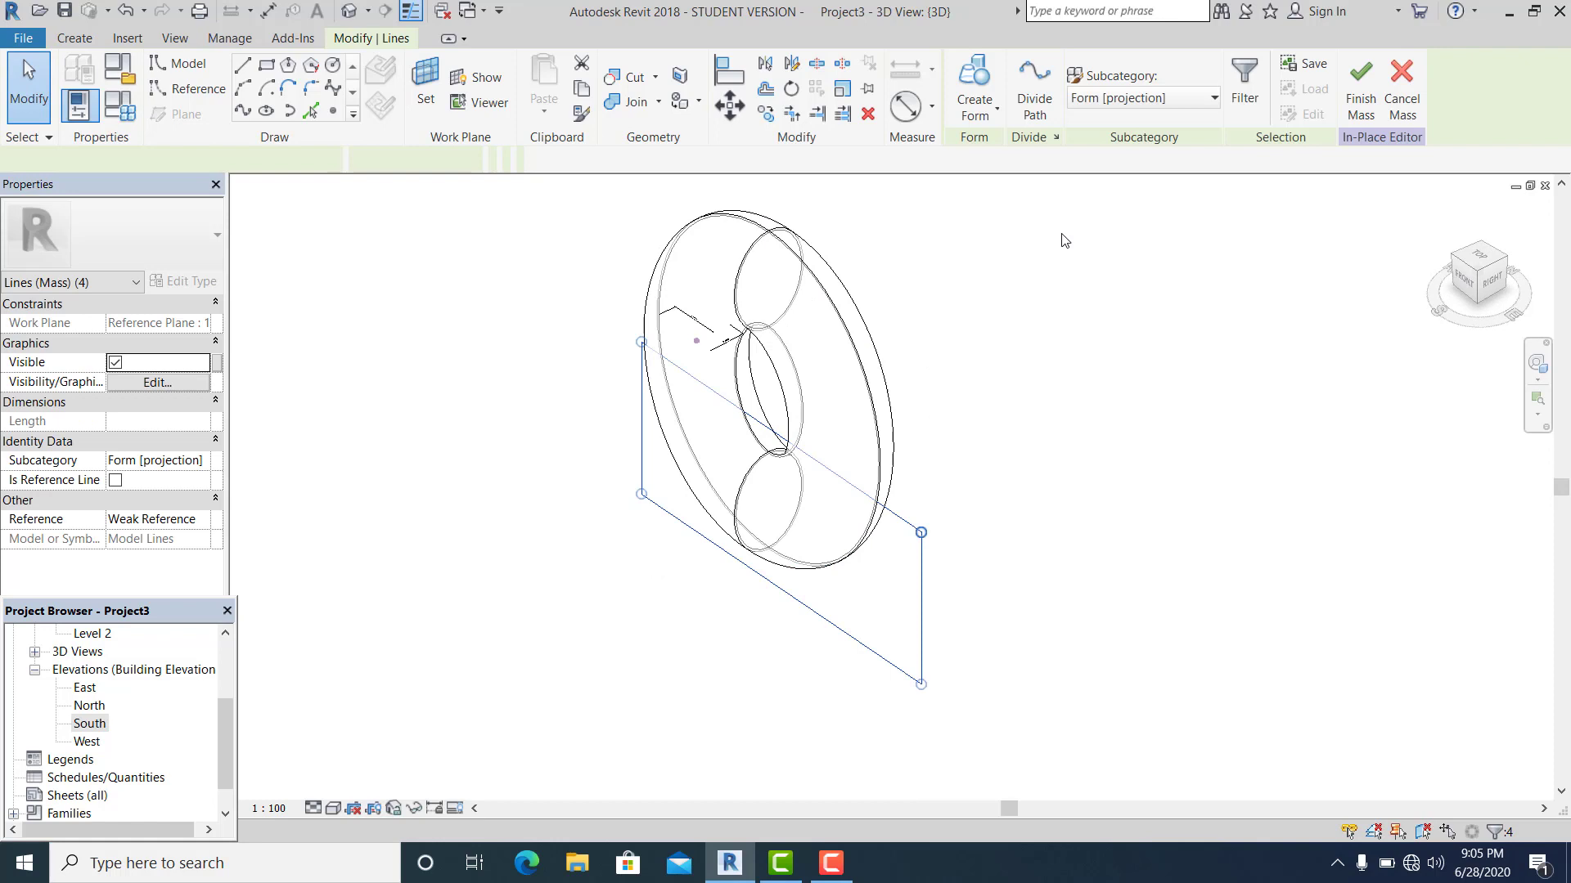
Step: Extrude the rectangle into a solid box, then switch it to Void to cut the donut
{"action": "left_click", "coordinate": [972, 85]}
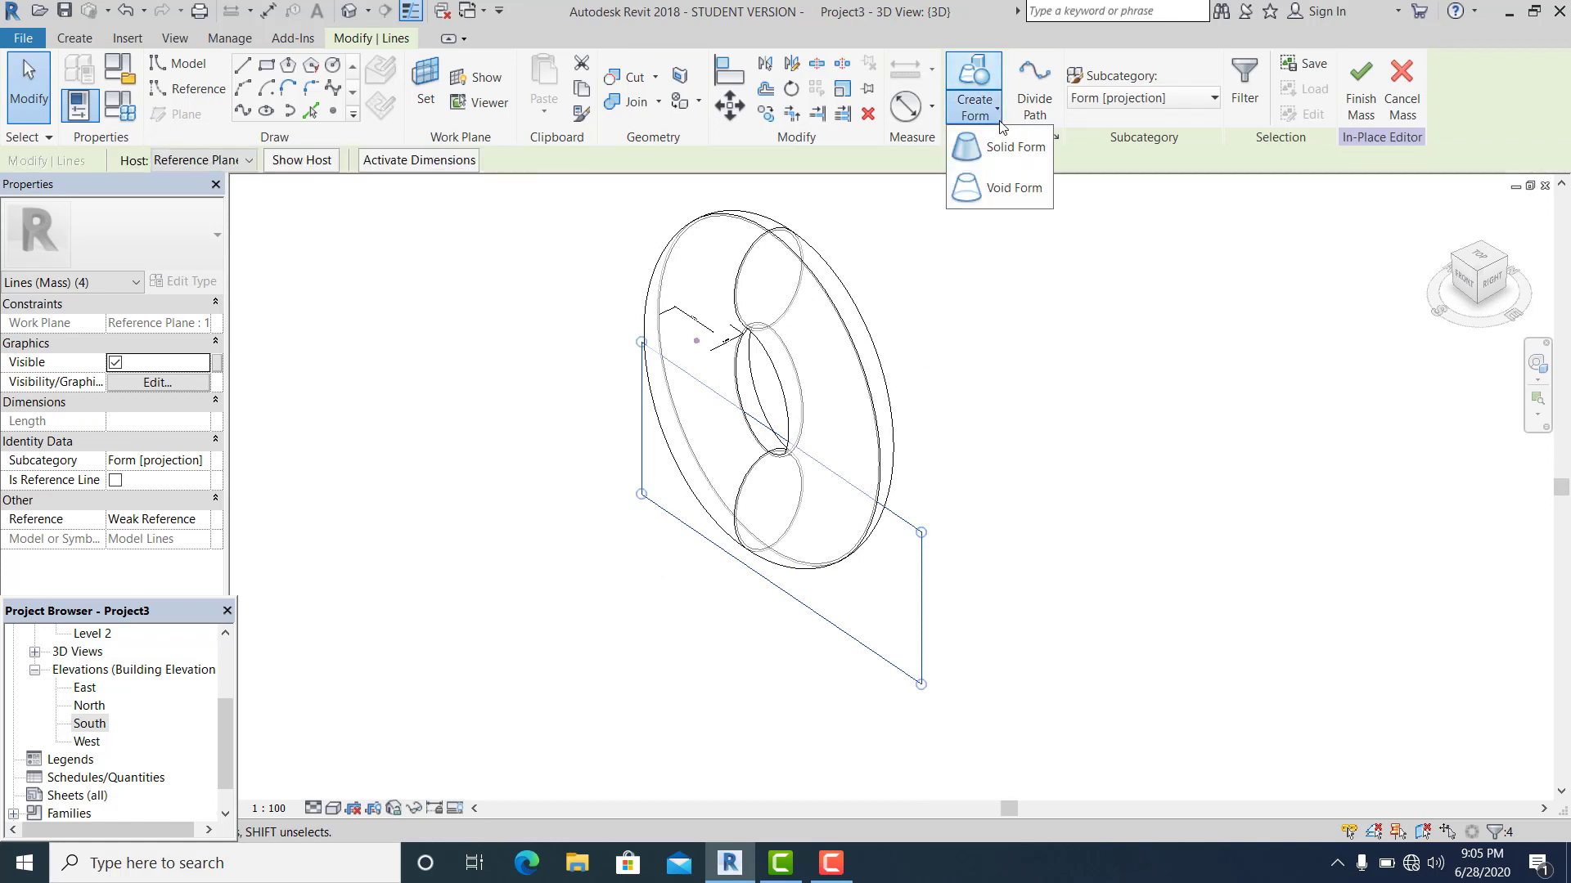
{"action": "left_click", "coordinate": [1039, 415]}
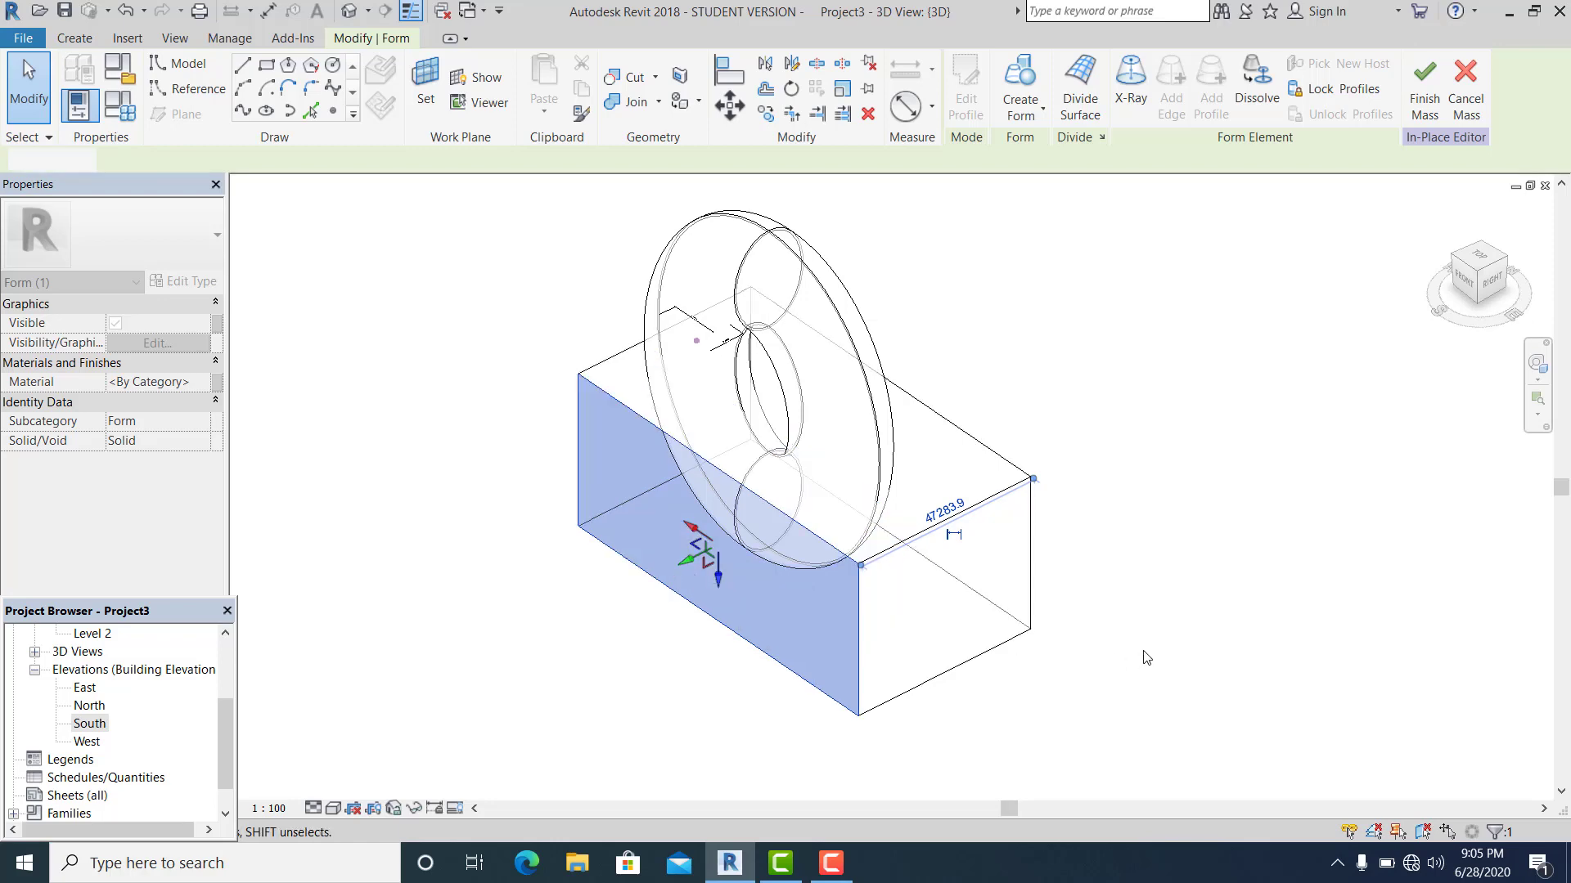
{"action": "left_click", "coordinate": [1118, 667]}
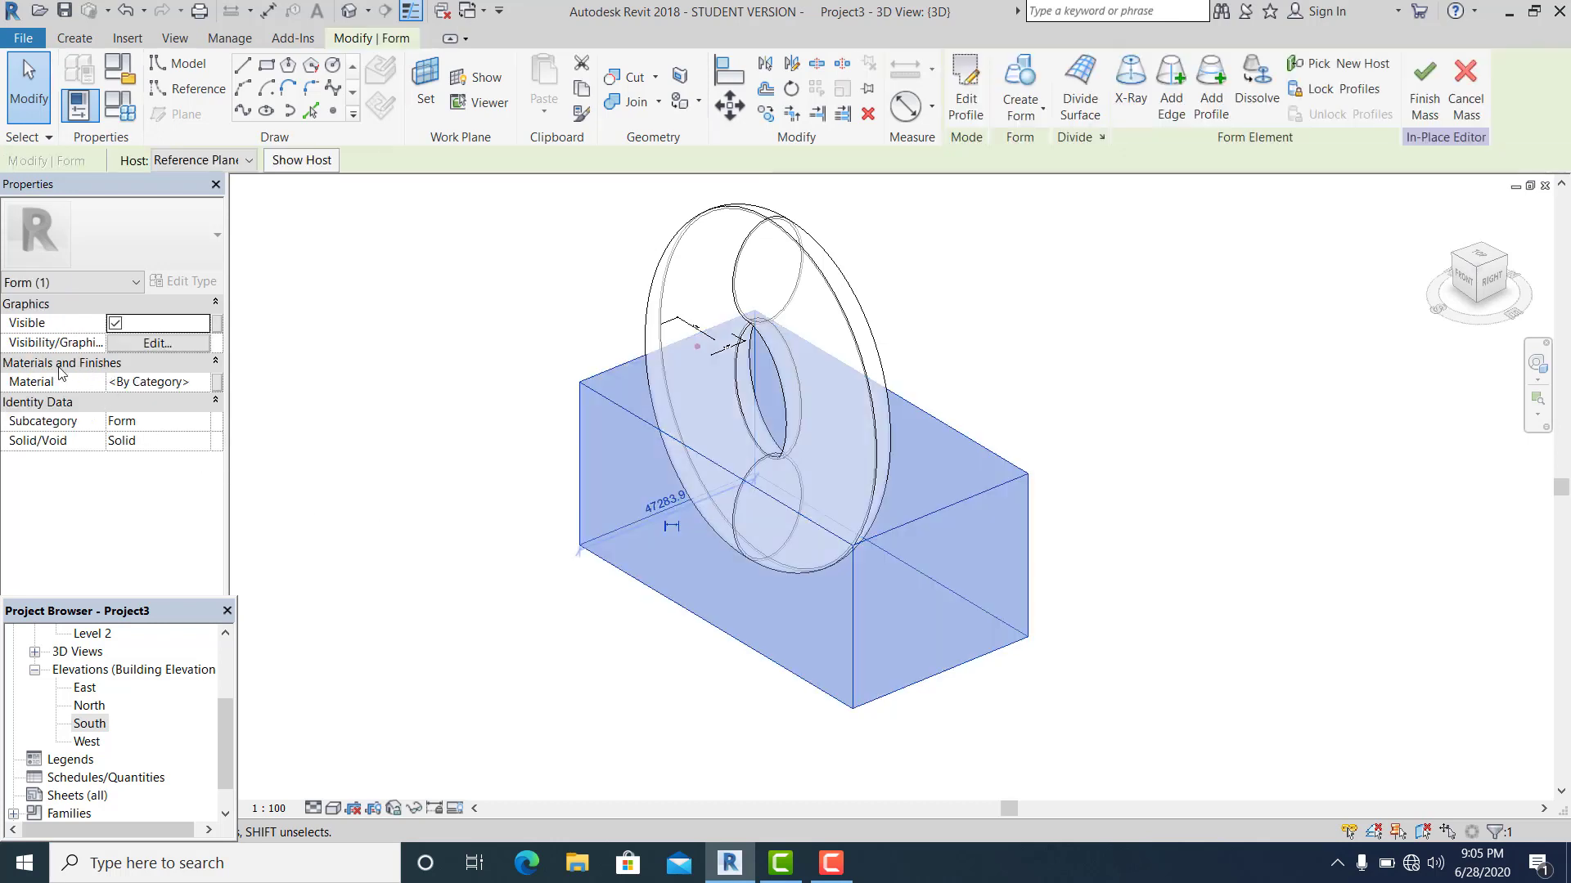
{"action": "left_click", "coordinate": [202, 441]}
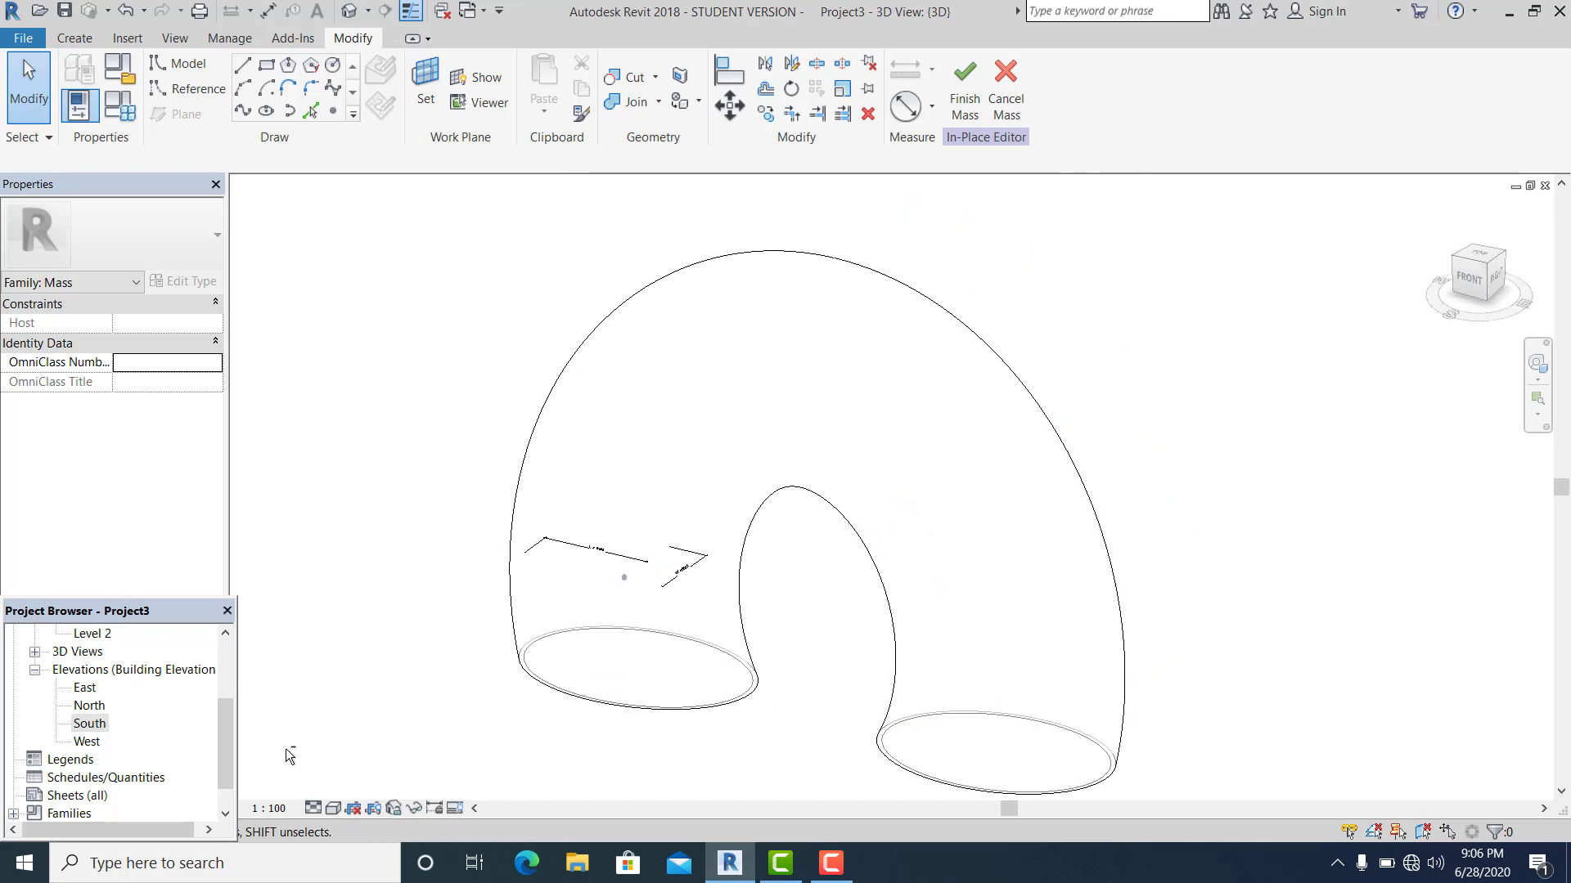
{"action": "mouse_move", "coordinate": [964, 85]}
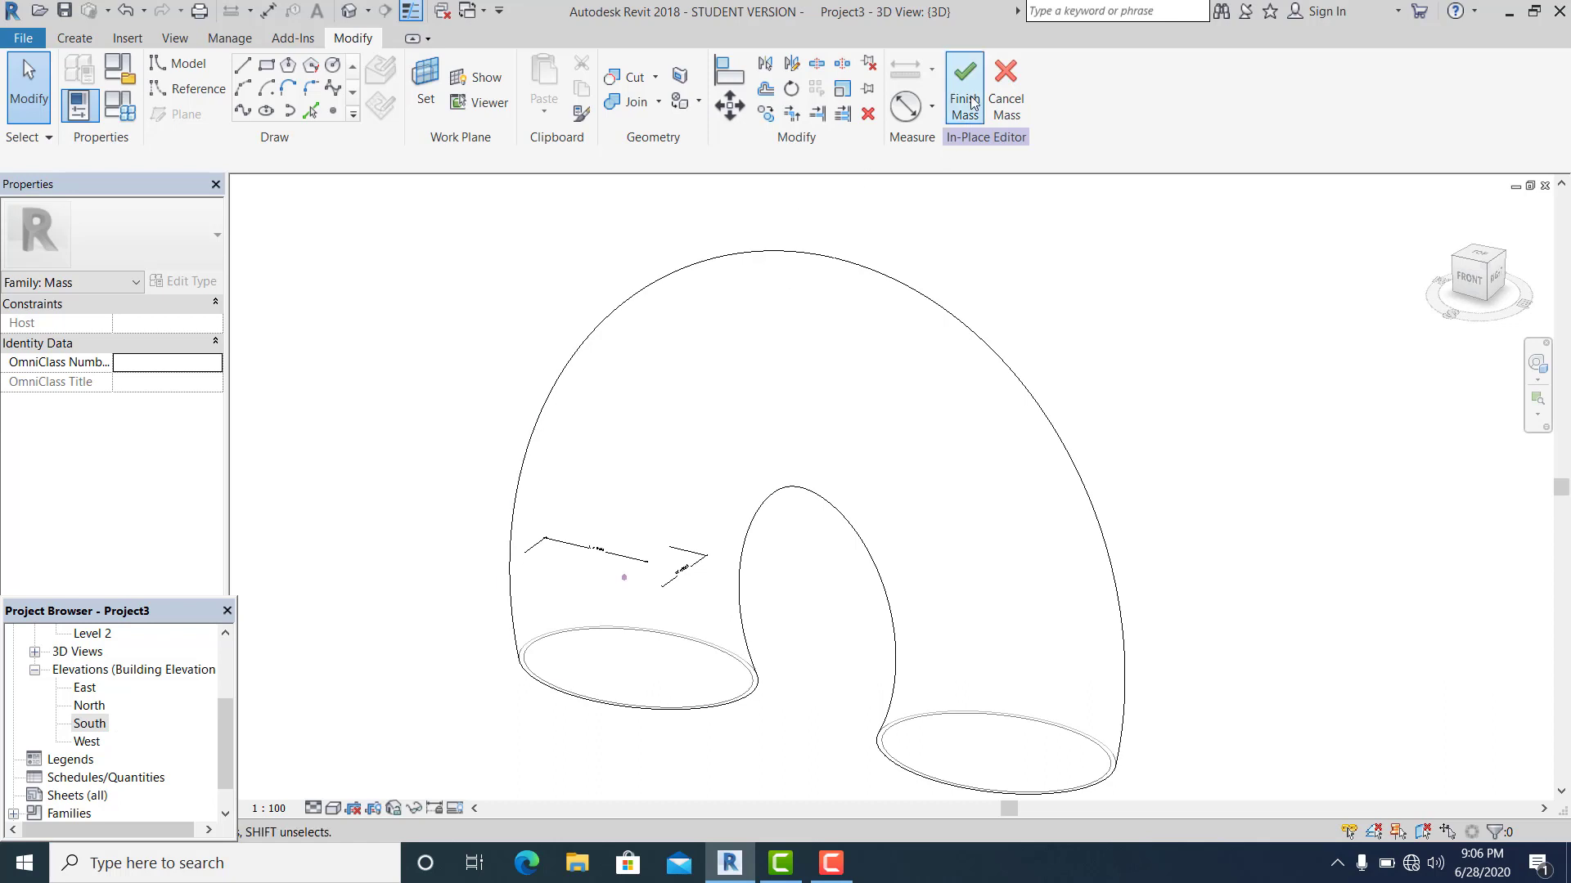
{"action": "mouse_move", "coordinate": [977, 353]}
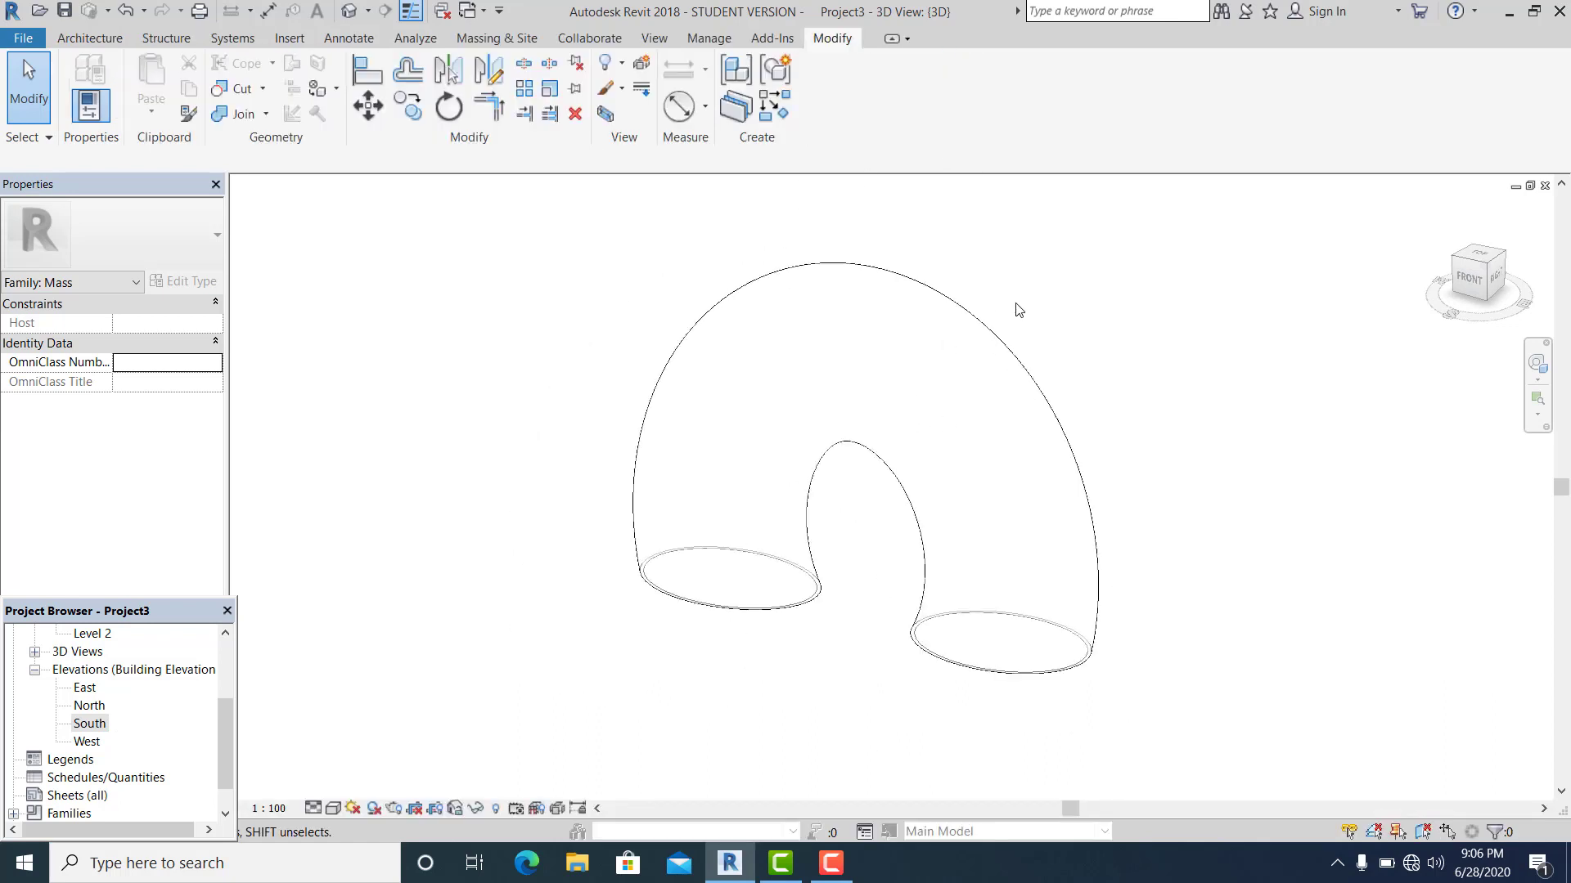
Step: Open the South elevation view from the Project Browser
{"action": "left_click", "coordinate": [89, 724]}
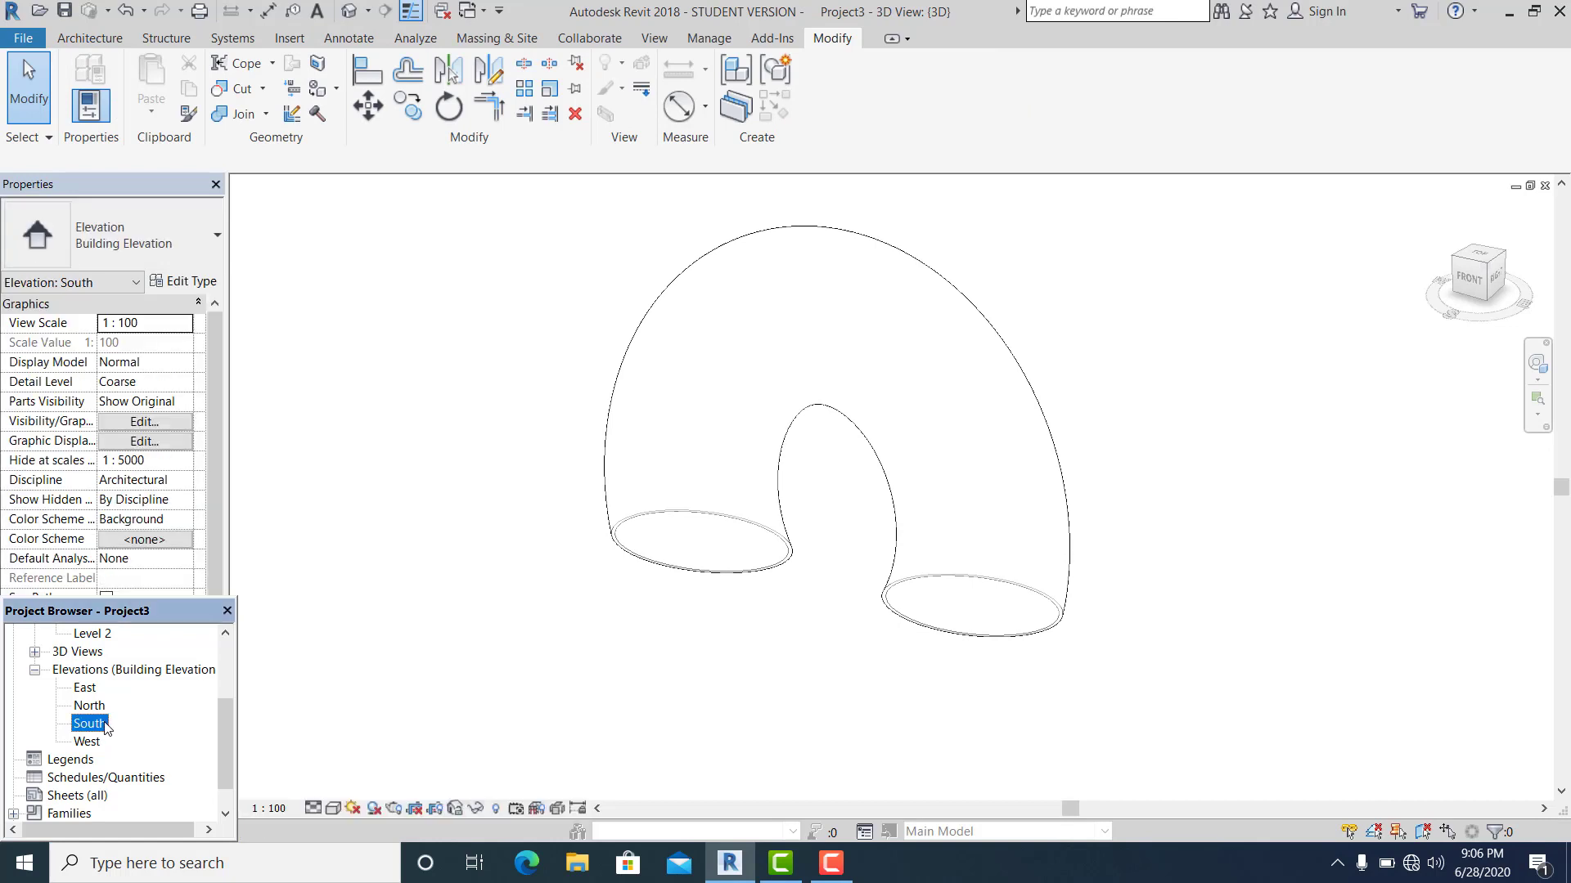
{"action": "double_click", "coordinate": [89, 723]}
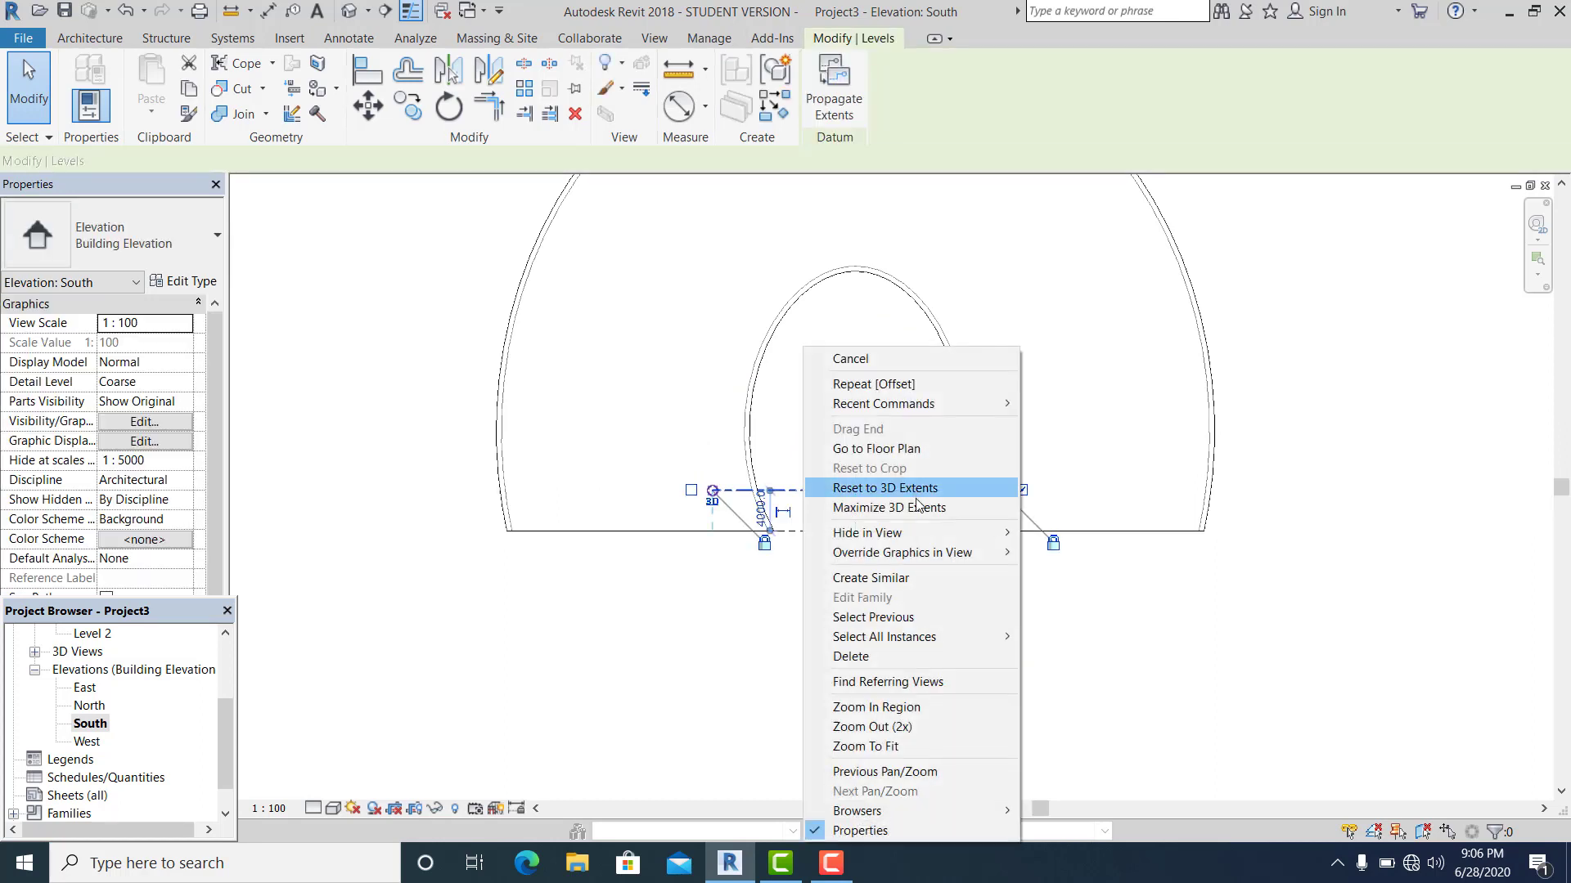
Step: Create similar levels using offset values 3M and then 4M in the Options Bar
{"action": "left_click", "coordinate": [884, 488]}
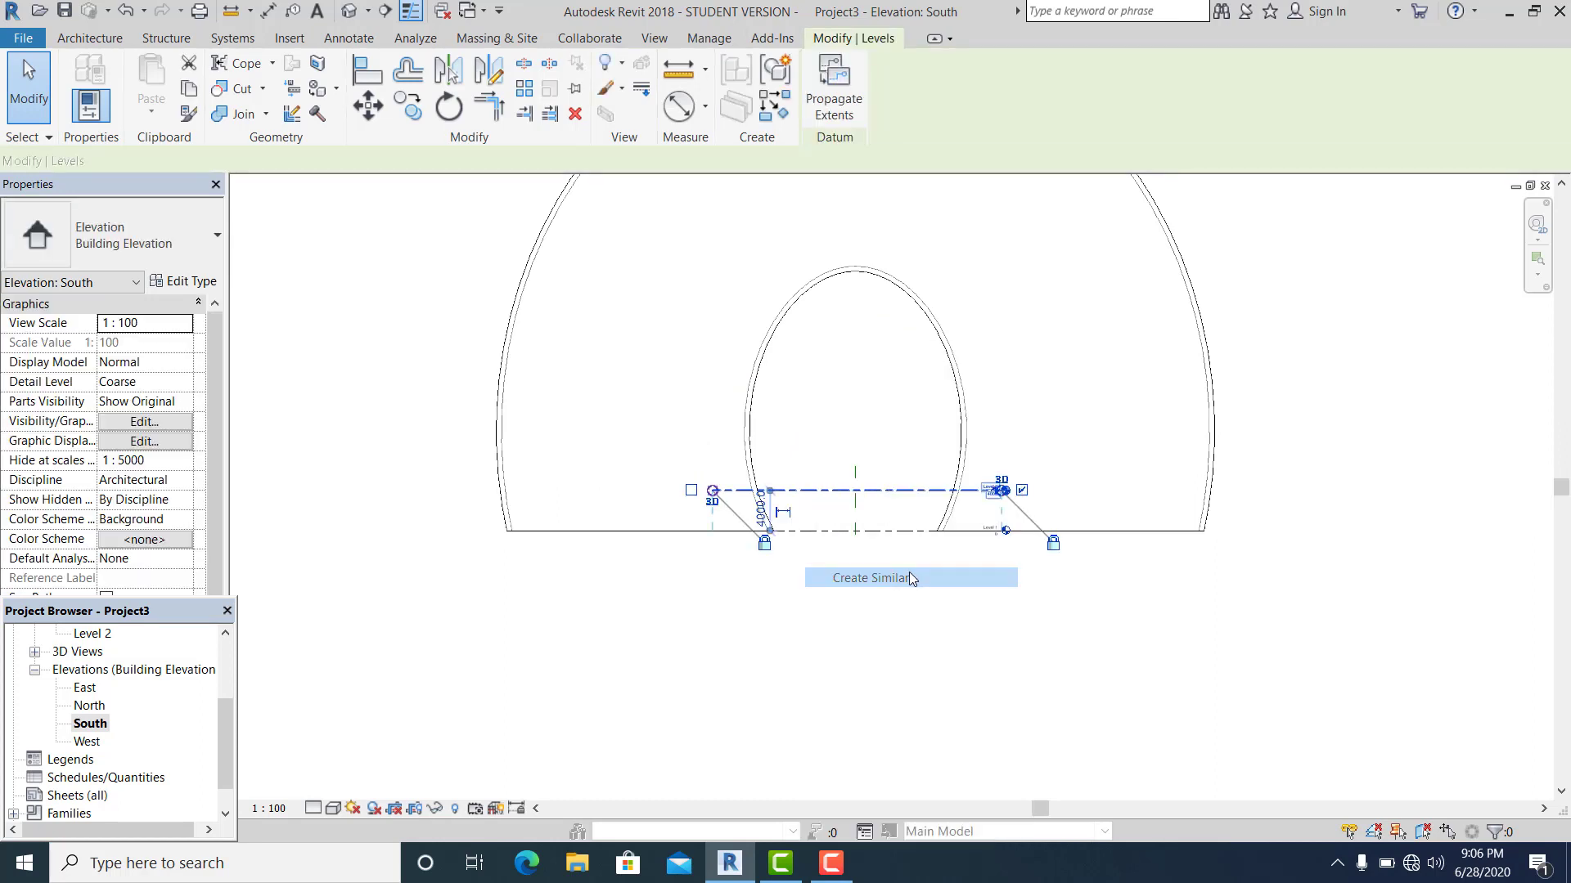
{"action": "left_click", "coordinate": [868, 578]}
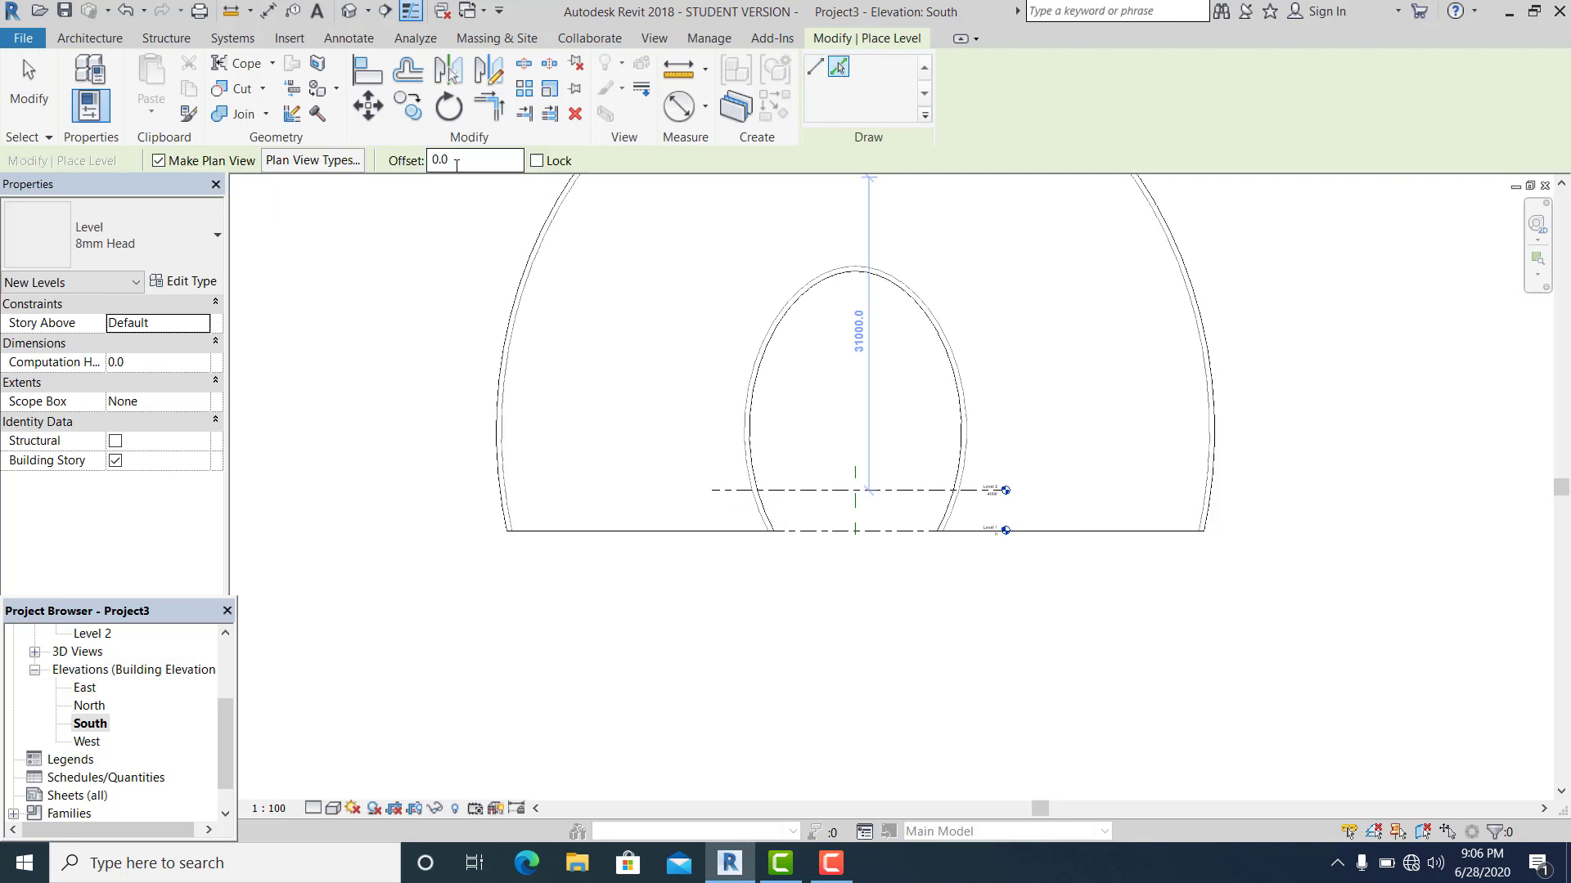
{"action": "left_click", "coordinate": [473, 160]}
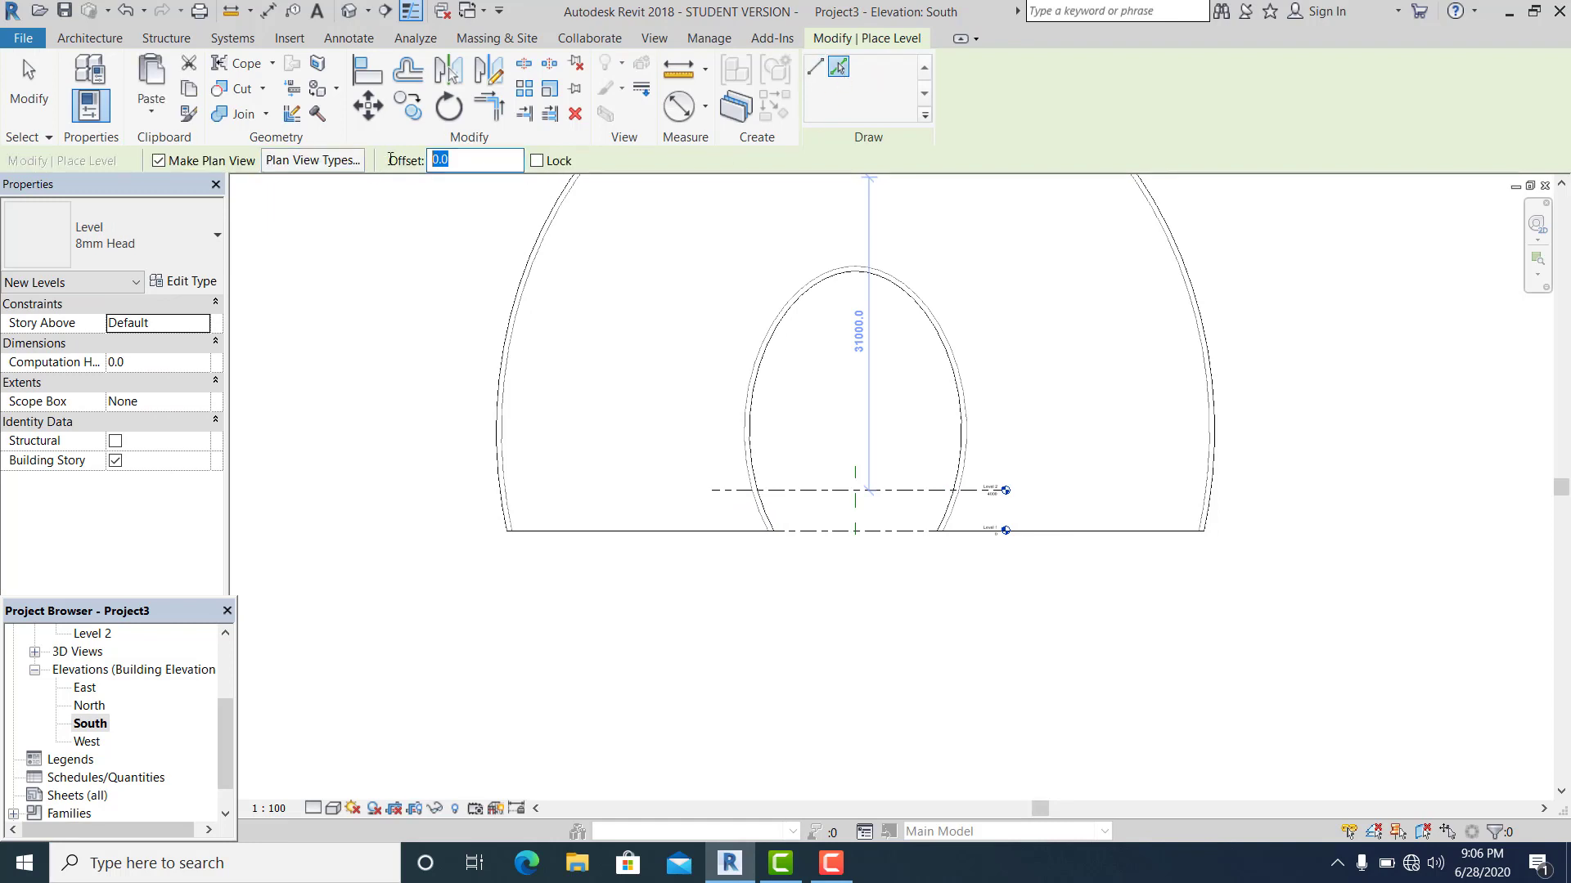
{"action": "type", "text": "3M"}
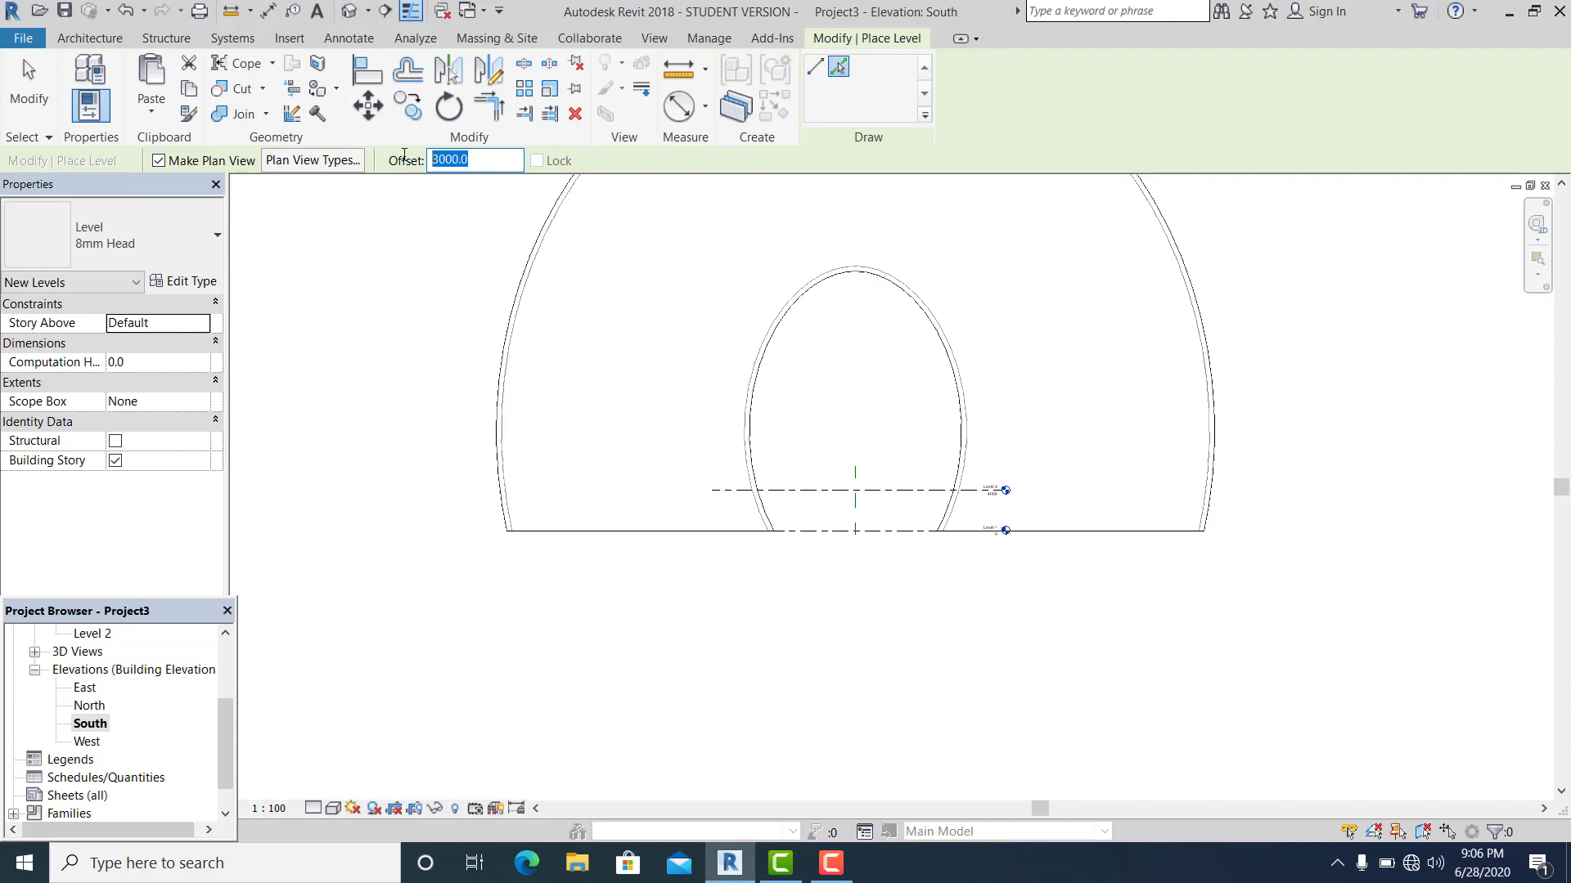
{"action": "type", "text": "4M"}
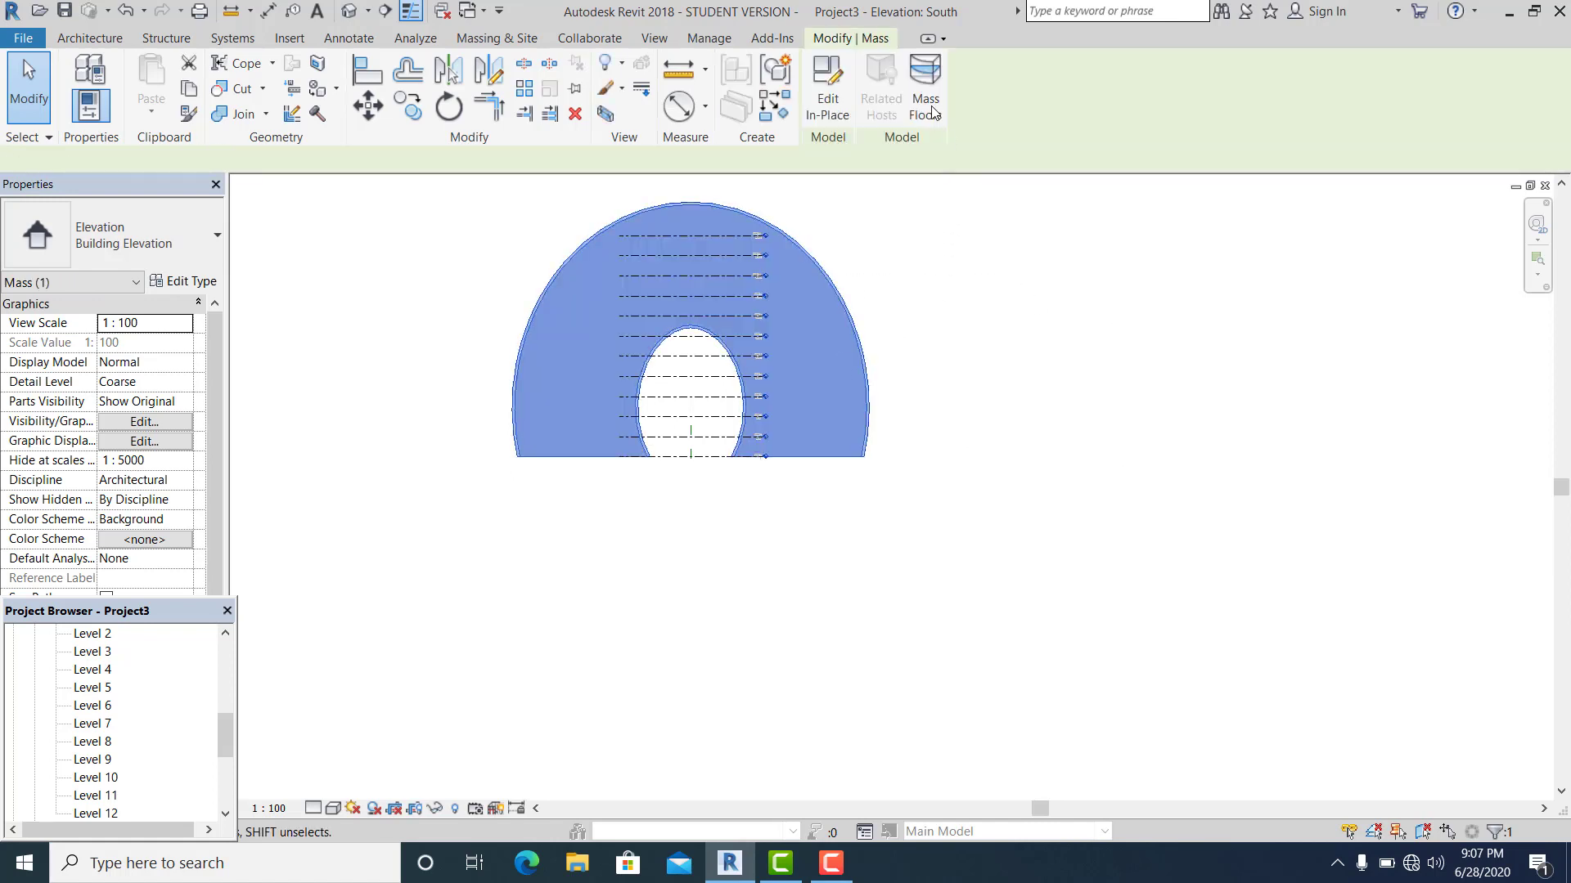
Step: Check Level 1 through Level 12 in the Mass Floors dialog and confirm
{"action": "left_click", "coordinate": [922, 85]}
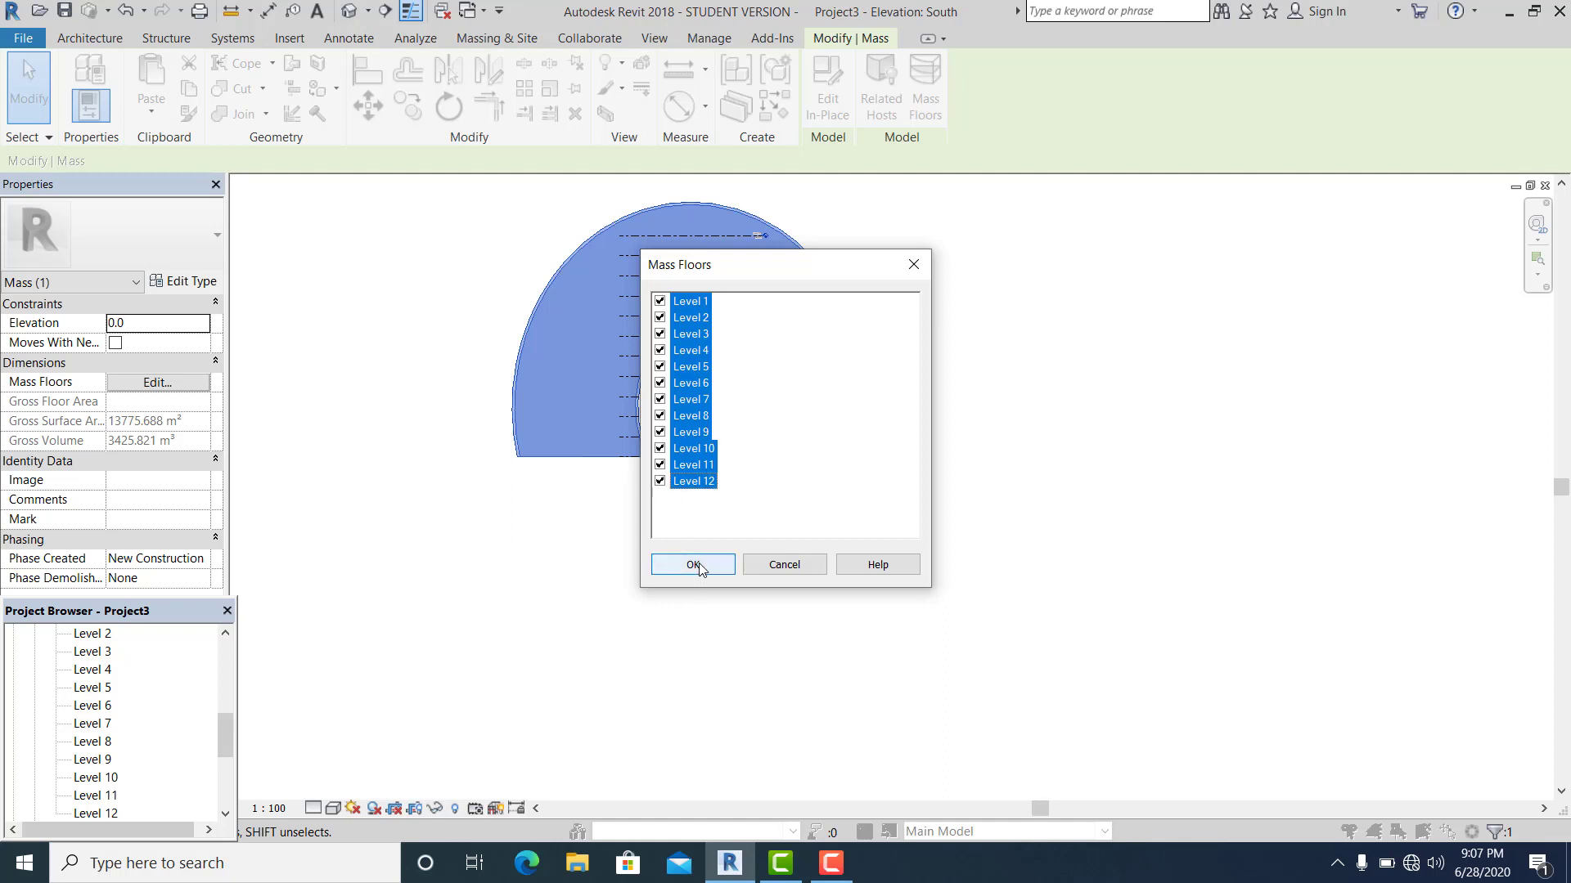
{"action": "left_click", "coordinate": [692, 563]}
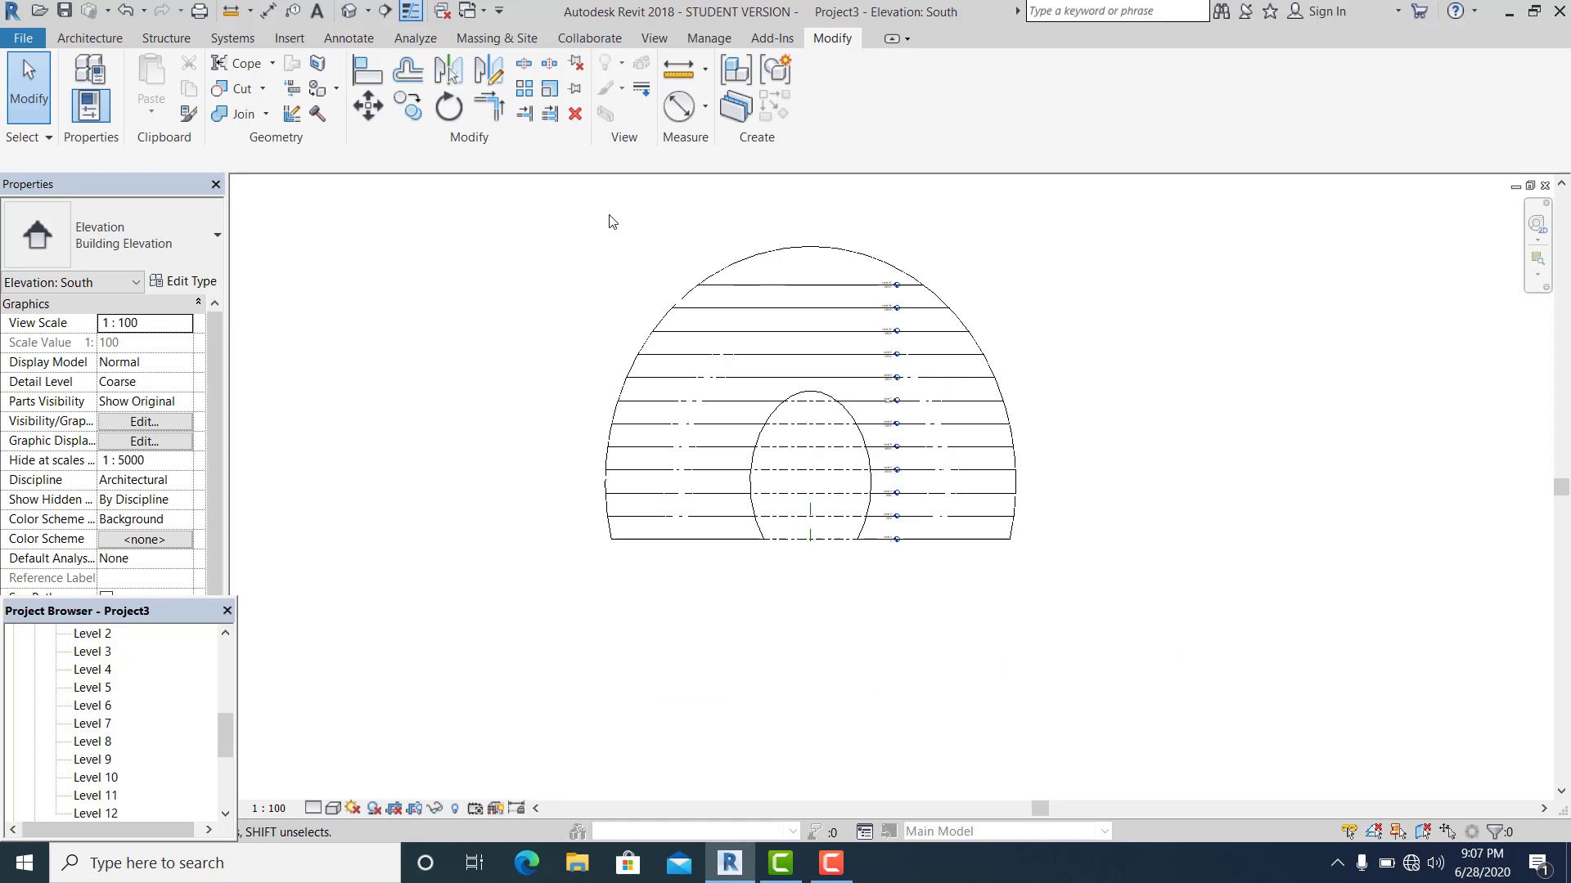
Step: Start Floor by Face from the Massing & Site tab
{"action": "left_click", "coordinate": [496, 39]}
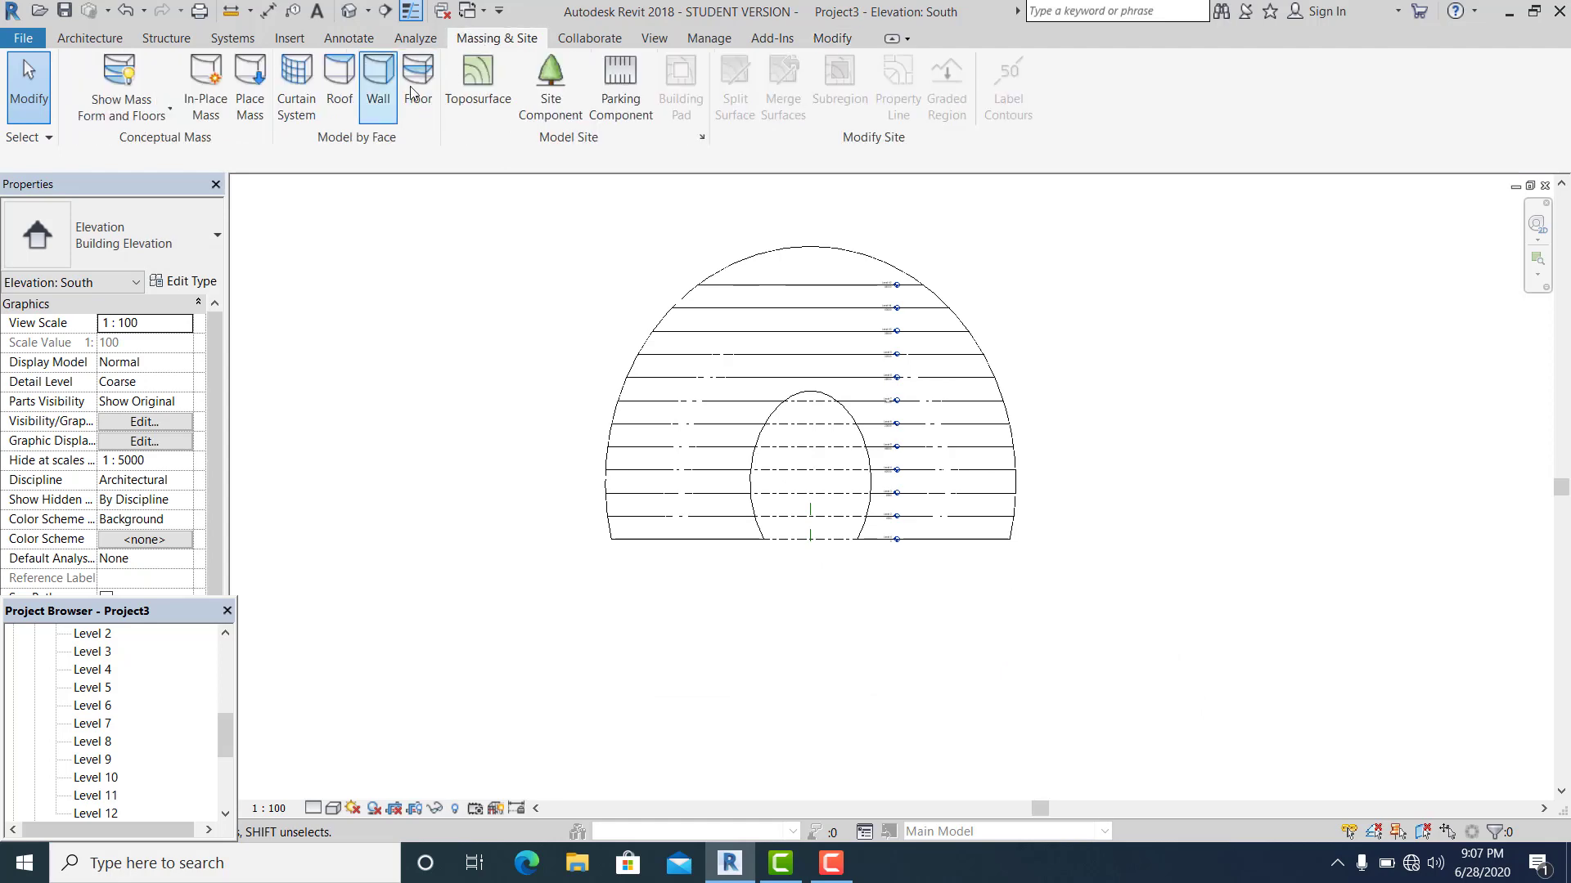
{"action": "left_click", "coordinate": [418, 85]}
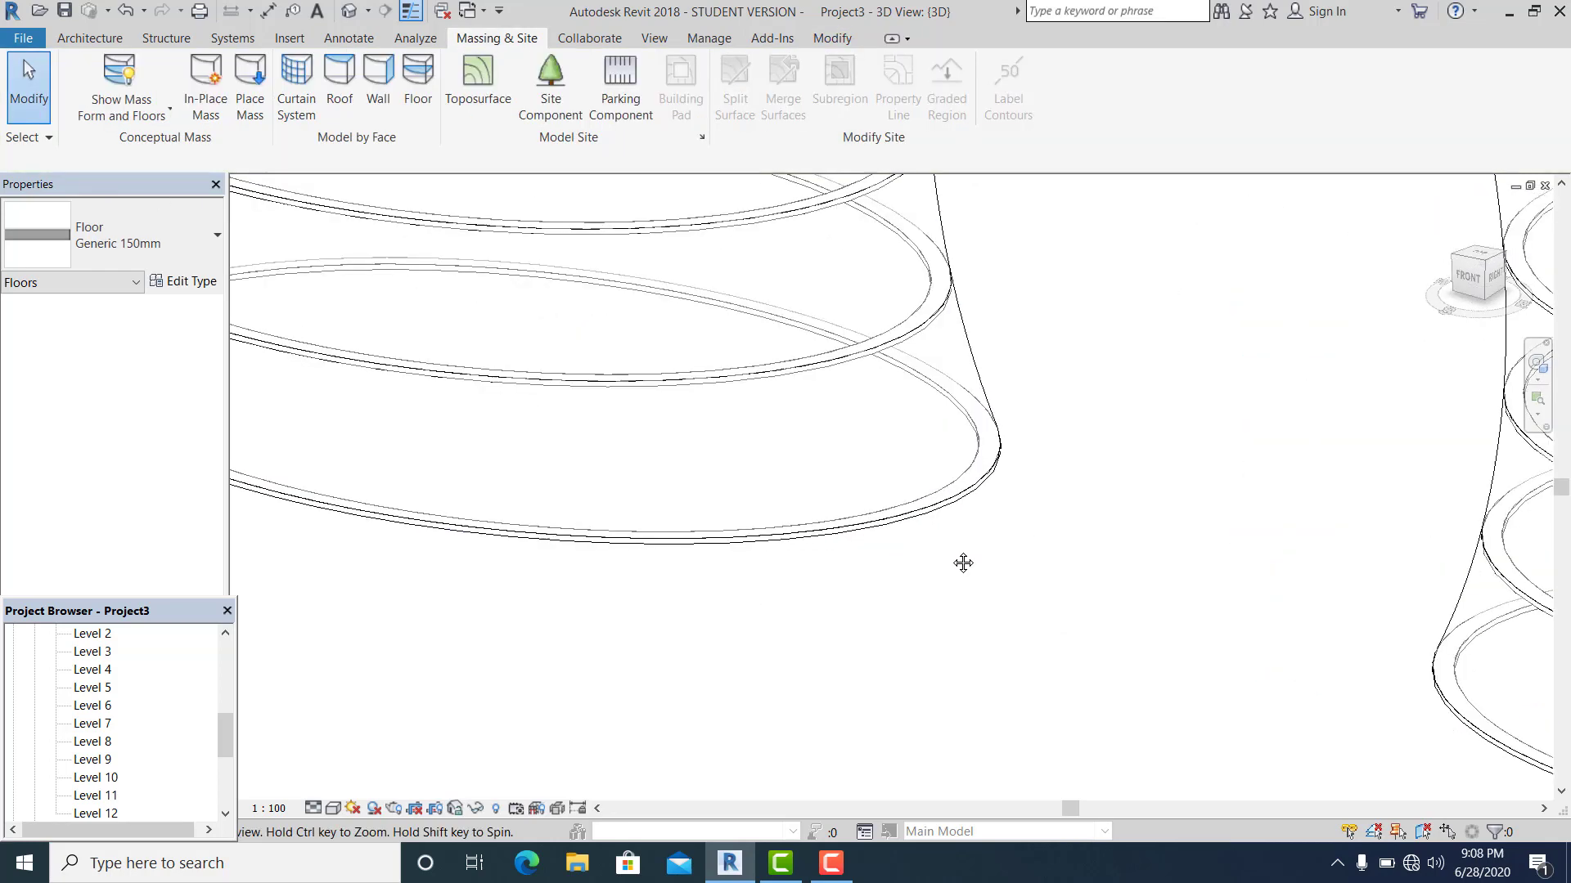
Step: Switch the 3D view's visual style to Shaded
{"action": "left_click", "coordinate": [317, 808]}
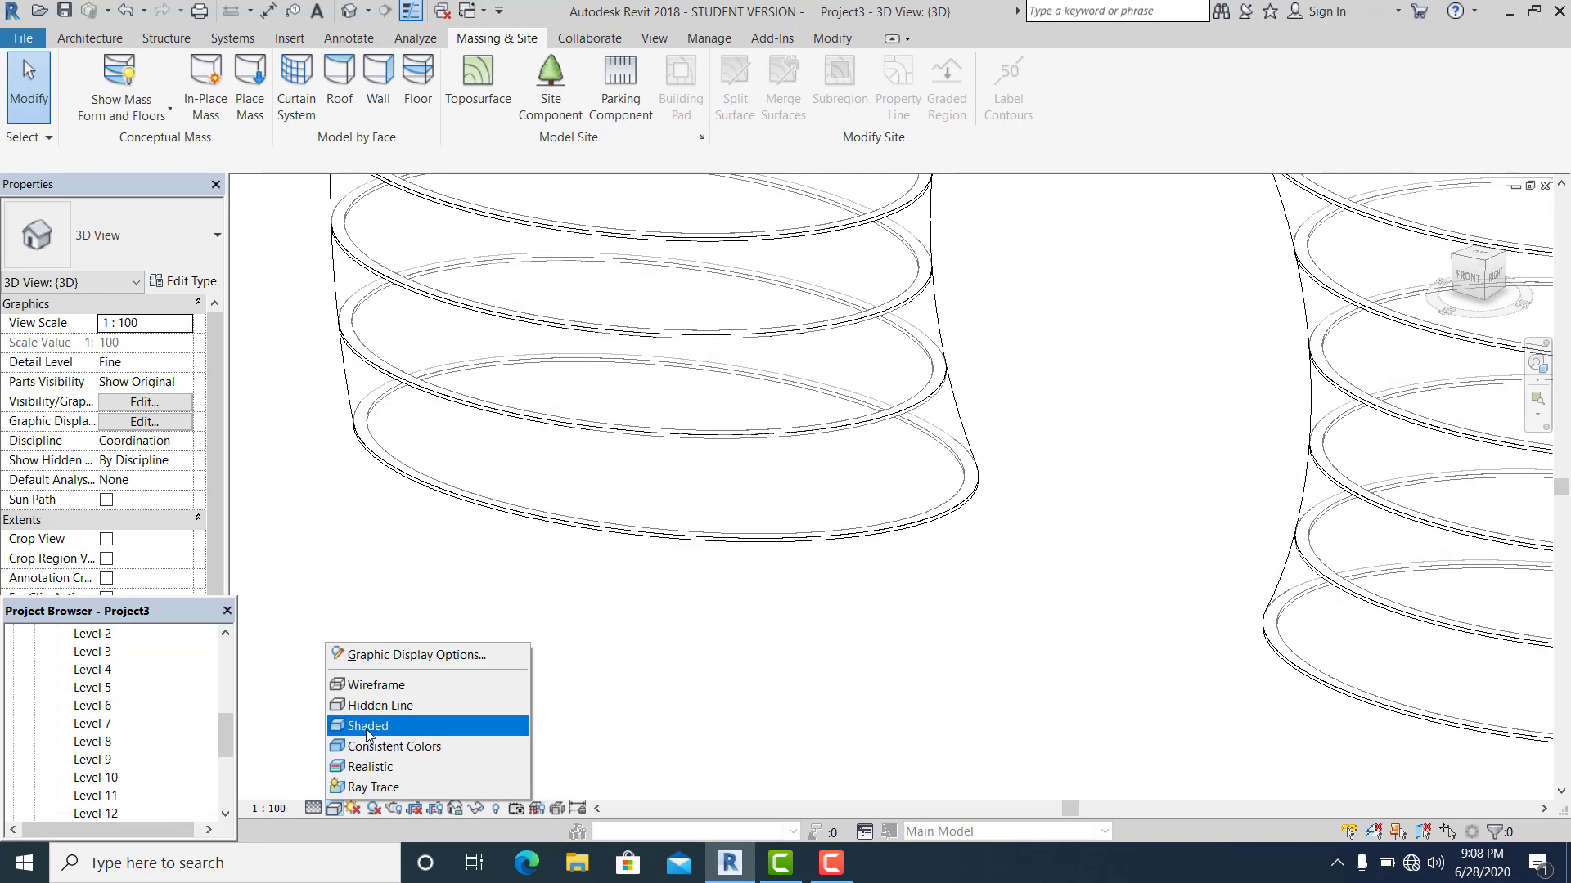
{"action": "left_click", "coordinate": [367, 726]}
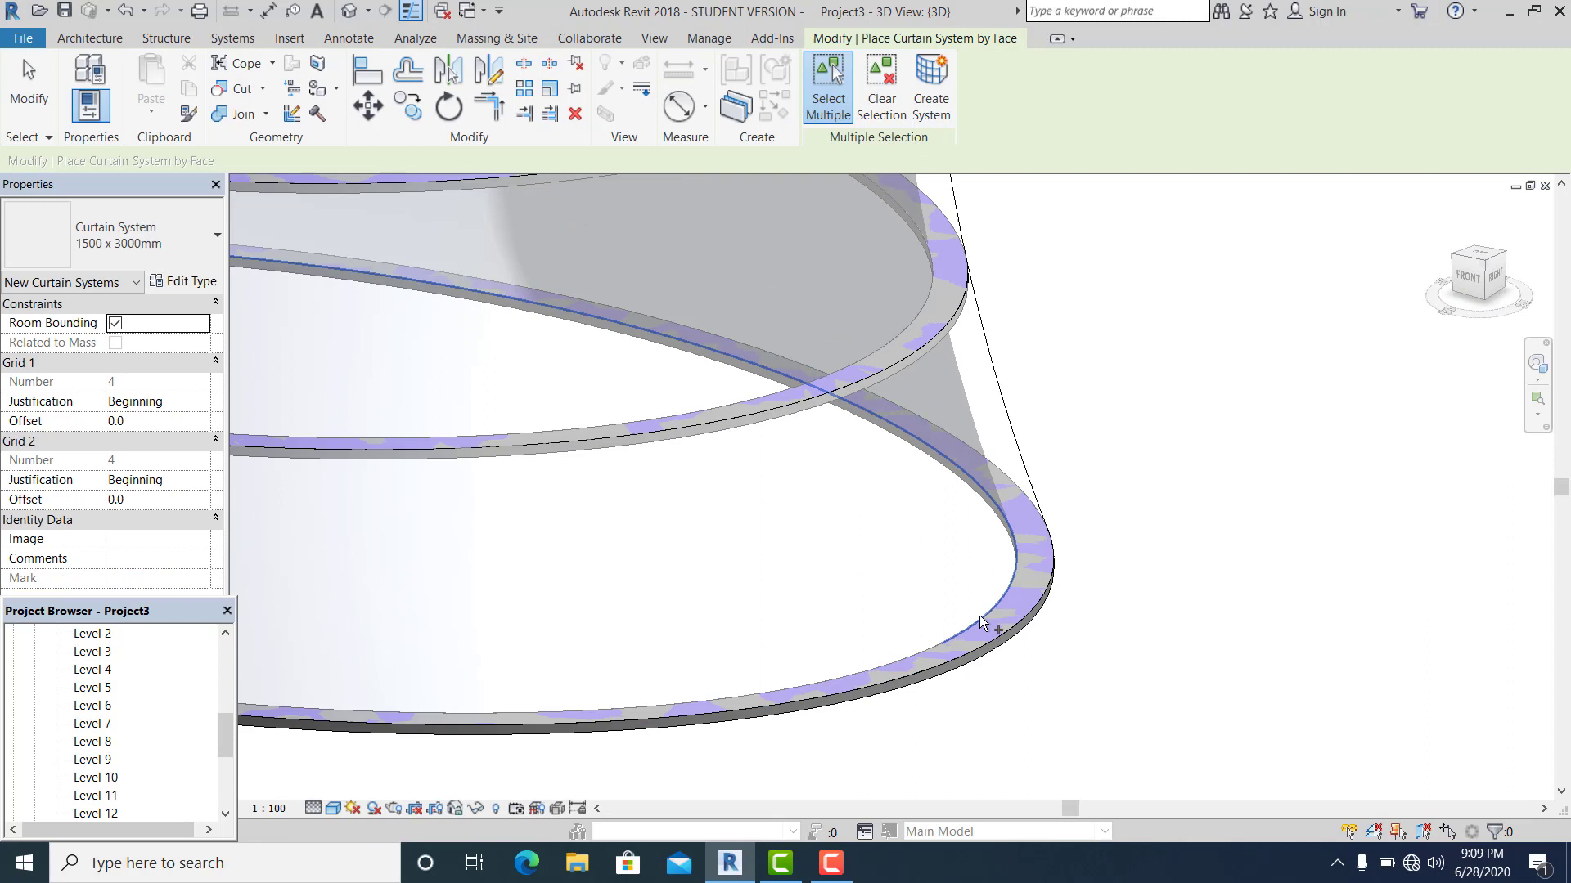
{"action": "mouse_move", "coordinate": [981, 624]}
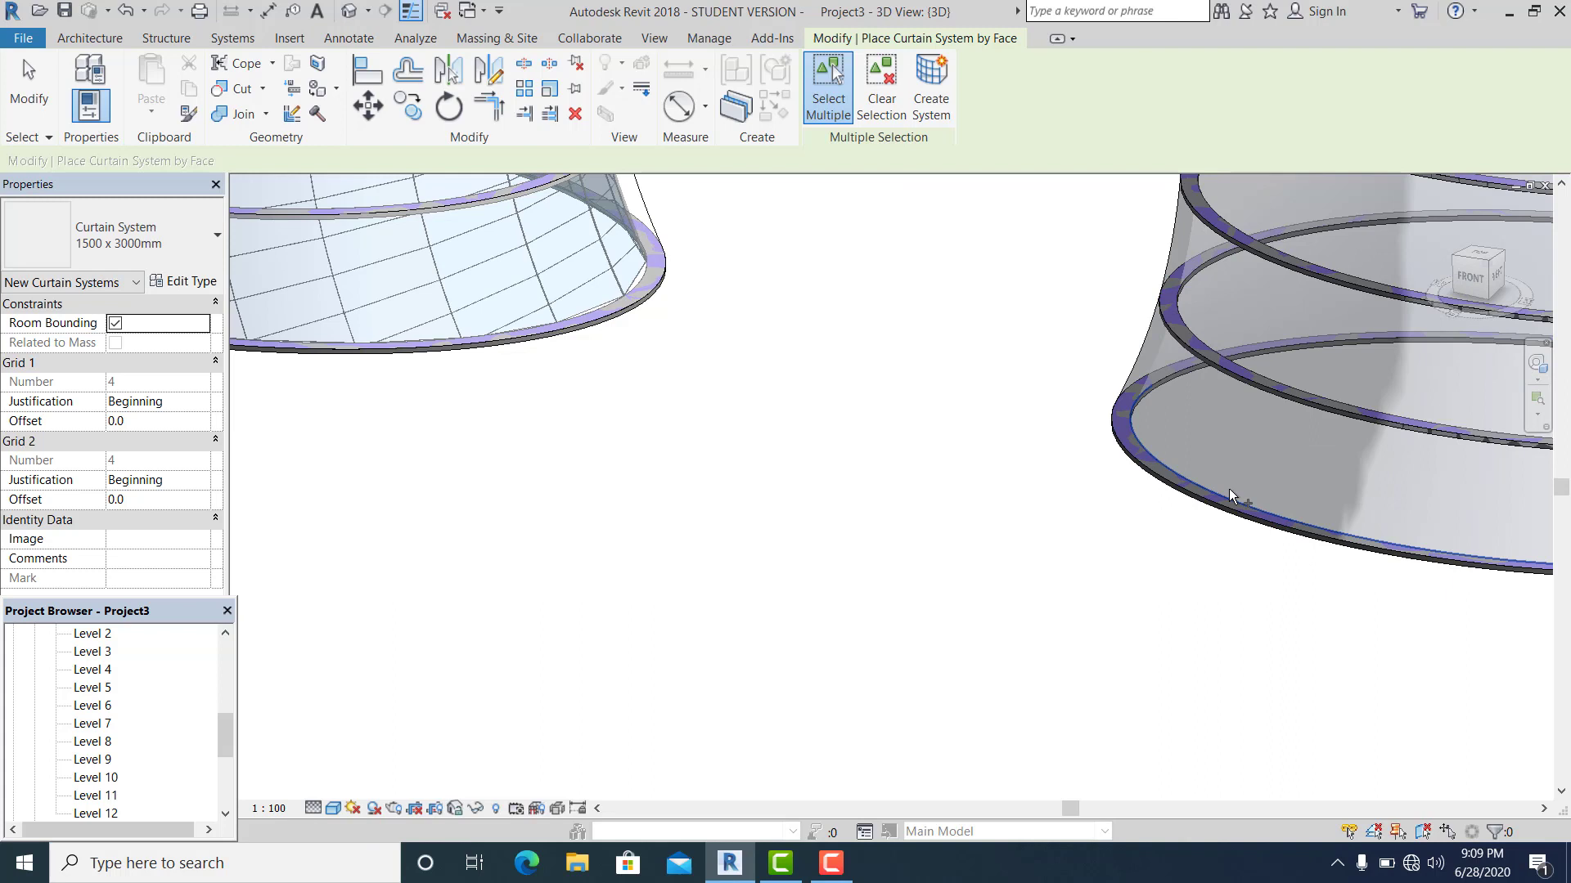
Step: Add another curved tower face to the selection and create the curtain system
{"action": "left_click", "coordinate": [1232, 496]}
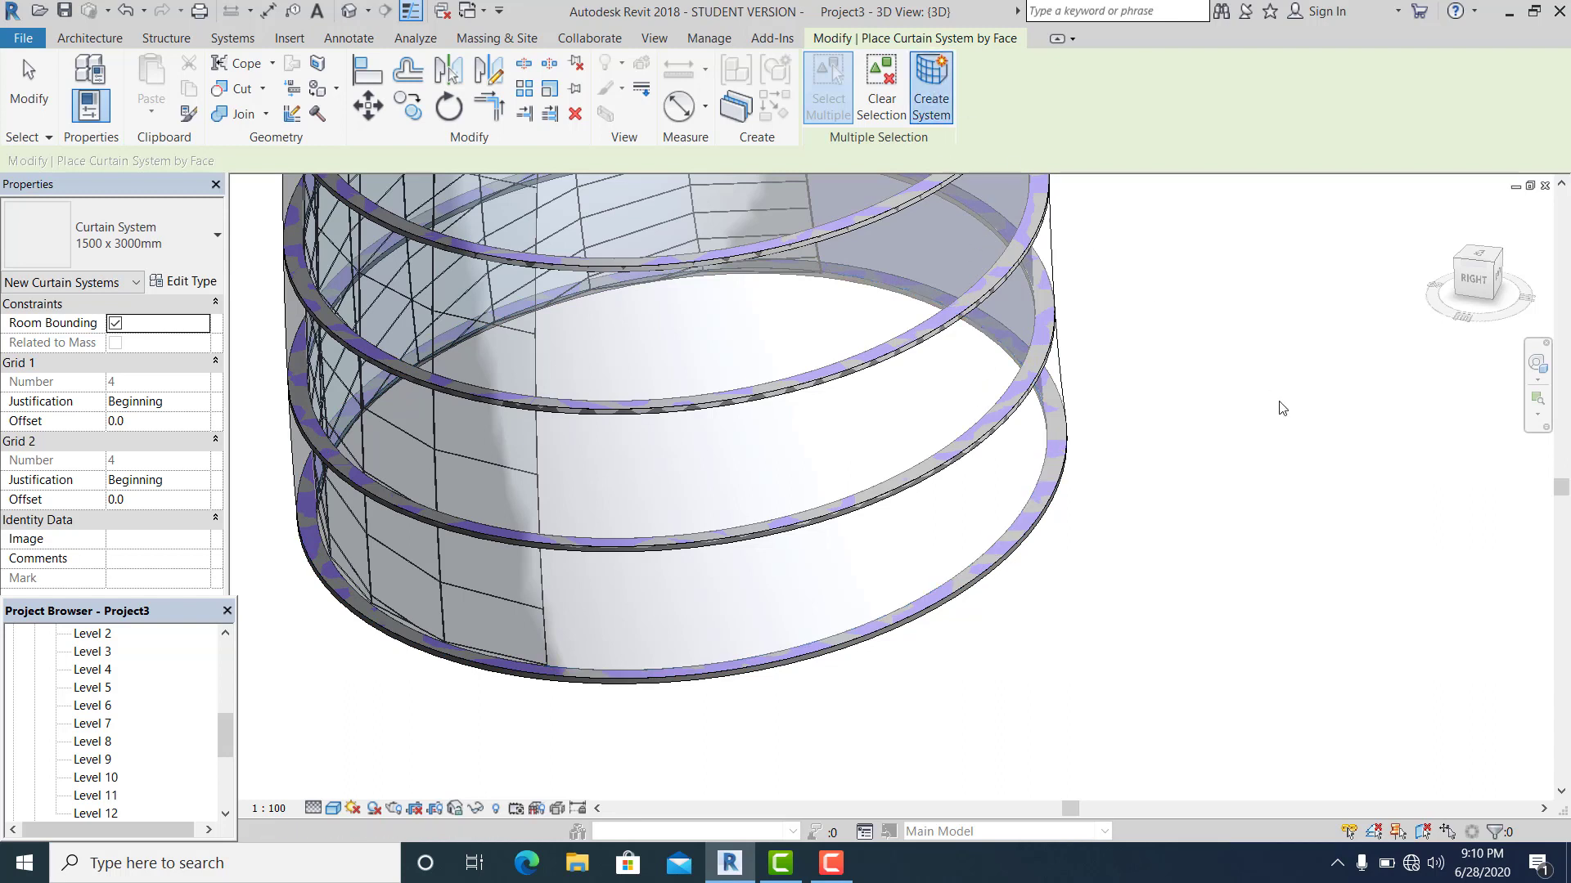
{"action": "left_click", "coordinate": [1244, 463]}
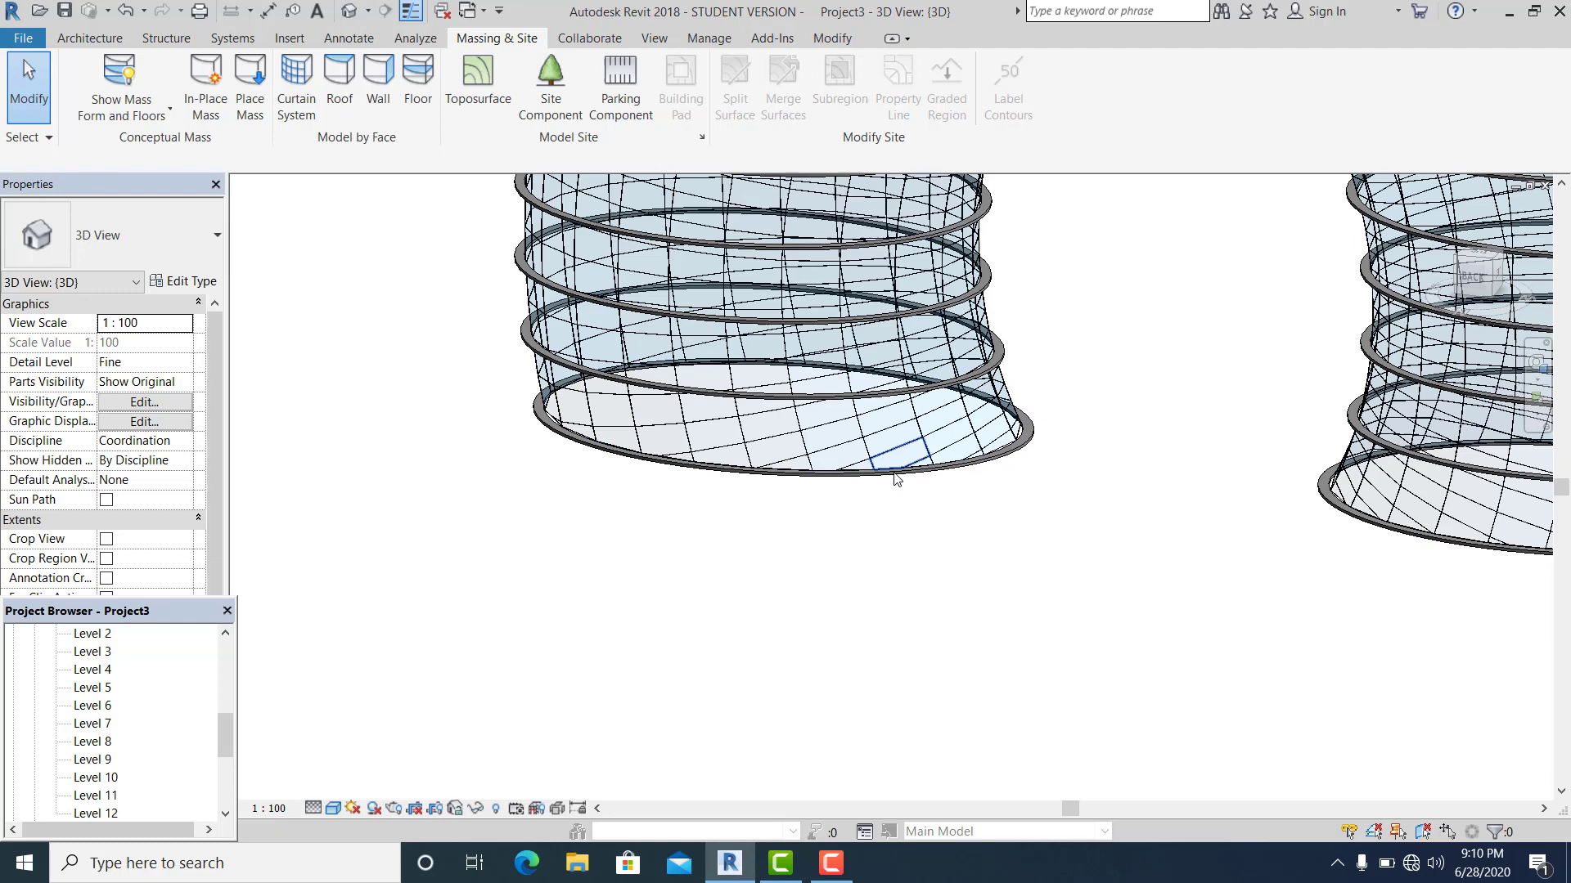
Step: In the floor's Edit Type structure, set the layer material to Gypsum Wall Board and confirm
{"action": "left_click", "coordinate": [894, 460]}
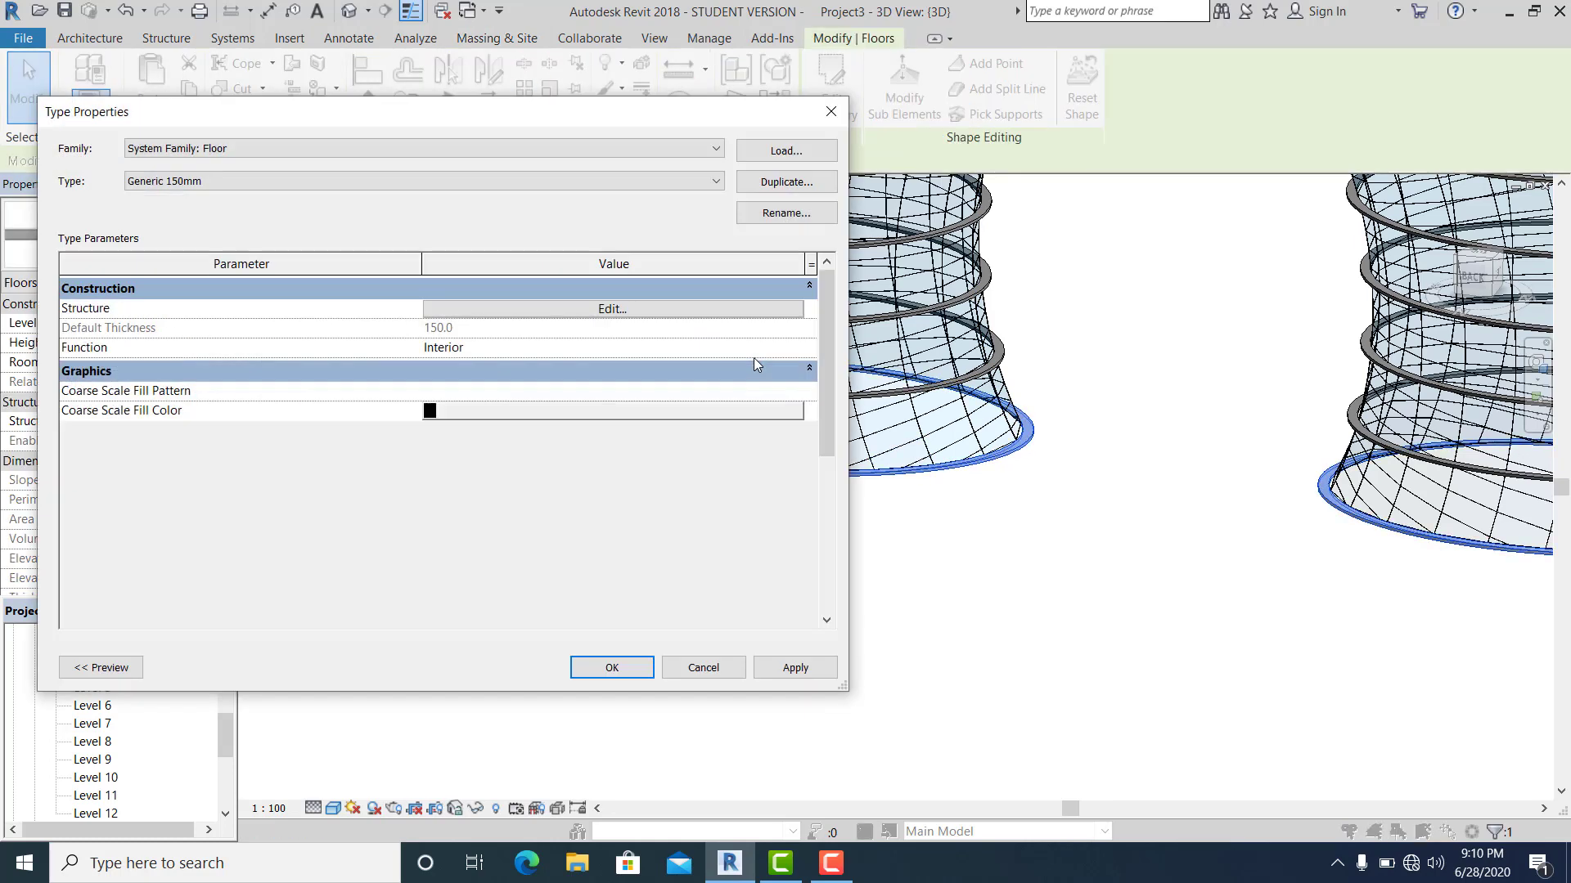
{"action": "scroll", "scroll_direction": "down", "scroll_amount": 3}
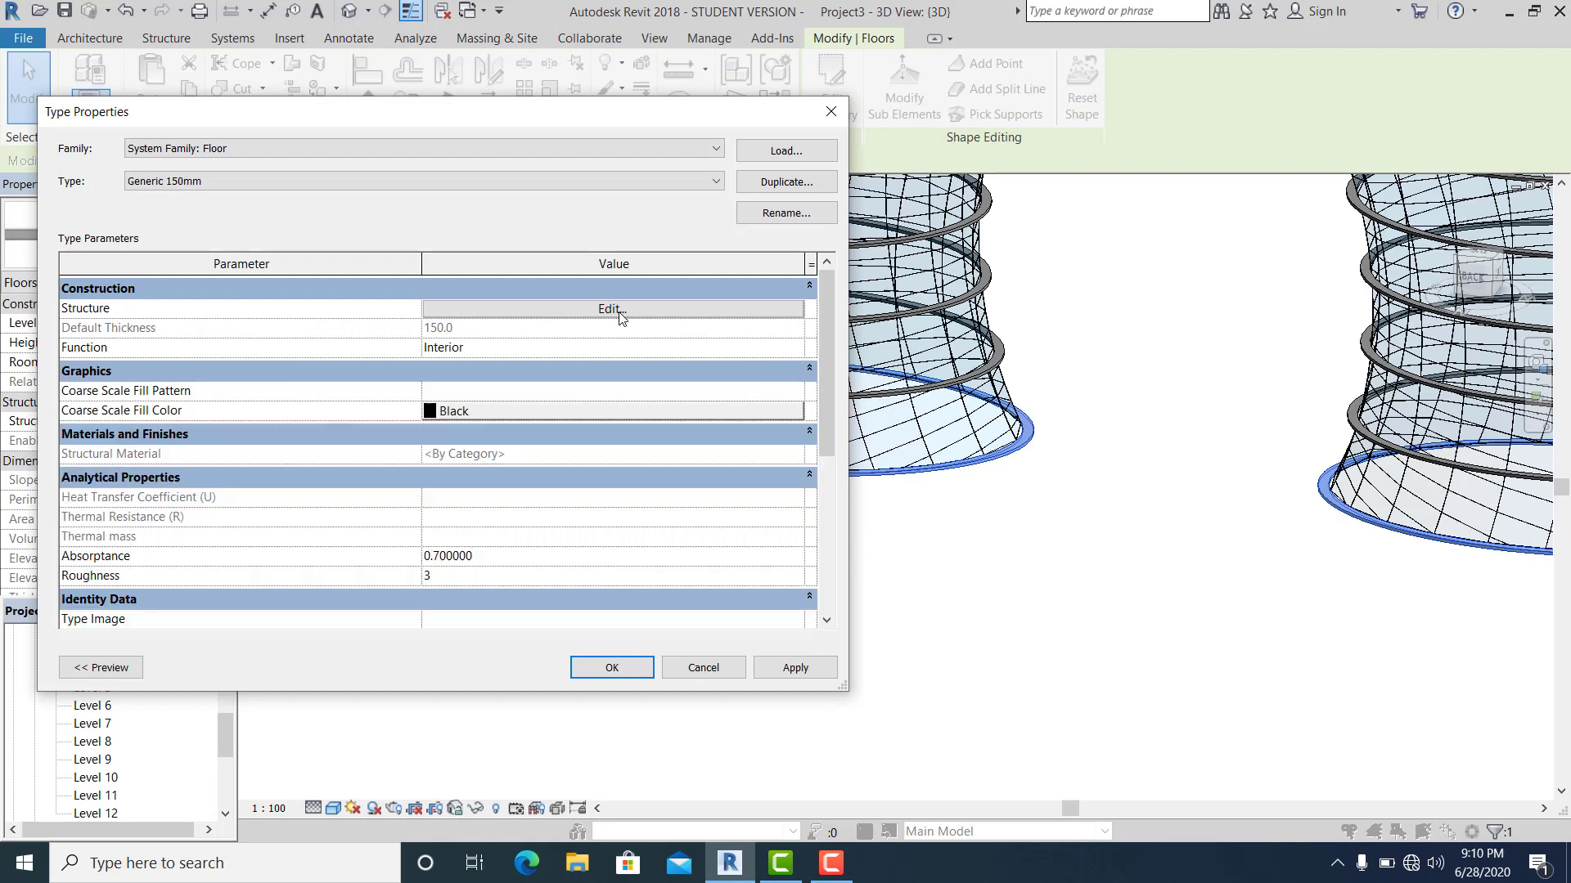
{"action": "left_click", "coordinate": [611, 308]}
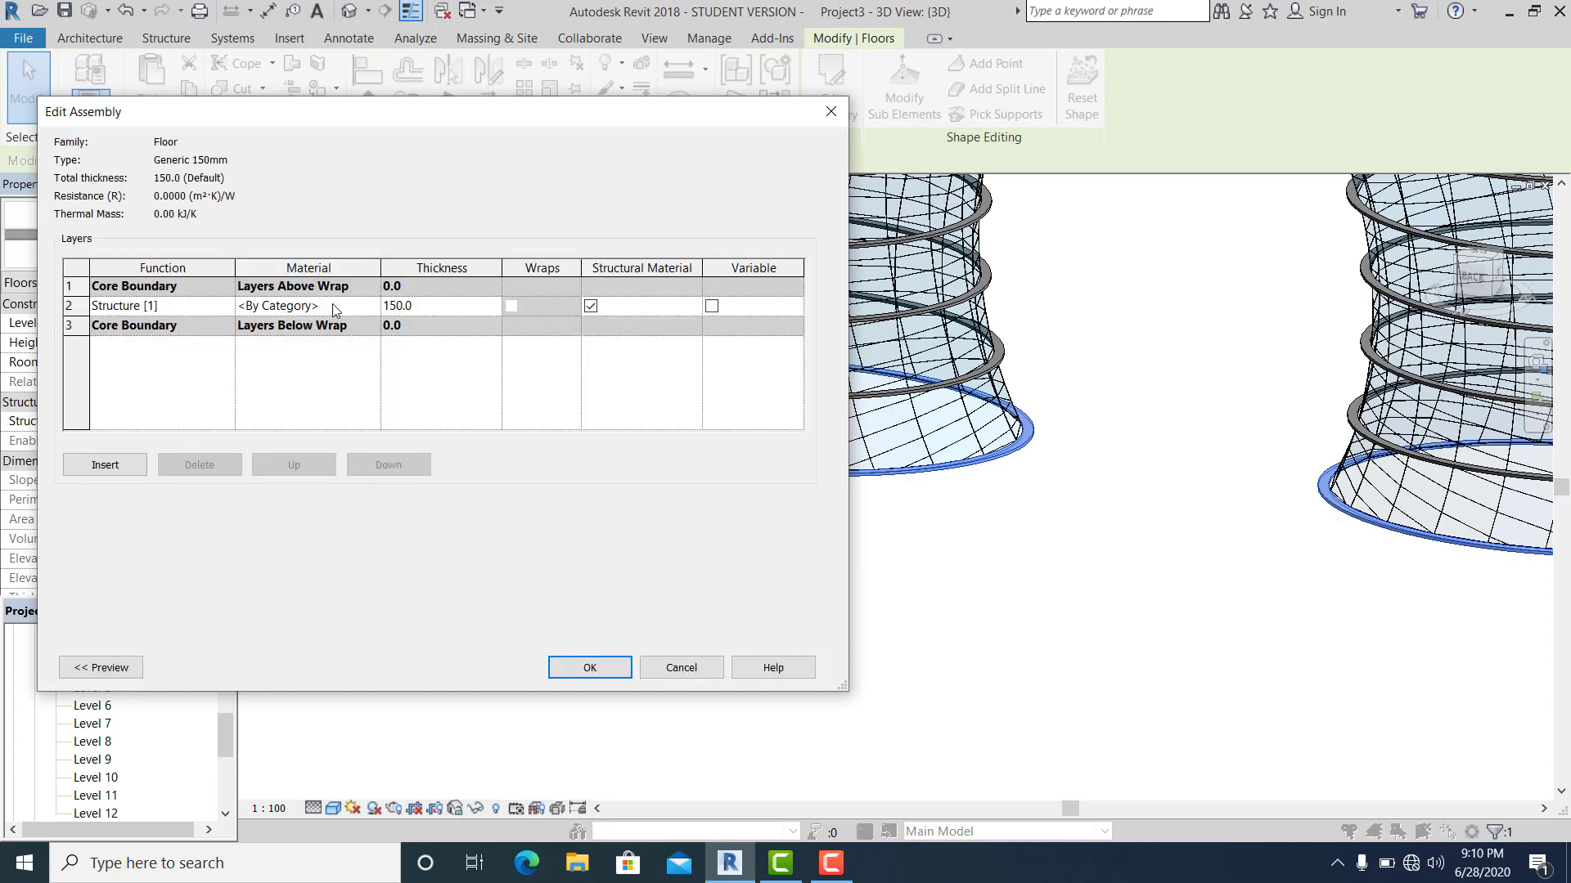
{"action": "left_click", "coordinate": [291, 305]}
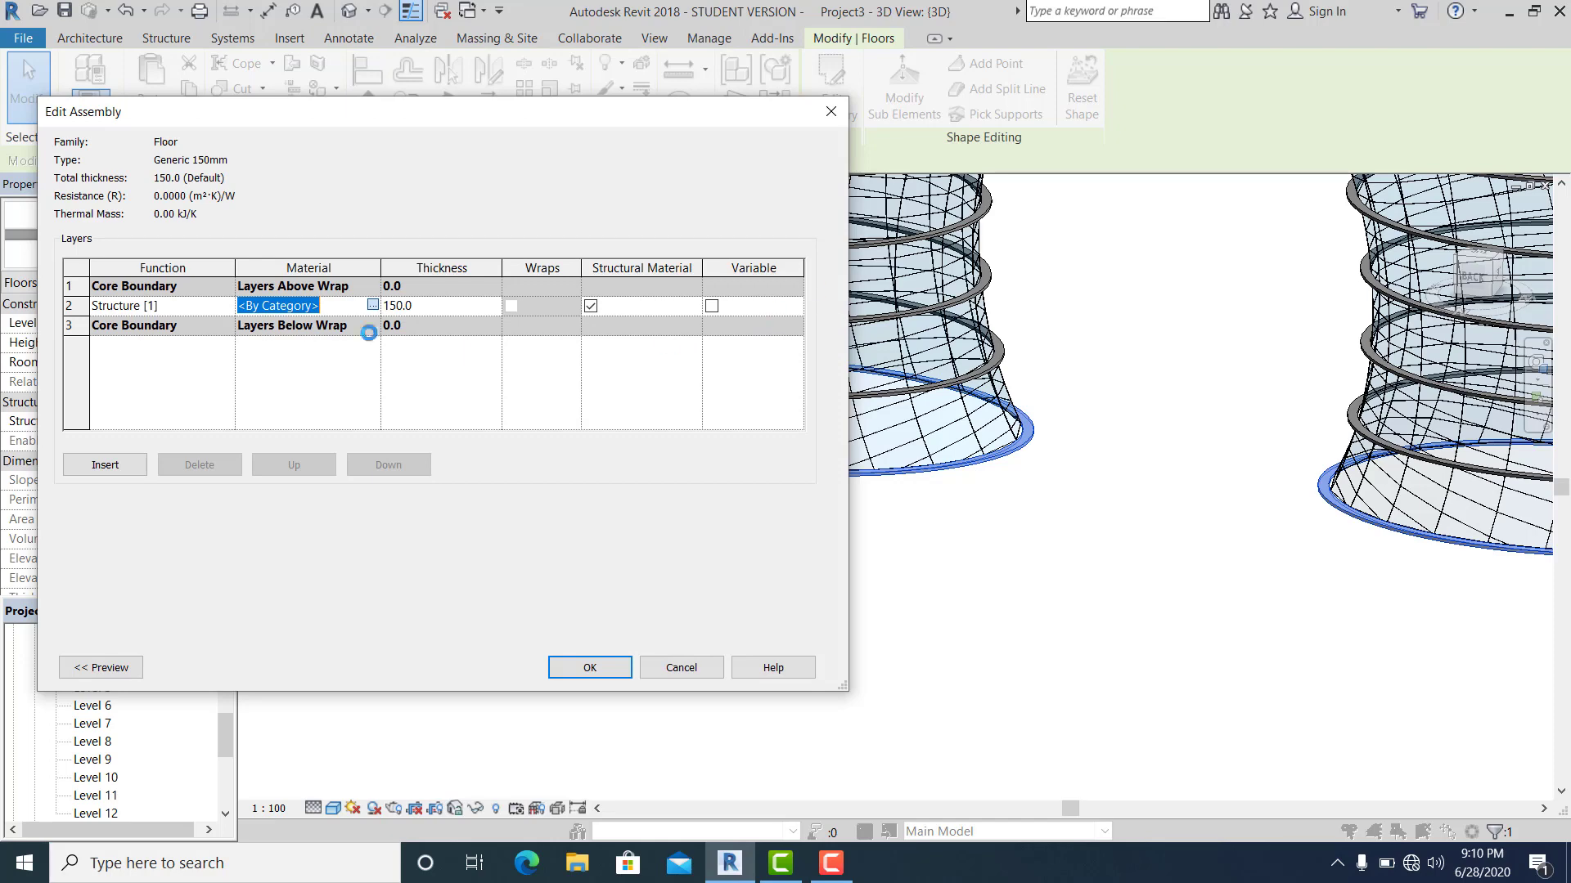
{"action": "left_click", "coordinate": [371, 307]}
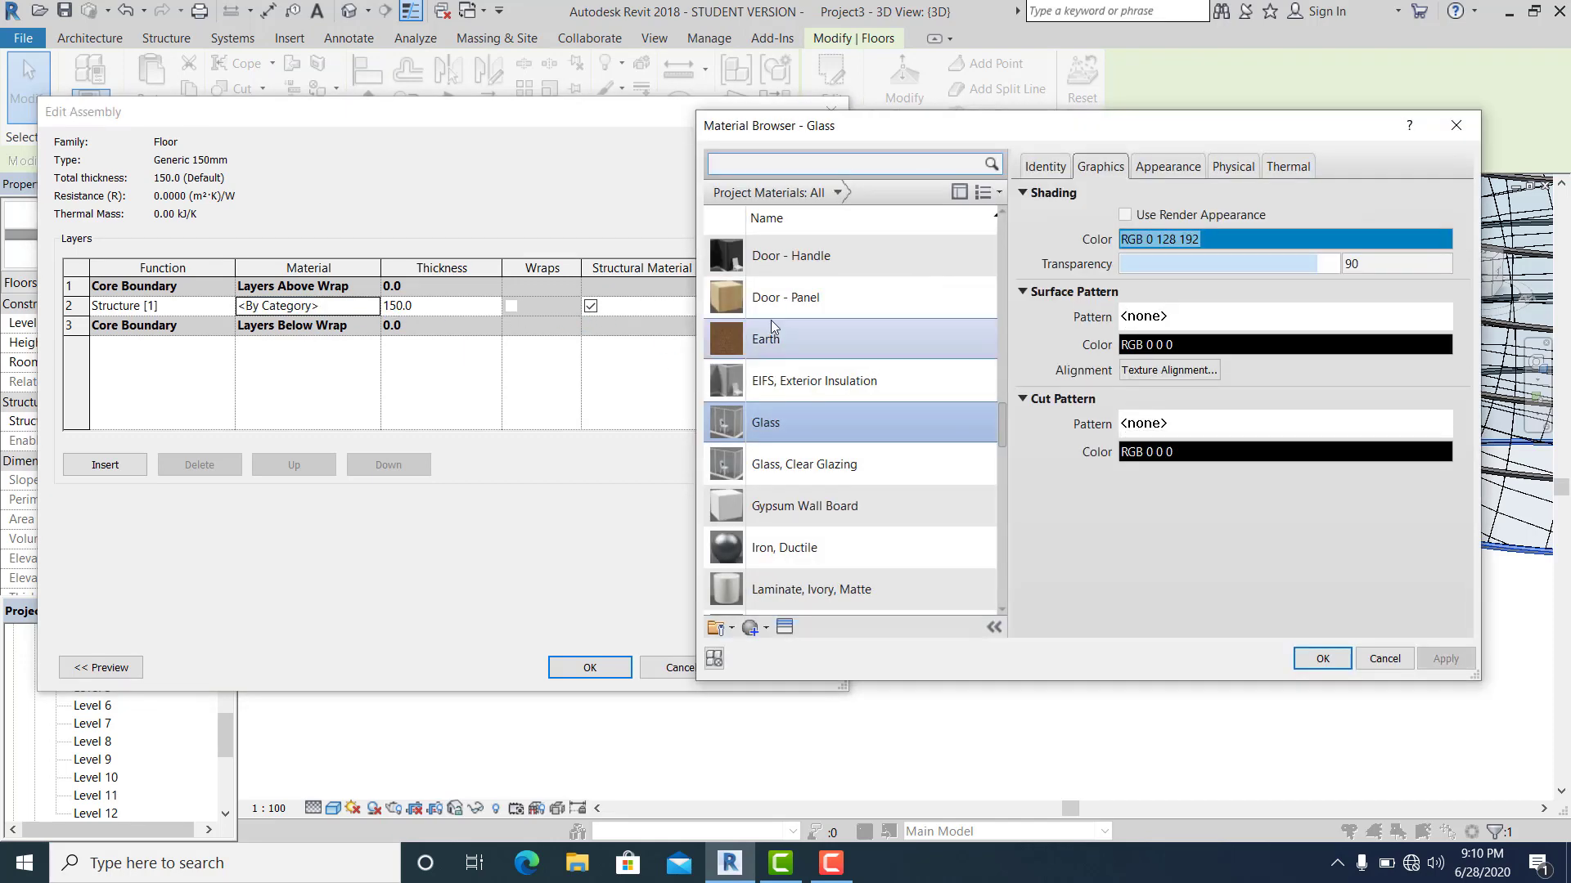
{"action": "type", "text": "W"}
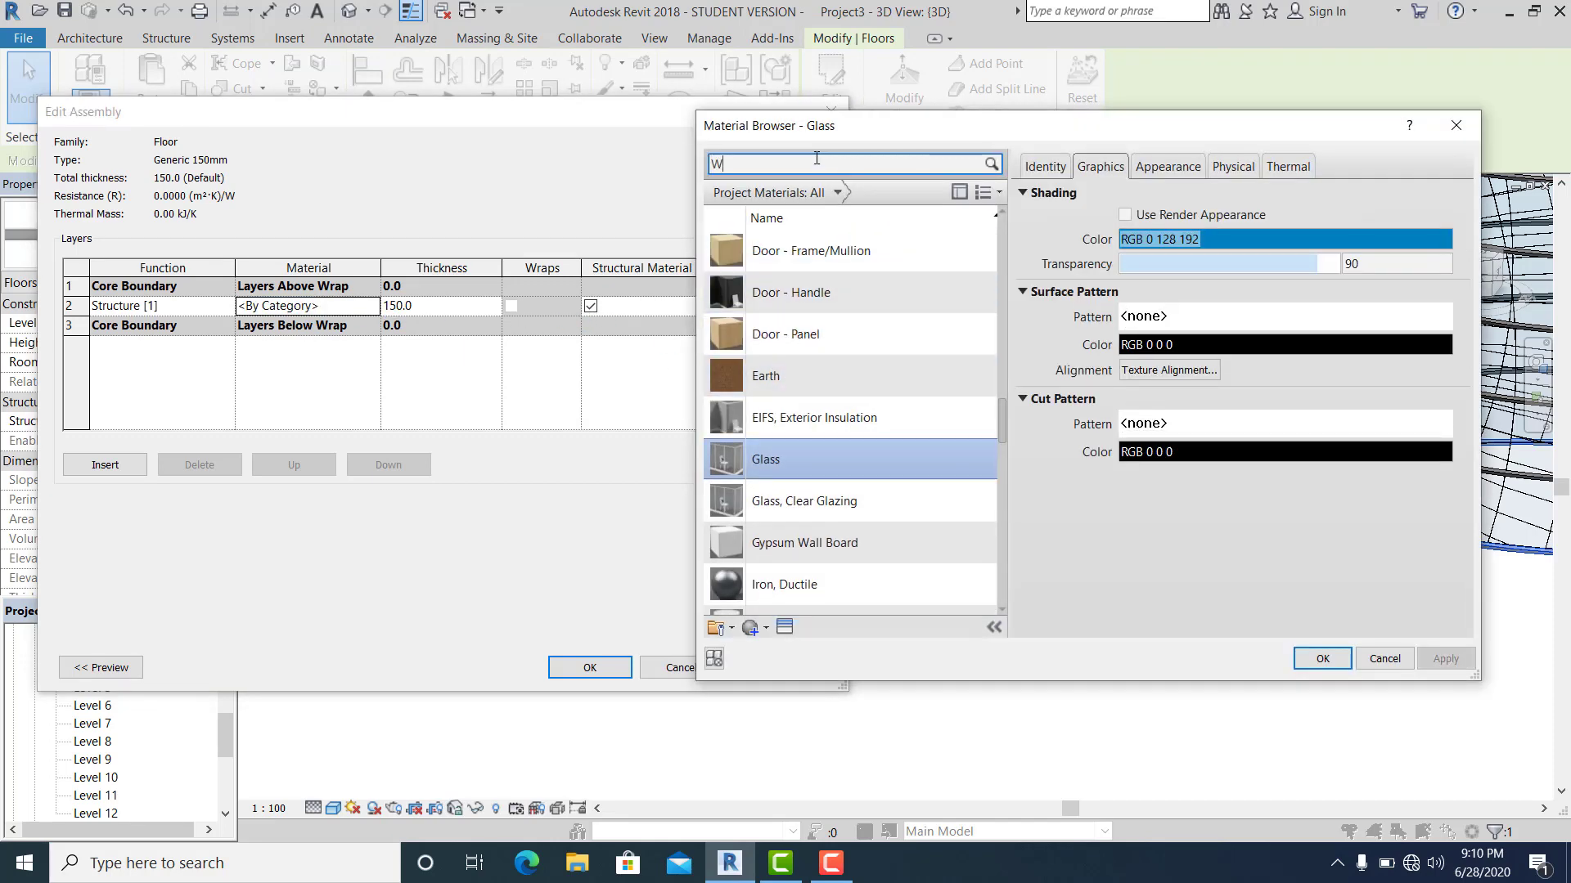
{"action": "type", "text": "HI"}
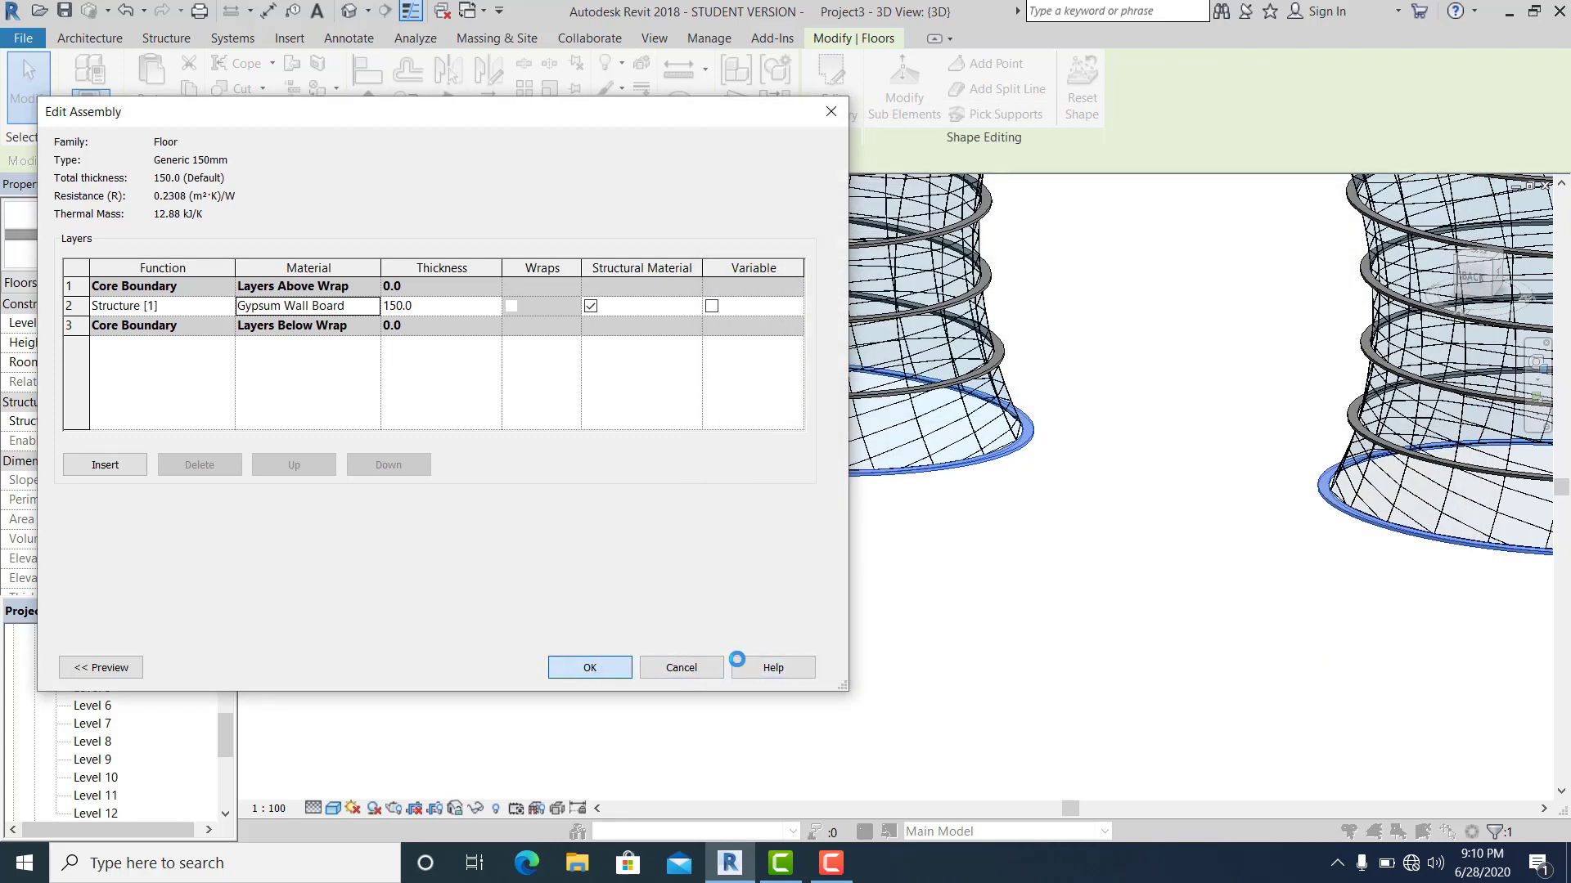
{"action": "left_click", "coordinate": [589, 668]}
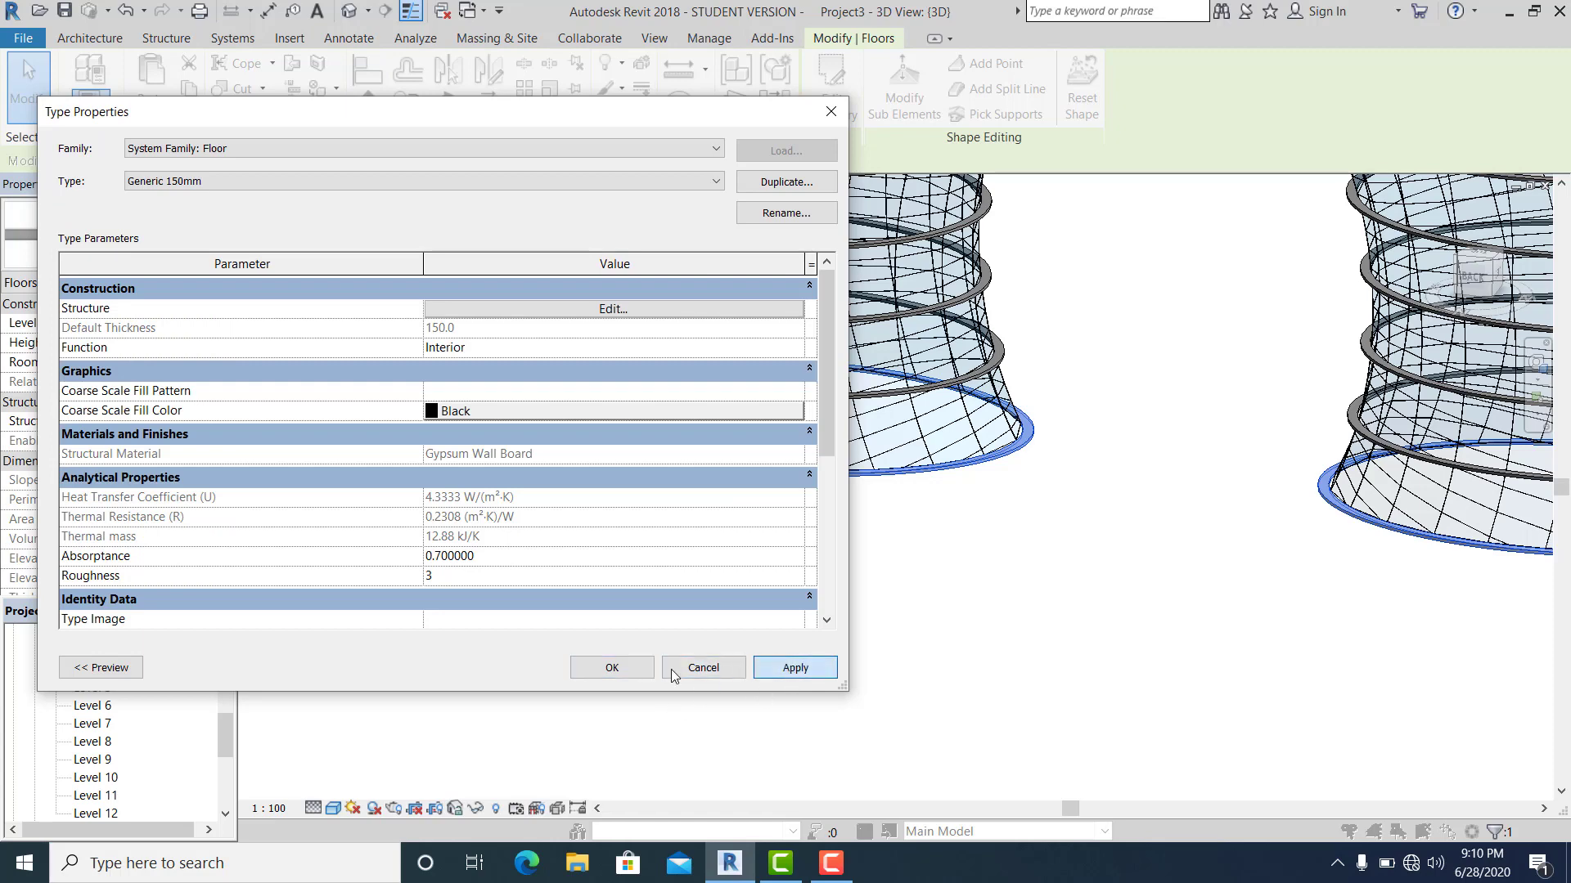
{"action": "left_click", "coordinate": [702, 667]}
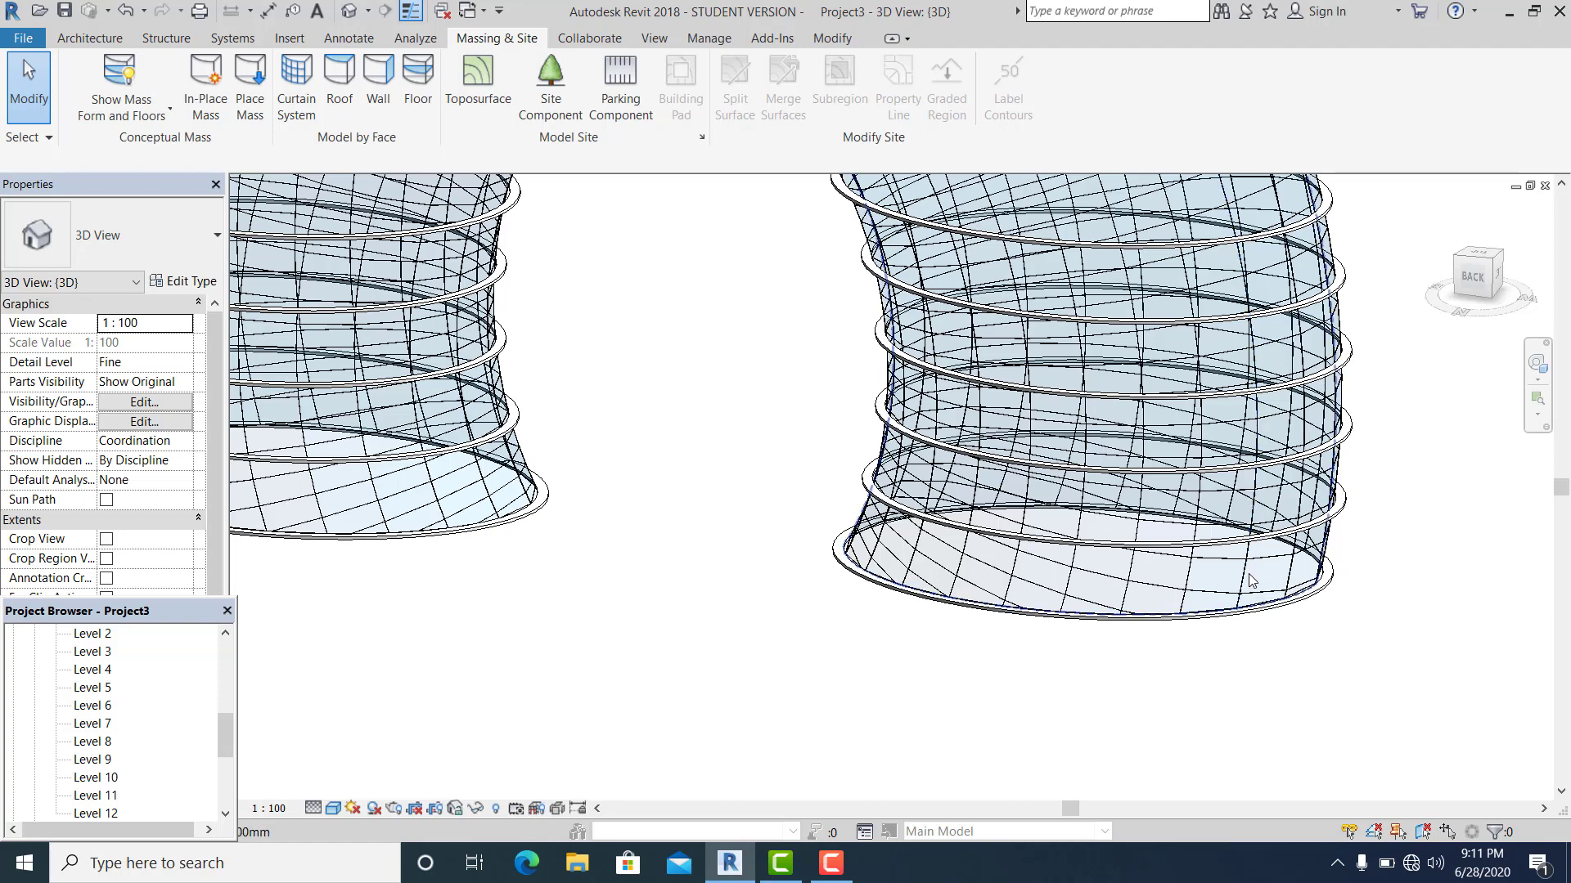
Step: Select a glazed curtain panel and open its System Panel Glazed type properties
{"action": "left_click", "coordinate": [1215, 572]}
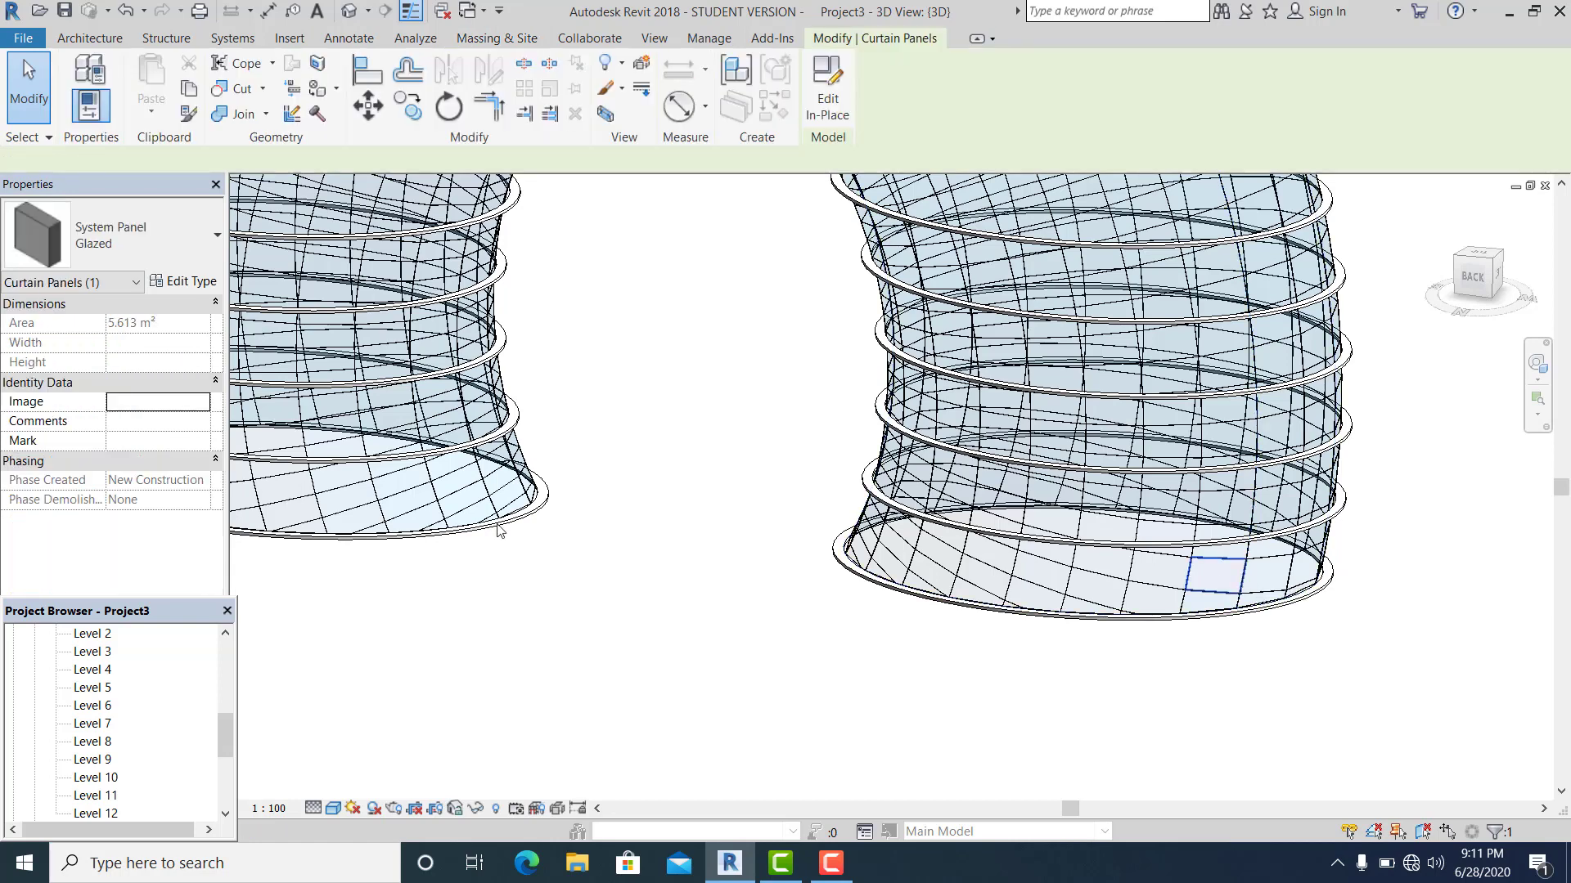
{"action": "left_click", "coordinate": [184, 280]}
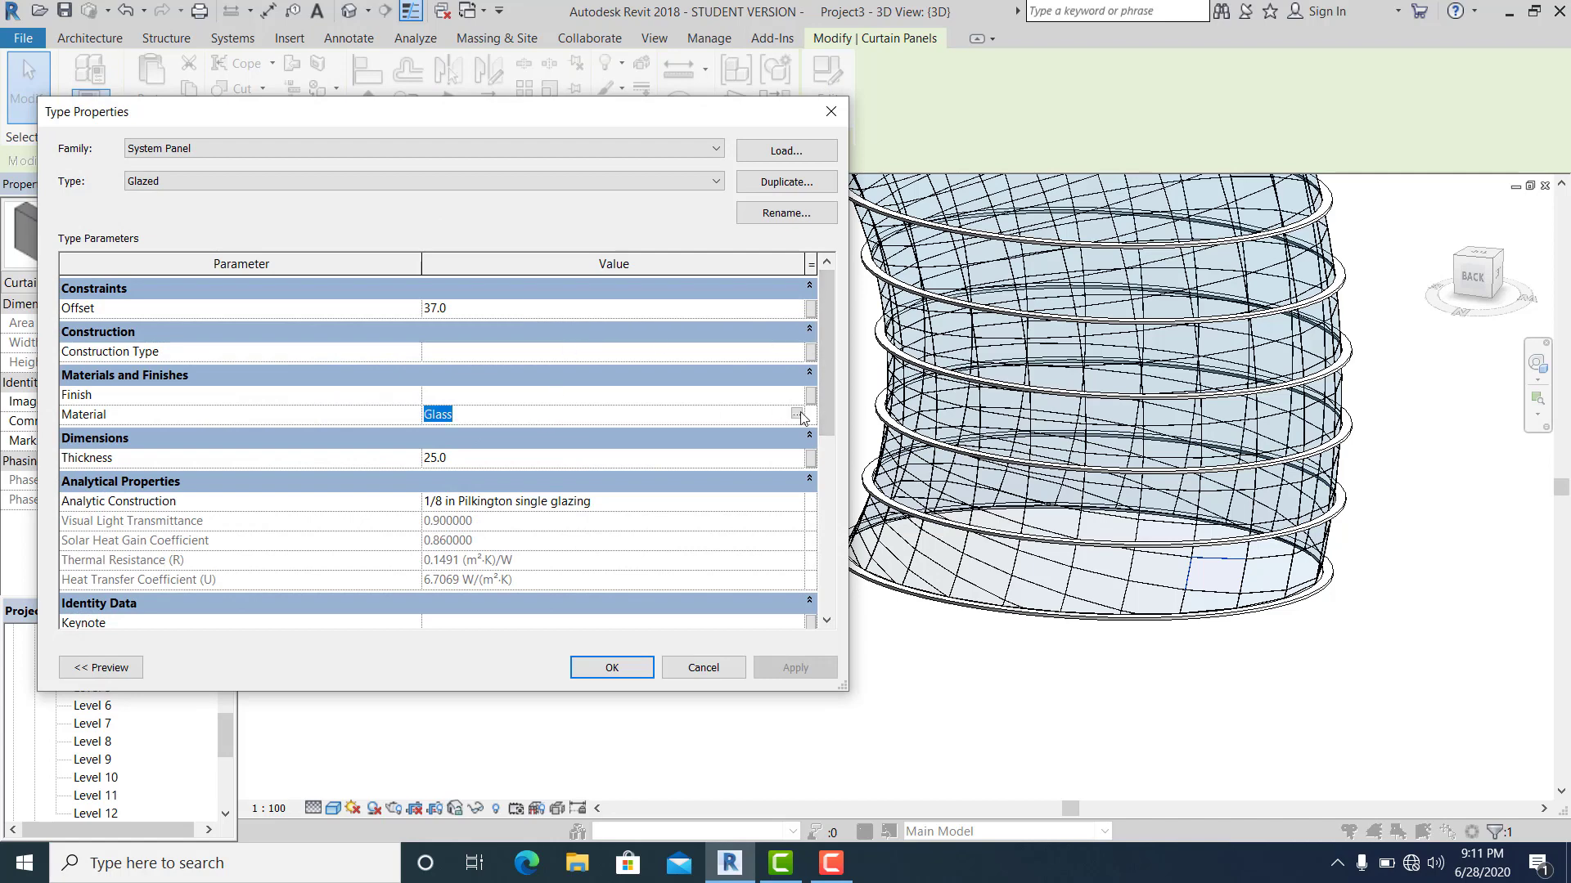
Step: Replace the Glass material's appearance with Blue - Glazing from the Glass library and confirm
{"action": "left_click", "coordinate": [802, 414]}
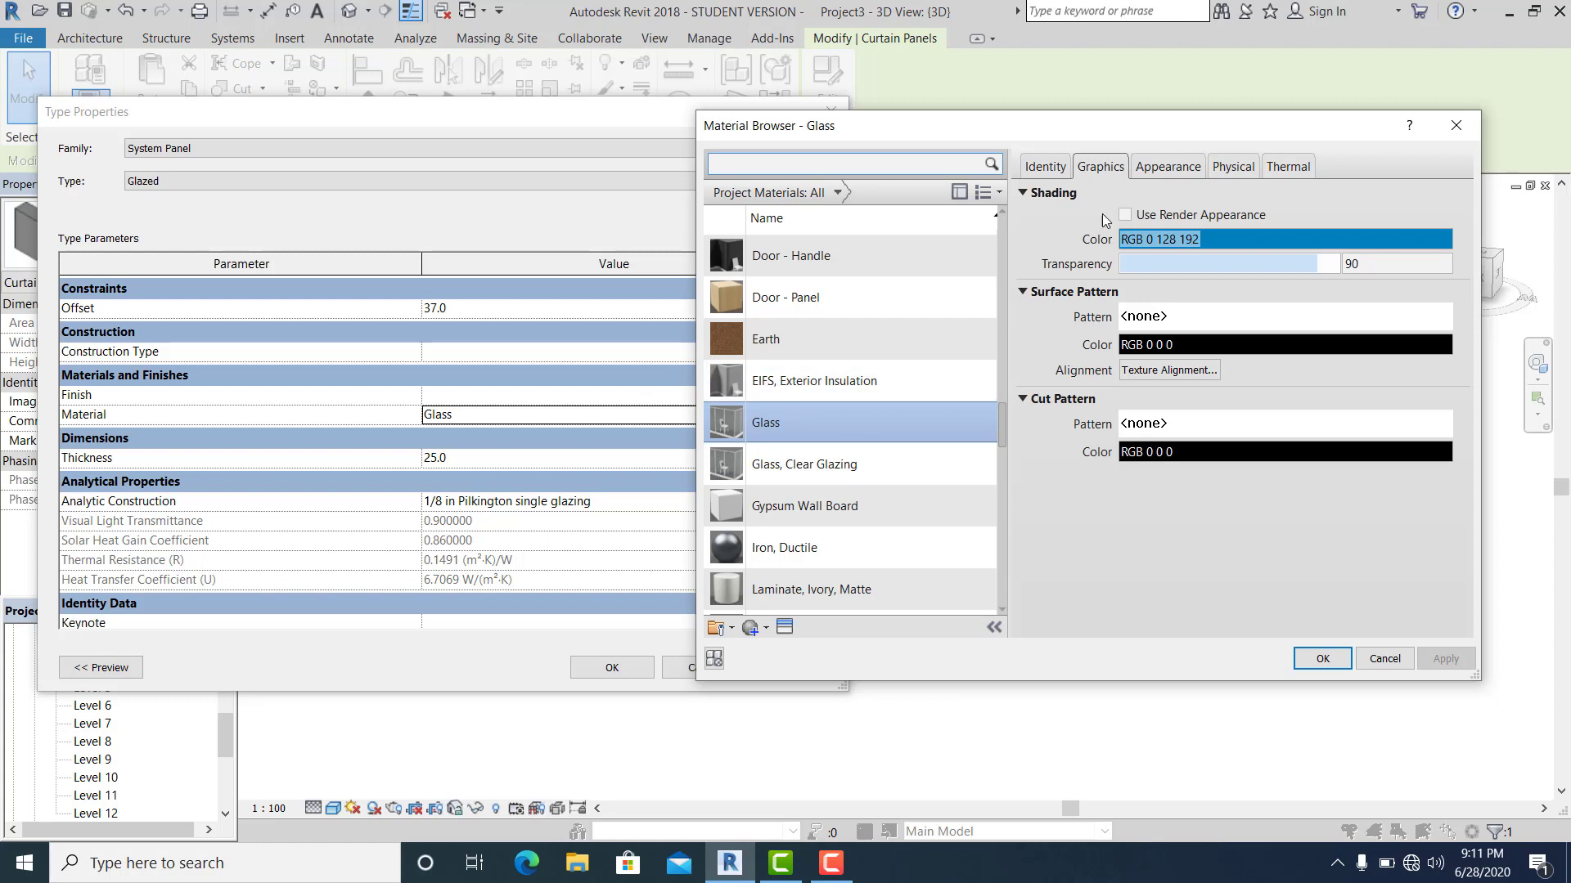
{"action": "left_click", "coordinate": [1166, 166]}
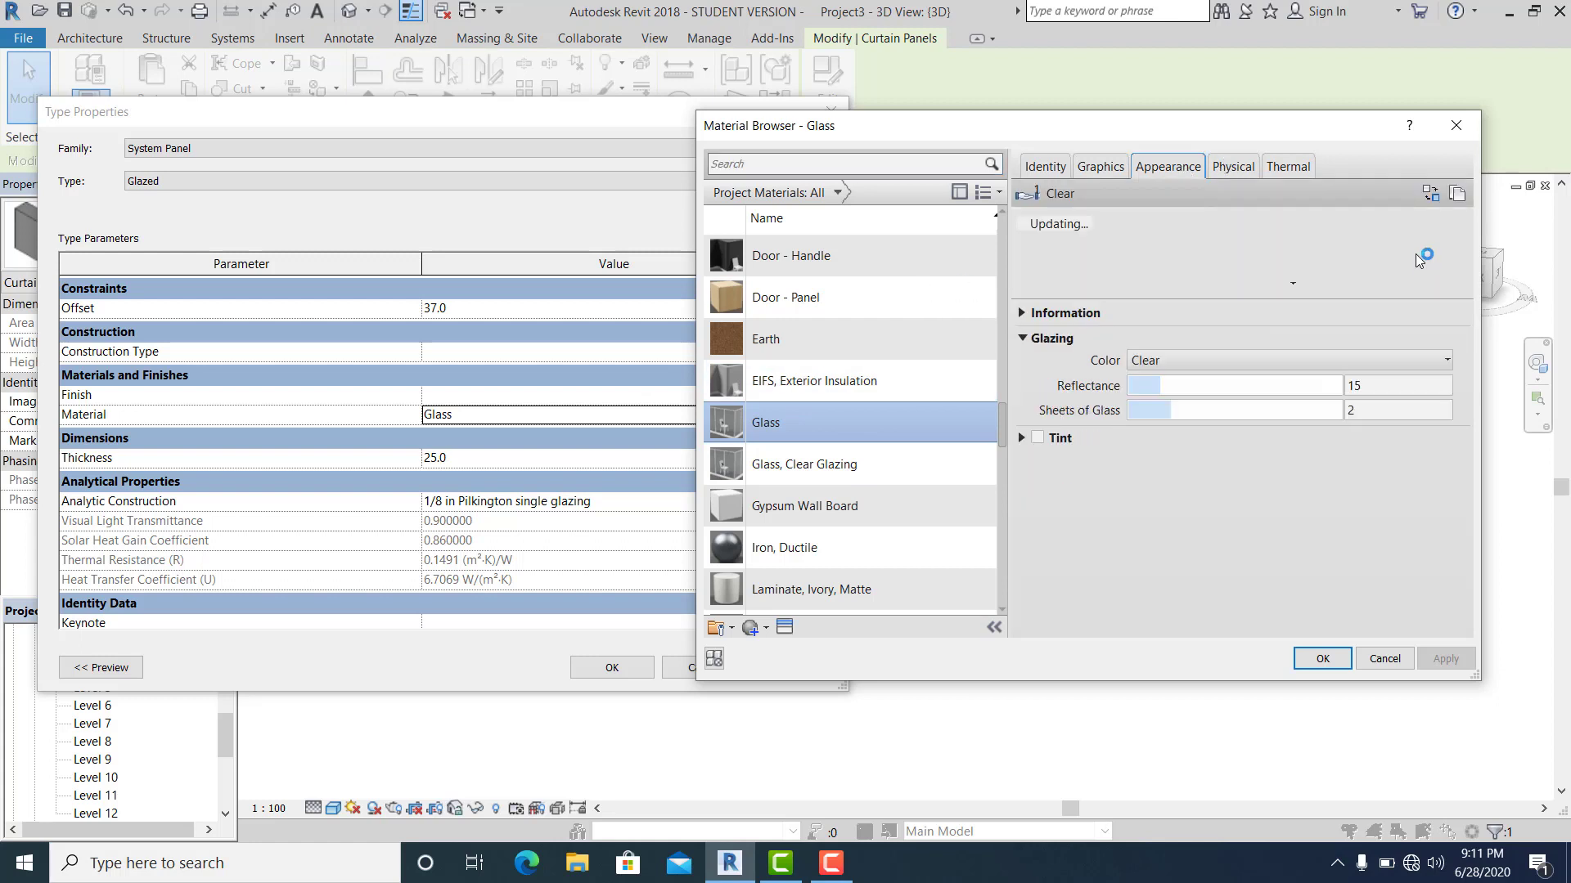
{"action": "mouse_move", "coordinate": [1431, 196]}
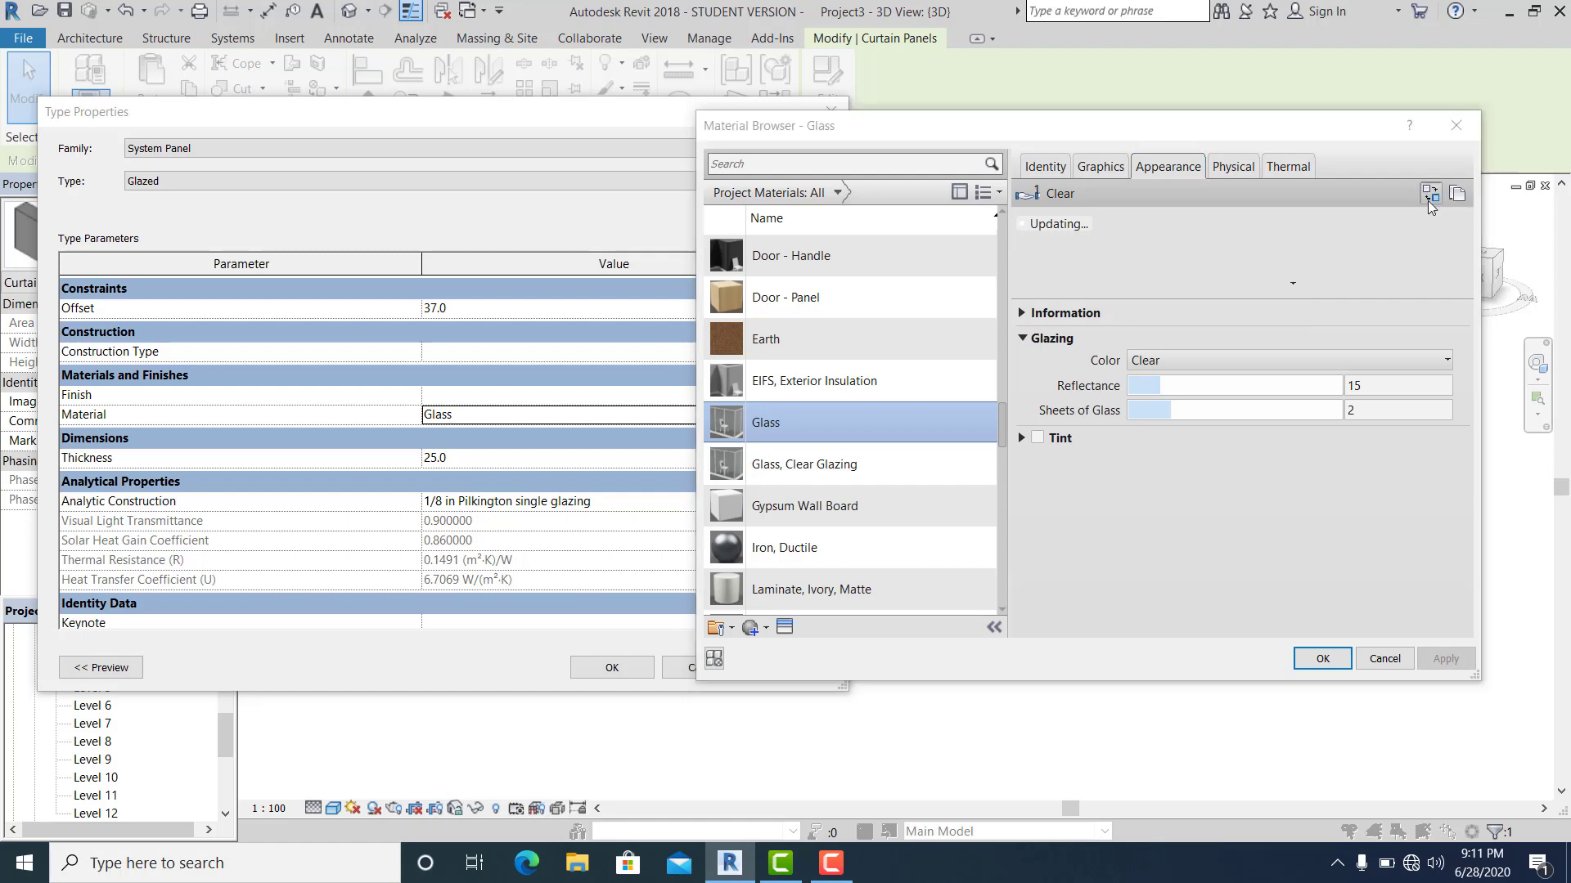
{"action": "left_click", "coordinate": [1430, 195]}
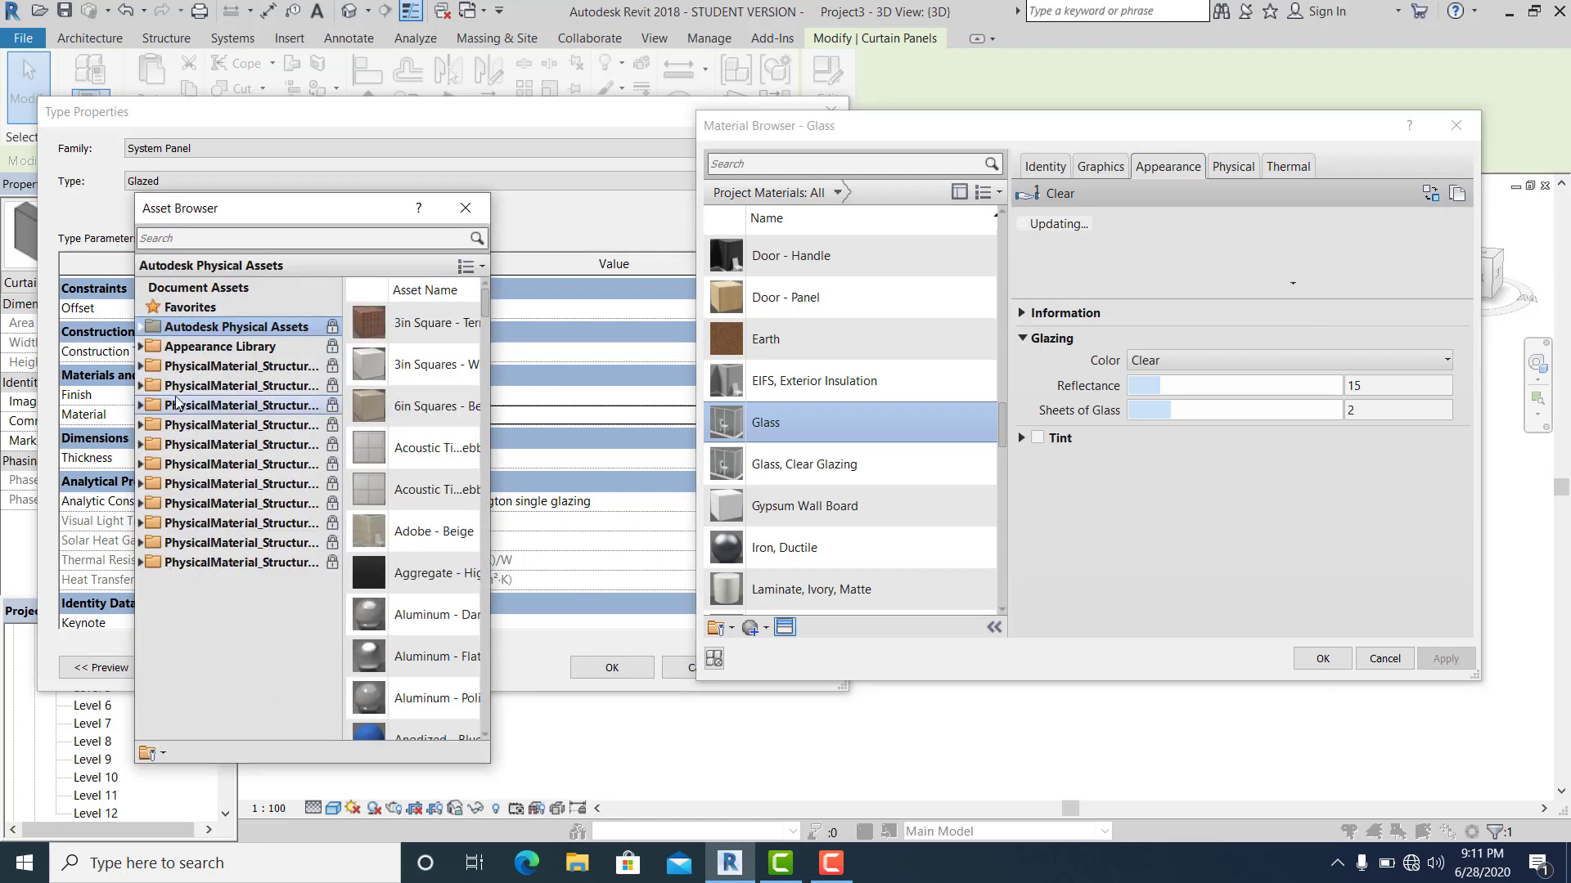
{"action": "left_click", "coordinate": [216, 346]}
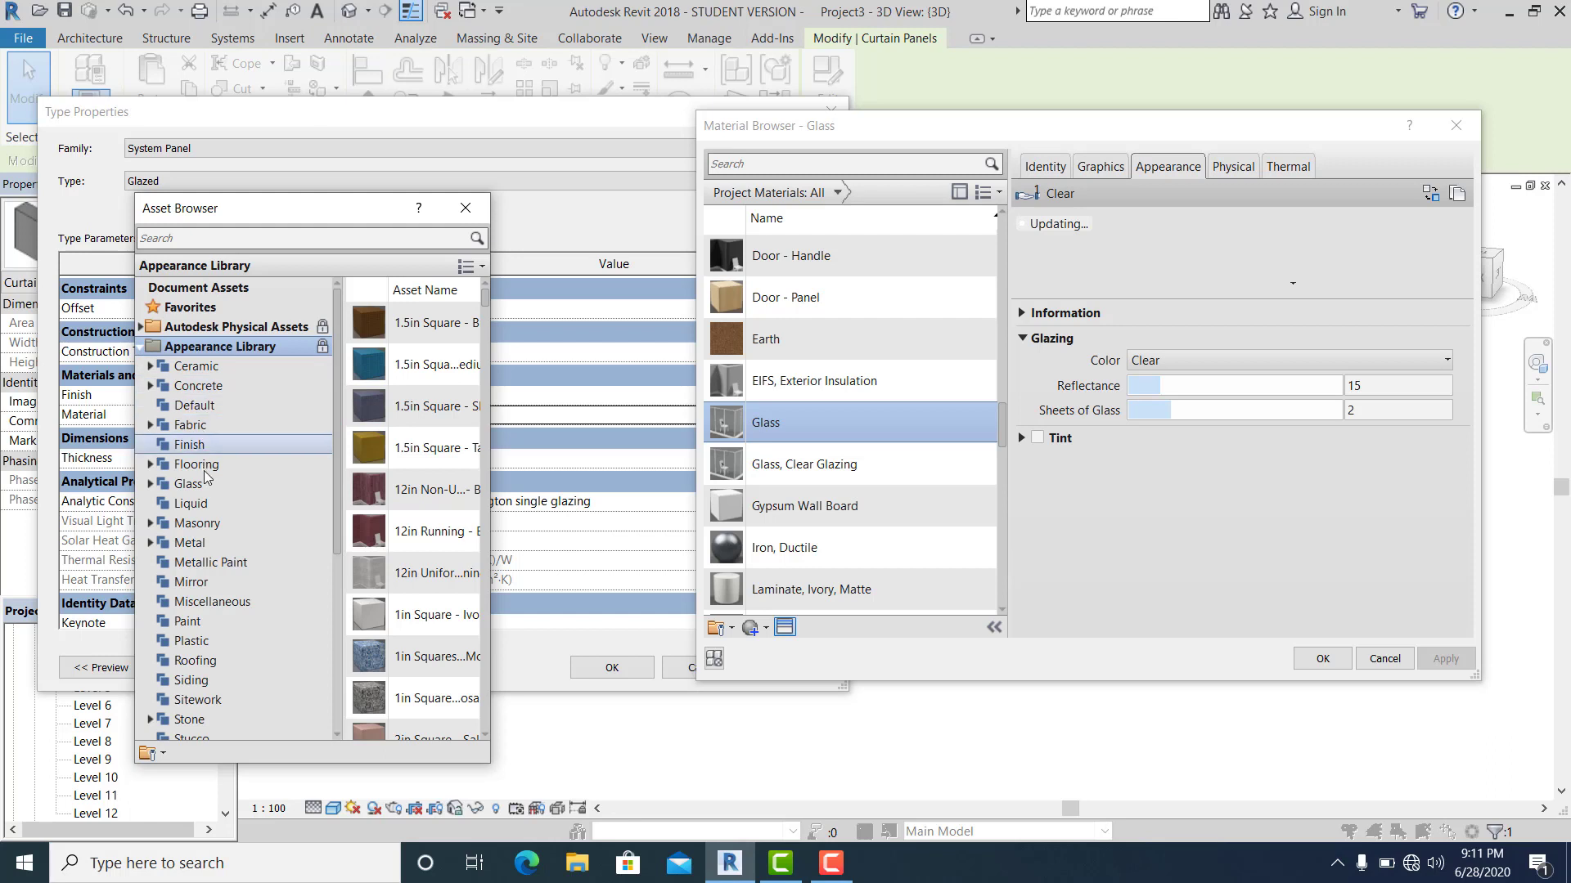
{"action": "left_click", "coordinate": [188, 484]}
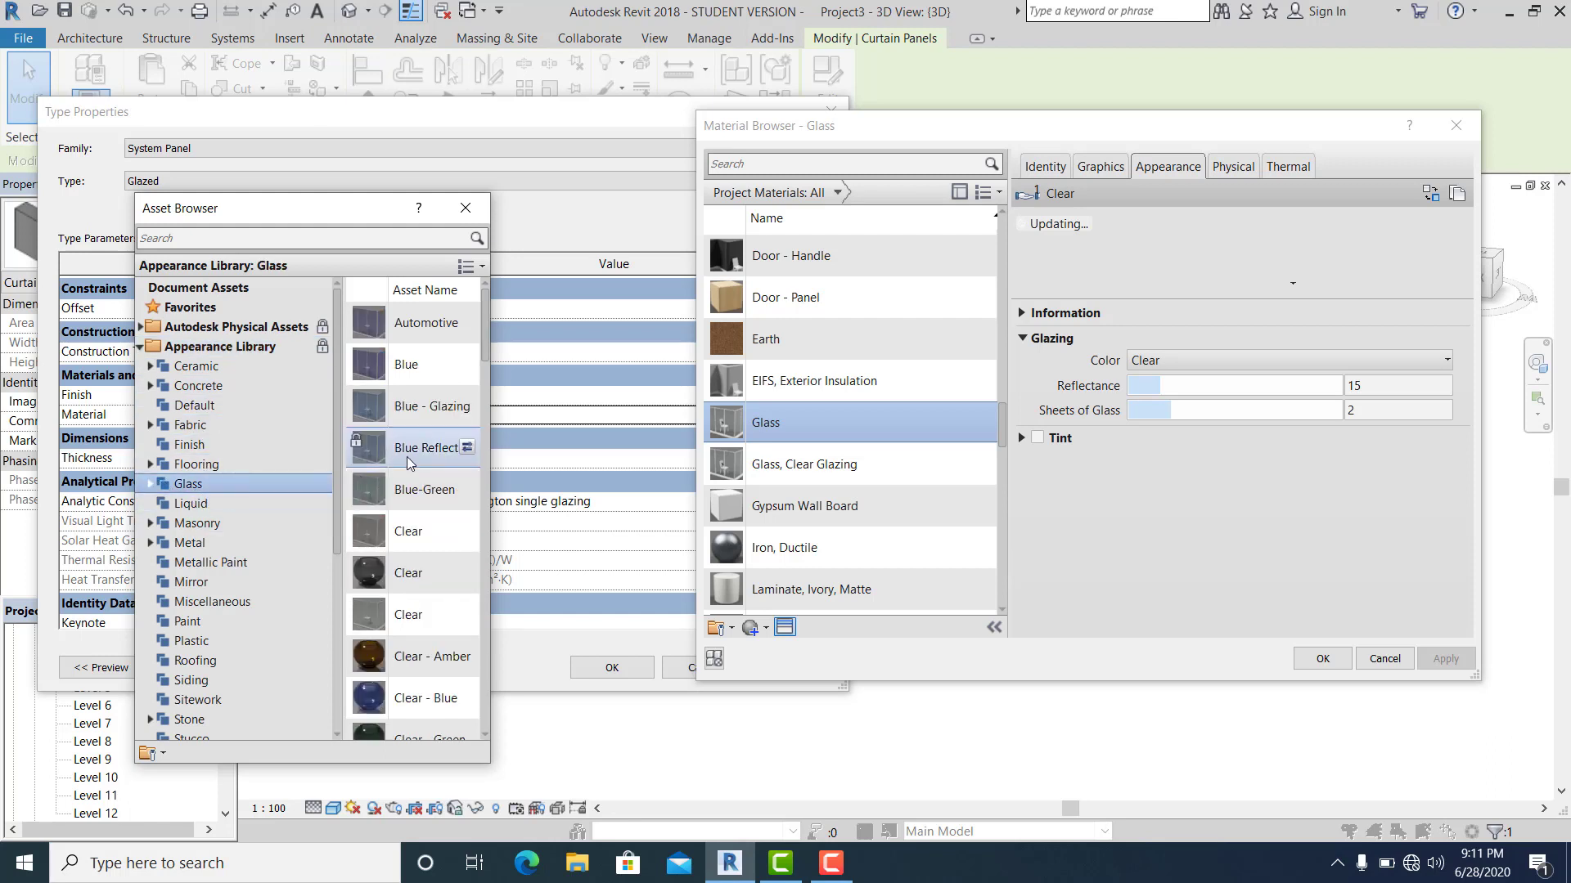
{"action": "mouse_move", "coordinate": [416, 416]}
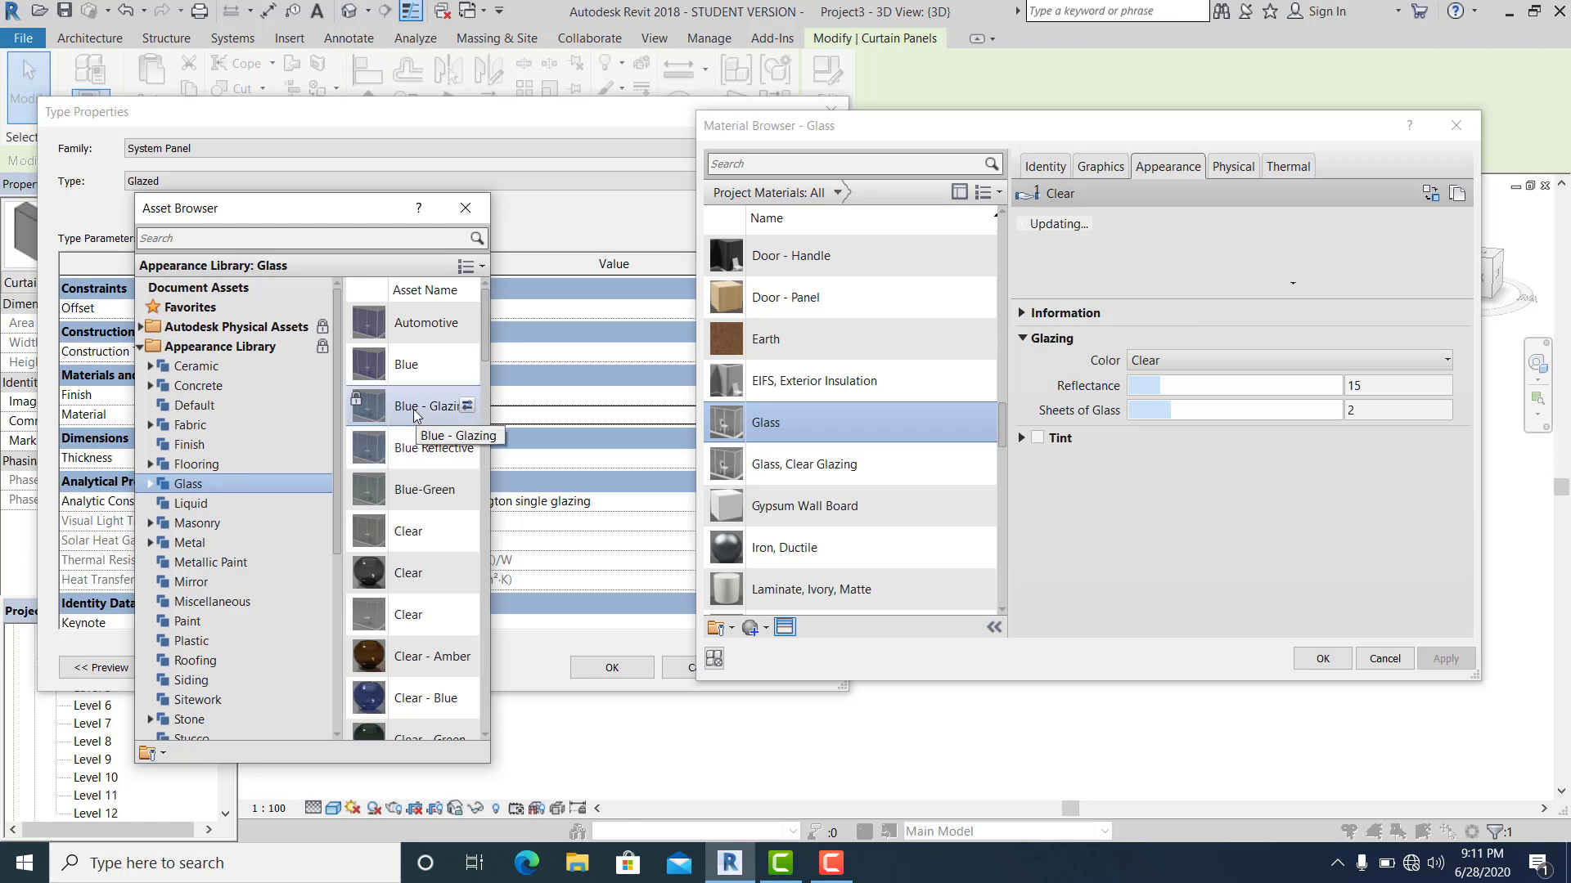
{"action": "double_click", "coordinate": [434, 405]}
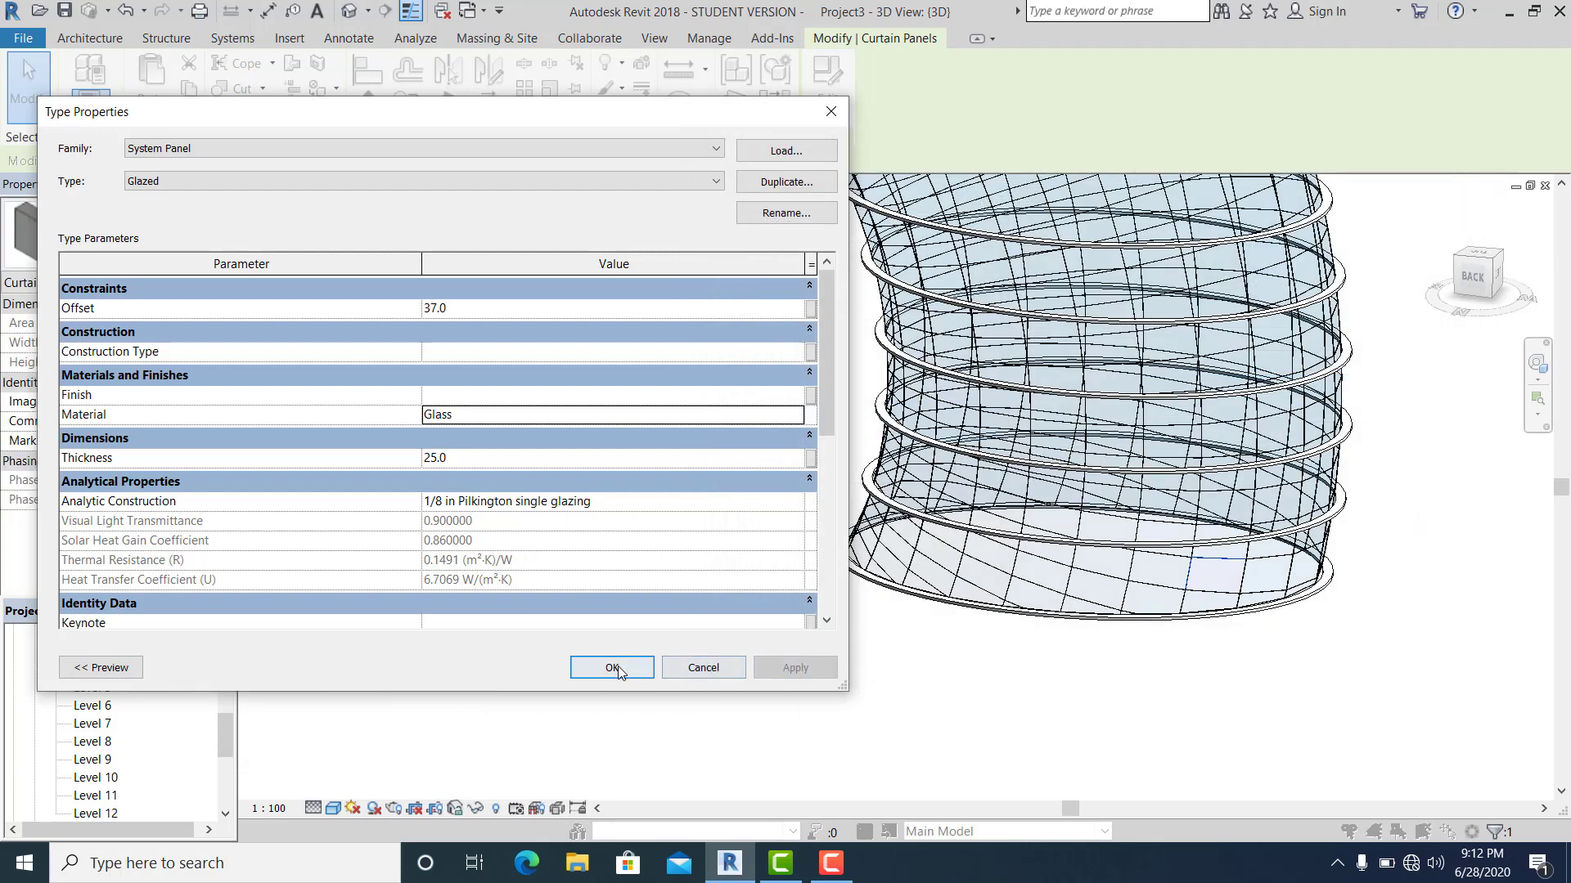
{"action": "left_click", "coordinate": [611, 668]}
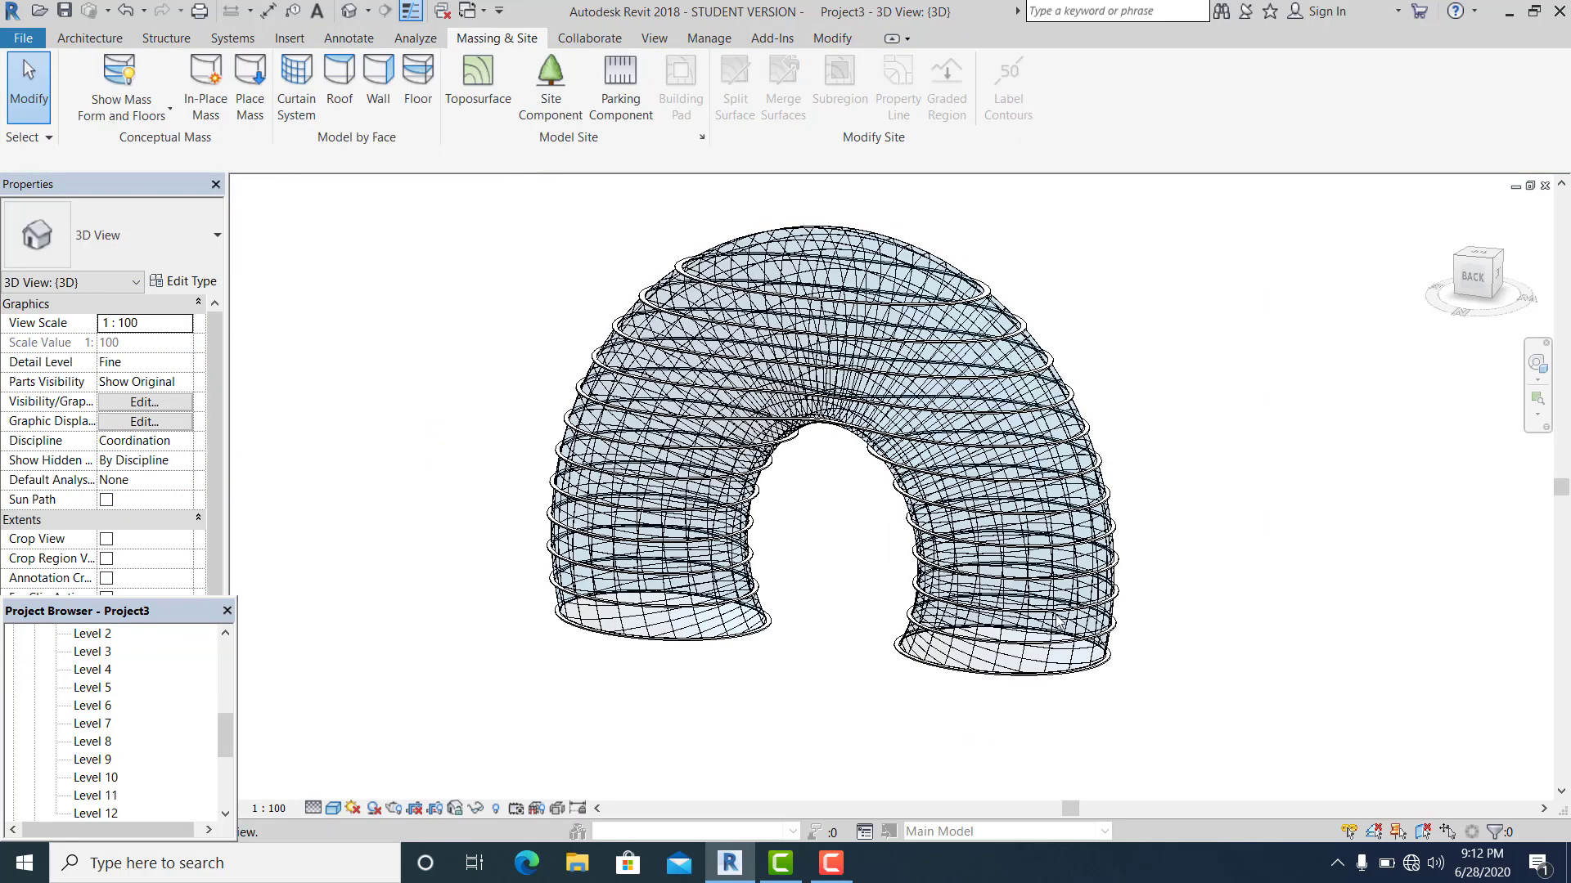
{"action": "scroll", "scroll_direction": "down", "scroll_amount": 3}
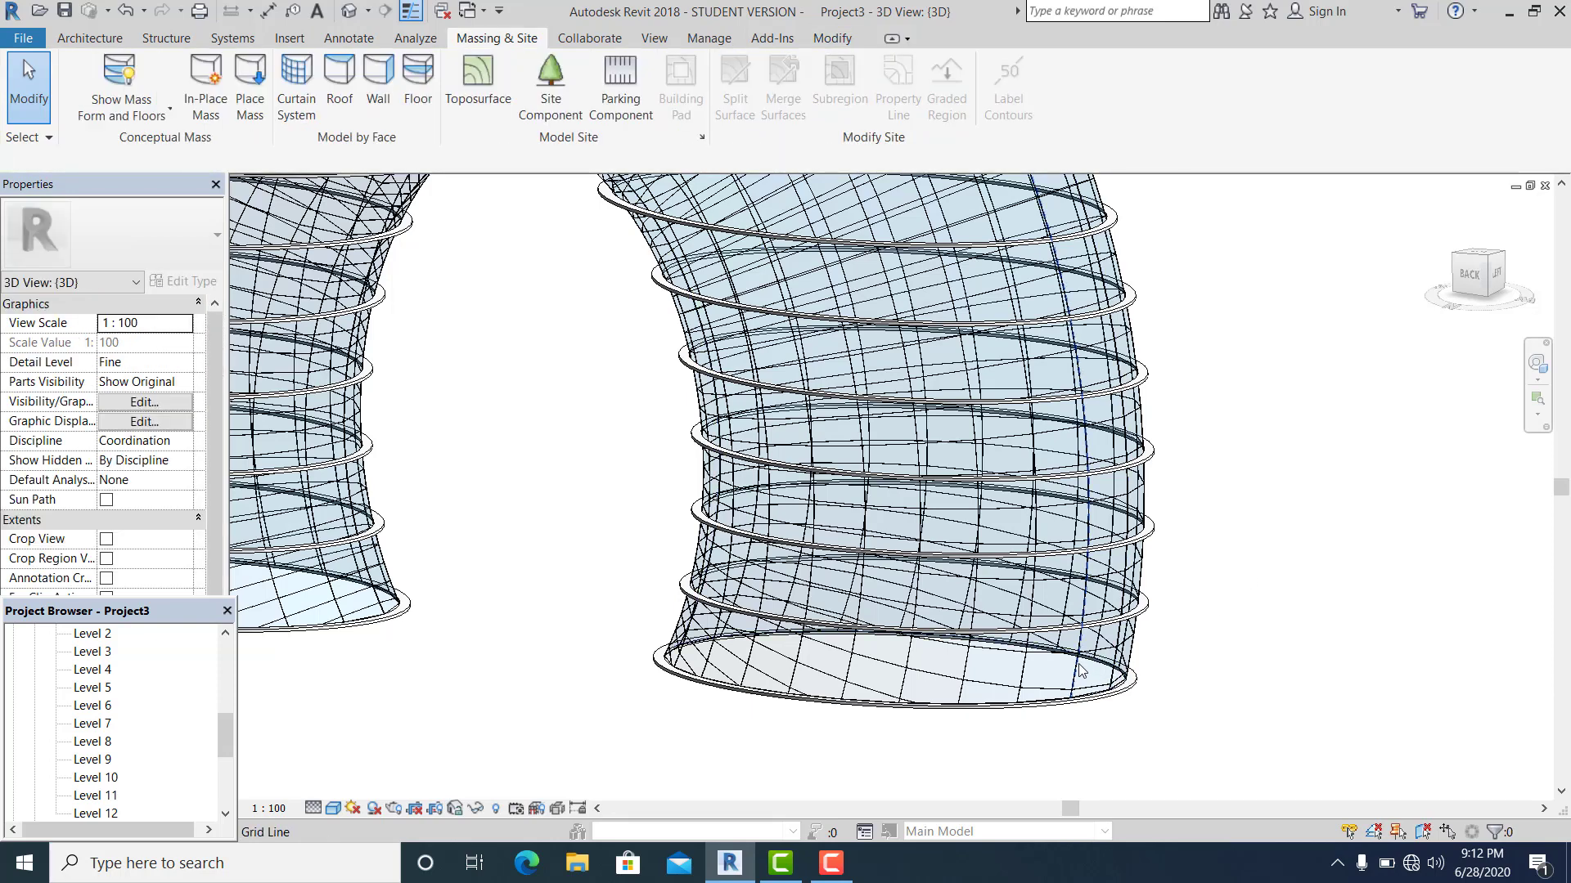
{"action": "left_click", "coordinate": [1087, 666]}
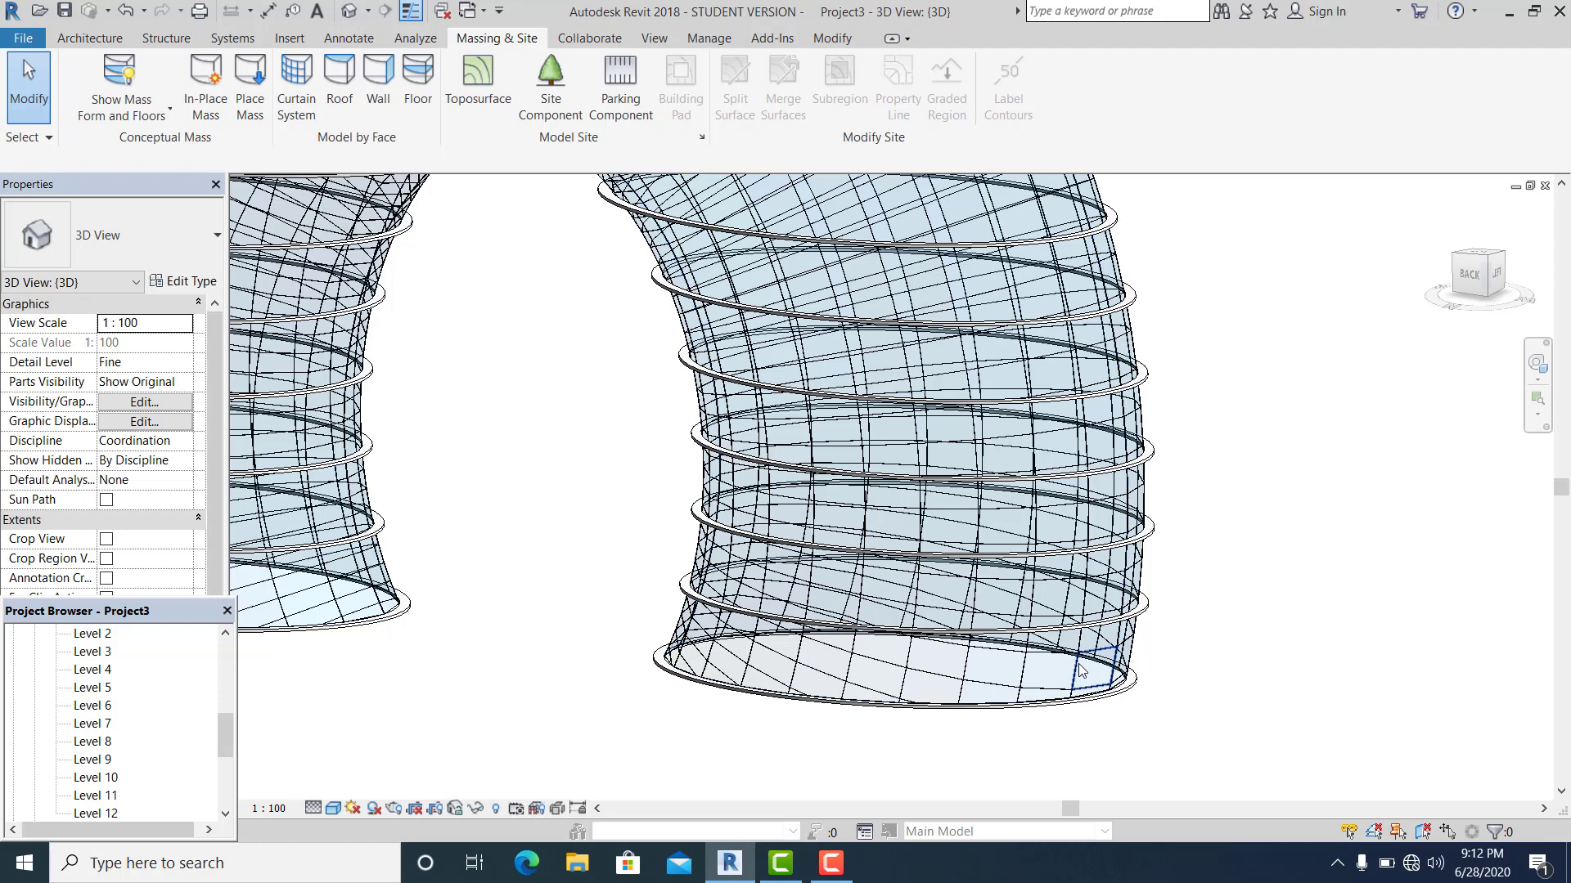
{"action": "left_click", "coordinate": [1081, 671]}
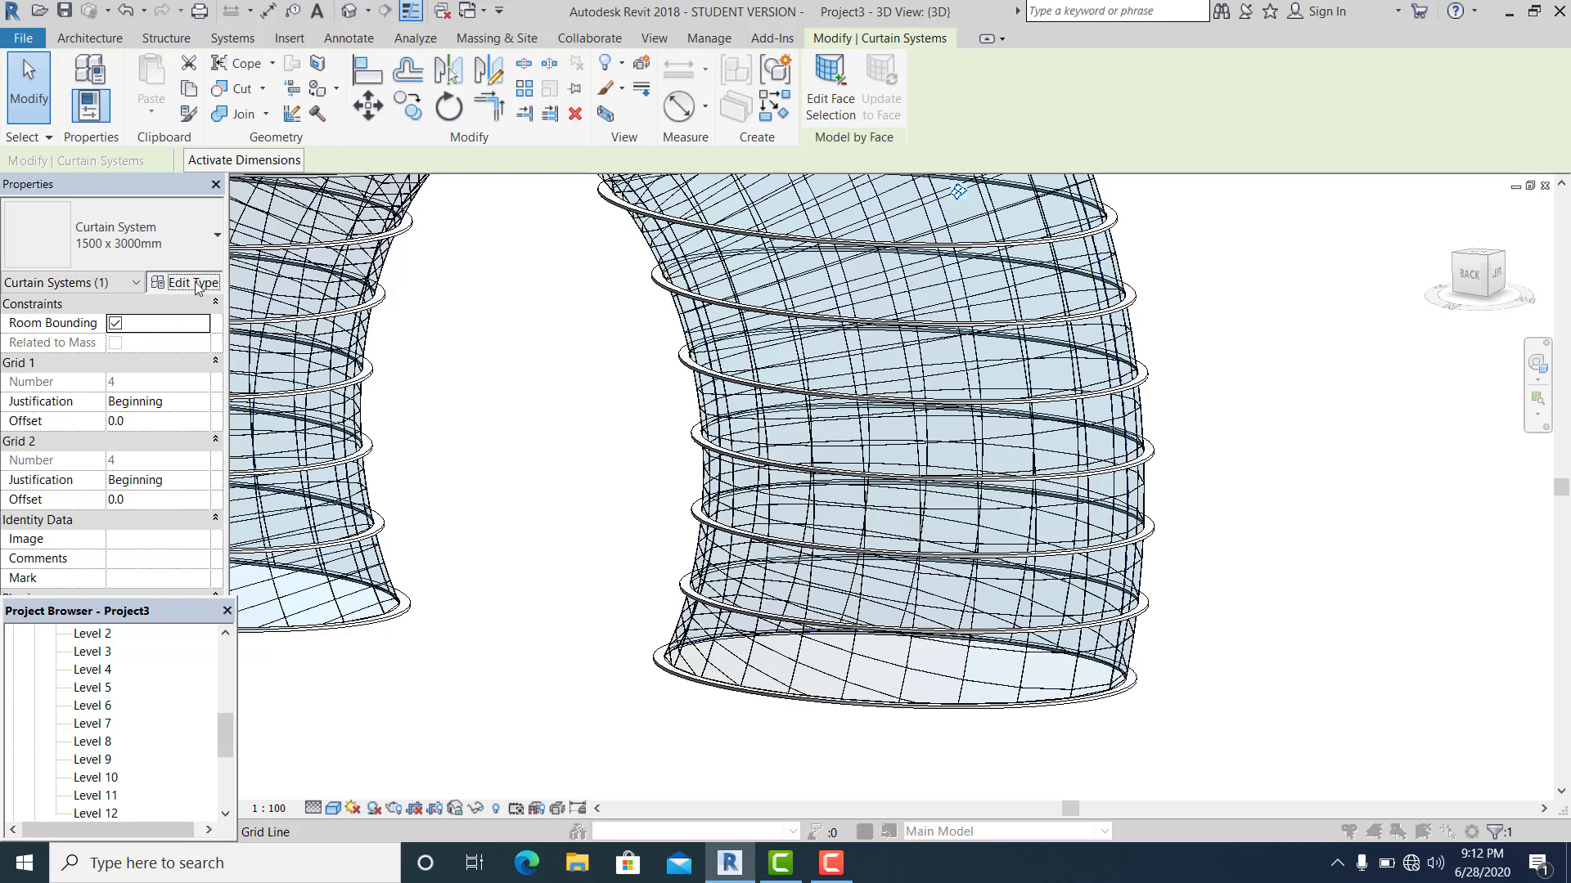
{"action": "left_click", "coordinate": [189, 282]}
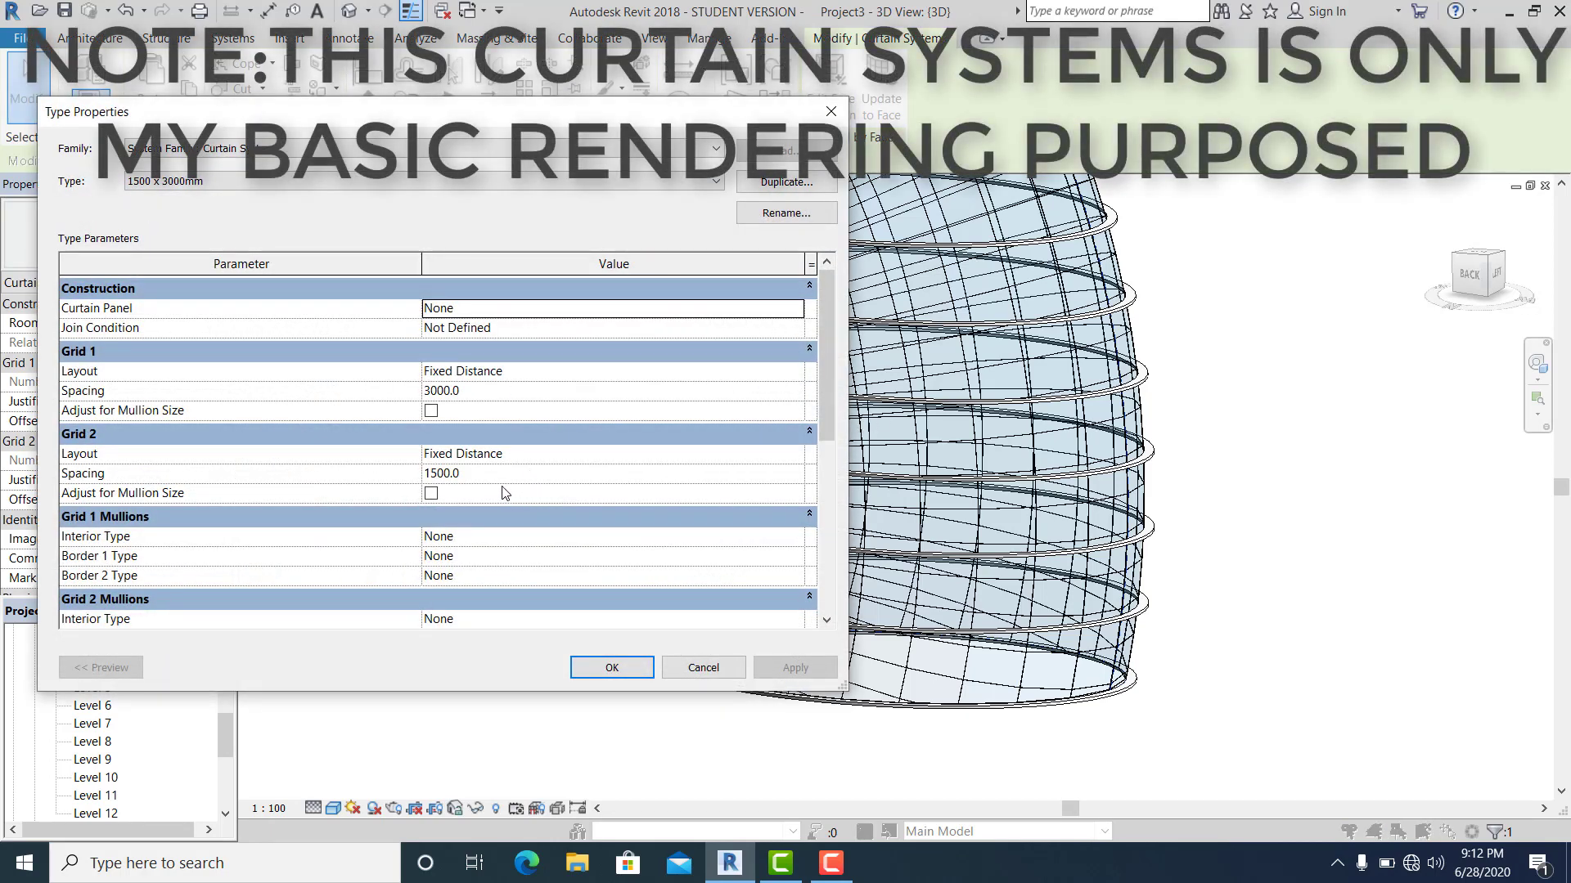
{"action": "scroll", "scroll_direction": "down", "scroll_amount": 3}
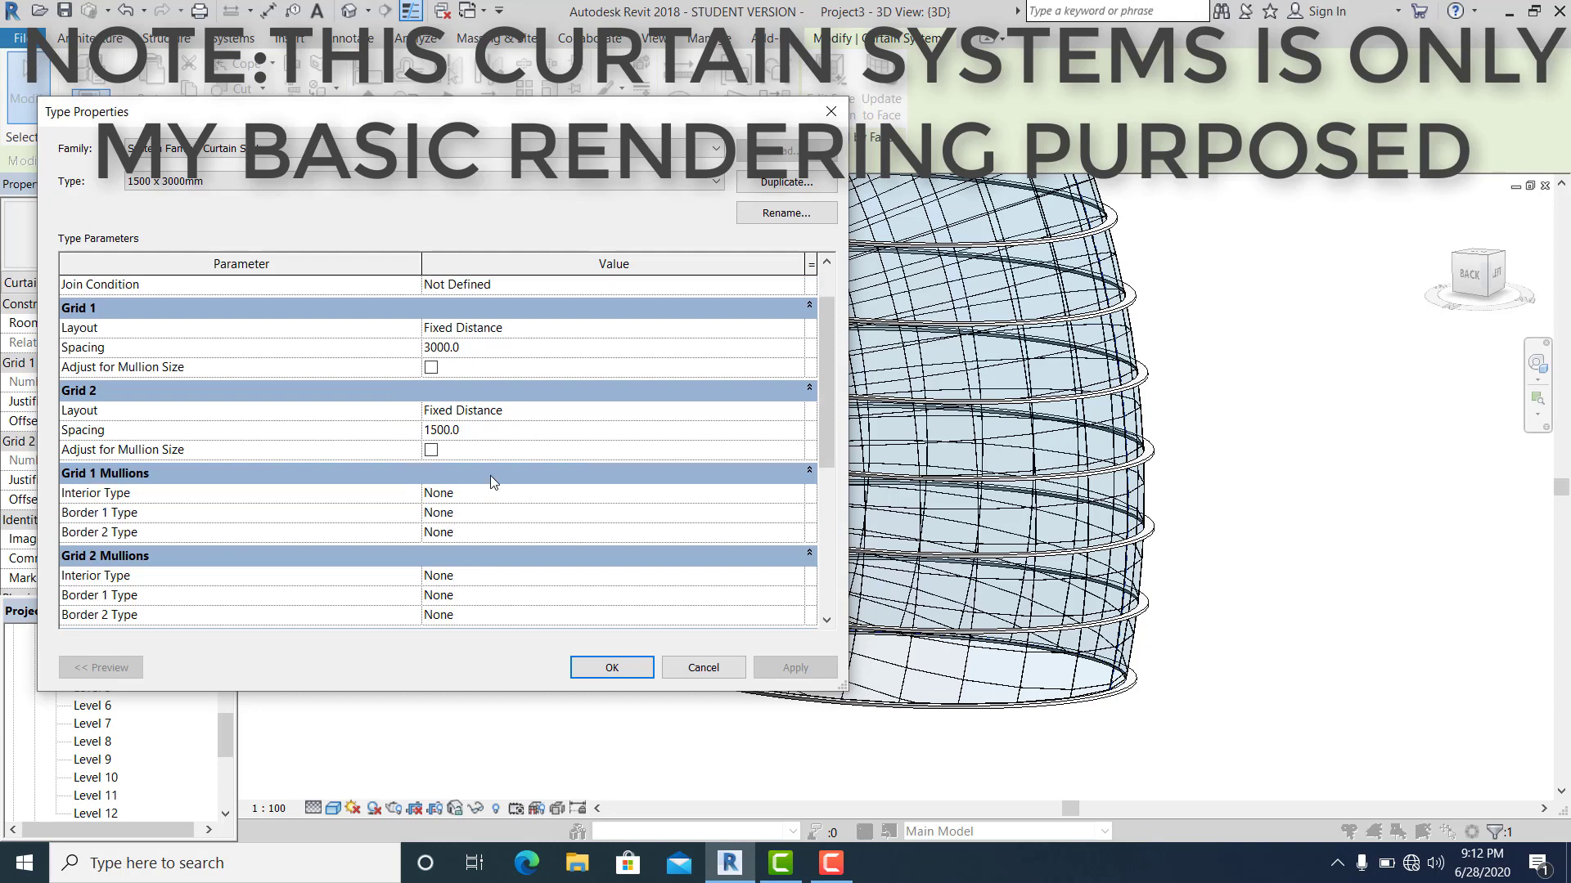
{"action": "scroll", "scroll_direction": "down", "scroll_amount": 3}
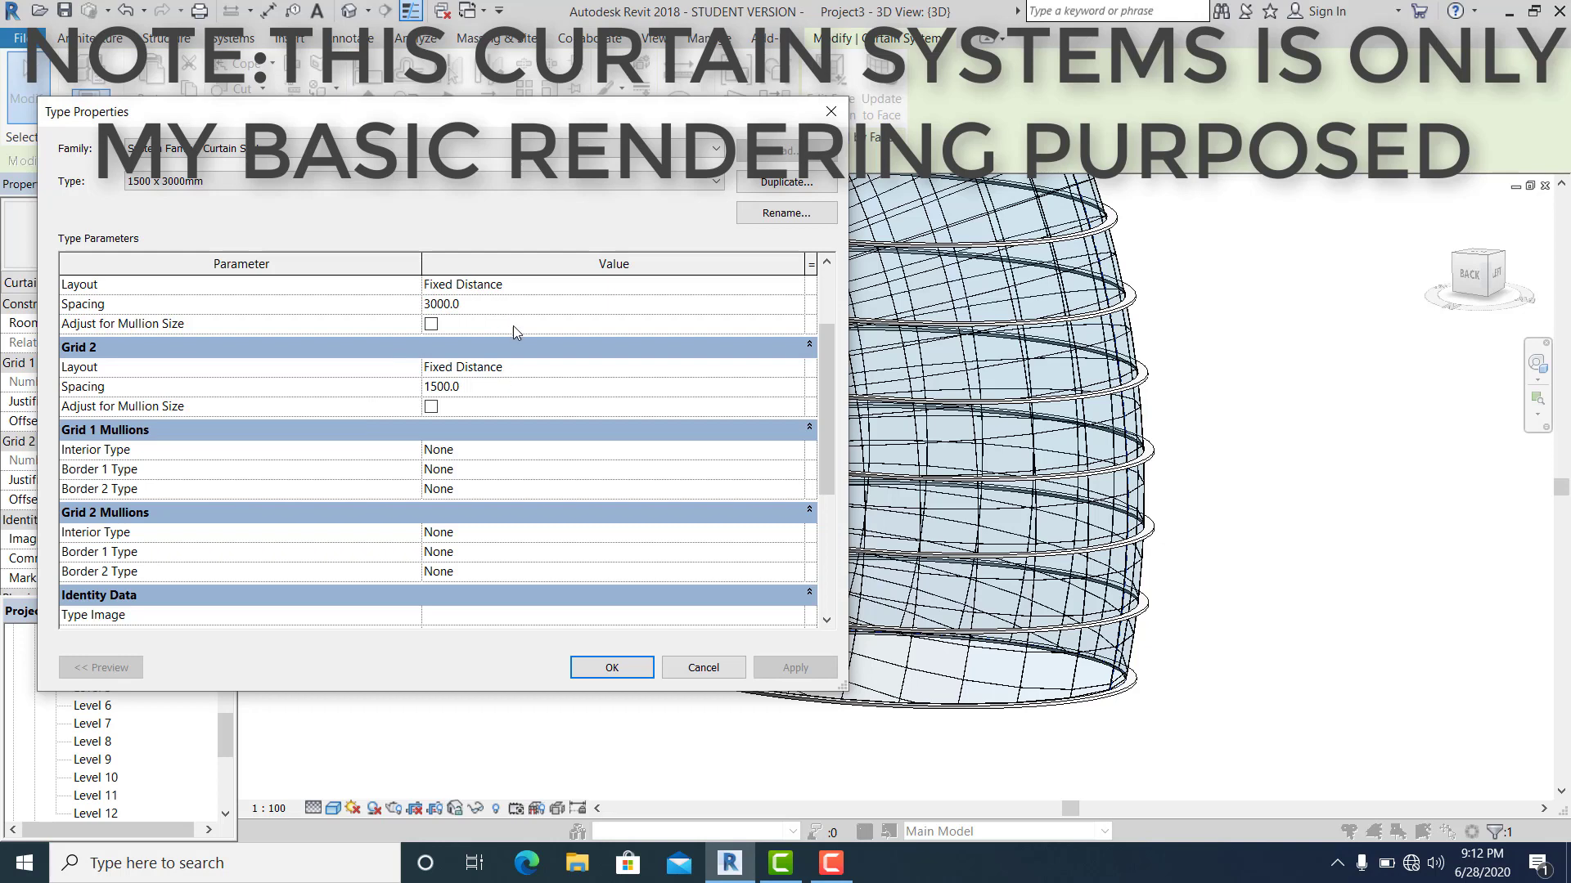
{"action": "mouse_move", "coordinate": [486, 312]}
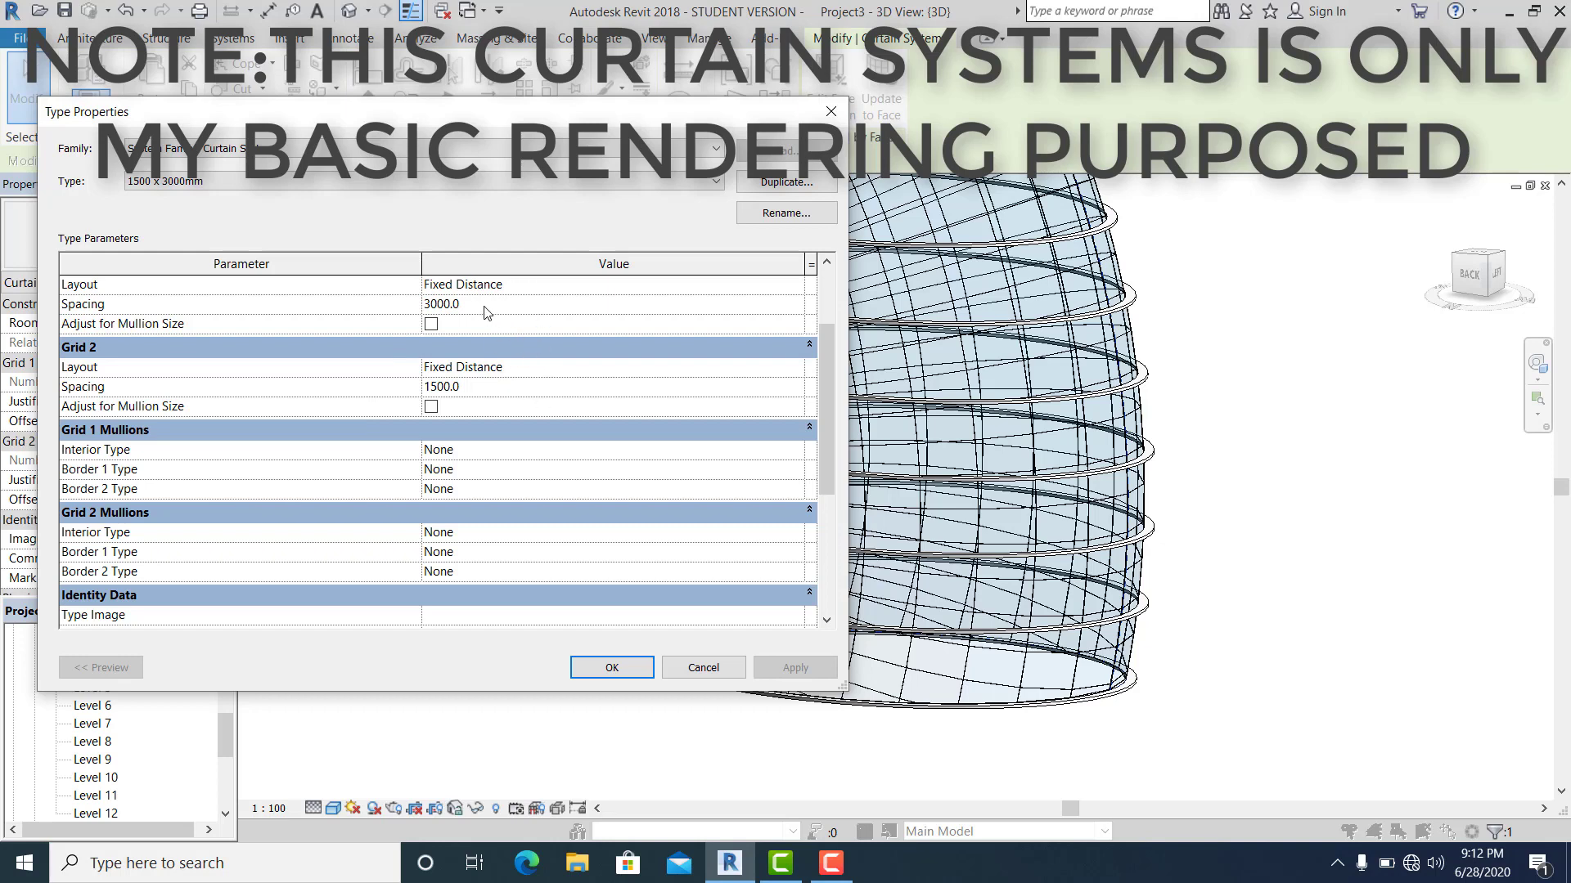
{"action": "mouse_move", "coordinate": [500, 316]}
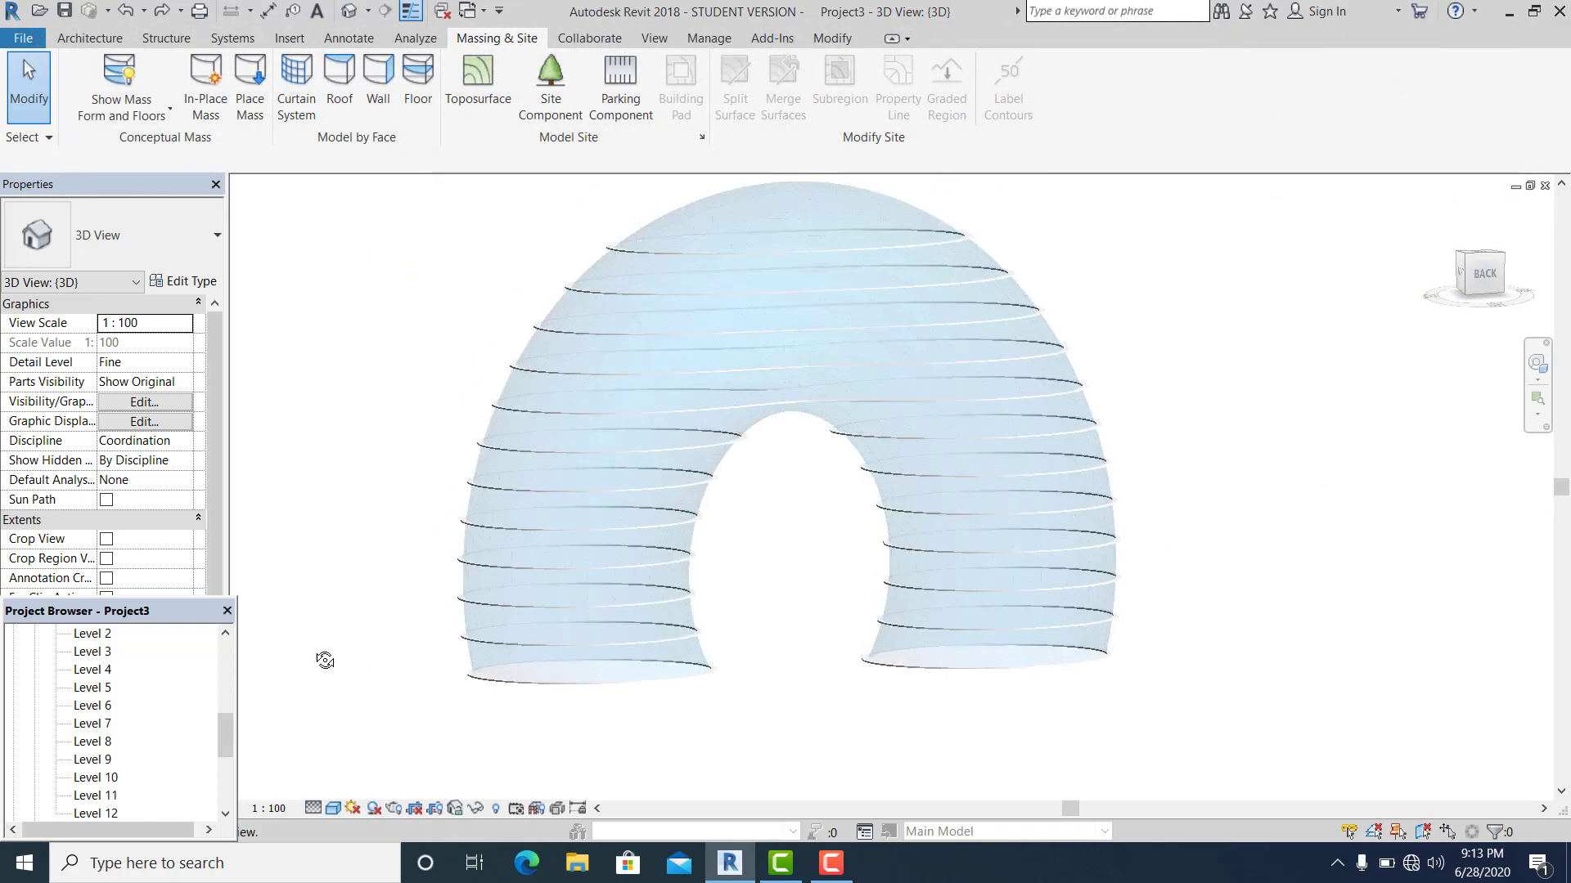
Step: Open the Level 1 floor plan, then the Site plan from the Project Browser
{"action": "left_click", "coordinate": [339, 85]}
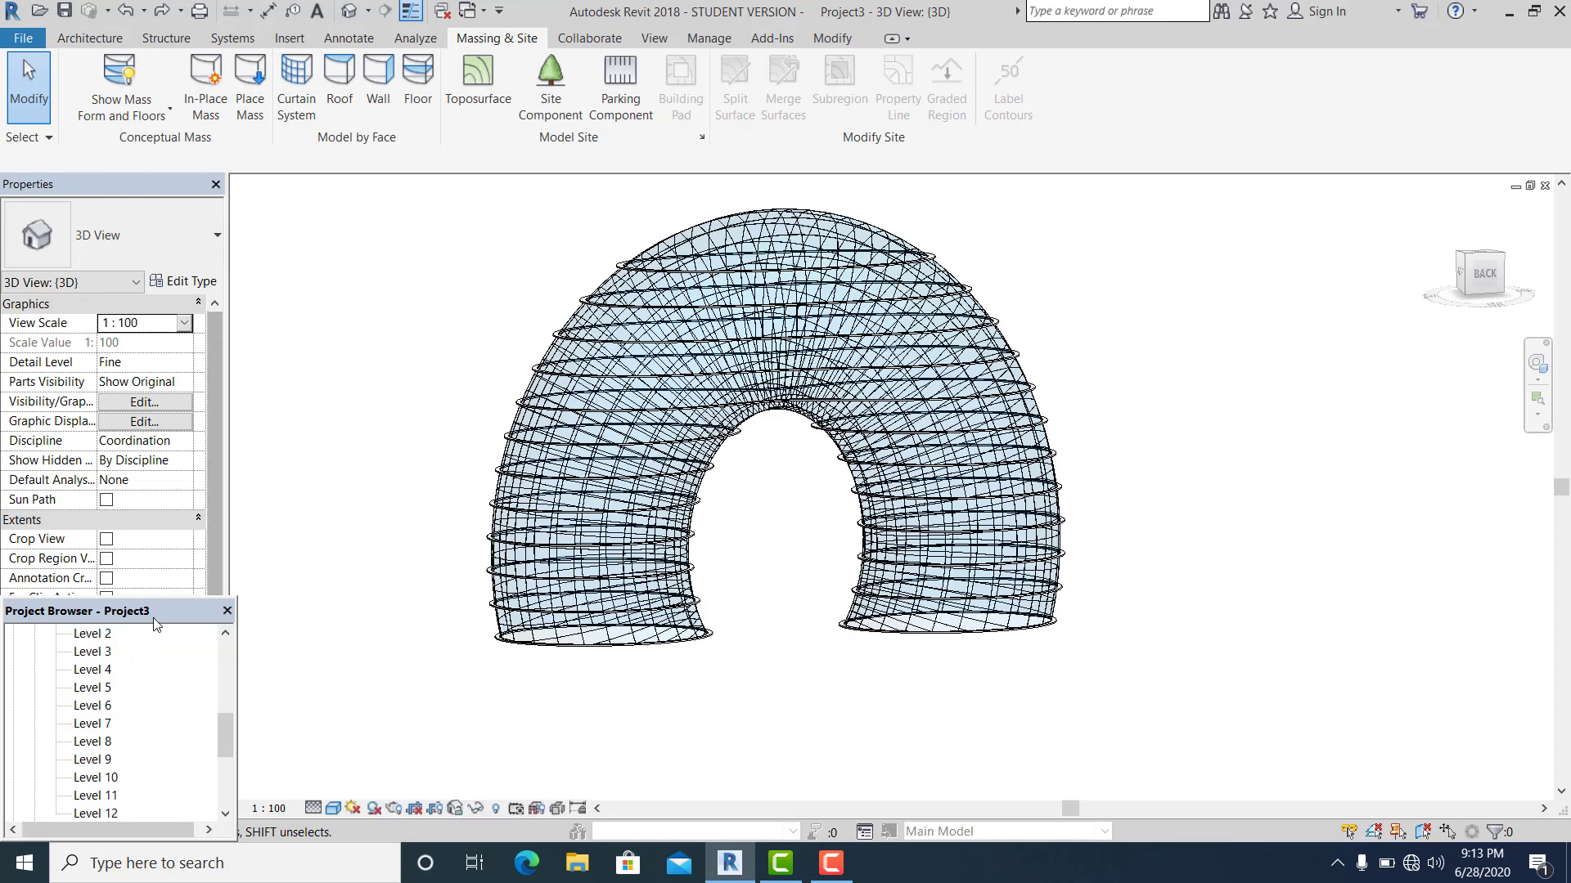
{"action": "scroll", "scroll_direction": "down", "scroll_amount": 3}
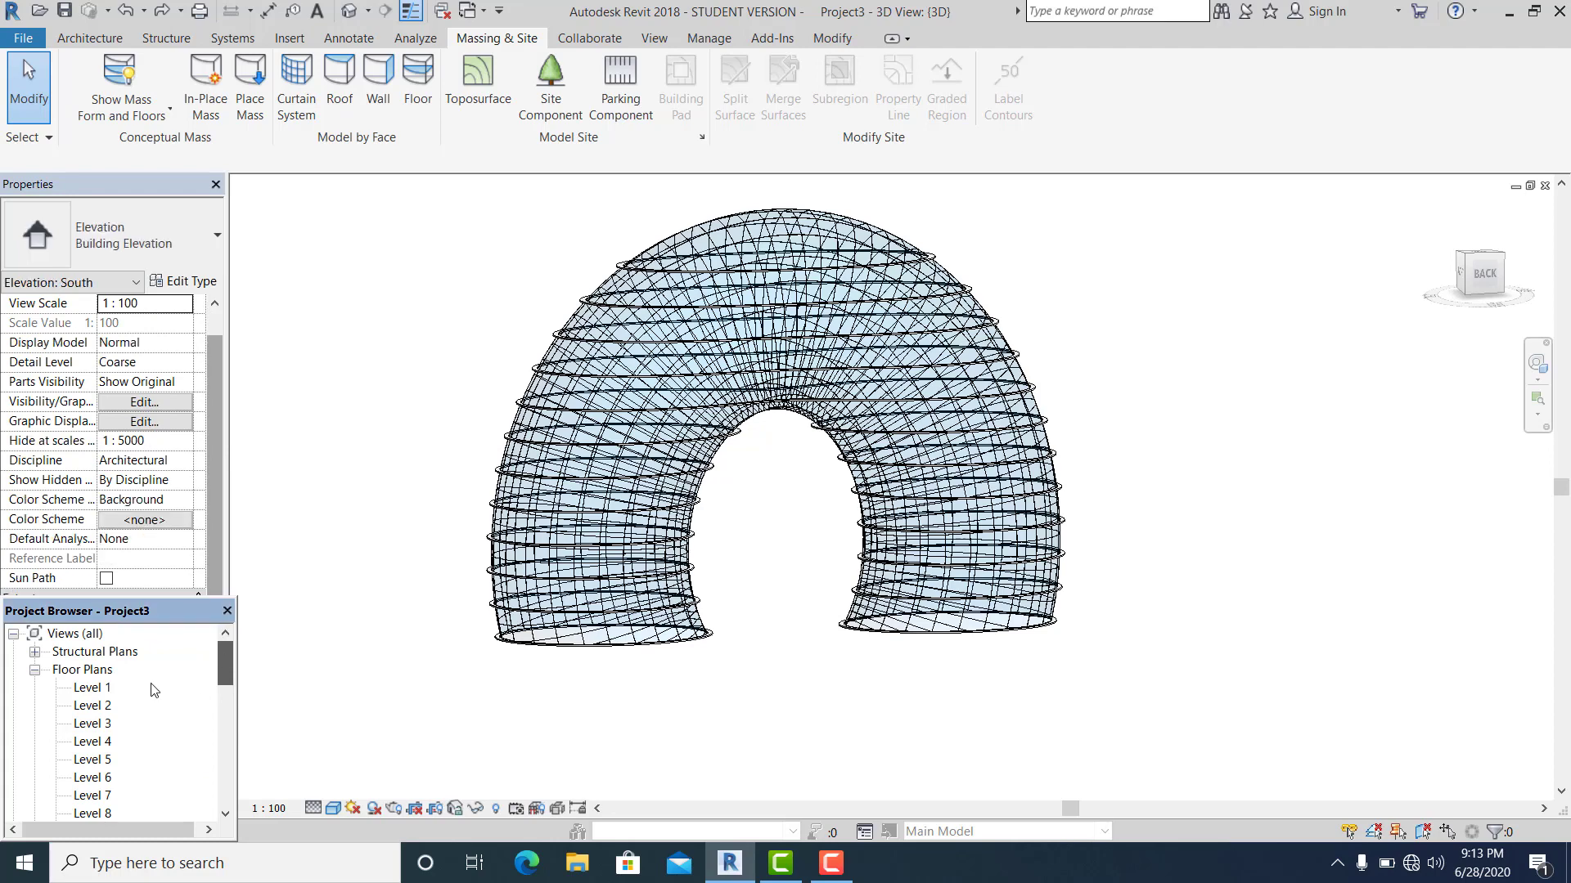
{"action": "scroll", "scroll_direction": "down", "scroll_amount": 3}
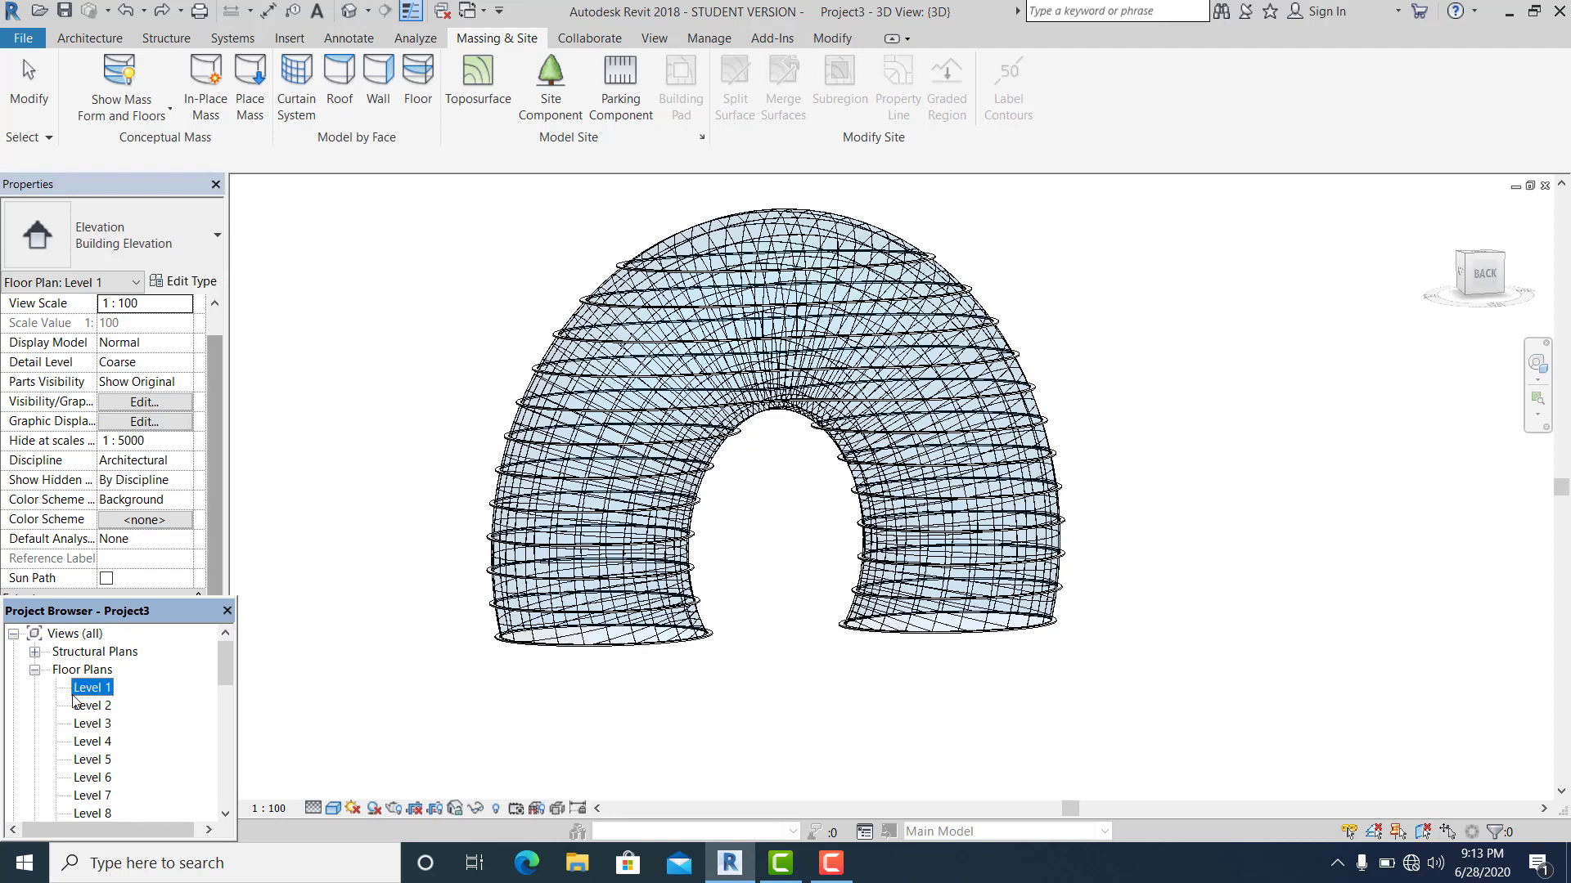
{"action": "left_click", "coordinate": [90, 687]}
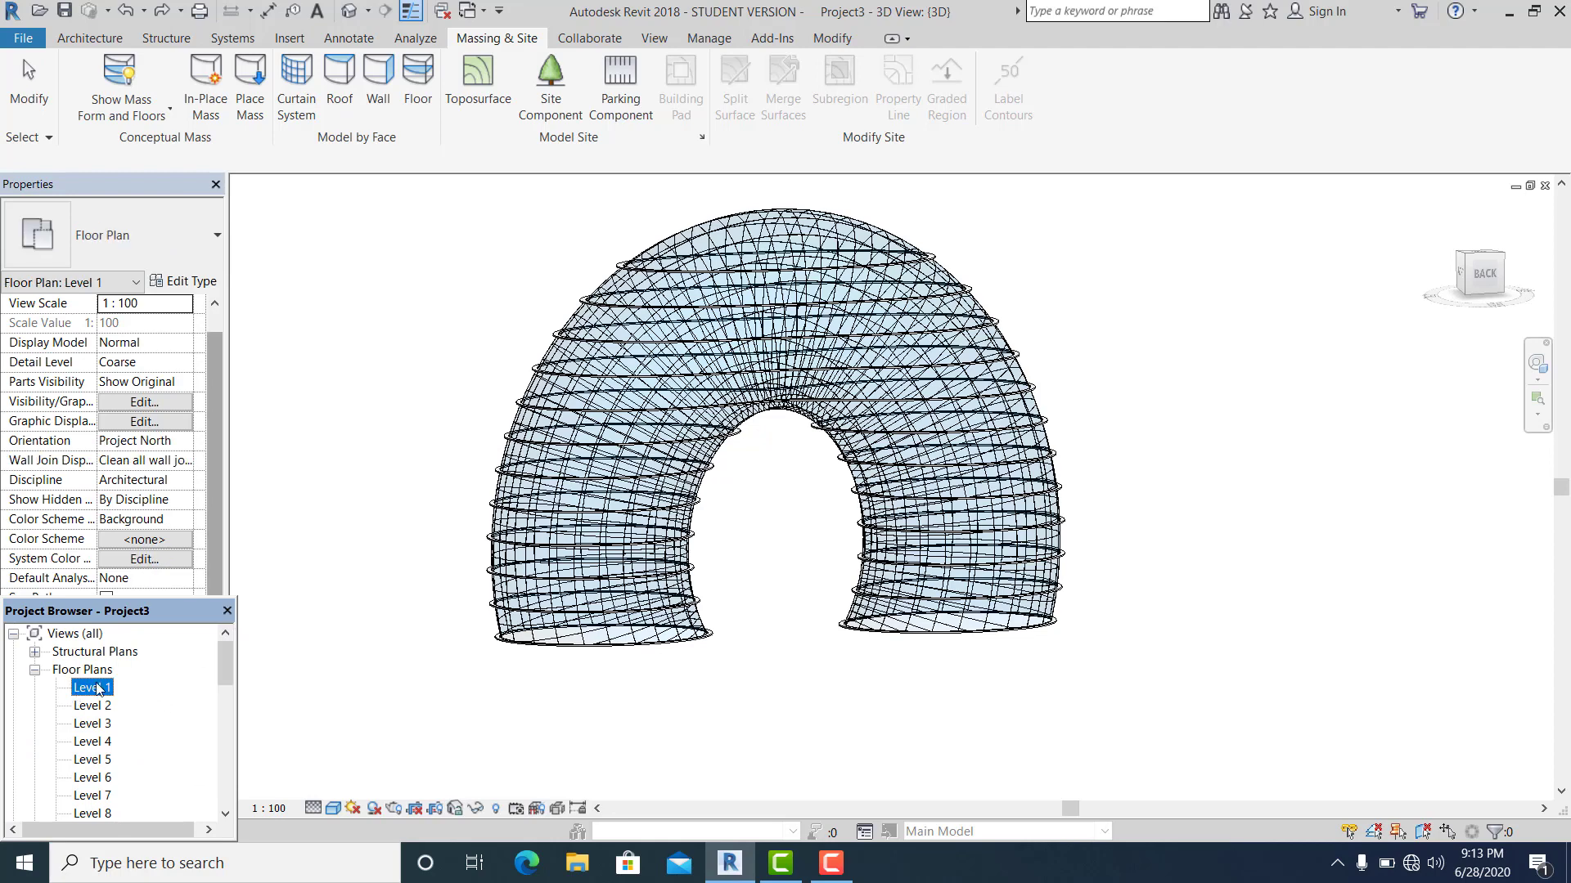
{"action": "double_click", "coordinate": [90, 687]}
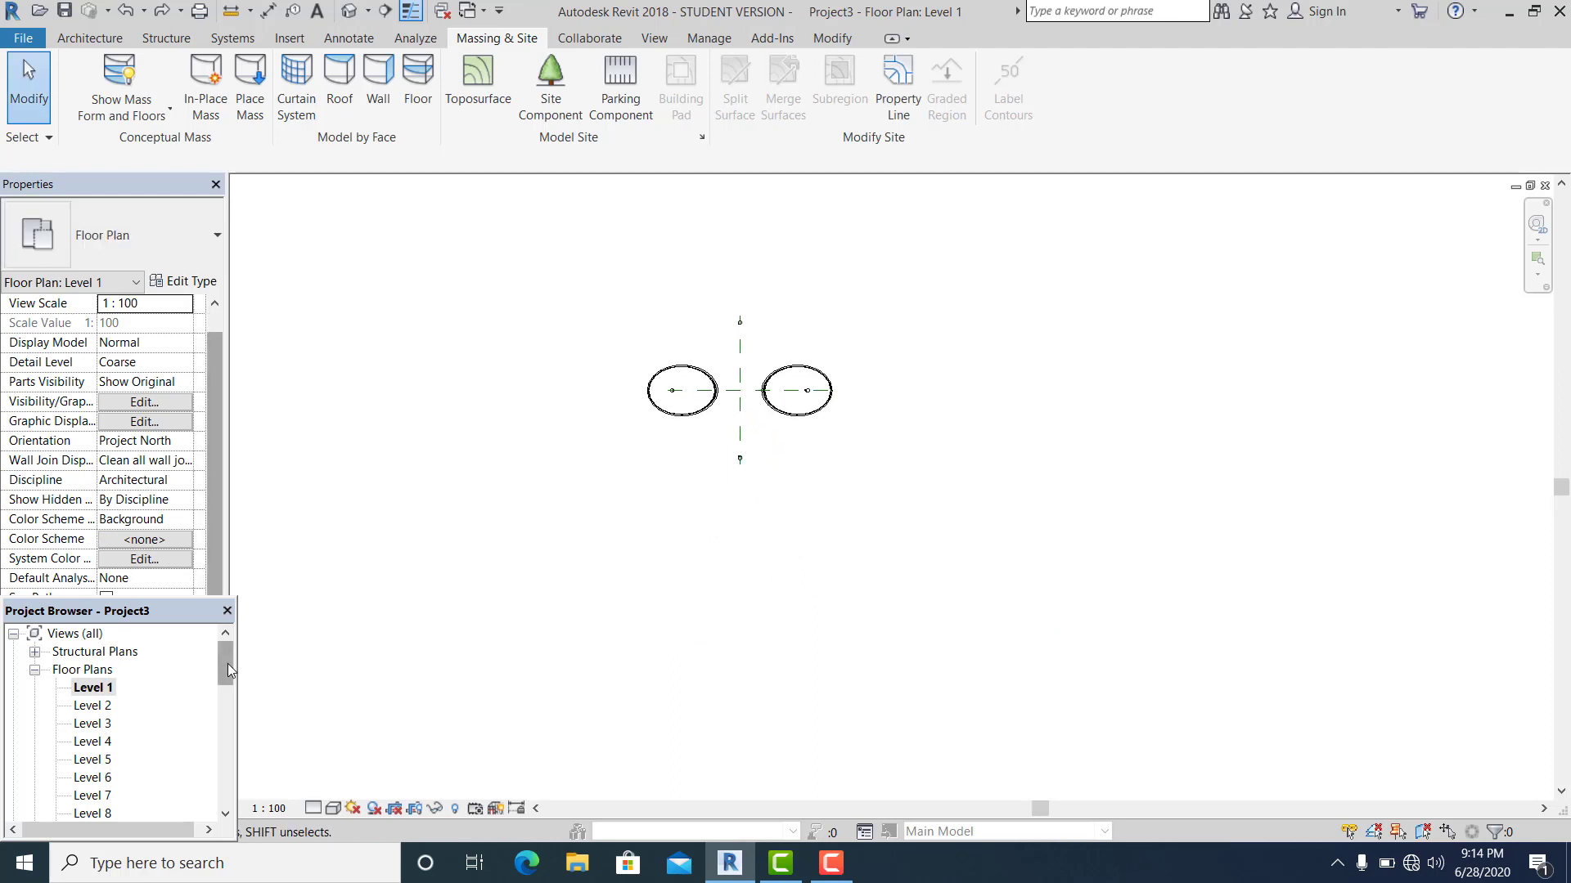
{"action": "scroll", "scroll_direction": "down", "scroll_amount": 3}
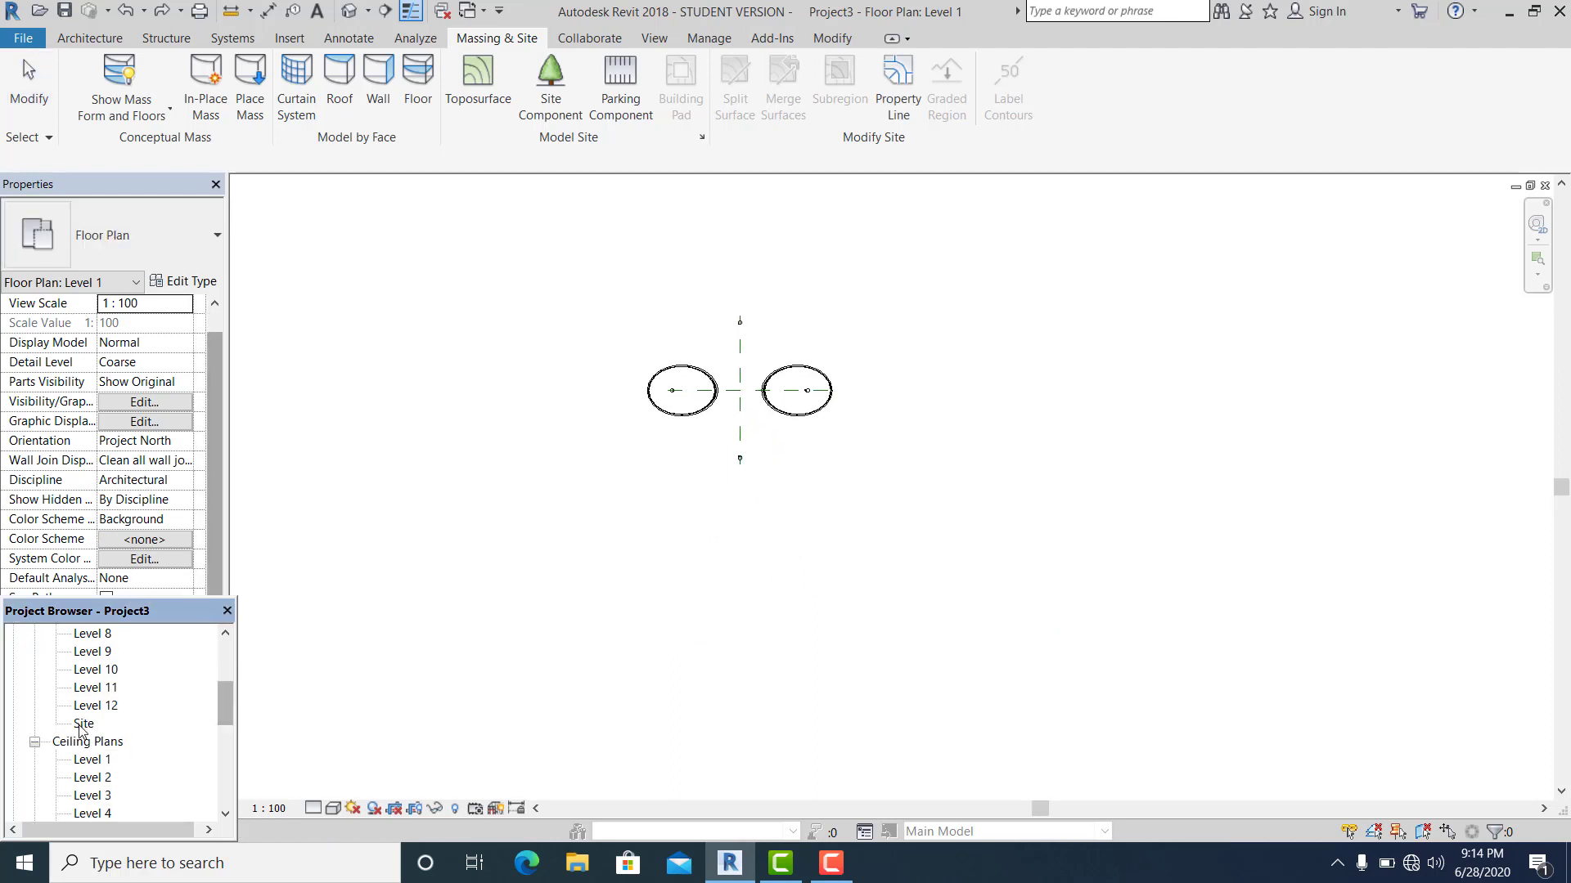
{"action": "double_click", "coordinate": [85, 723]}
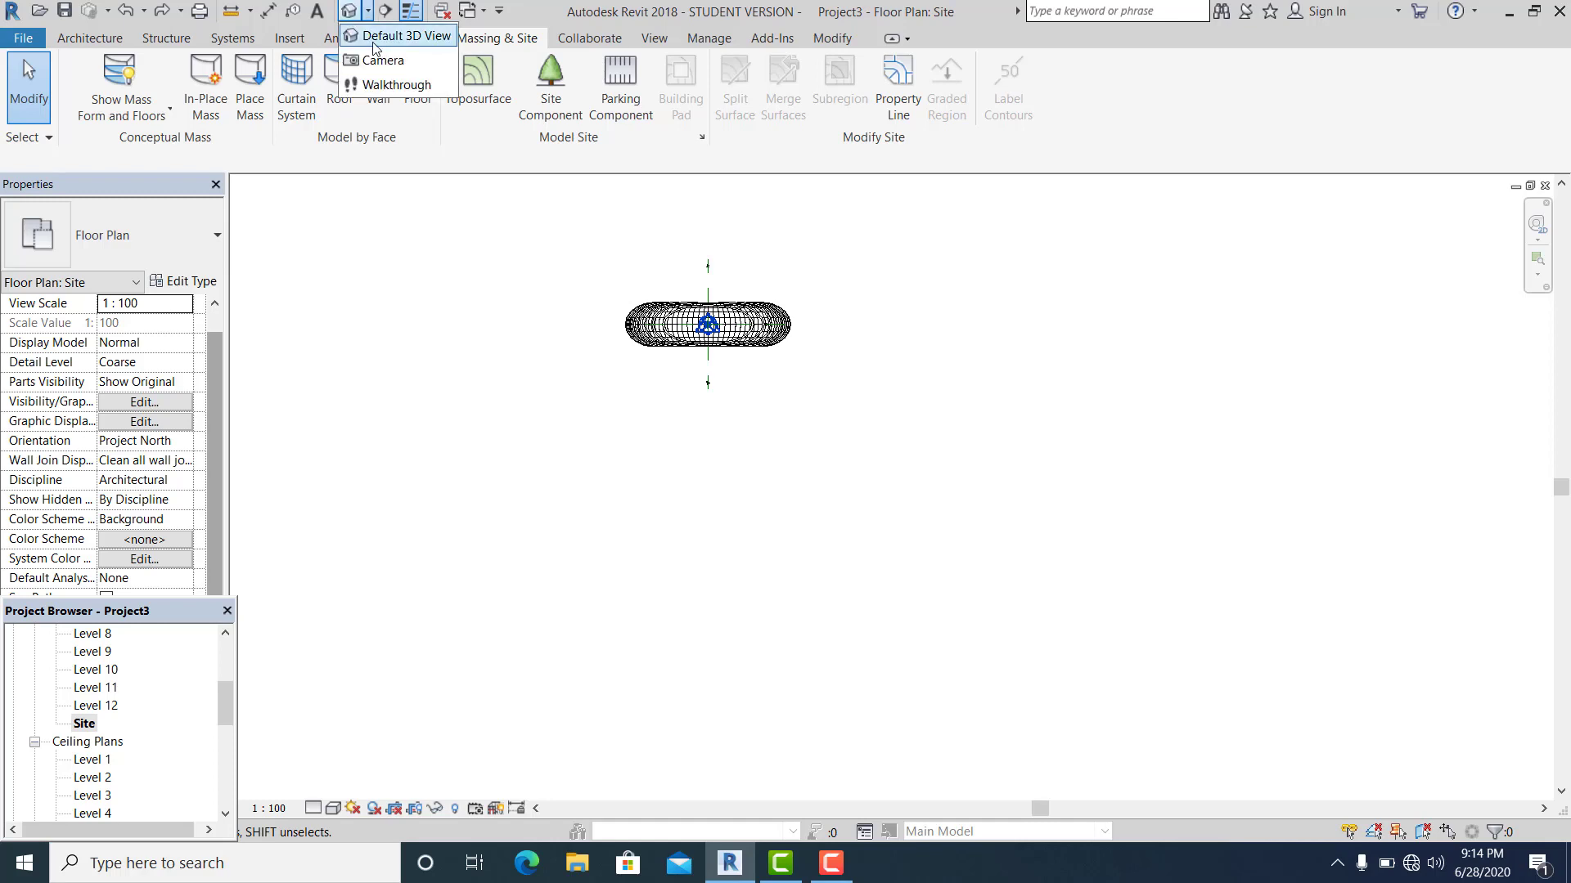
Step: Place a perspective camera in the Site plan and set the view style to Realistic
{"action": "left_click", "coordinate": [382, 59]}
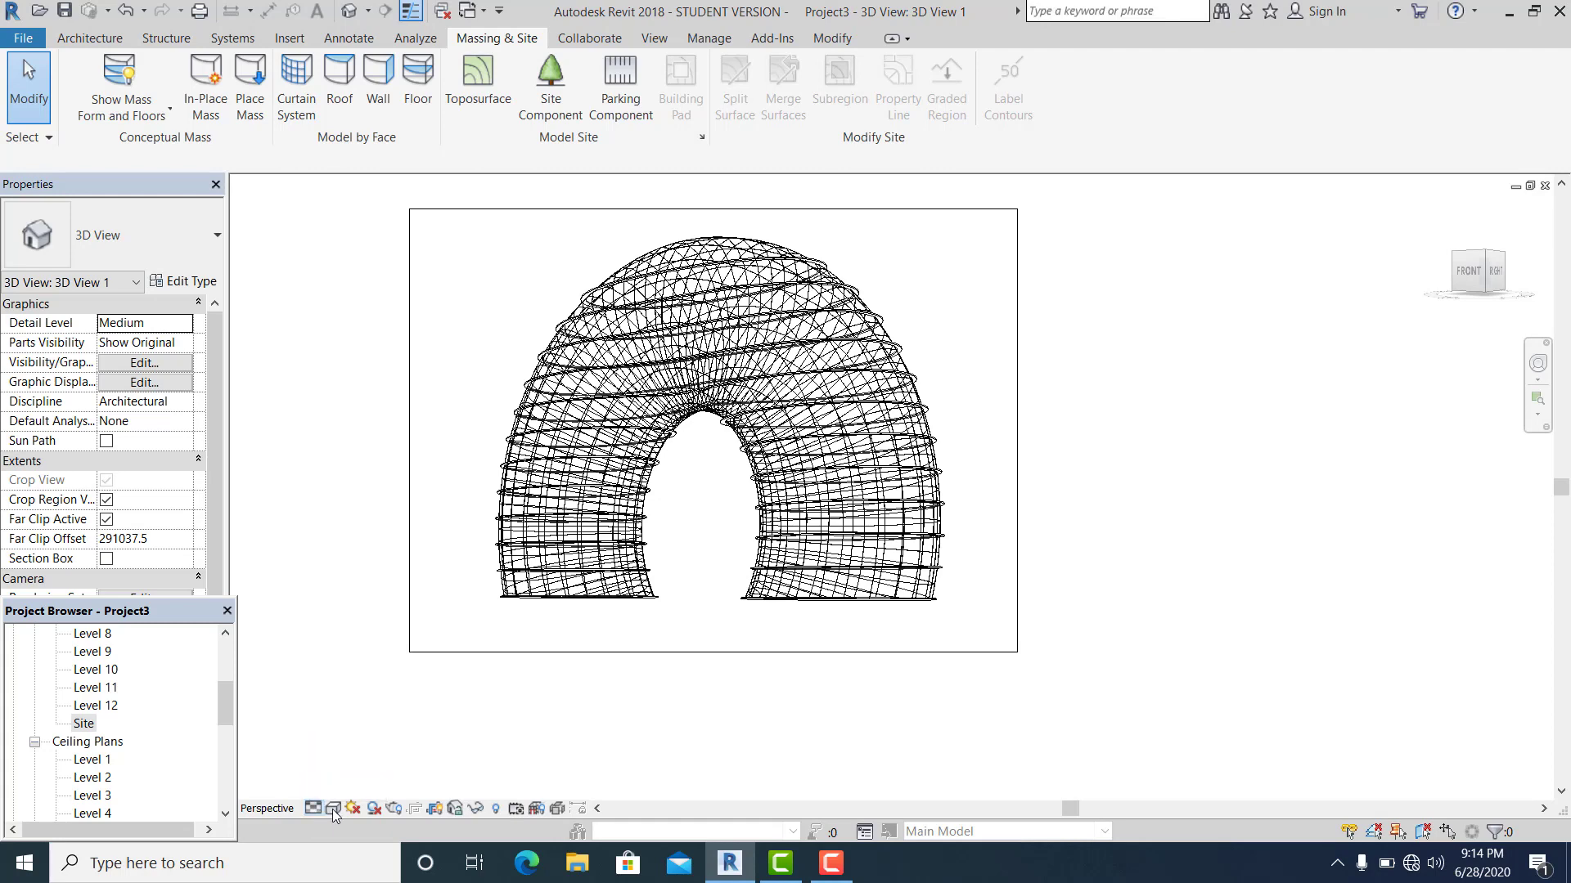
{"action": "left_click", "coordinate": [332, 808]}
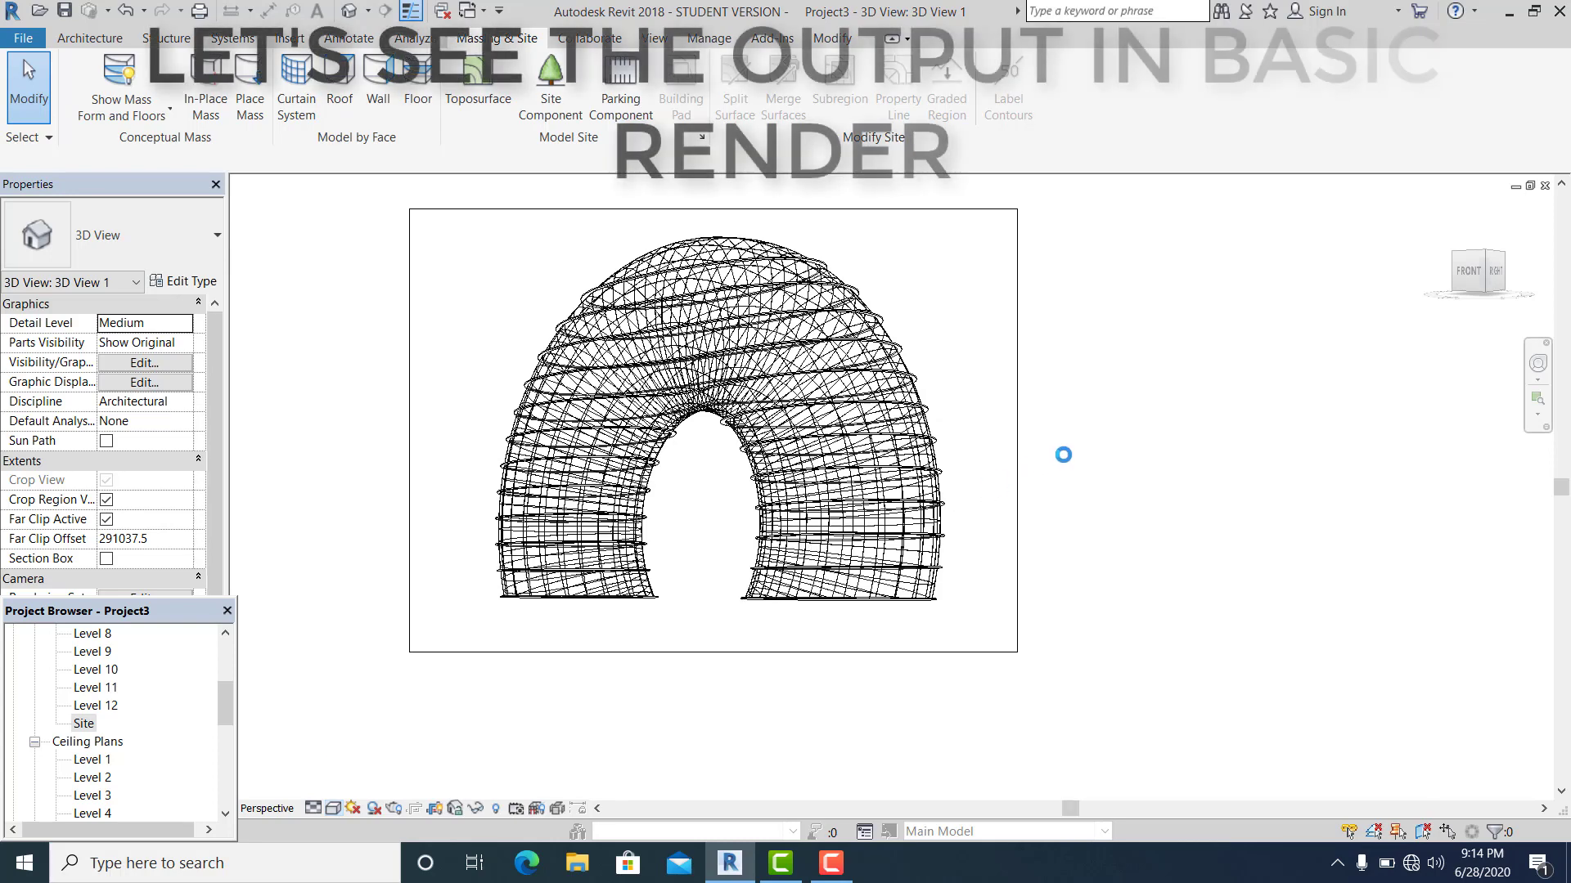
{"action": "left_click", "coordinate": [144, 322]}
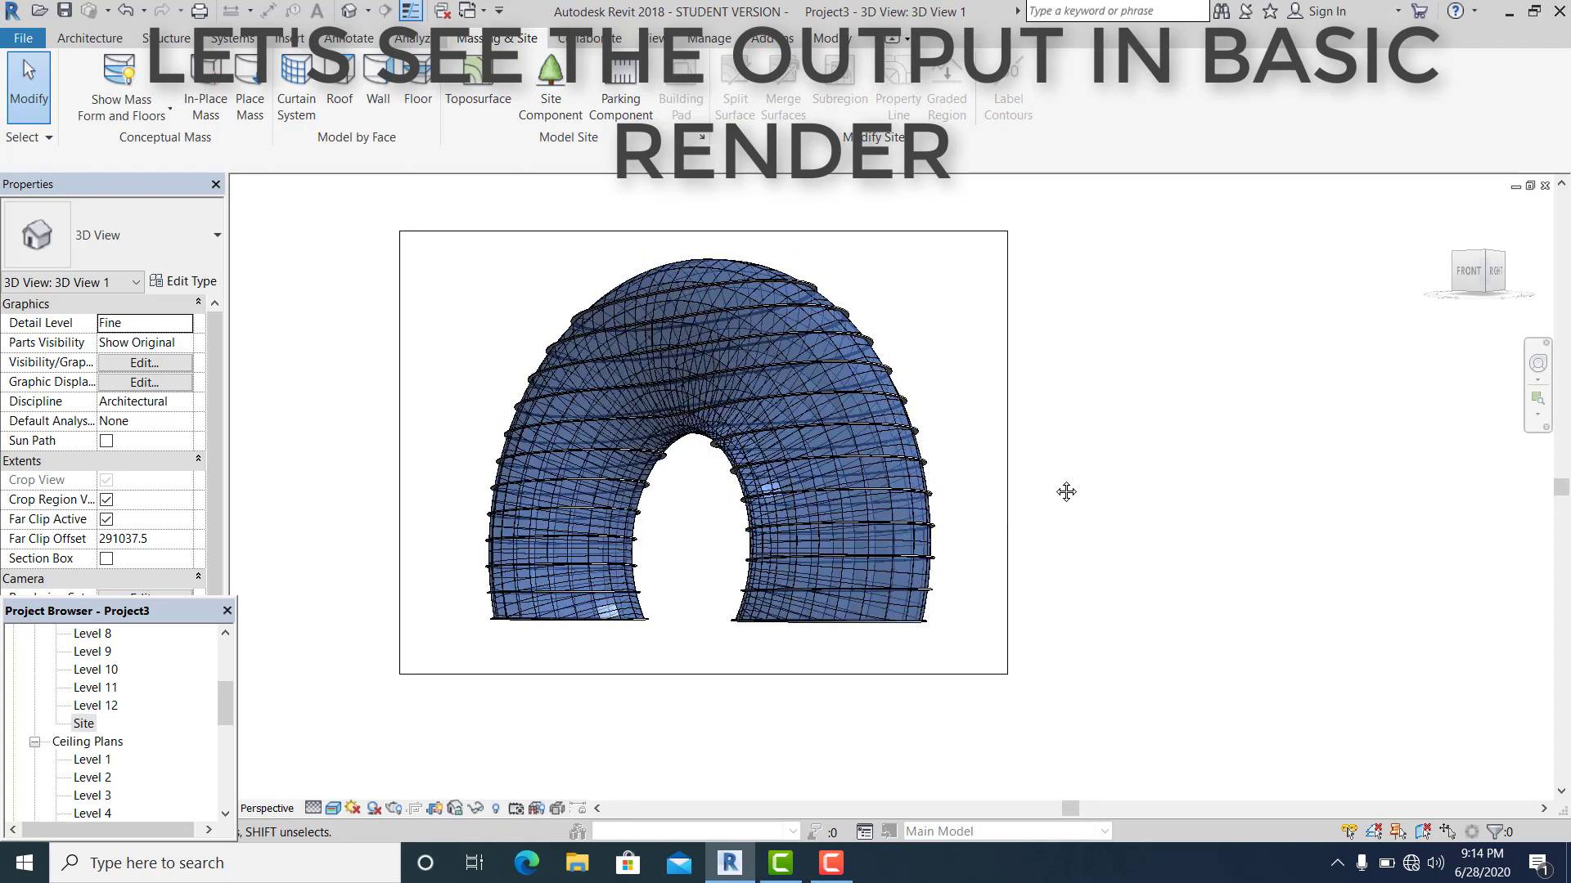
{"action": "mouse_move", "coordinate": [1082, 486]}
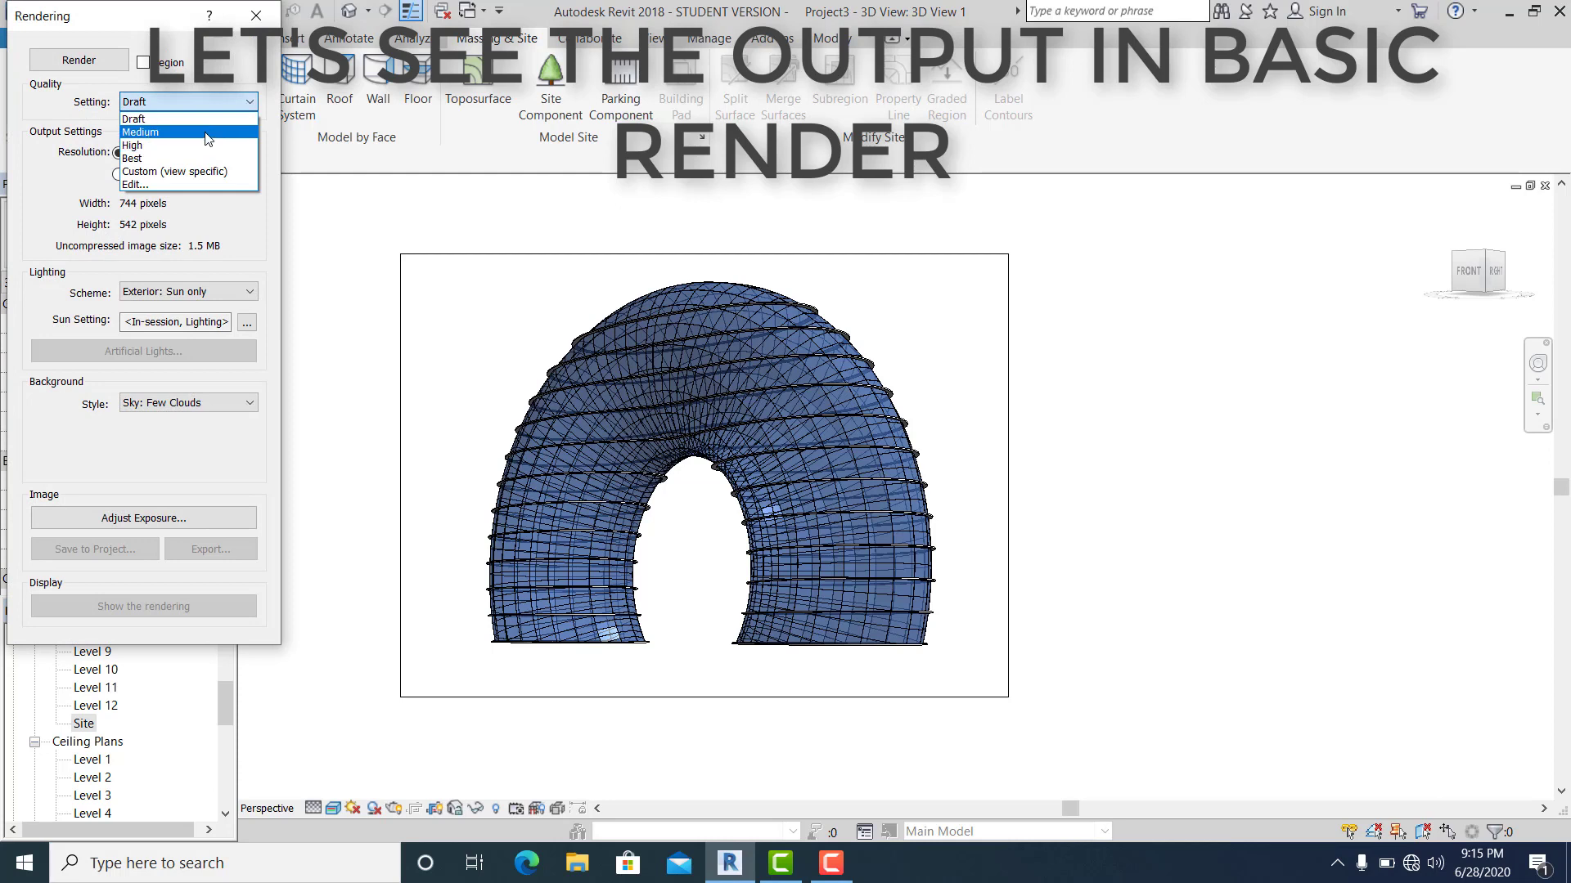
Step: Render the camera view at Medium quality with a Sky: Very Few Clouds background
{"action": "left_click", "coordinate": [187, 402]}
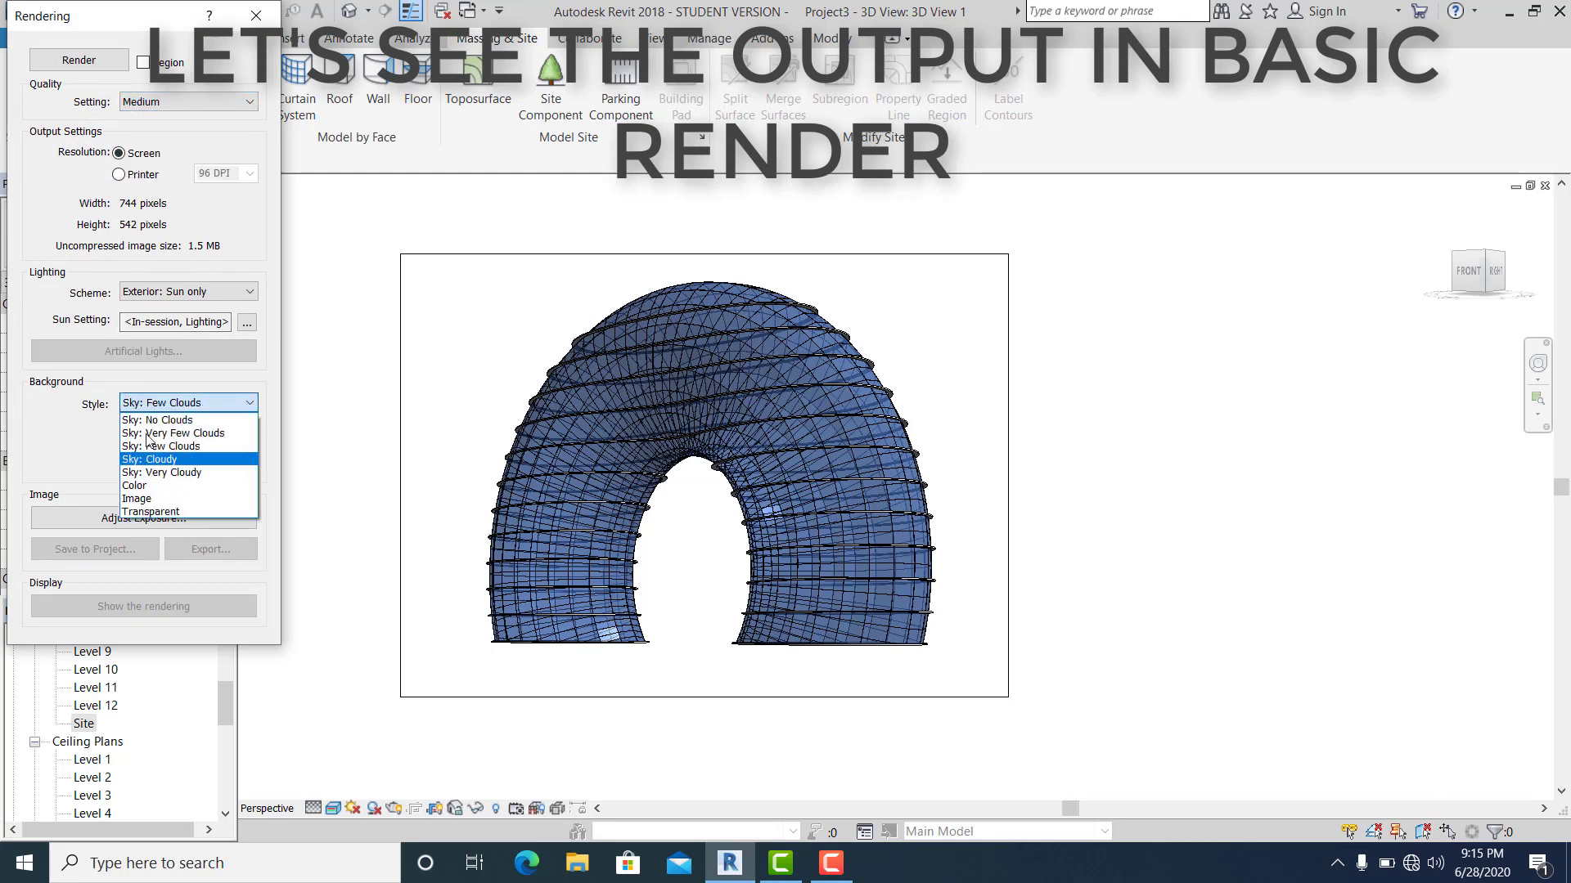
{"action": "left_click", "coordinate": [183, 432]}
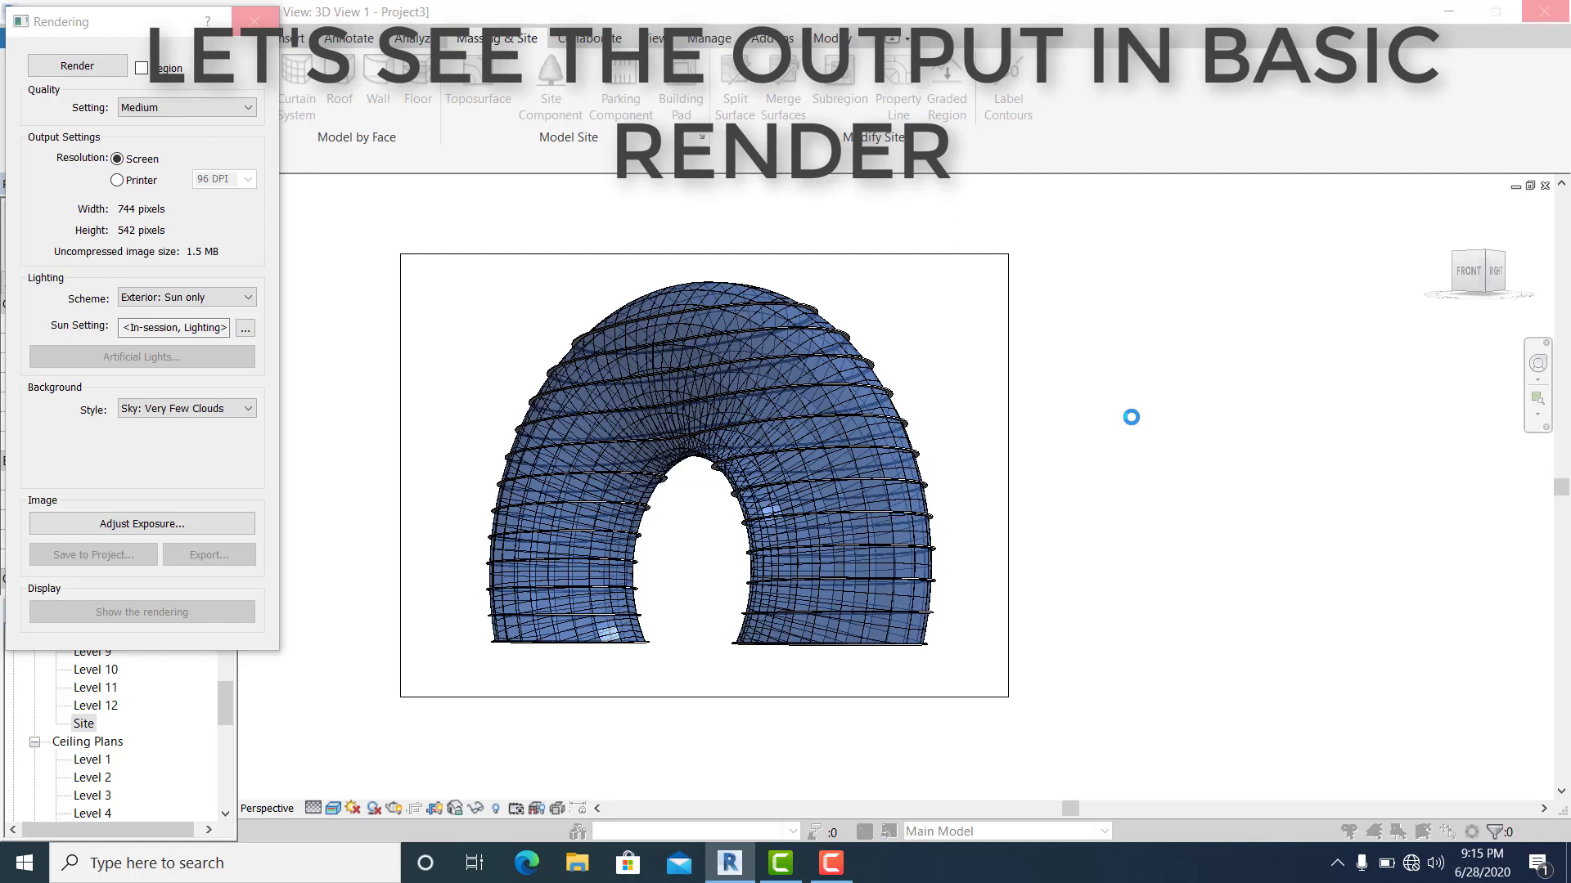
{"action": "mouse_move", "coordinate": [1085, 411]}
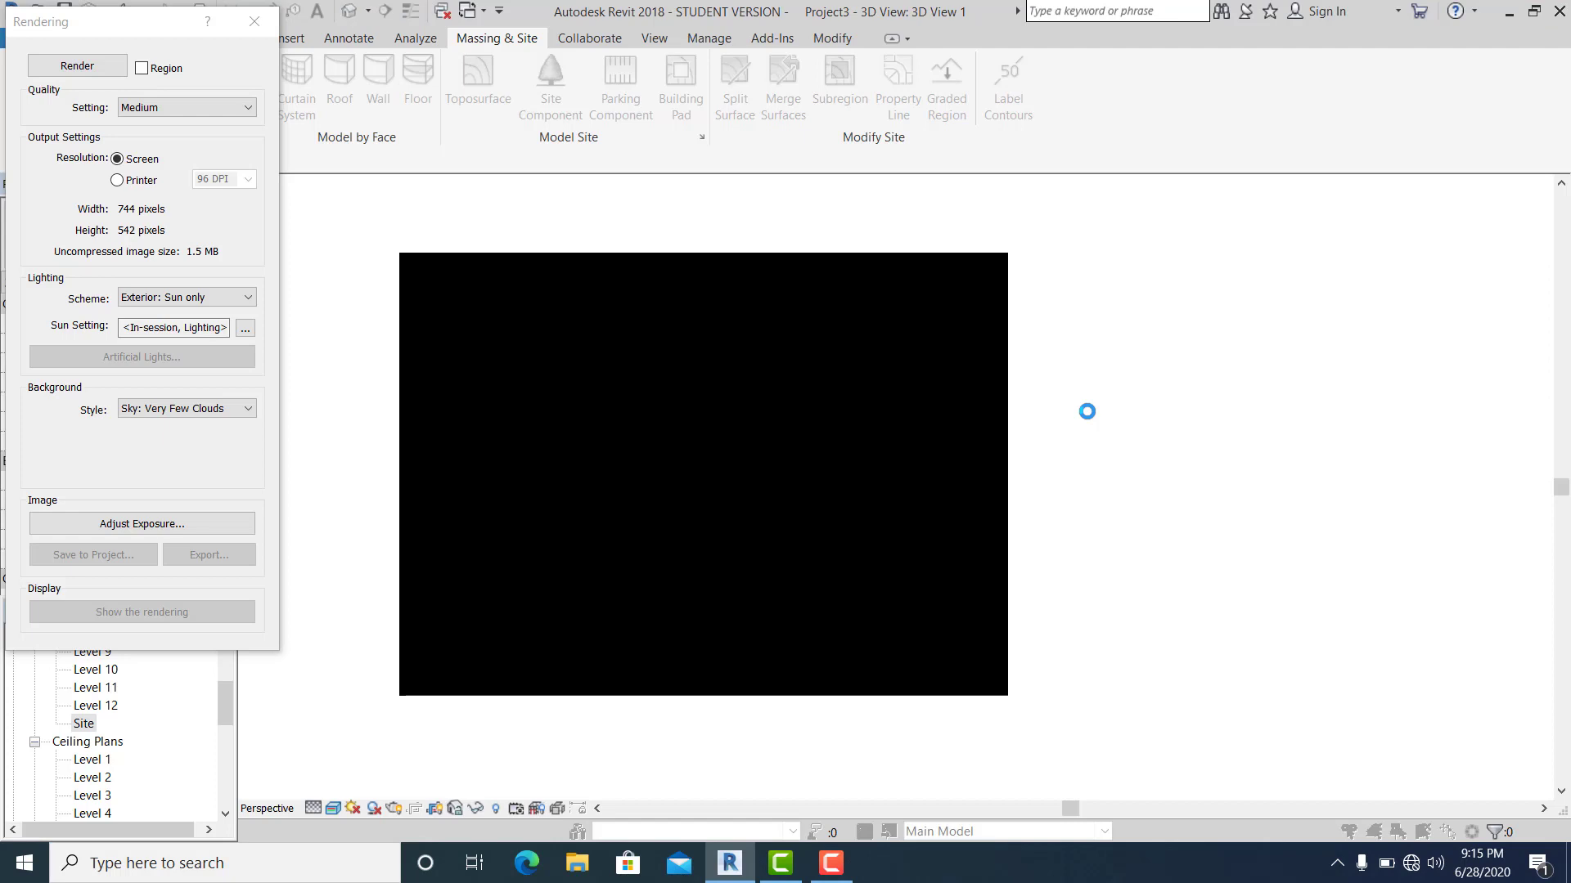
{"action": "left_click", "coordinate": [76, 65]}
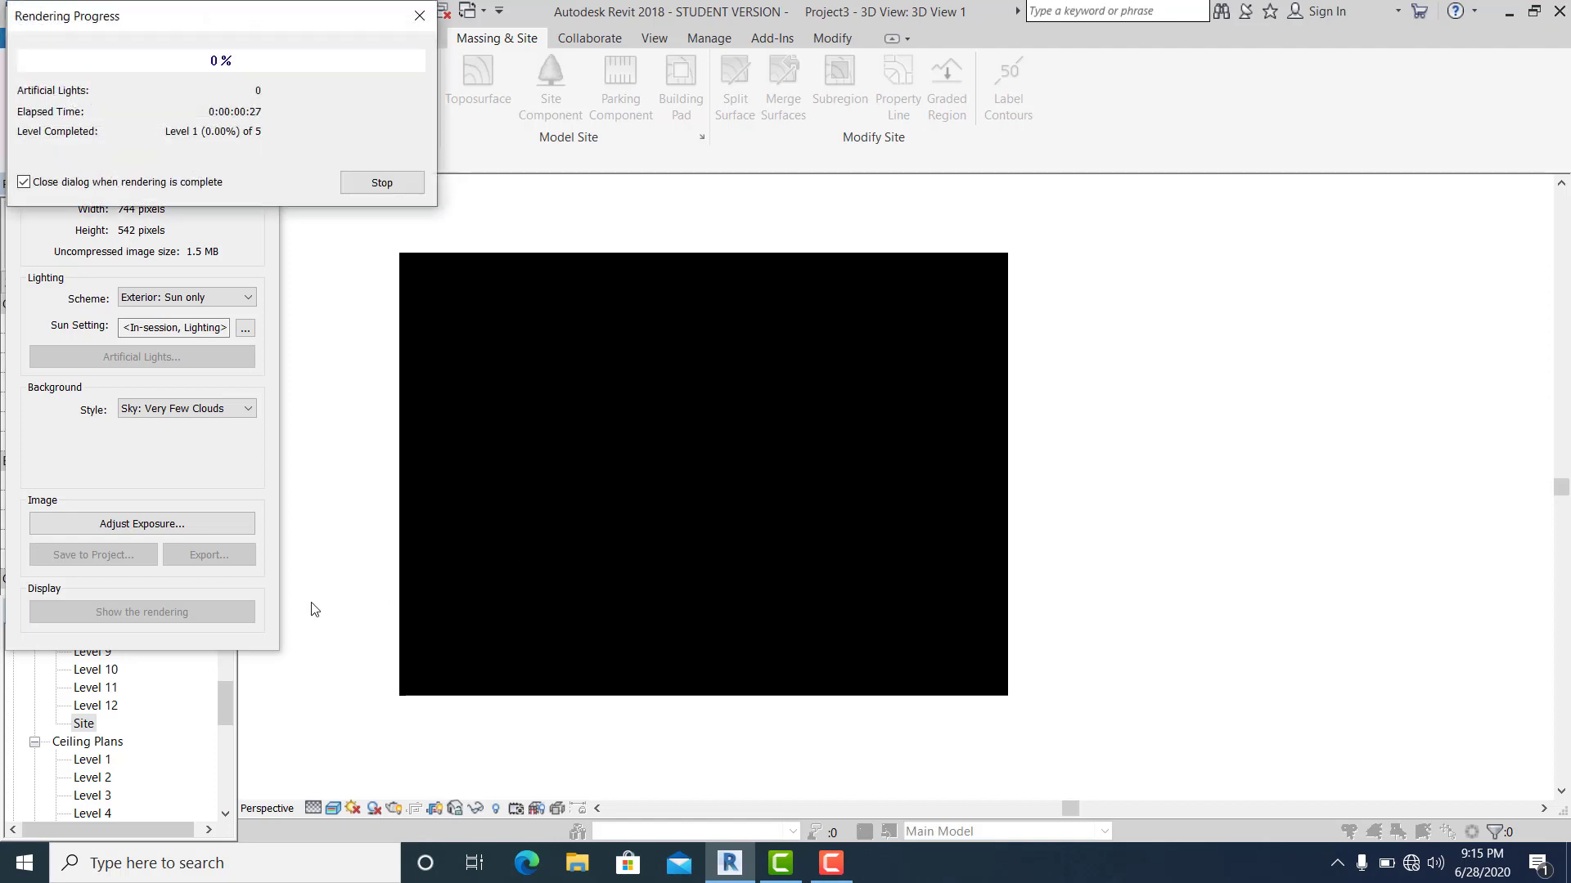
{"action": "mouse_move", "coordinate": [353, 655]}
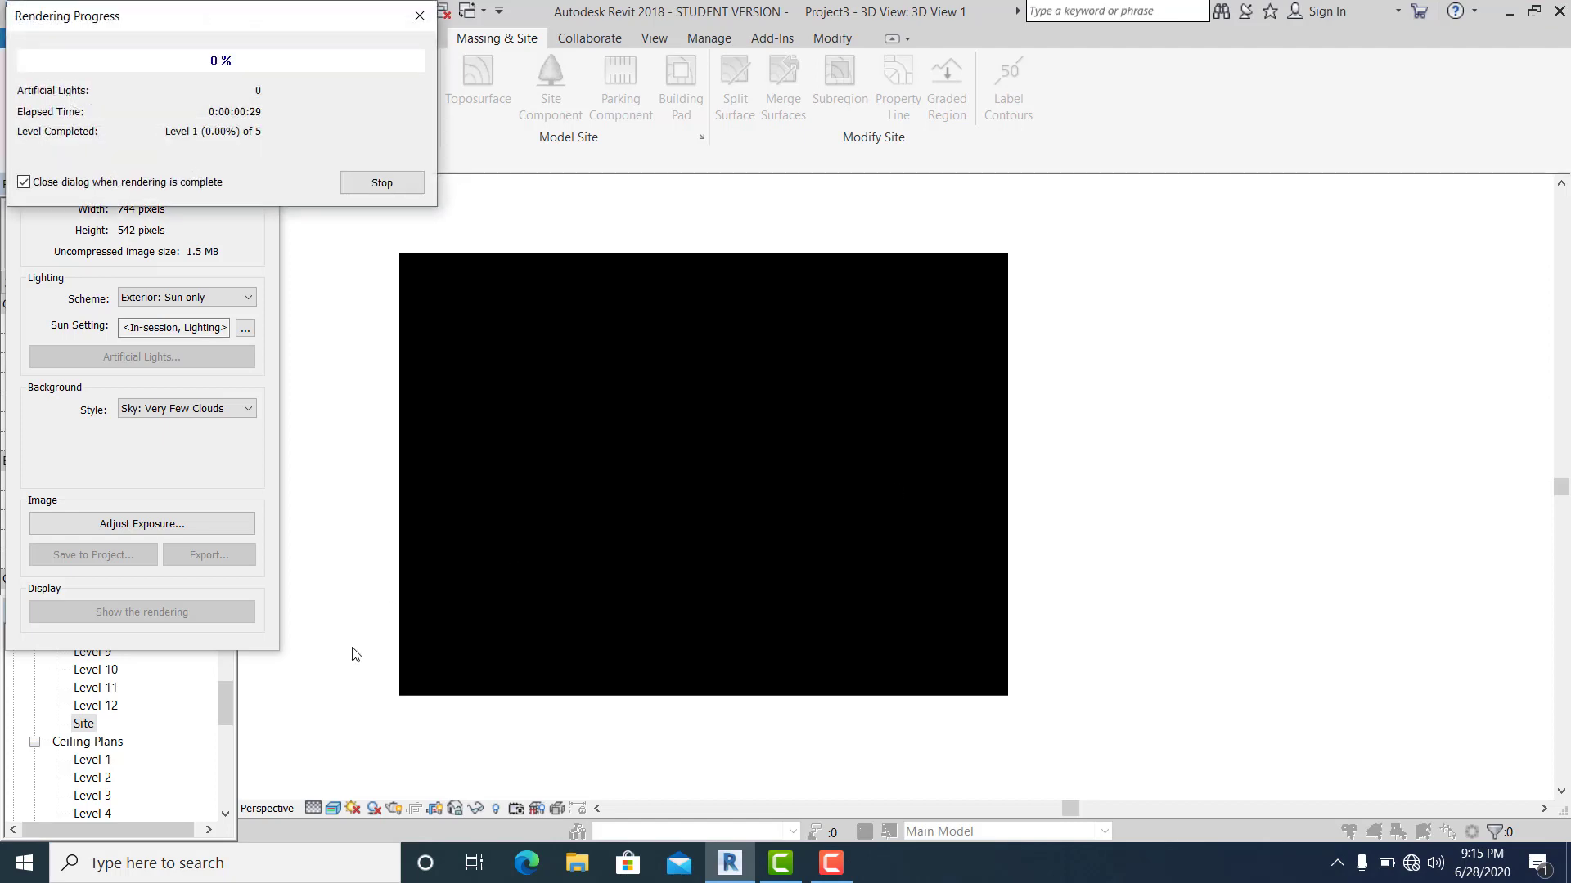